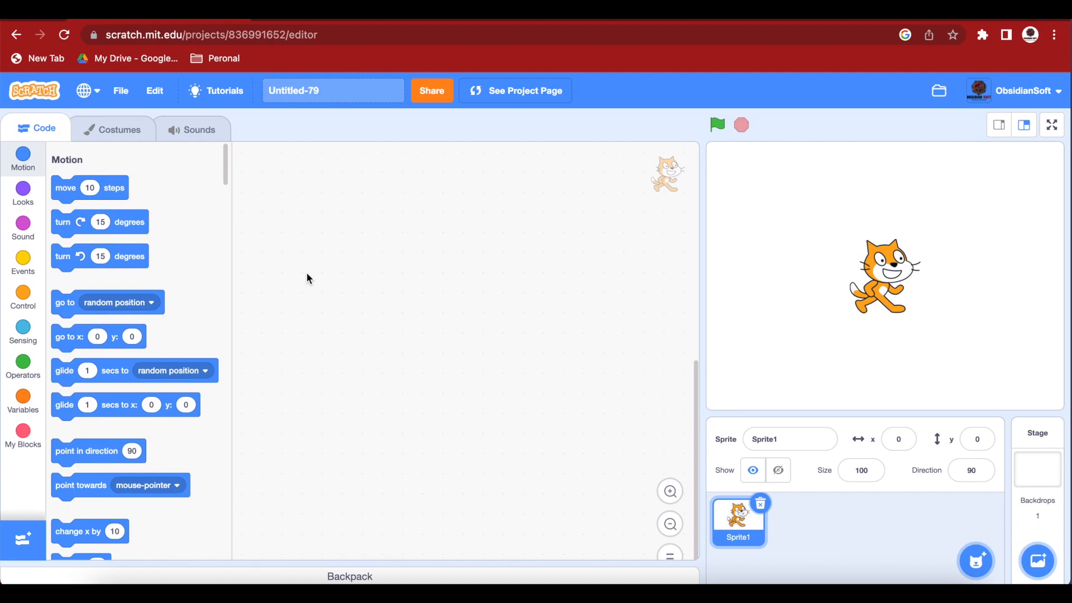
pyautogui.moveTo(551, 235)
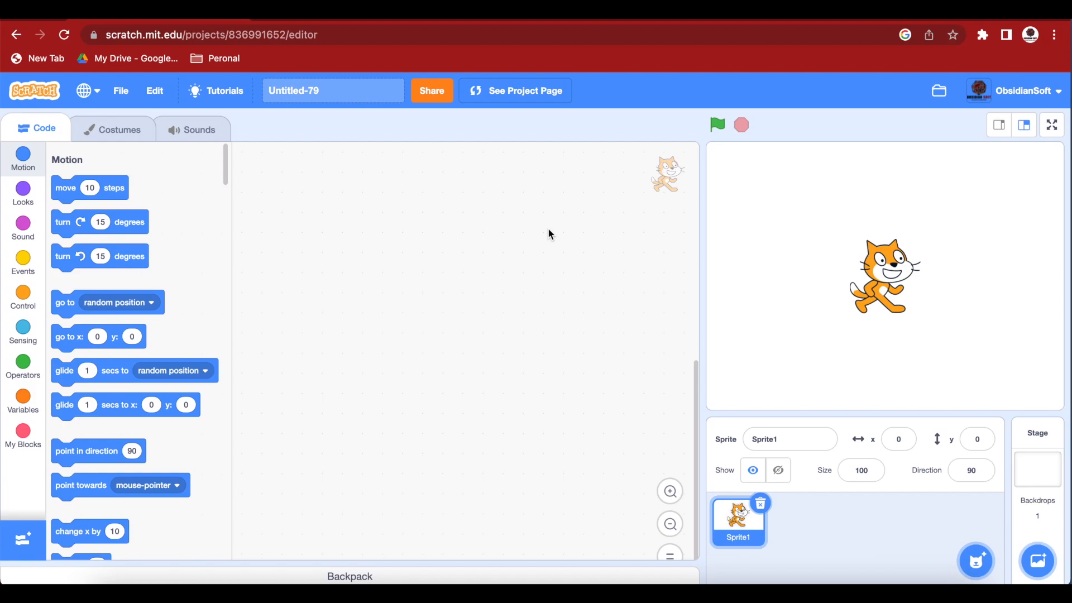
# Delete the default cat sprite and upload background.png as the stage backdrop.
pyautogui.click(1038, 469)
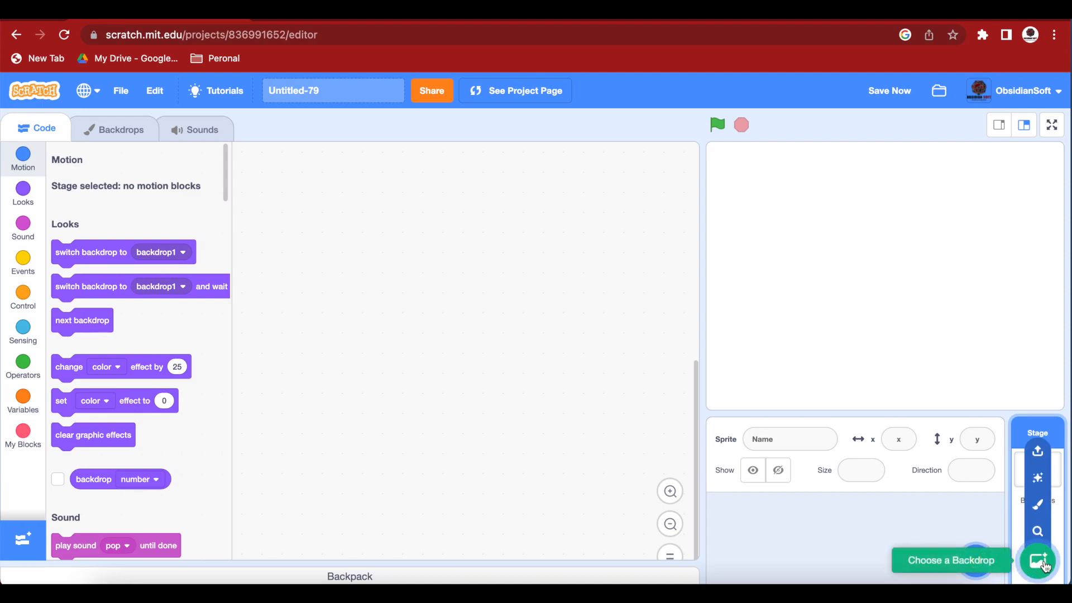
pyautogui.moveTo(1037, 451)
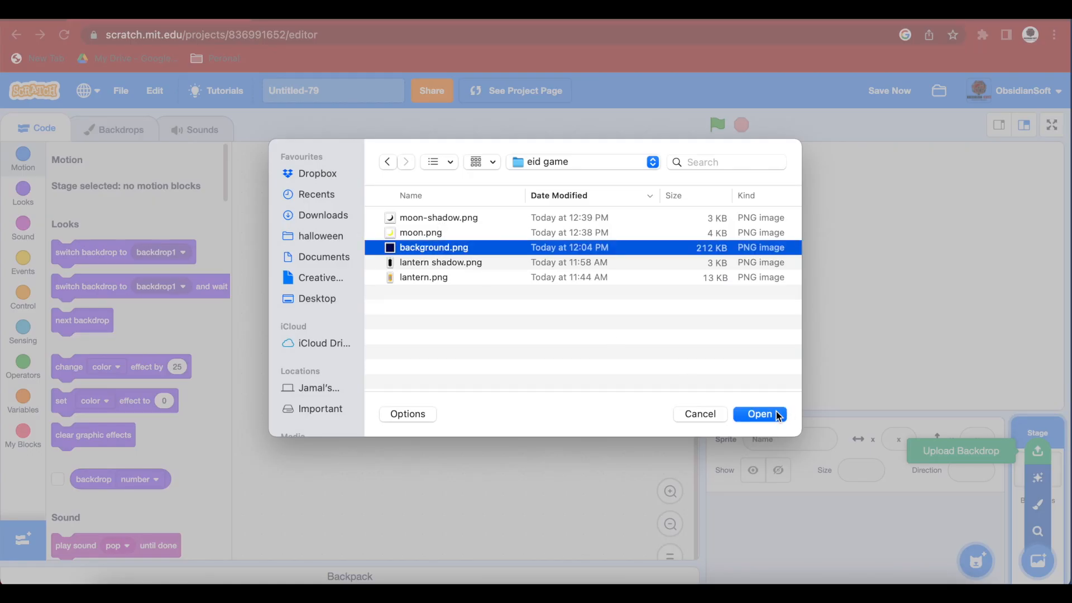
pyautogui.click(759, 414)
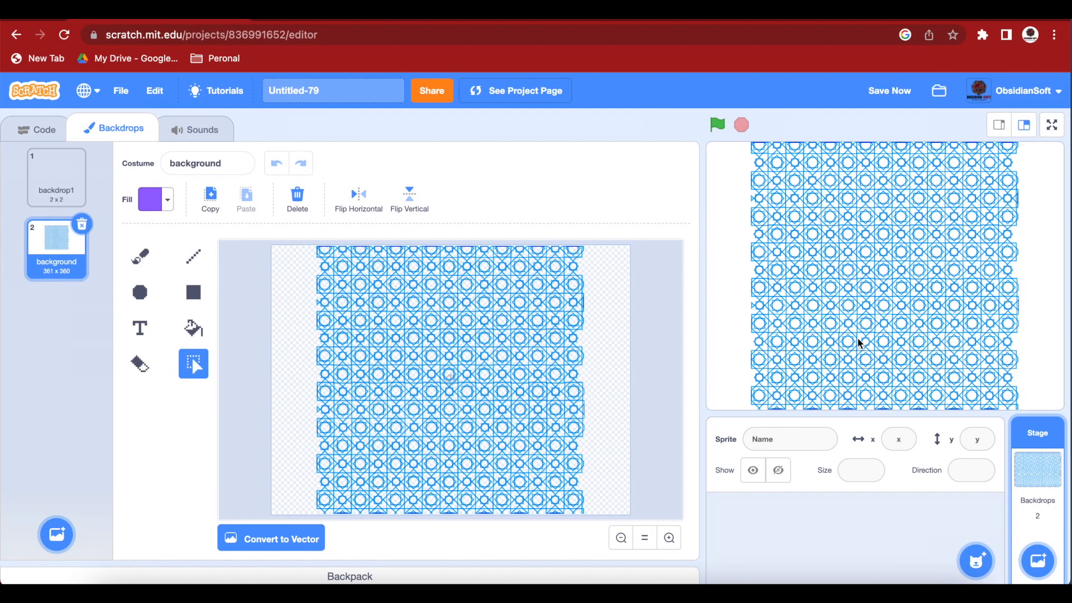
pyautogui.moveTo(849, 513)
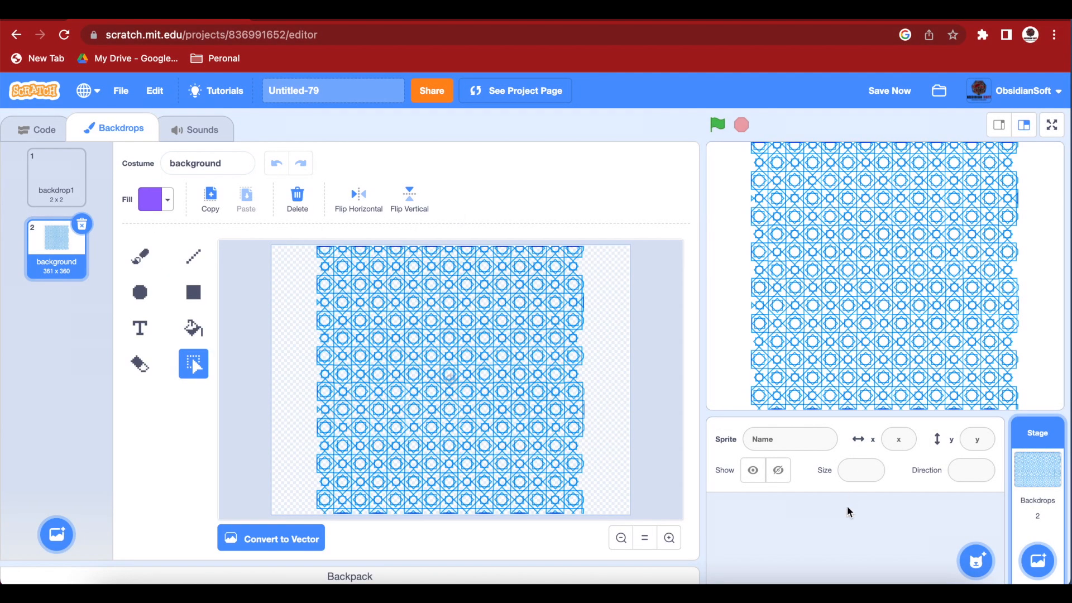
# Upload lantern.png as a new sprite and set its size to 40.
pyautogui.click(976, 559)
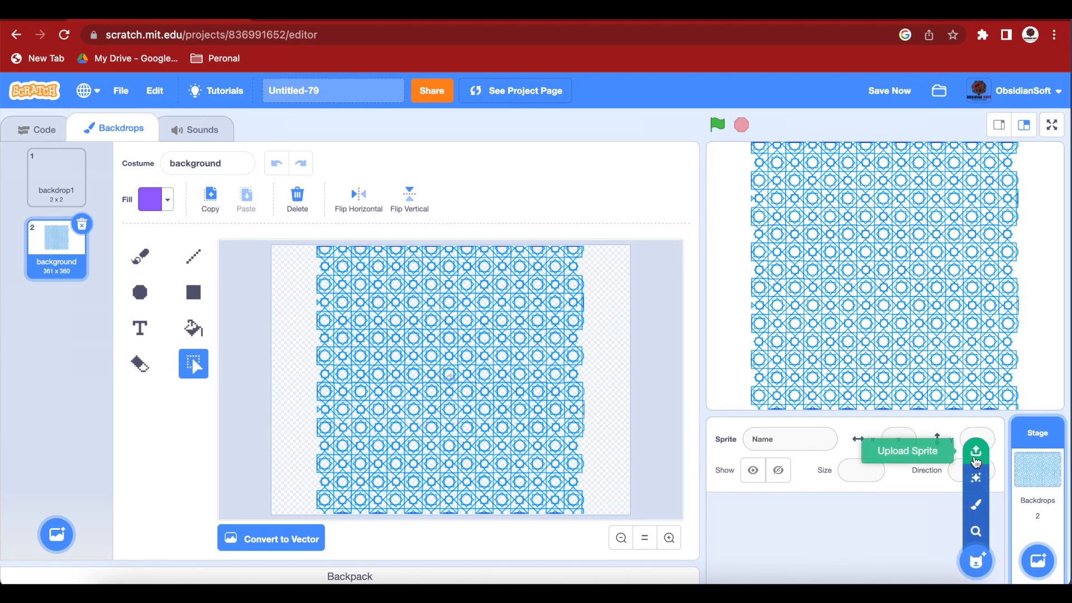
pyautogui.click(976, 450)
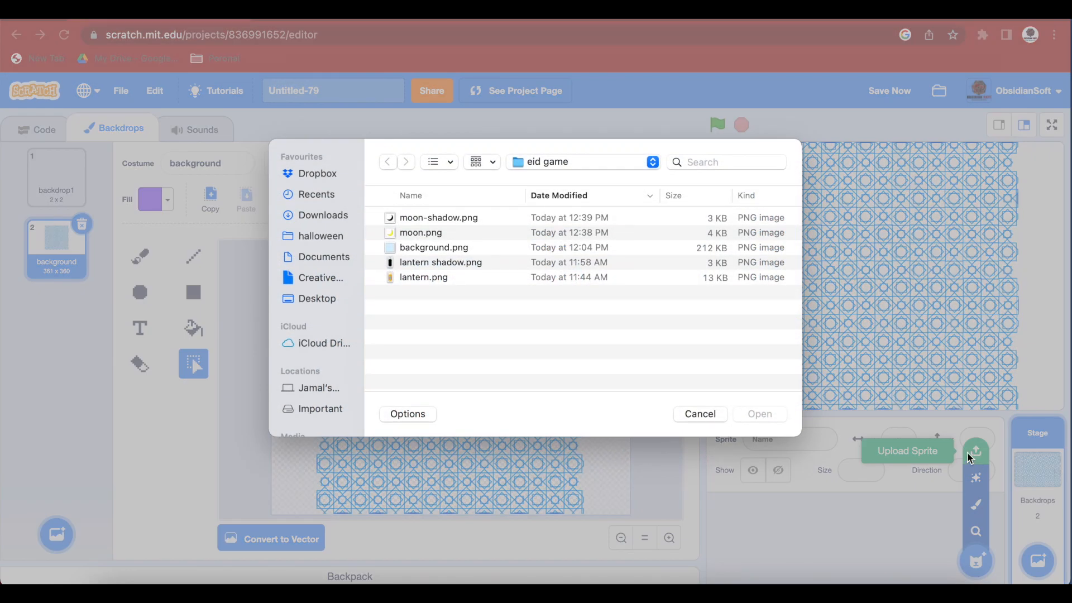
pyautogui.click(424, 277)
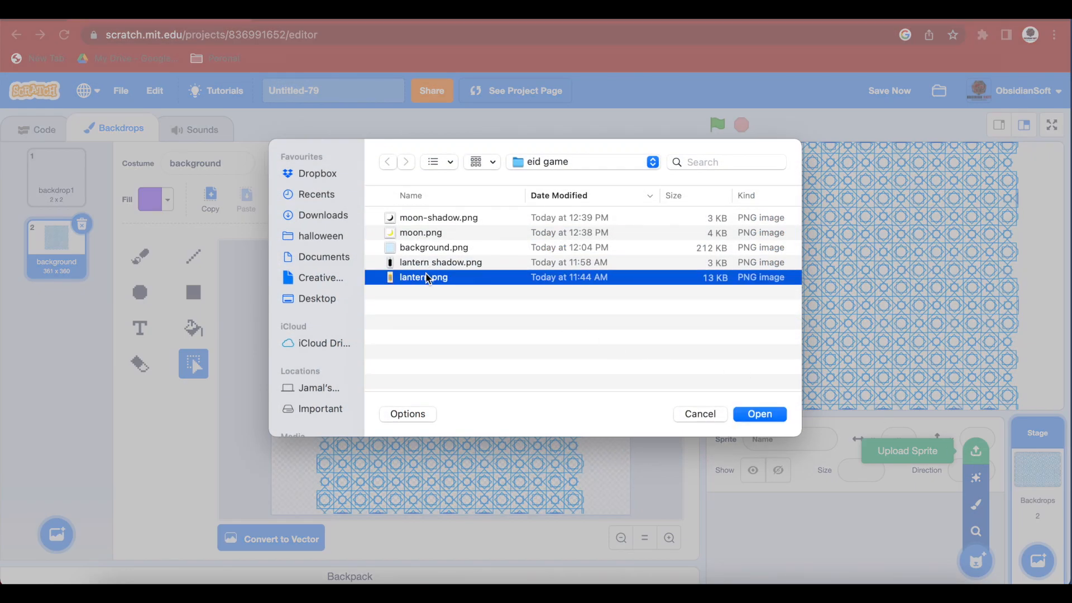
pyautogui.click(760, 413)
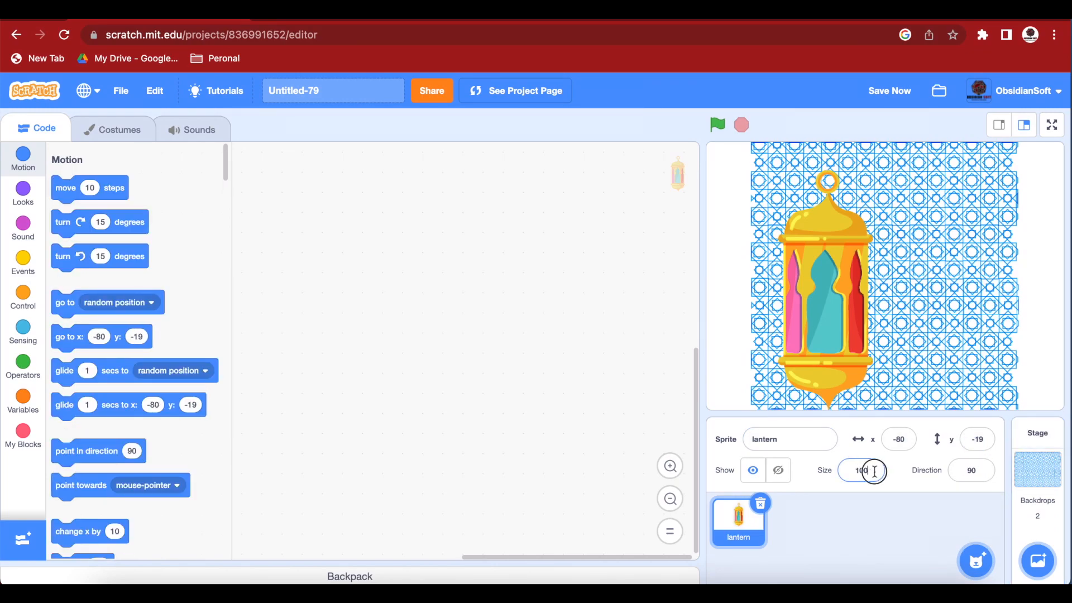
pyautogui.write('4')
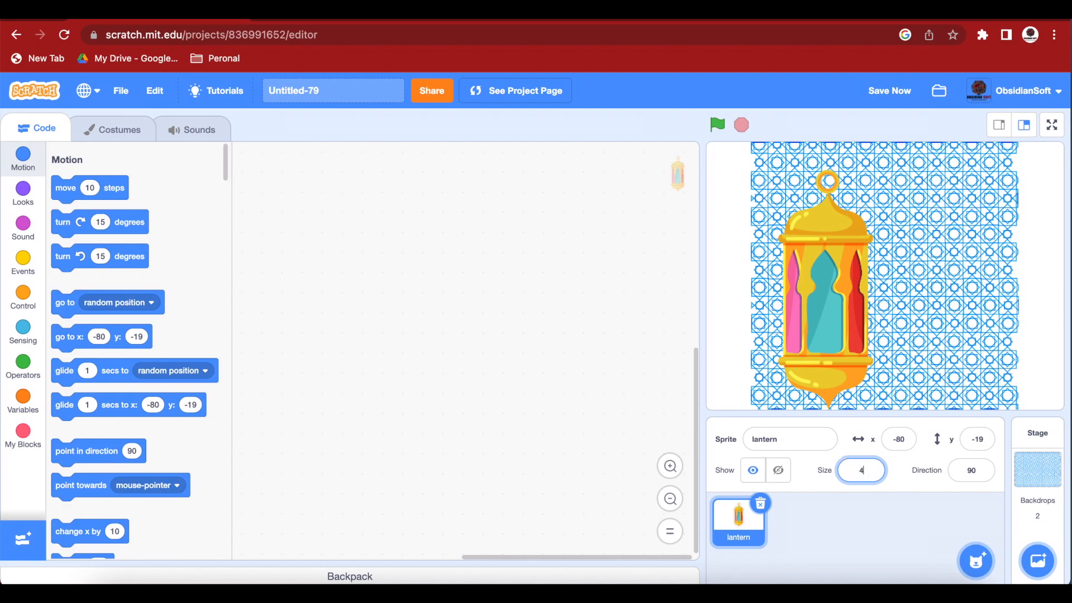
pyautogui.write('0')
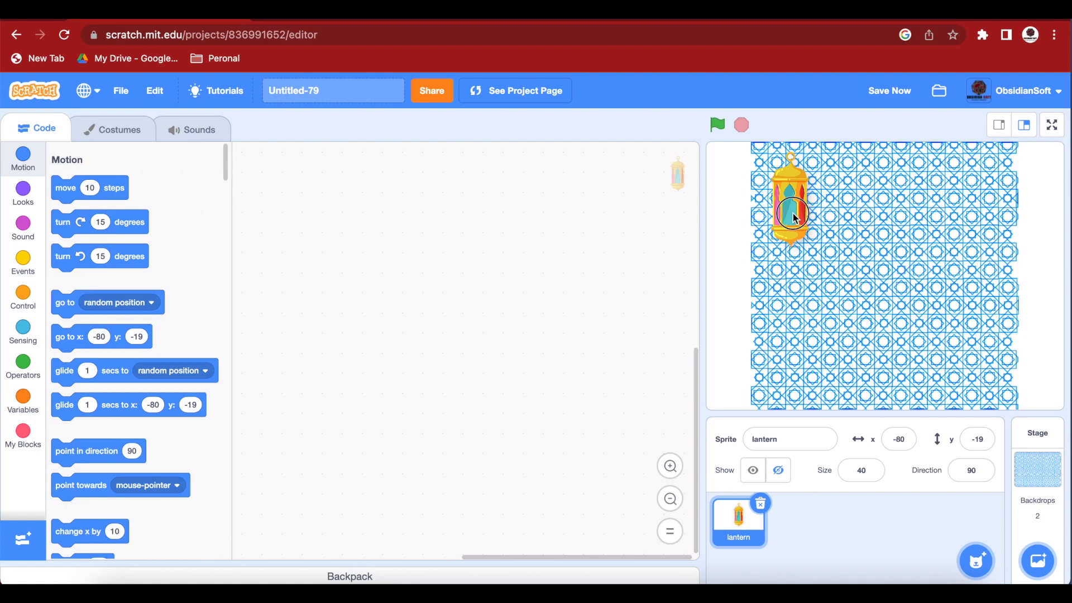
# Give the lantern a green-flag script with 'go to x: -128 y: 102' and test it.
pyautogui.moveTo(791, 213); pyautogui.dragTo(791, 199)
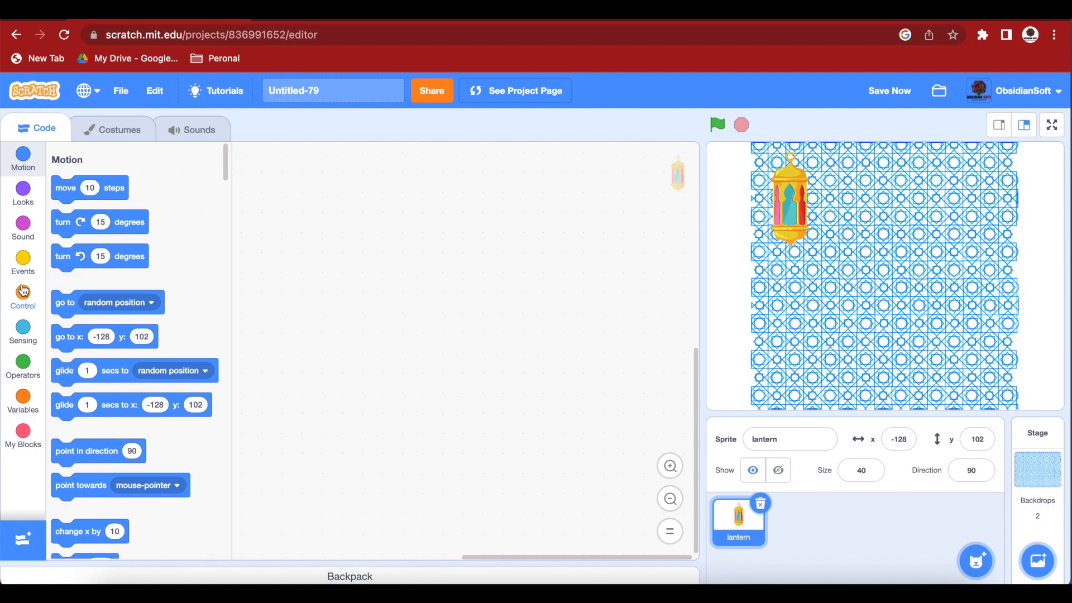
pyautogui.click(22, 263)
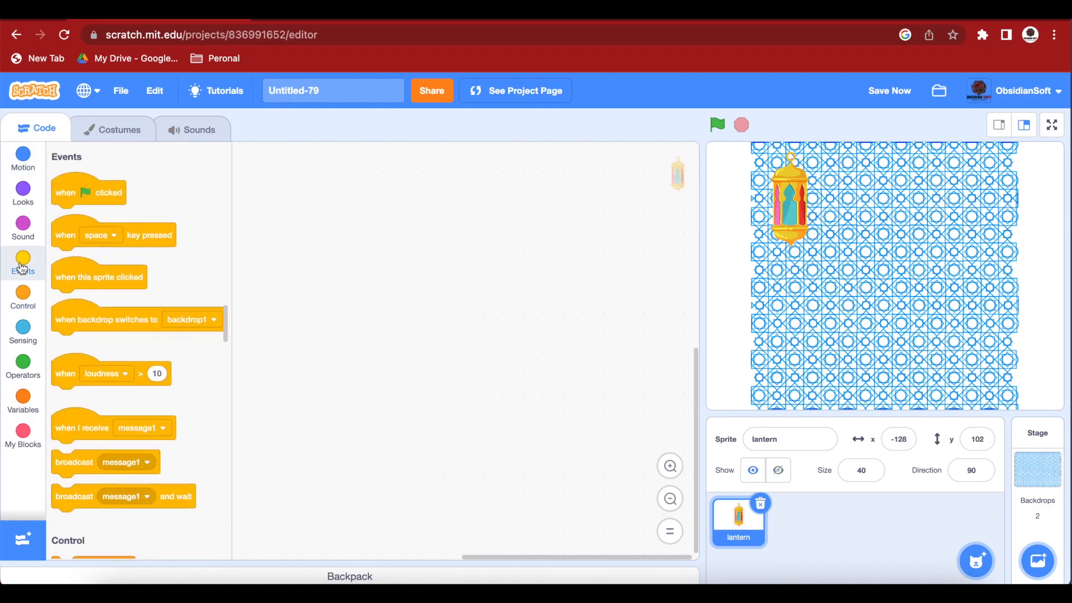
pyautogui.moveTo(87, 192); pyautogui.dragTo(335, 208)
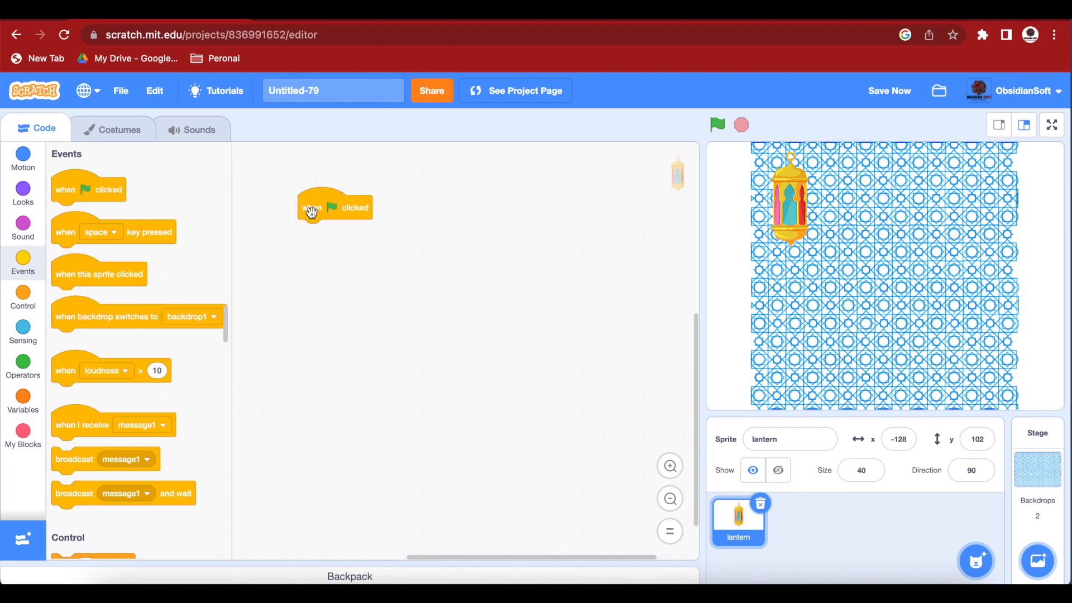
pyautogui.moveTo(786, 214)
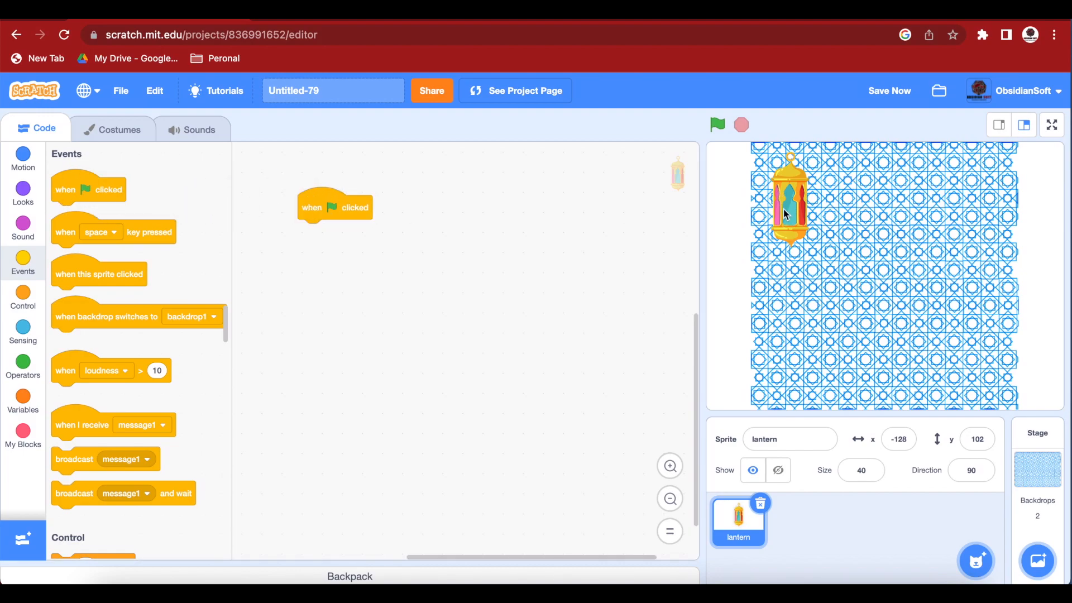
pyautogui.click(23, 159)
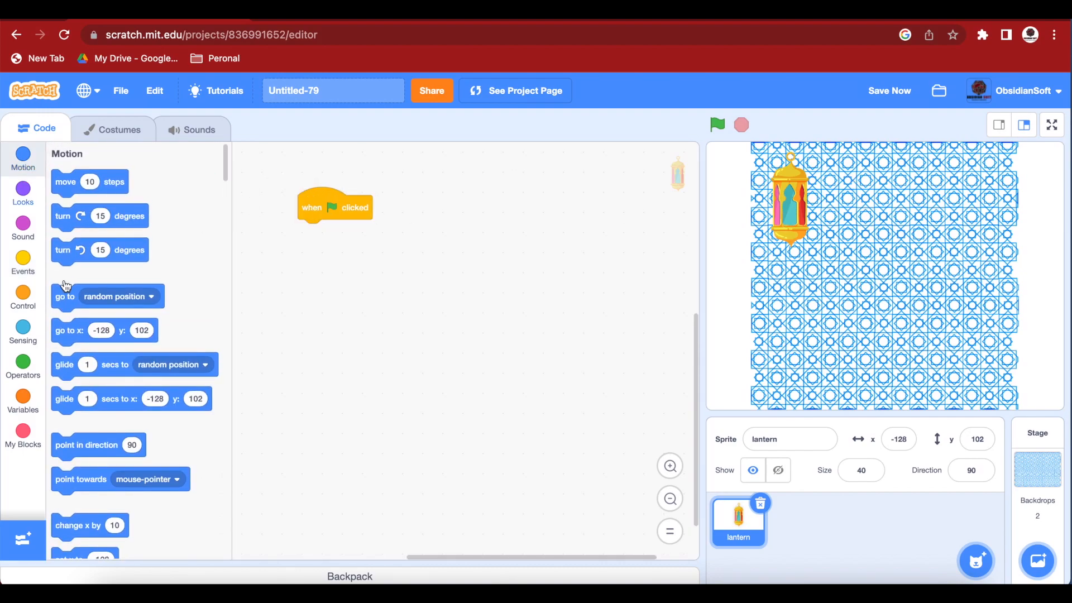
pyautogui.moveTo(68, 331); pyautogui.dragTo(294, 259)
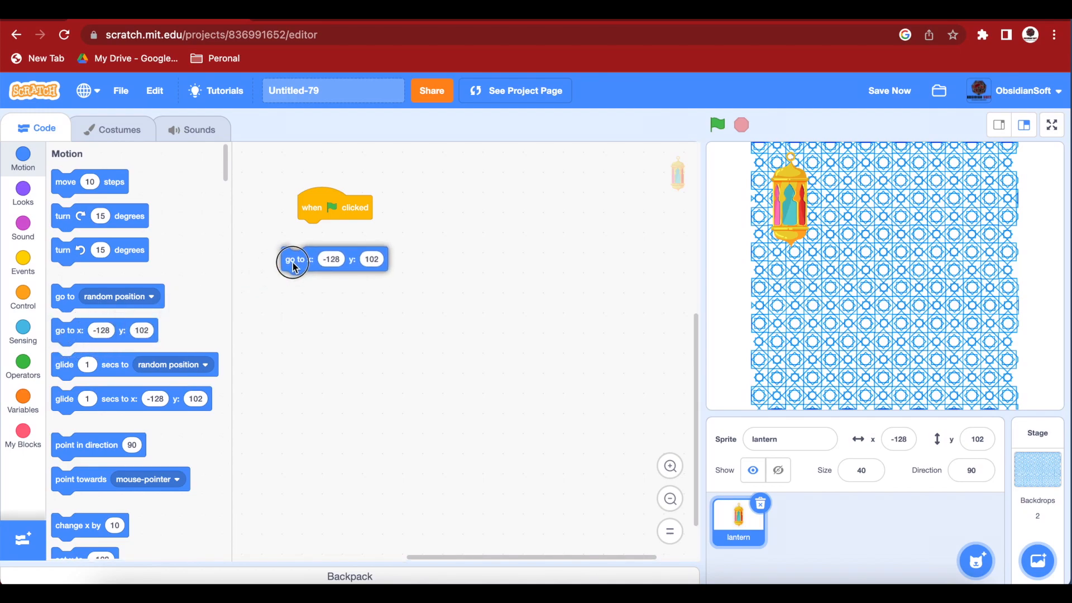
pyautogui.moveTo(294, 264); pyautogui.dragTo(315, 231)
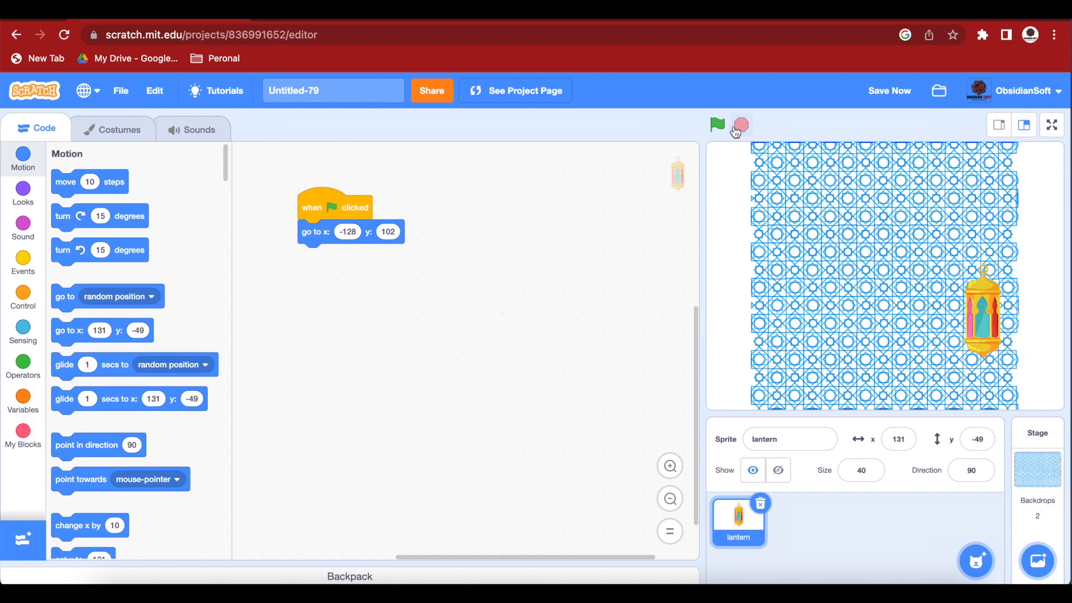
pyautogui.click(716, 123)
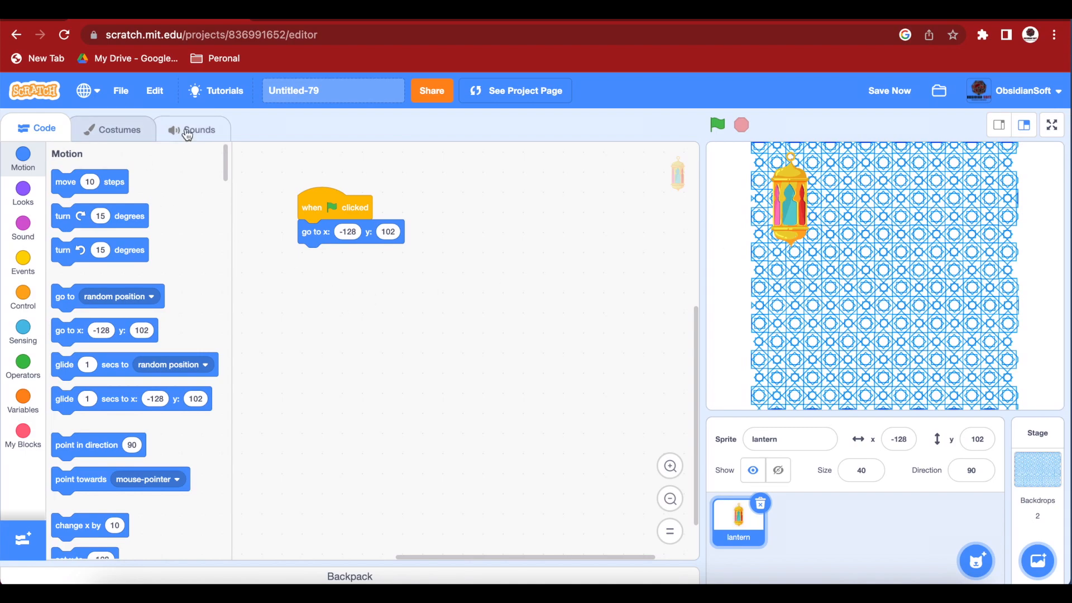
# Add the Magic Spell sound from the library to the lantern sprite.
pyautogui.click(198, 129)
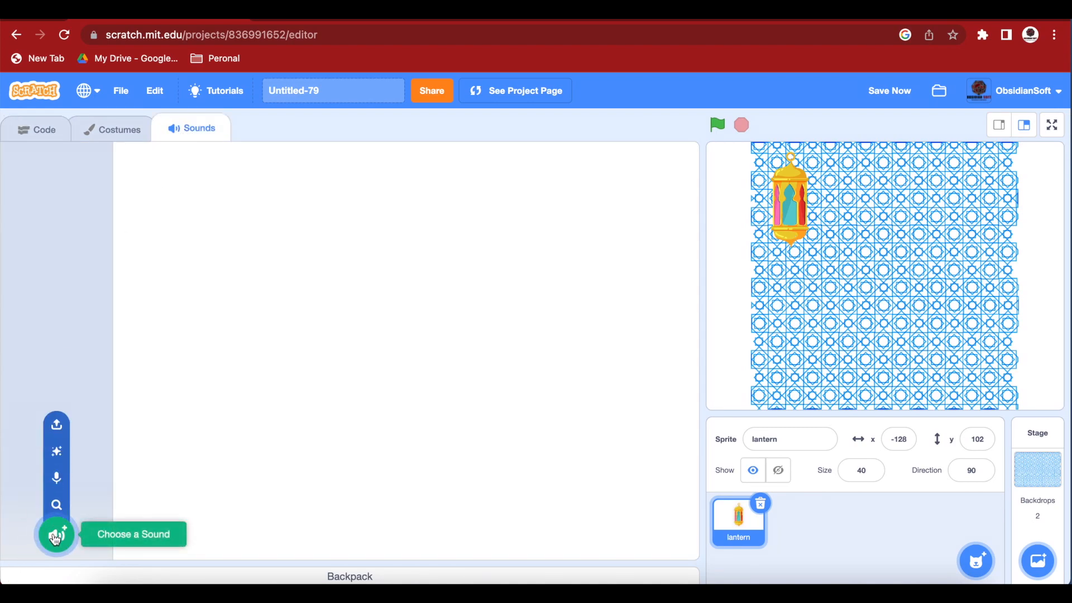
pyautogui.click(56, 535)
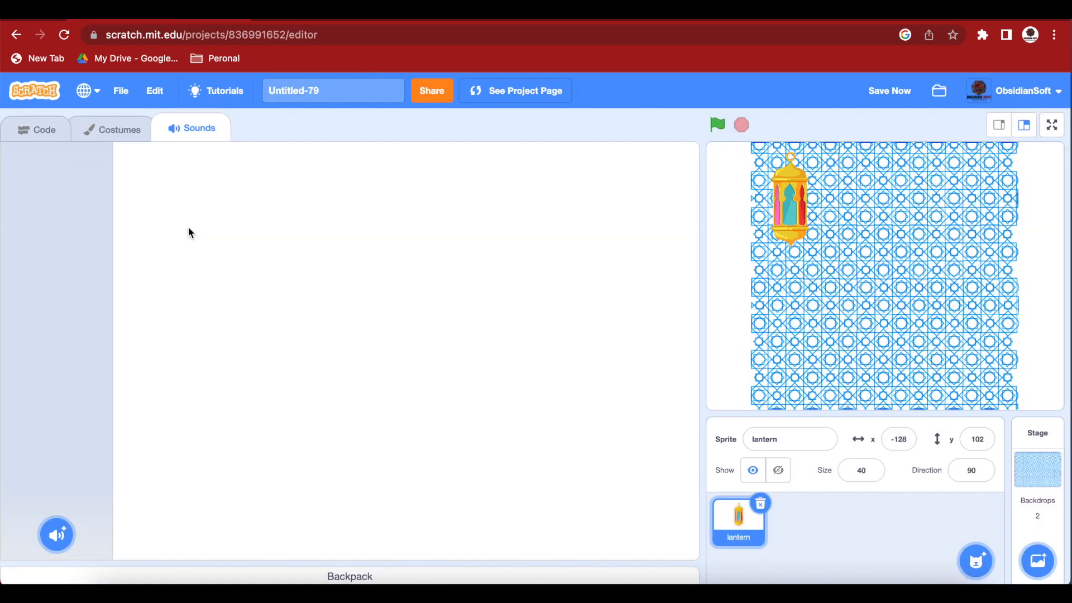
pyautogui.click(198, 127)
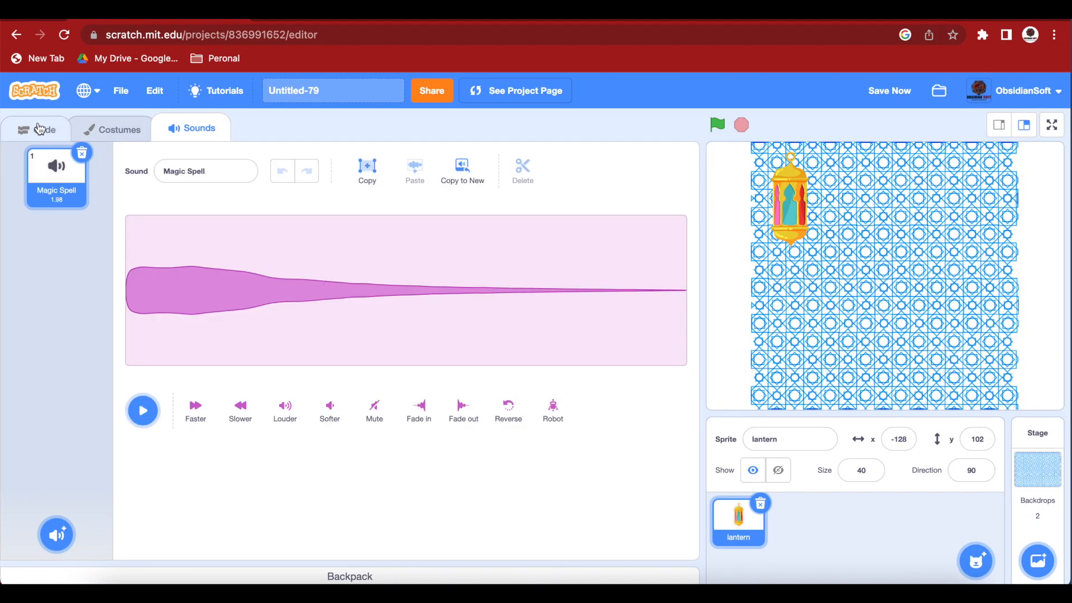
pyautogui.click(44, 129)
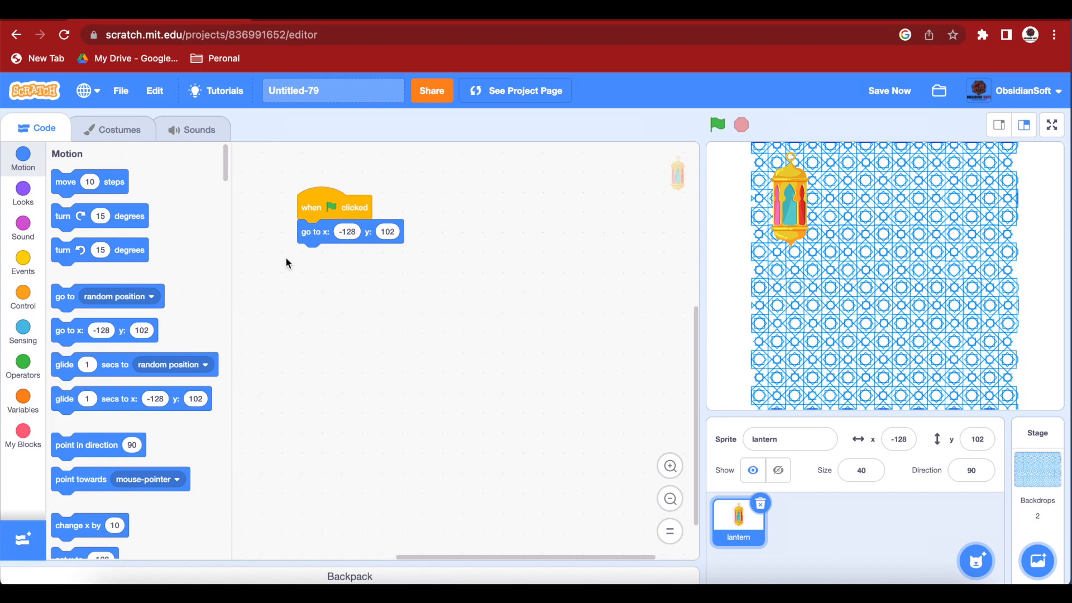
pyautogui.moveTo(630, 515)
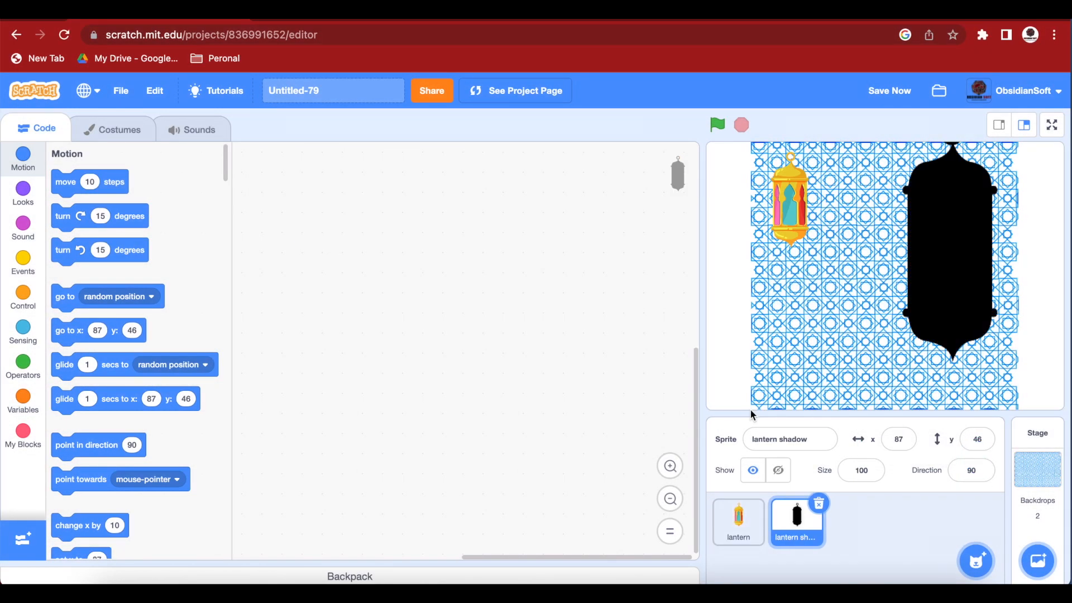
# Set the lantern shadow sprite's size to 40 to match the lantern.
pyautogui.click(738, 522)
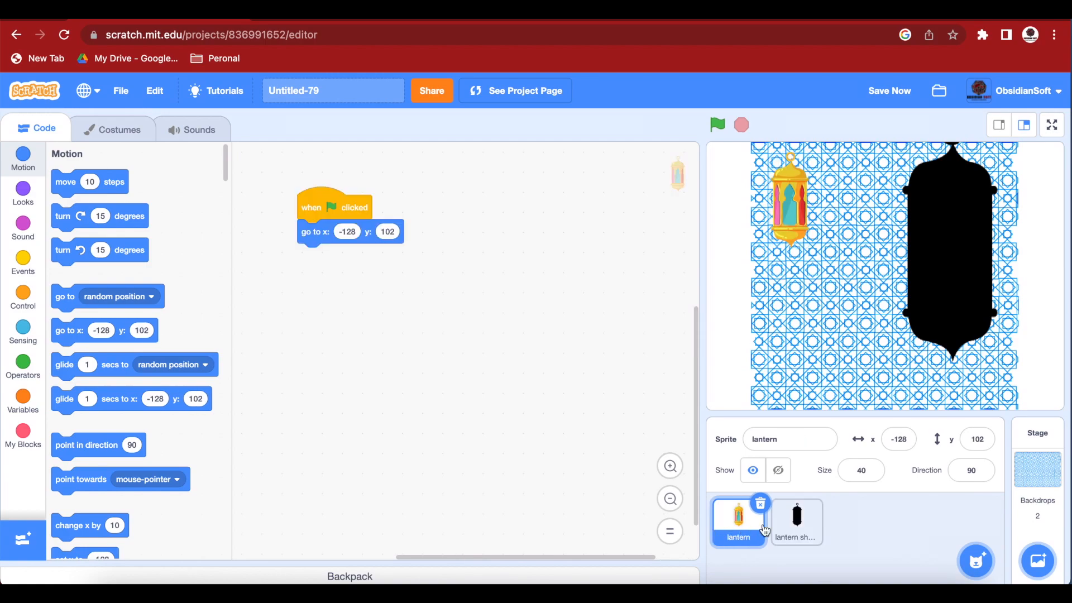
pyautogui.click(796, 522)
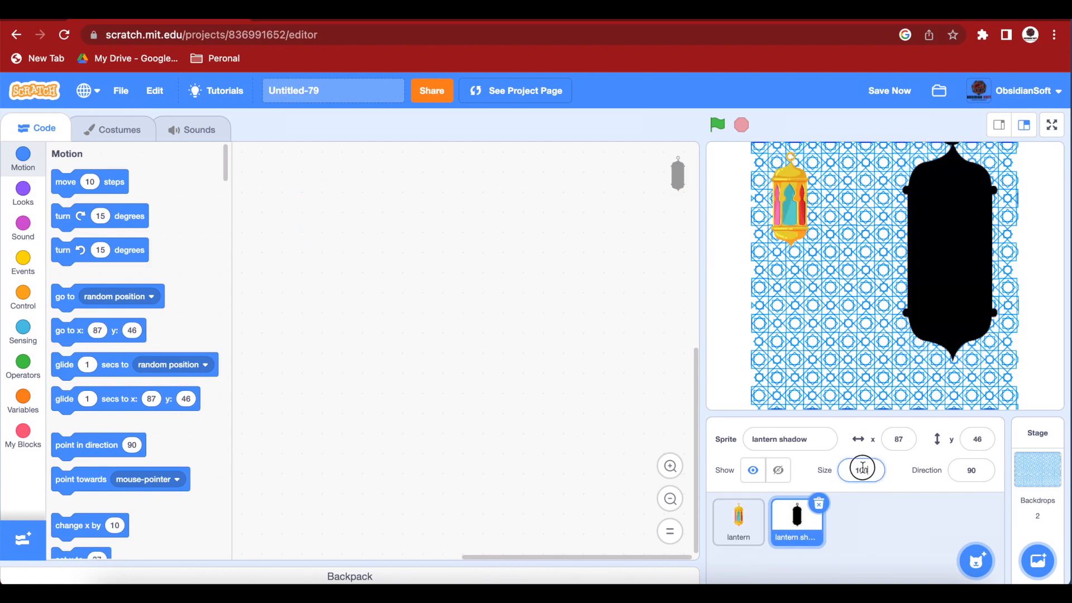
pyautogui.write('40')
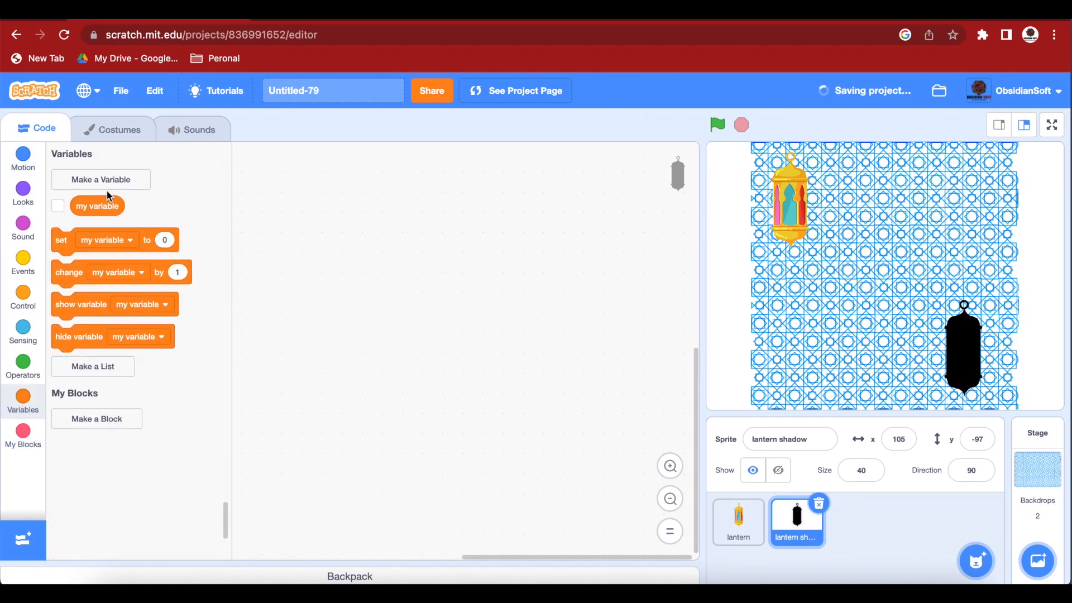
# Create a setLantern variable and hide its display on the stage.
pyautogui.click(100, 179)
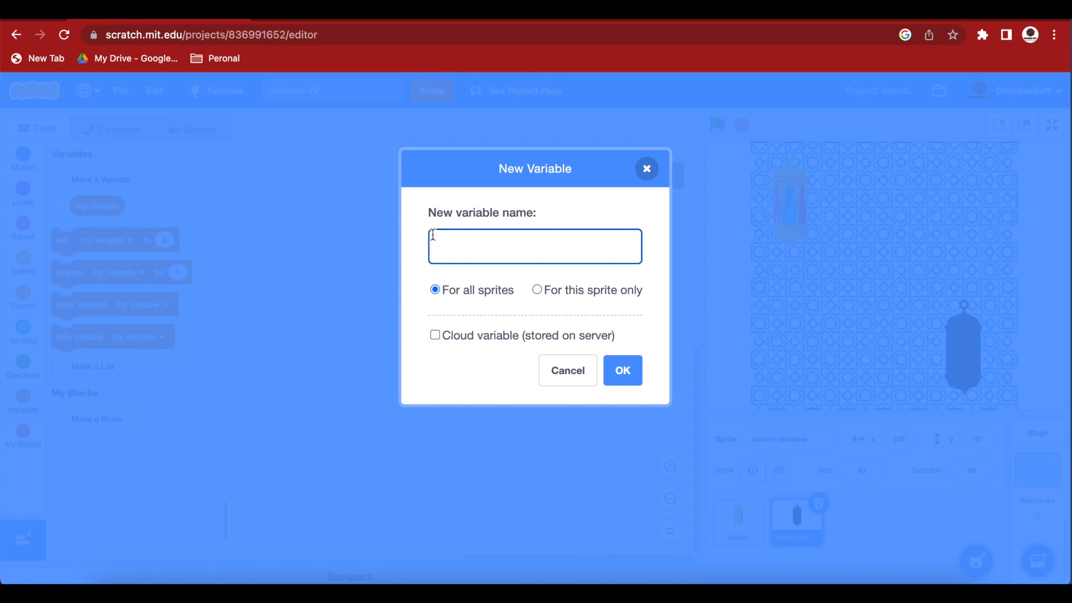
pyautogui.write('setL')
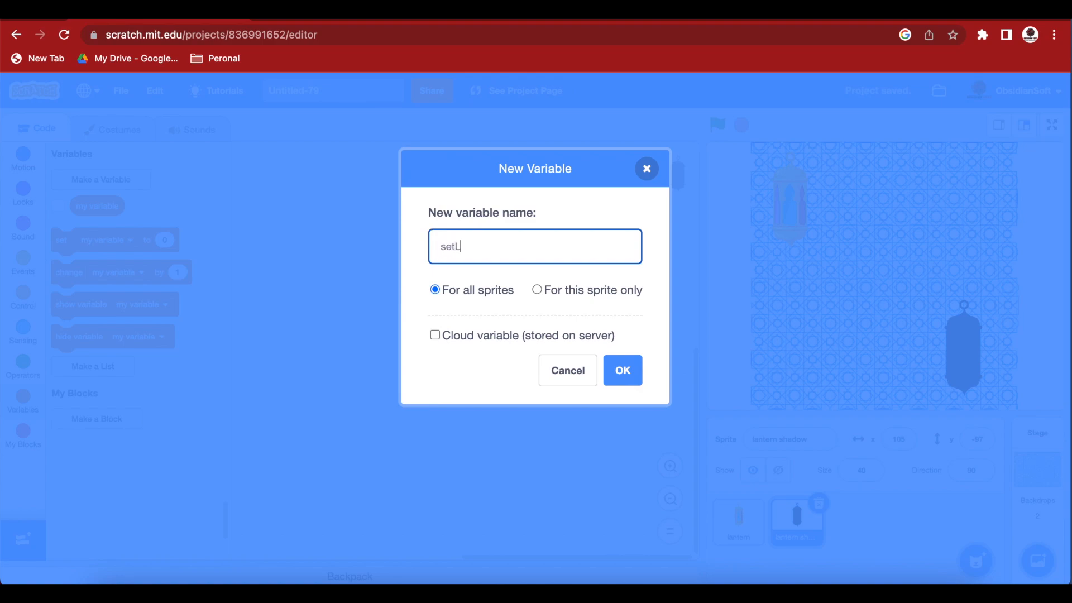
pyautogui.write('anter')
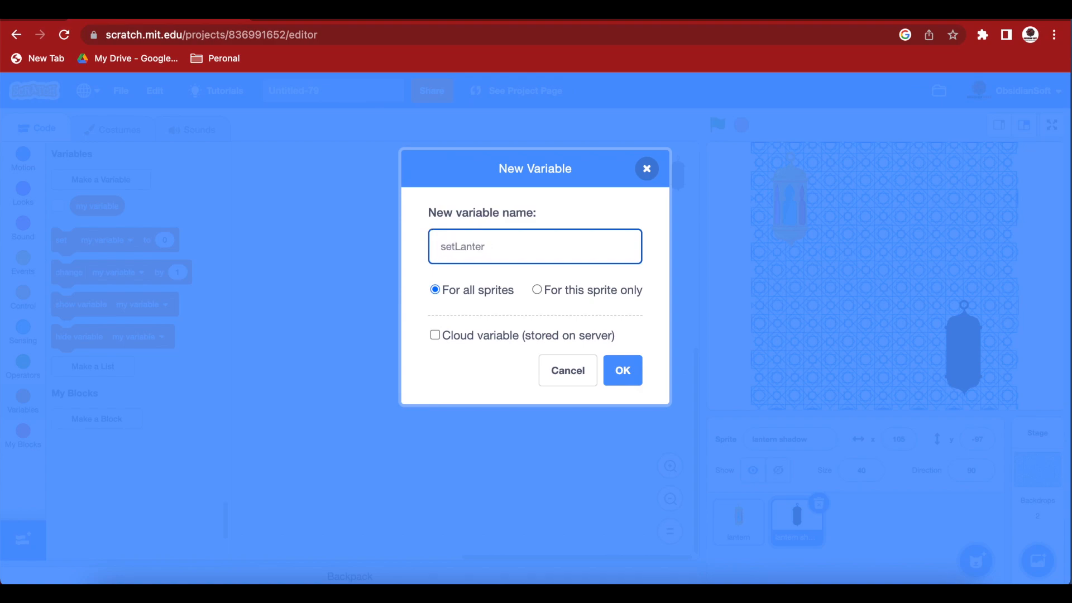
pyautogui.click(621, 370)
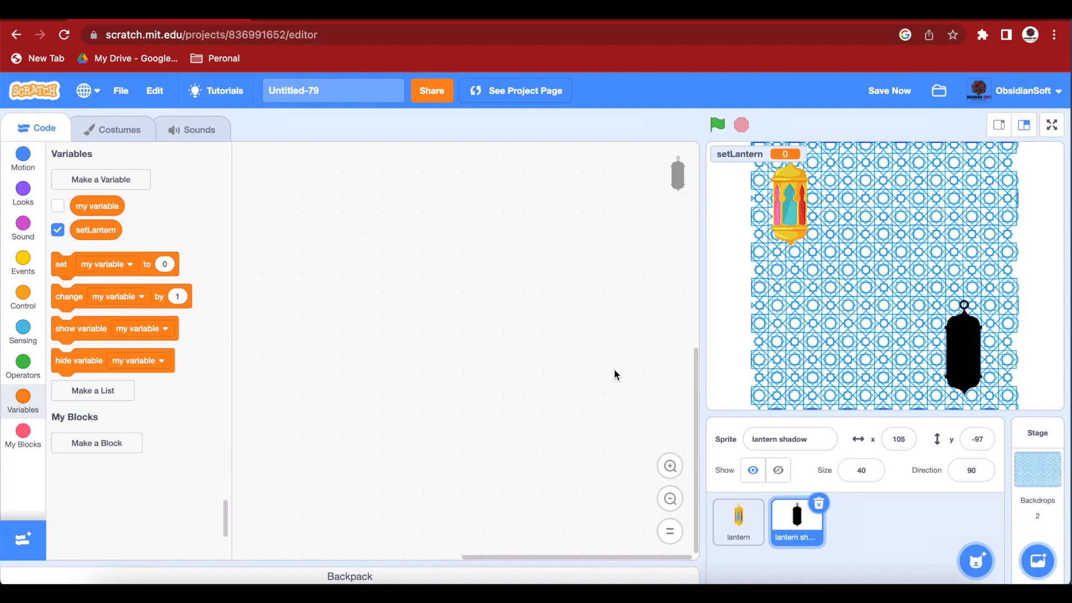
pyautogui.moveTo(549, 351)
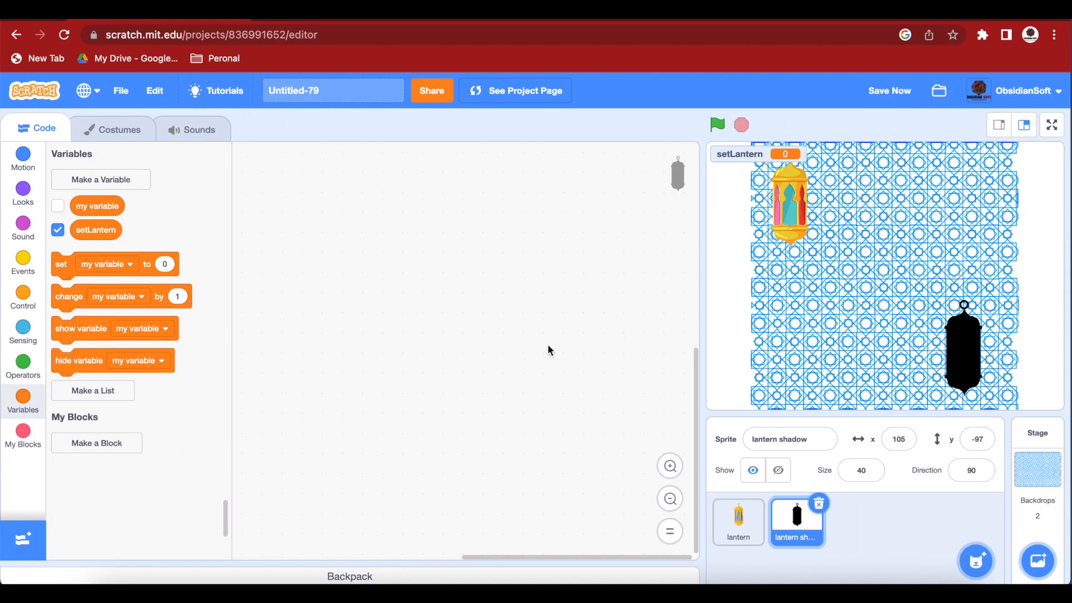
pyautogui.click(57, 230)
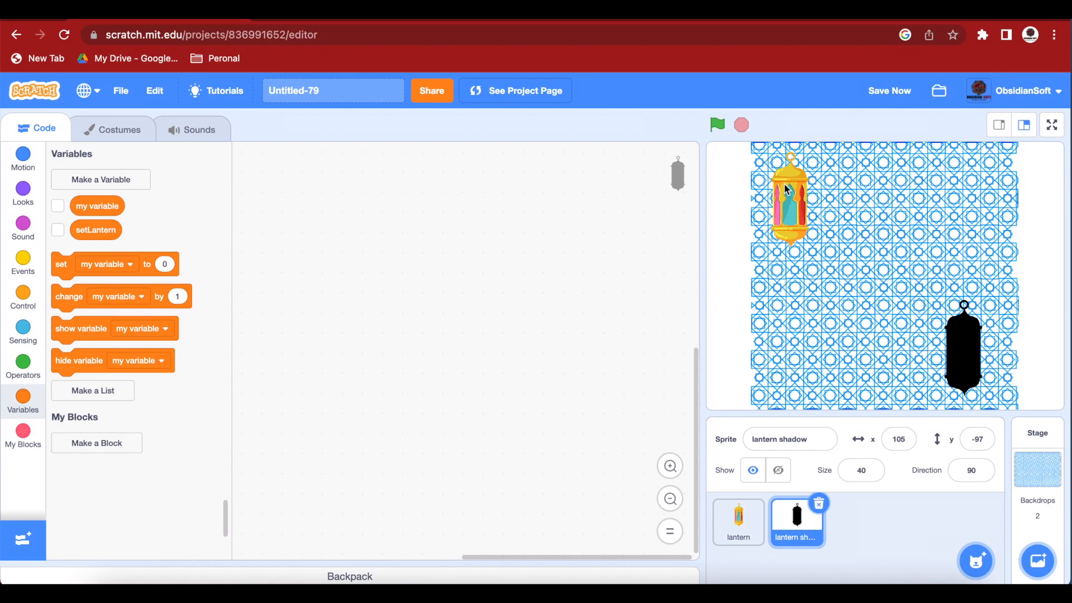
pyautogui.moveTo(785, 209)
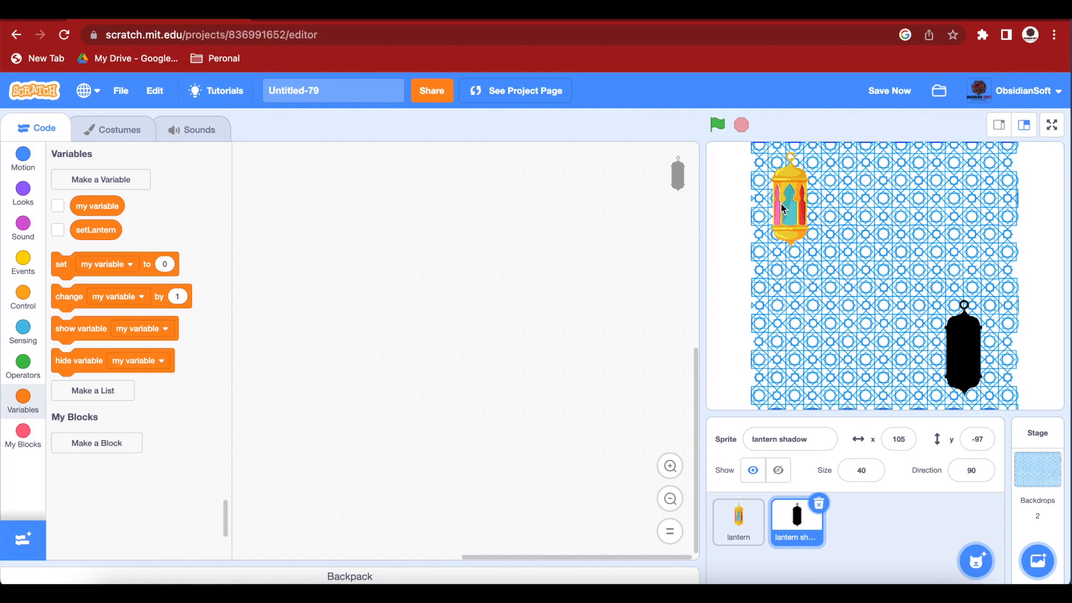
pyautogui.moveTo(800, 232)
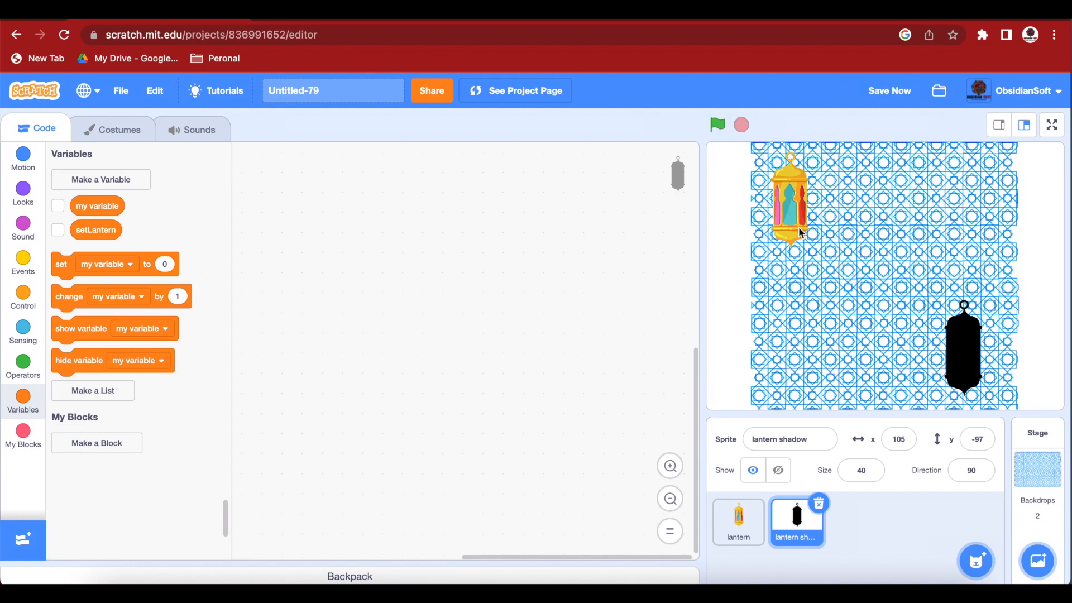
# Make the lantern's green-flag script set setLantern to 0, then return to the shadow sprite.
pyautogui.click(738, 522)
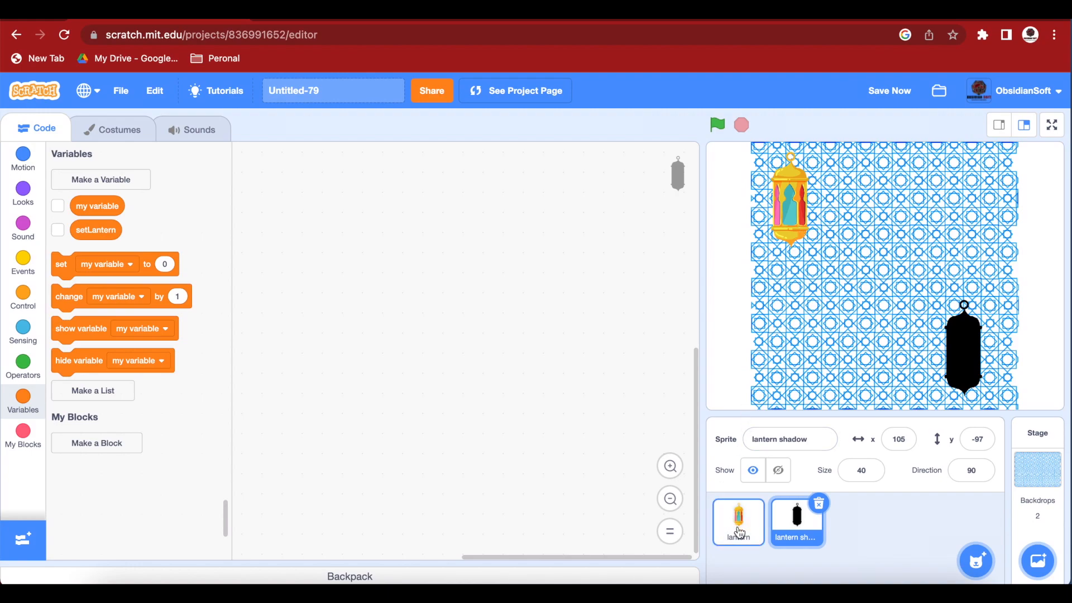
pyautogui.click(738, 522)
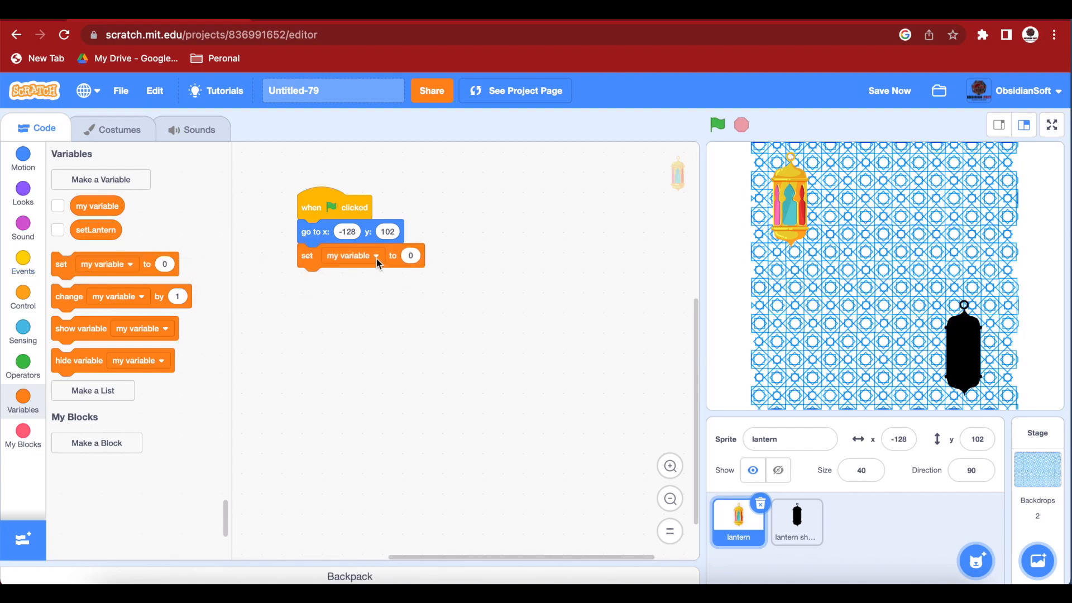
pyautogui.click(375, 256)
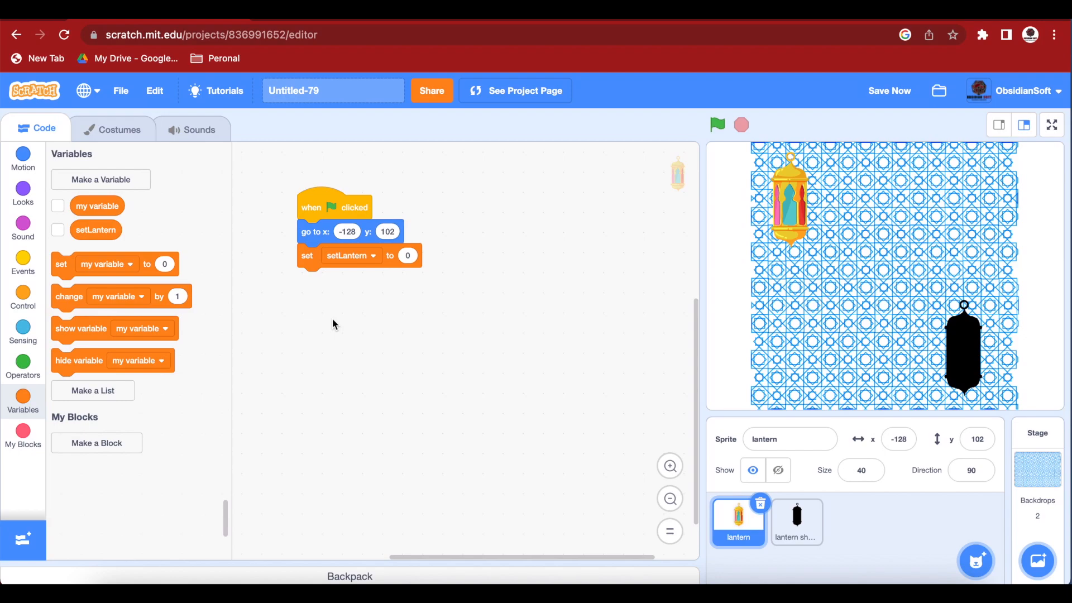
pyautogui.moveTo(429, 442)
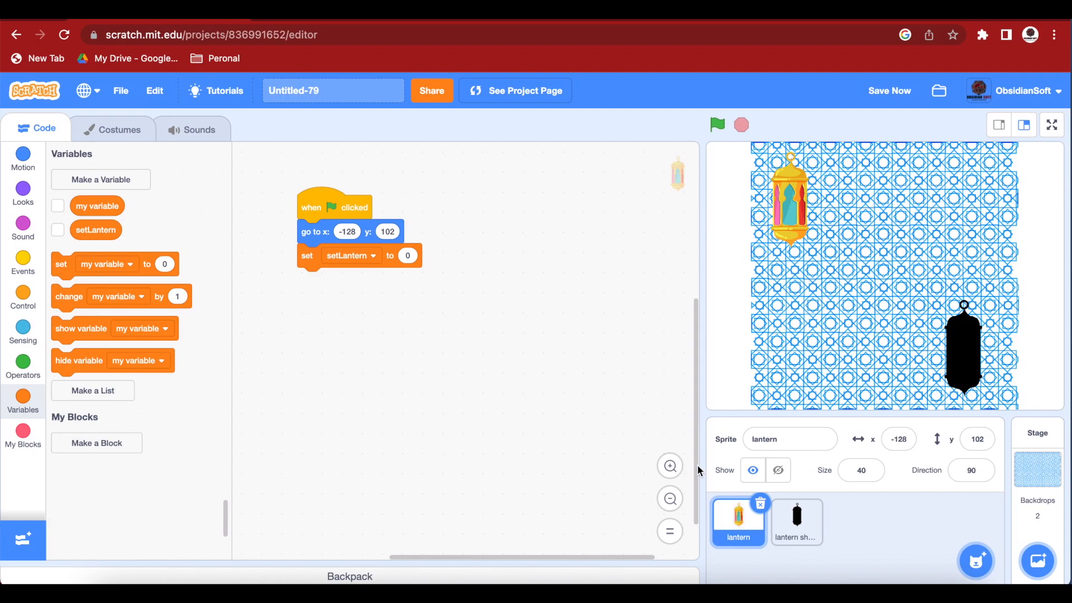
pyautogui.click(795, 522)
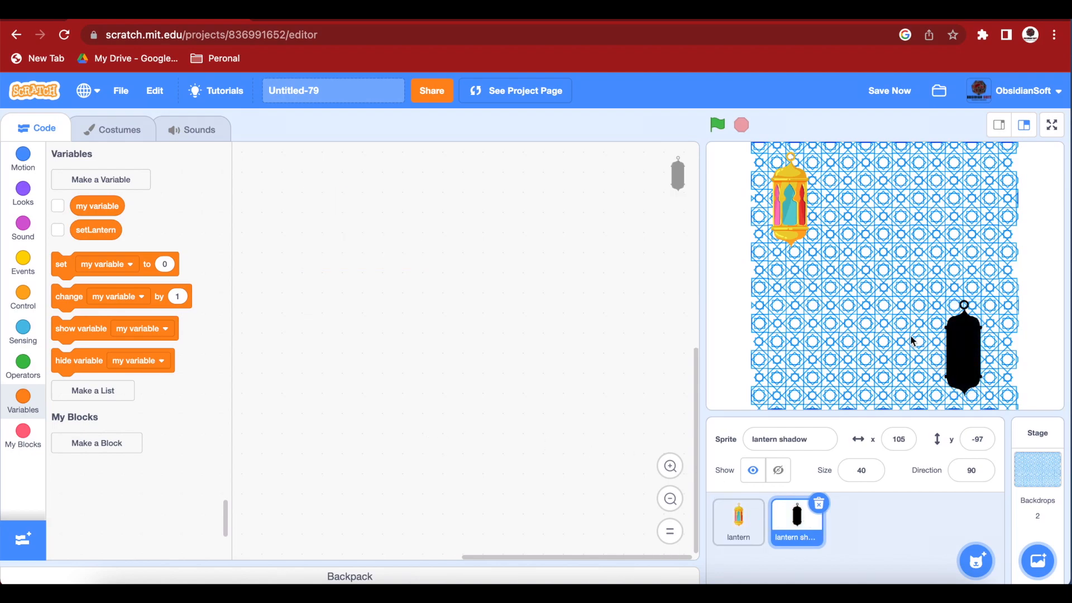
pyautogui.moveTo(22, 158)
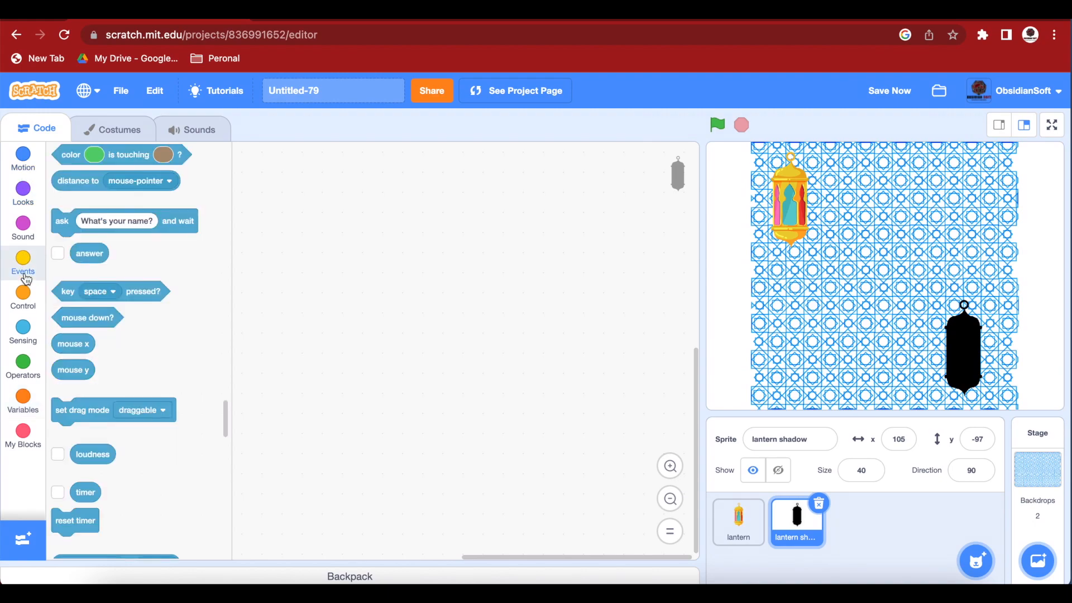
# Start the shadow's green-flag script with 'go to x: 105 y: -97' from Events and Motion.
pyautogui.click(22, 264)
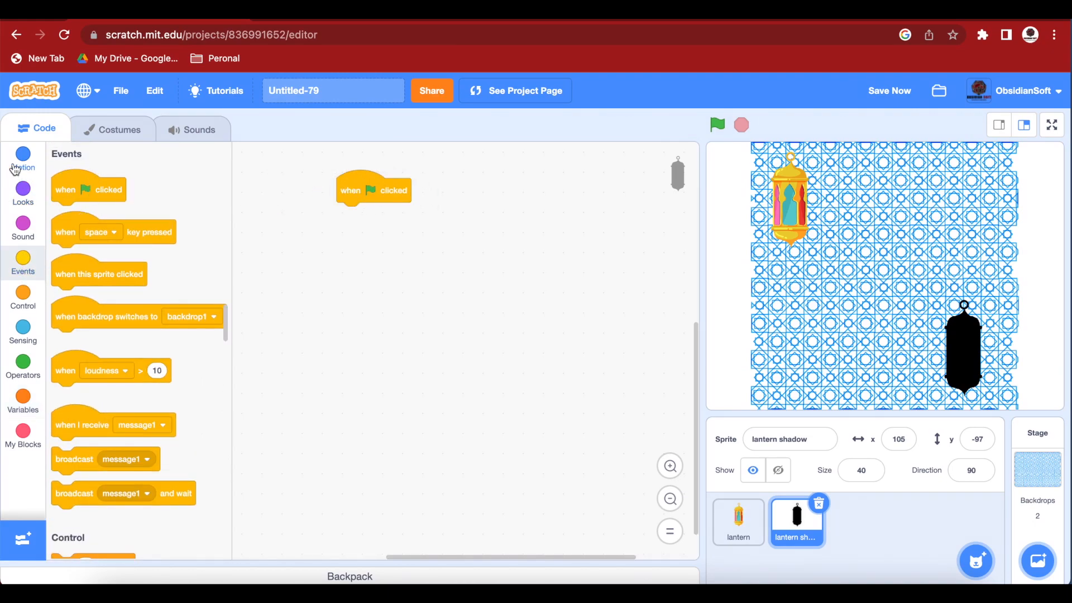
pyautogui.click(23, 158)
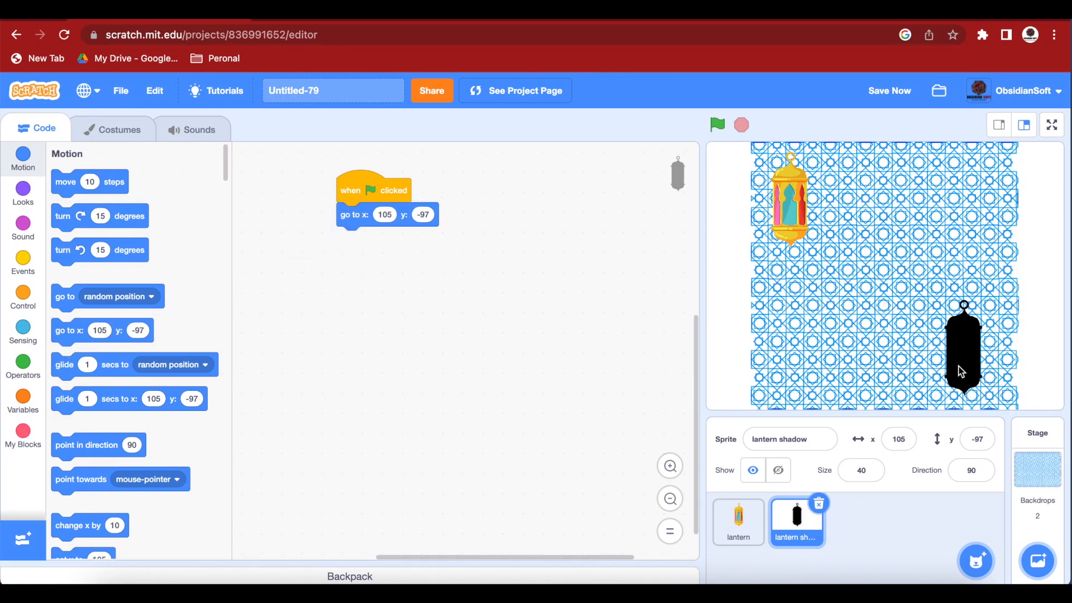
# Add 'set drag mode draggable' under the lantern's setLantern reset.
pyautogui.click(738, 521)
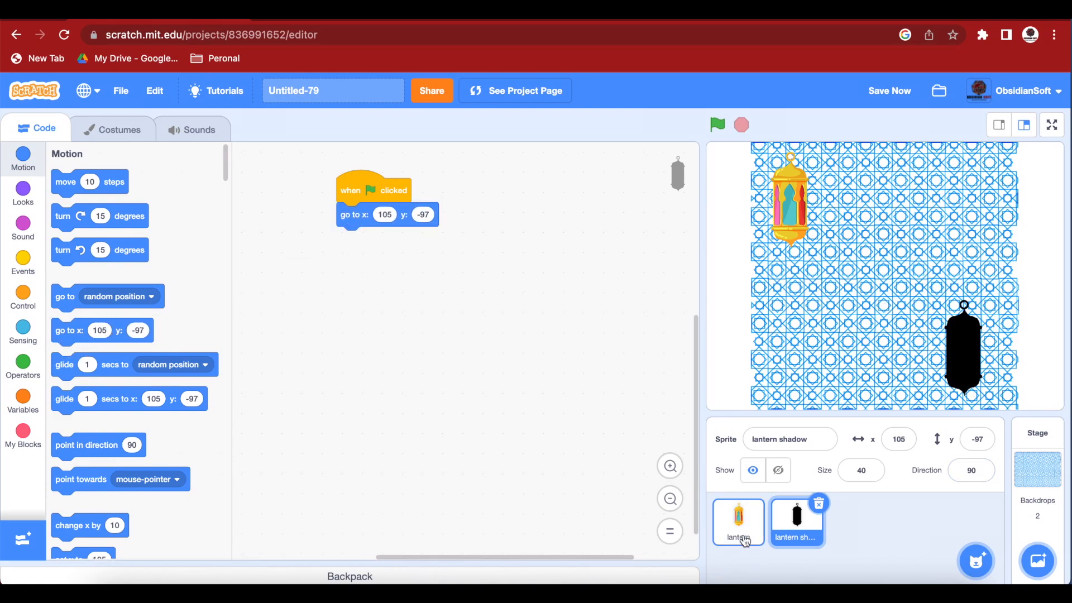
pyautogui.click(738, 521)
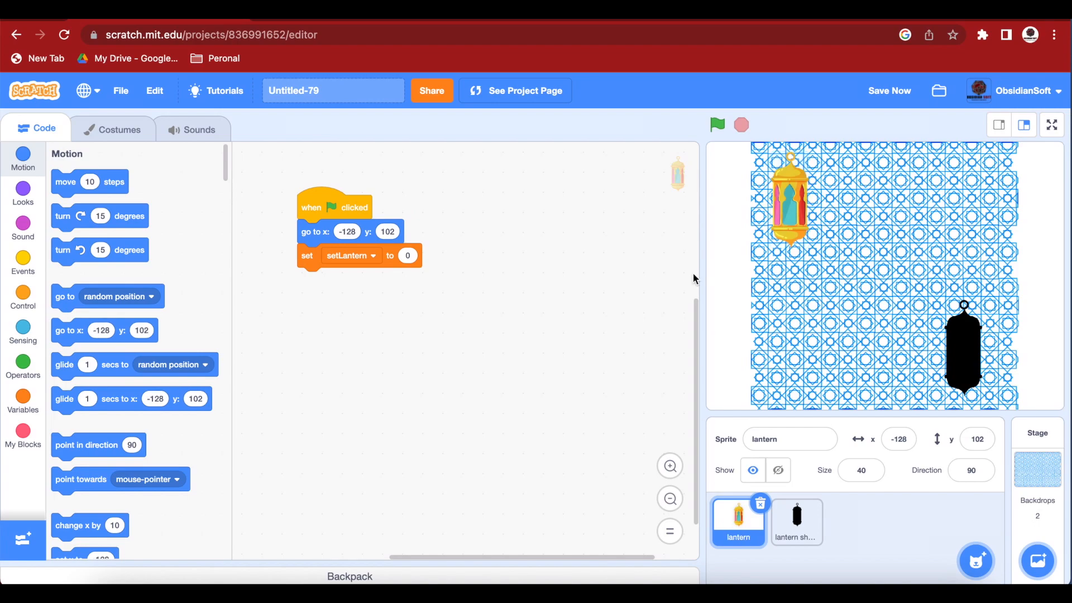
pyautogui.moveTo(677, 180)
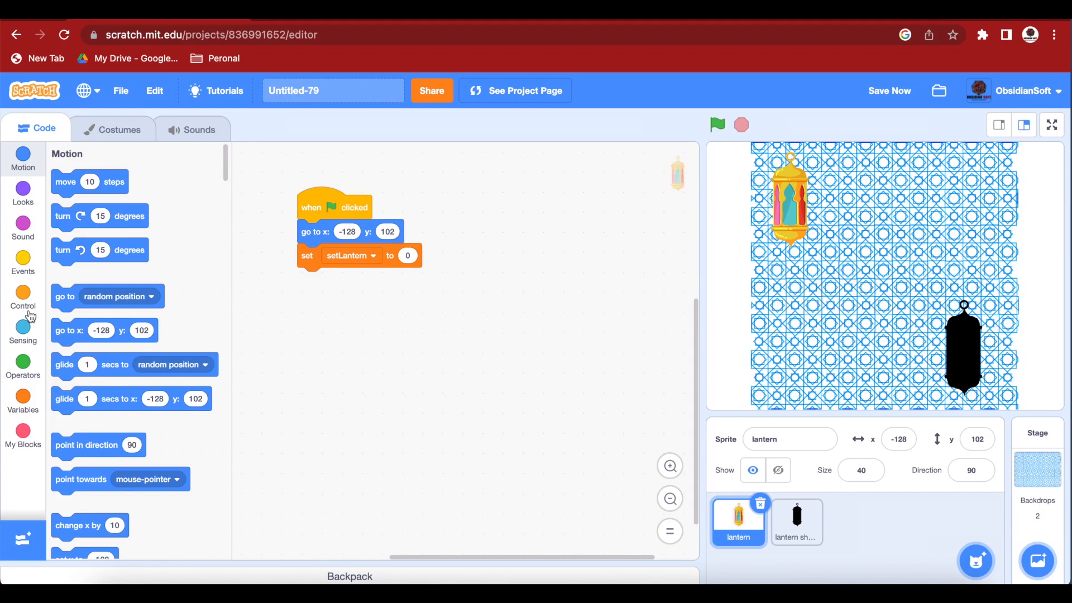
pyautogui.click(23, 333)
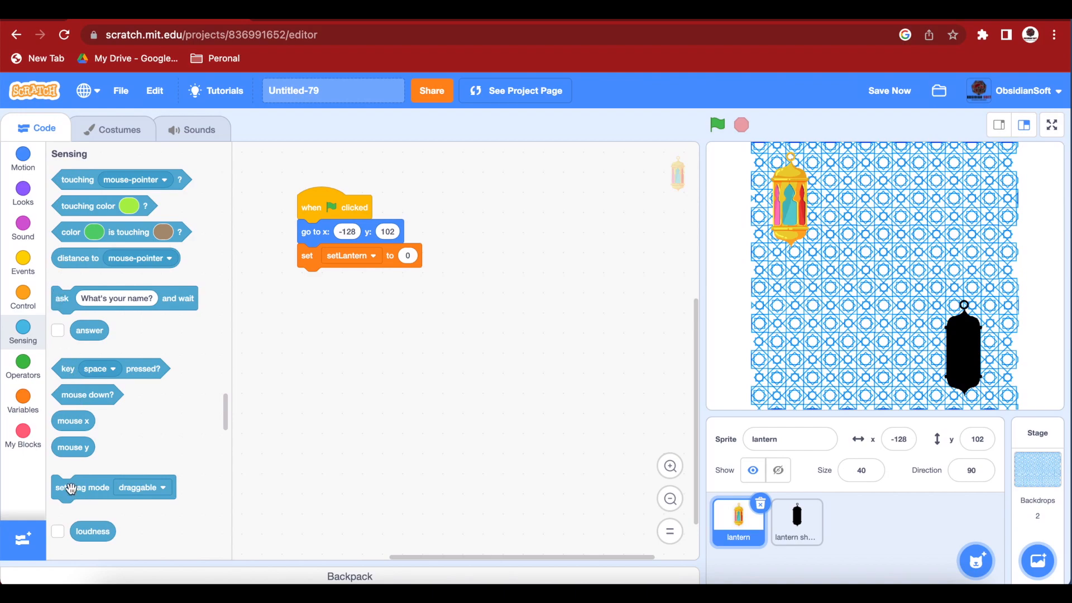
pyautogui.moveTo(82, 487); pyautogui.dragTo(328, 279)
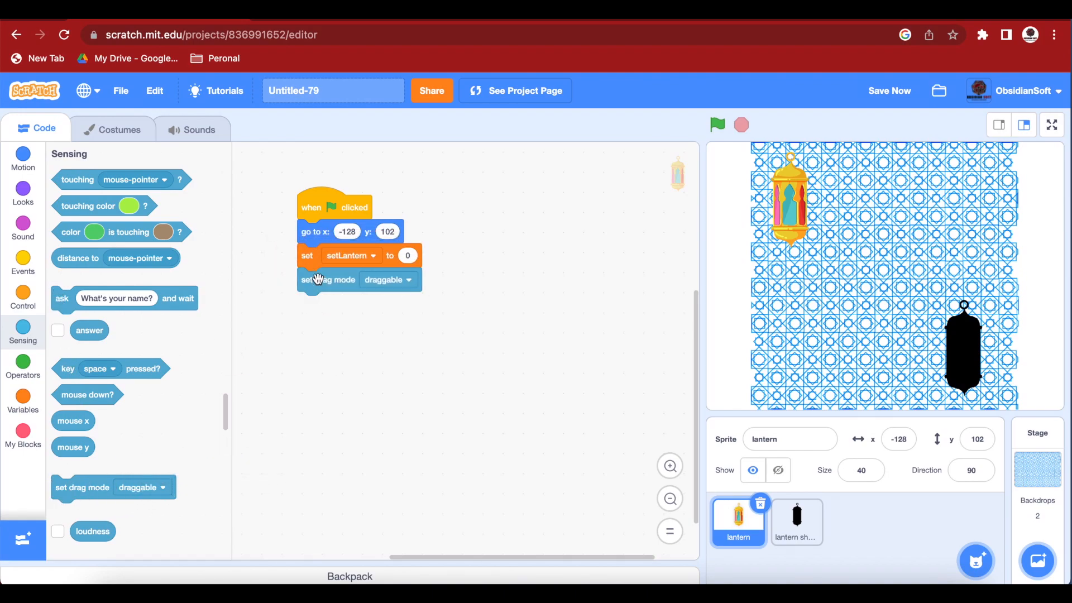
pyautogui.moveTo(383, 261)
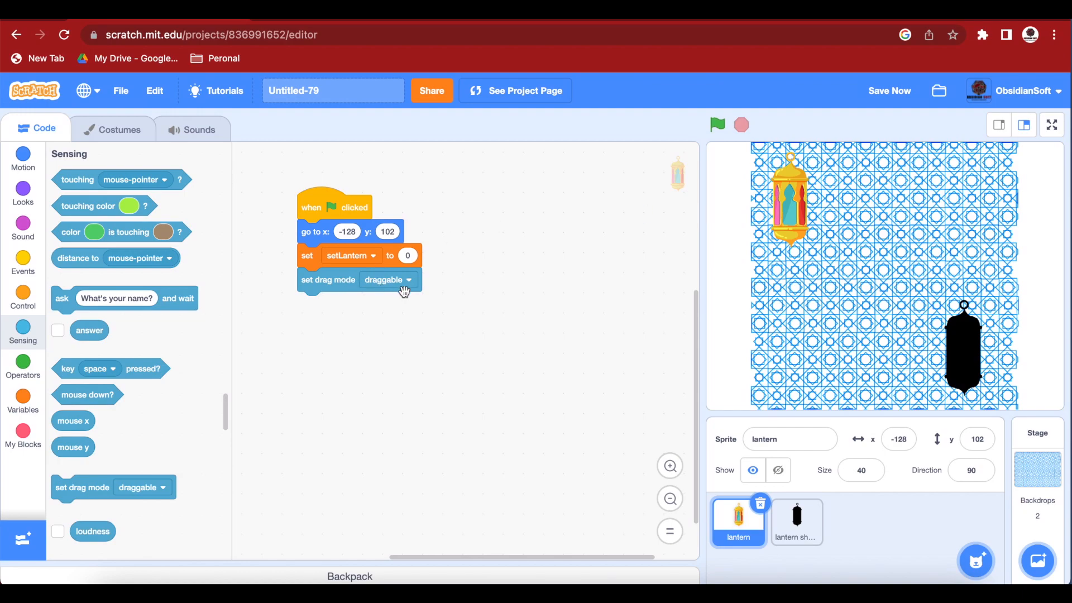
pyautogui.click(23, 297)
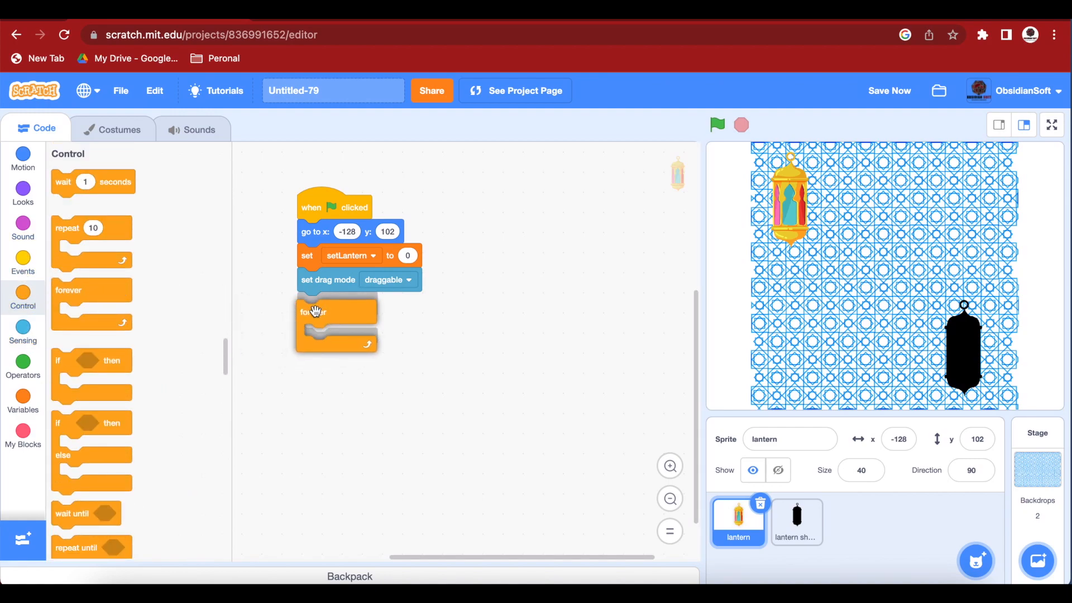
# Attach a forever loop with an if checking 'touching lantern shadow'.
pyautogui.moveTo(315, 312); pyautogui.dragTo(315, 303)
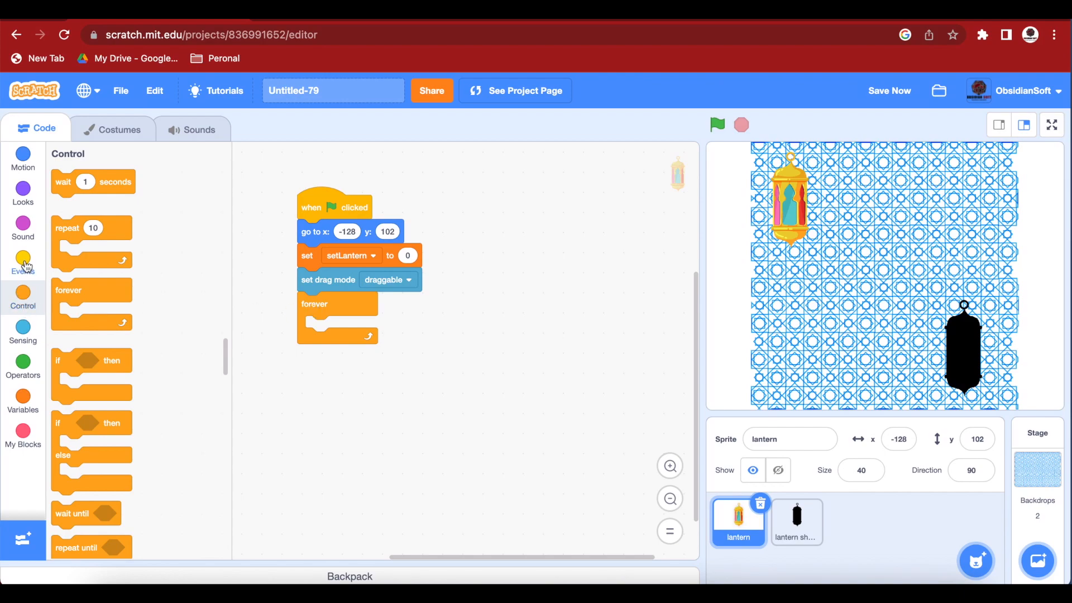
pyautogui.moveTo(61, 362)
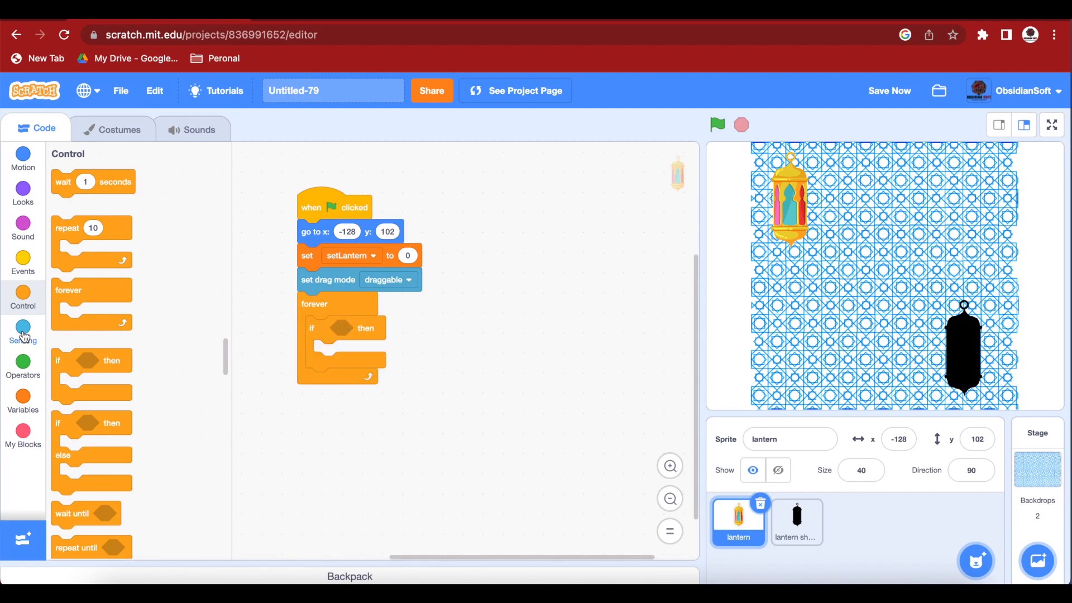
pyautogui.click(22, 331)
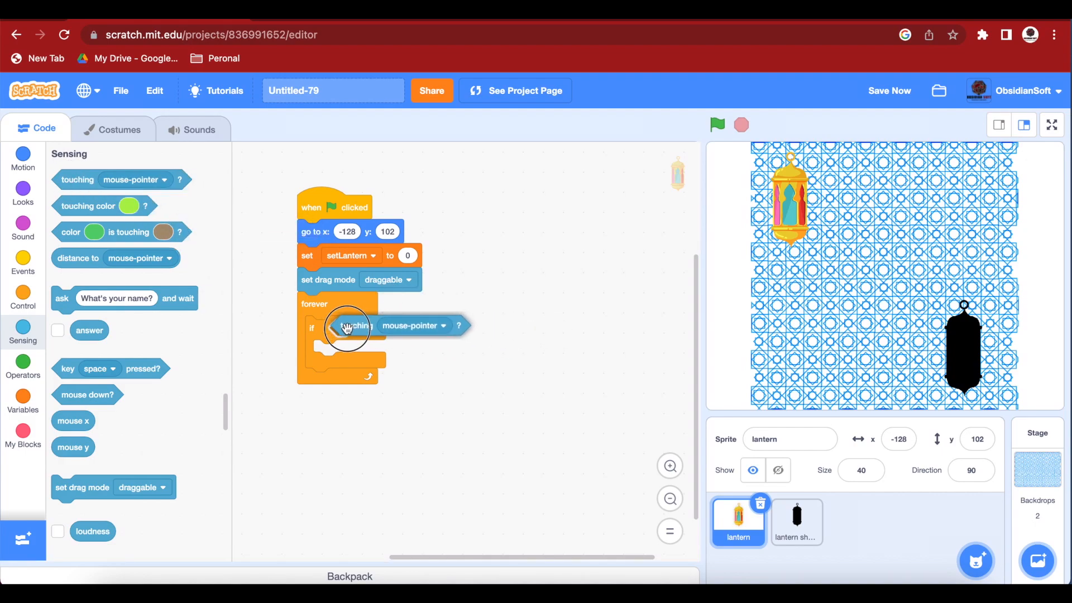
pyautogui.click(442, 327)
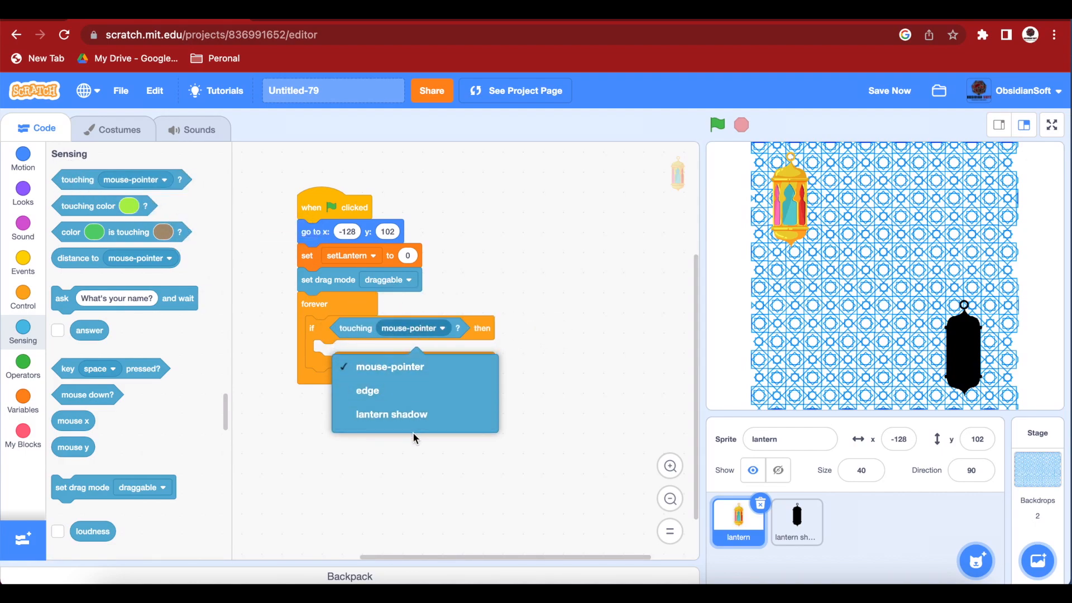
pyautogui.click(391, 415)
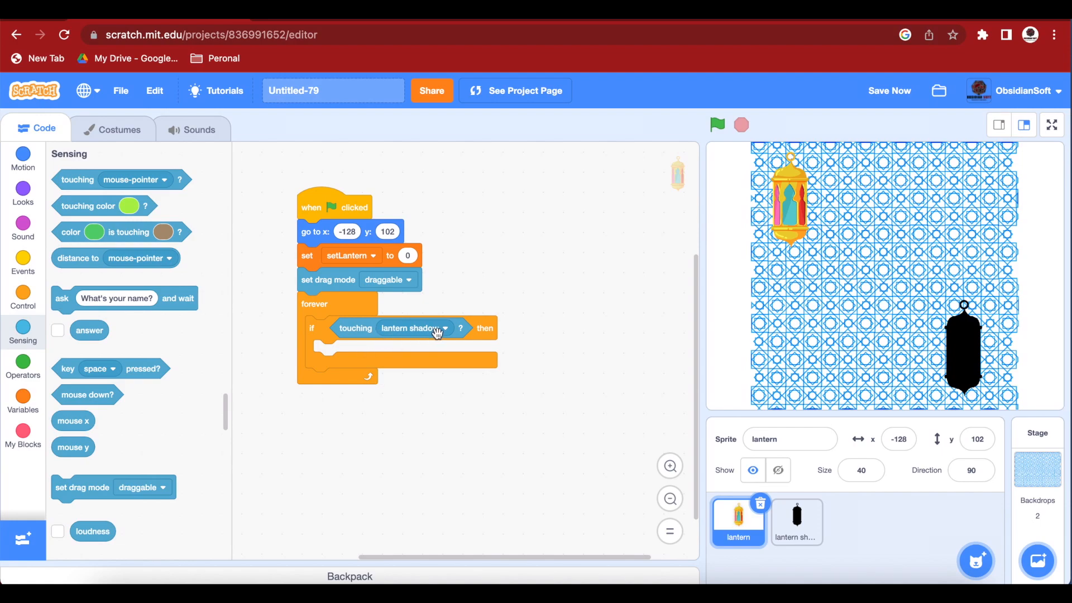
pyautogui.moveTo(845, 268)
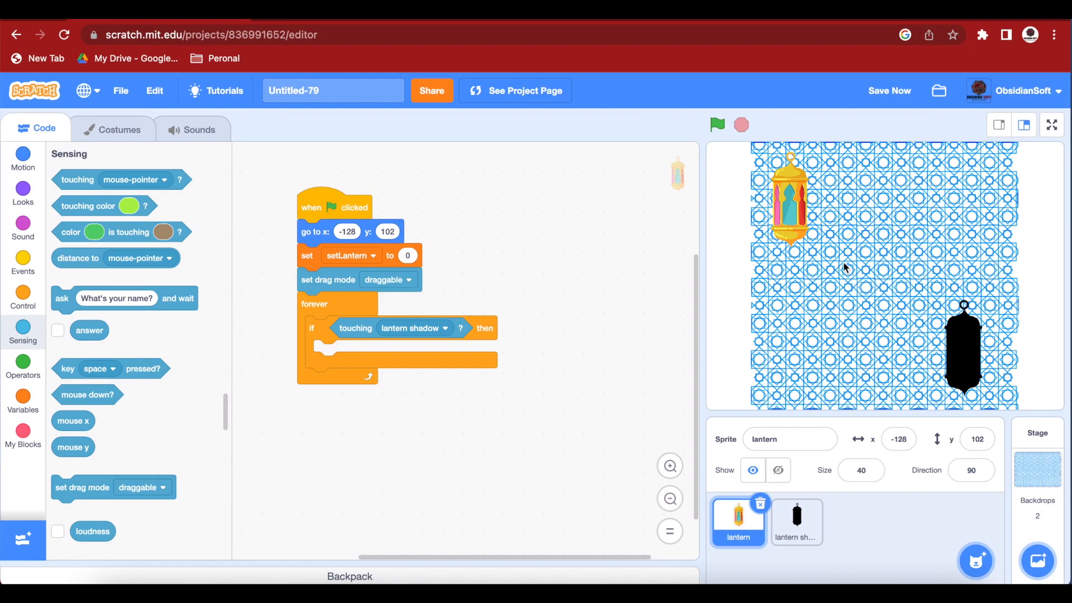
pyautogui.moveTo(476, 397)
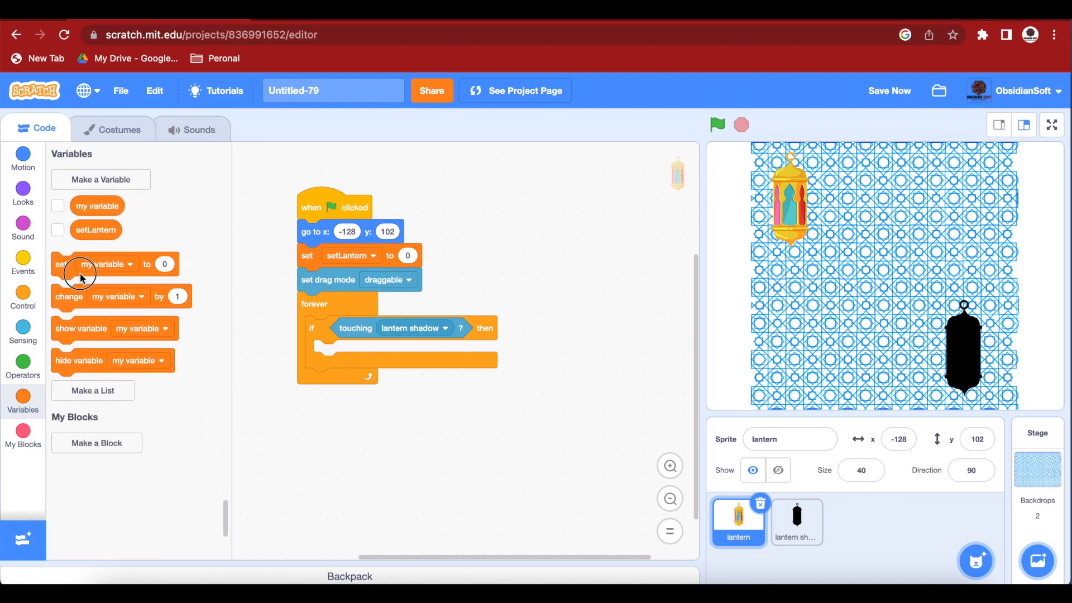
# Inside the if, set setLantern to 1 when the lantern touches its shadow.
pyautogui.click(368, 352)
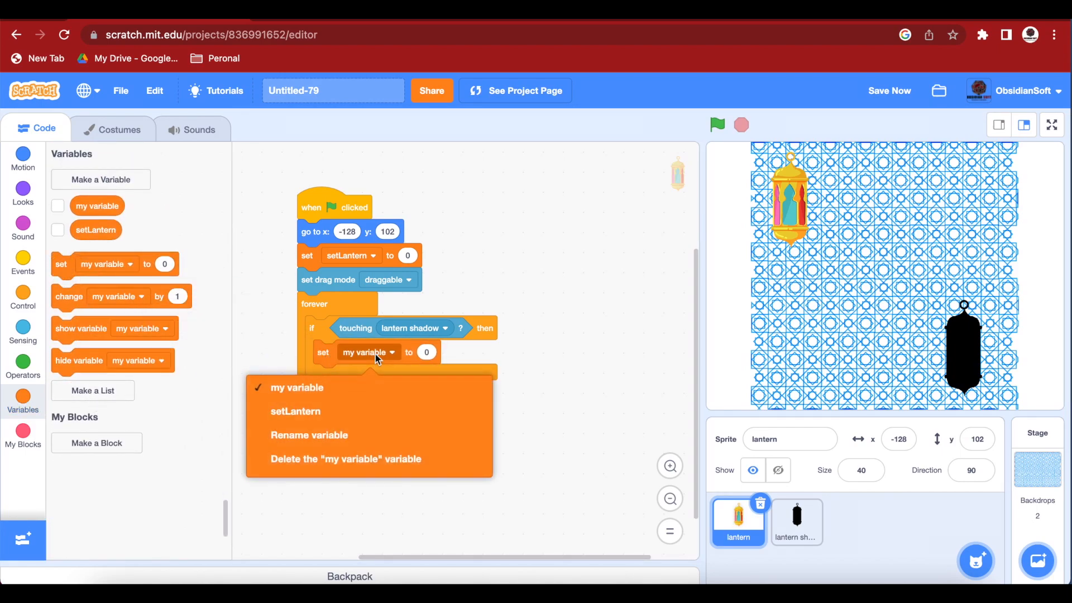
pyautogui.click(295, 411)
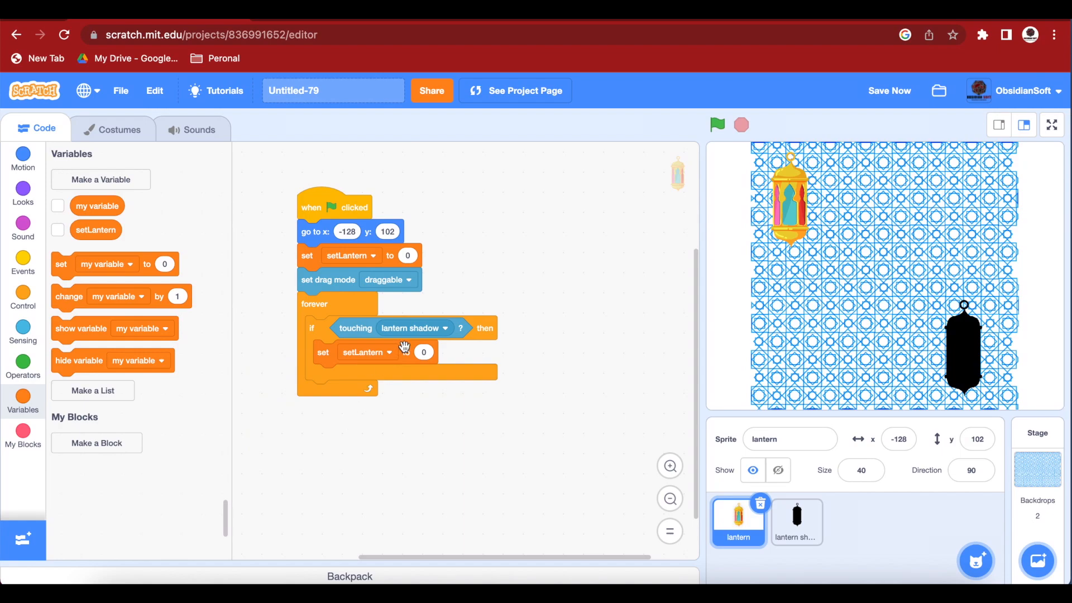
pyautogui.click(423, 352)
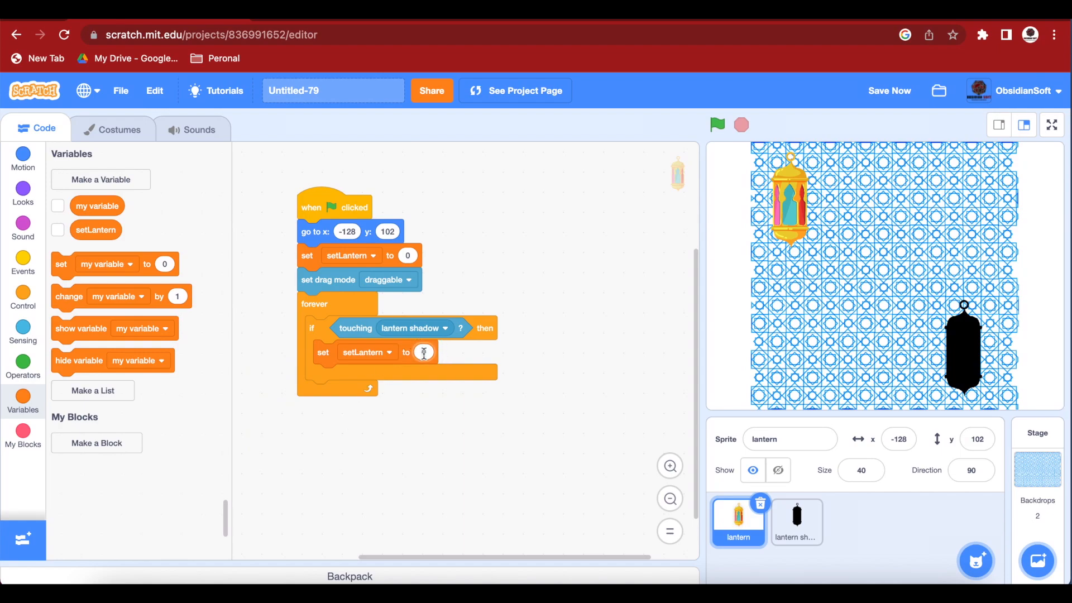
pyautogui.write('1')
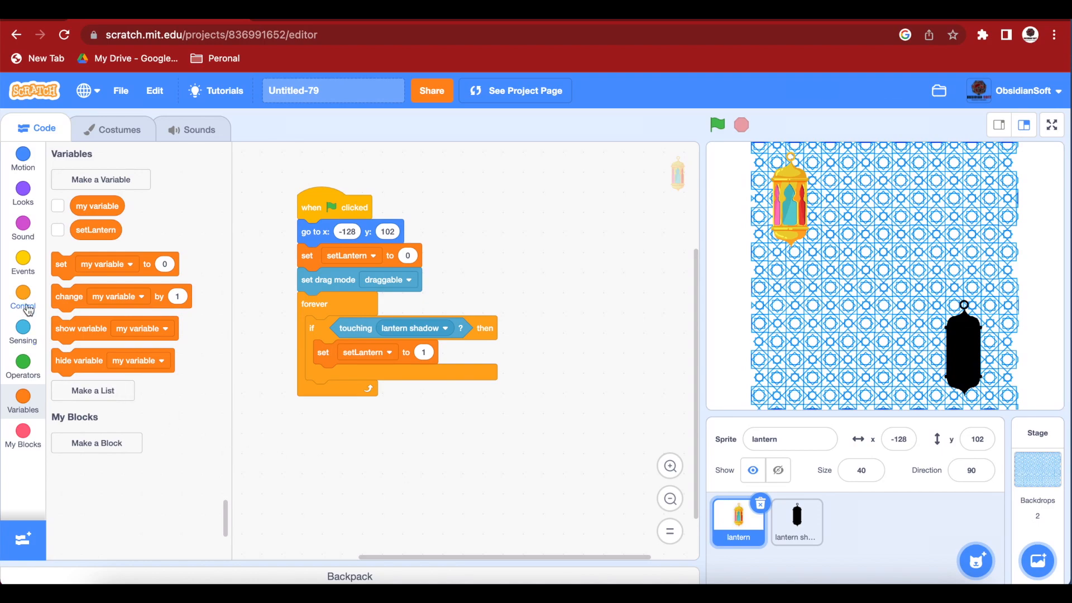
# Add 'set drag mode not draggable' inside the if so the matched lantern stays put.
pyautogui.click(23, 332)
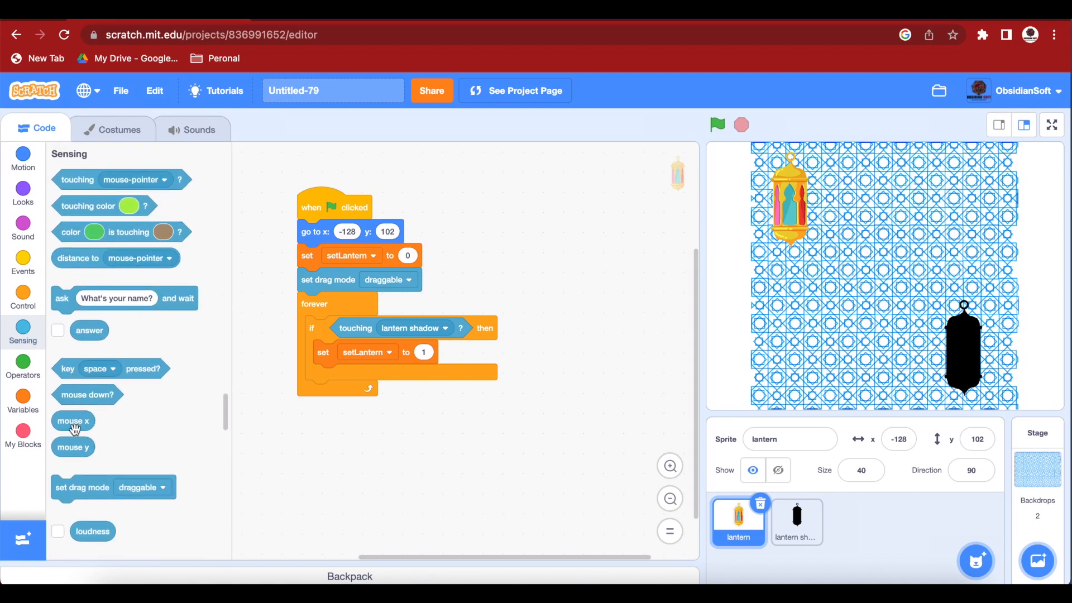
pyautogui.moveTo(113, 487); pyautogui.dragTo(345, 425)
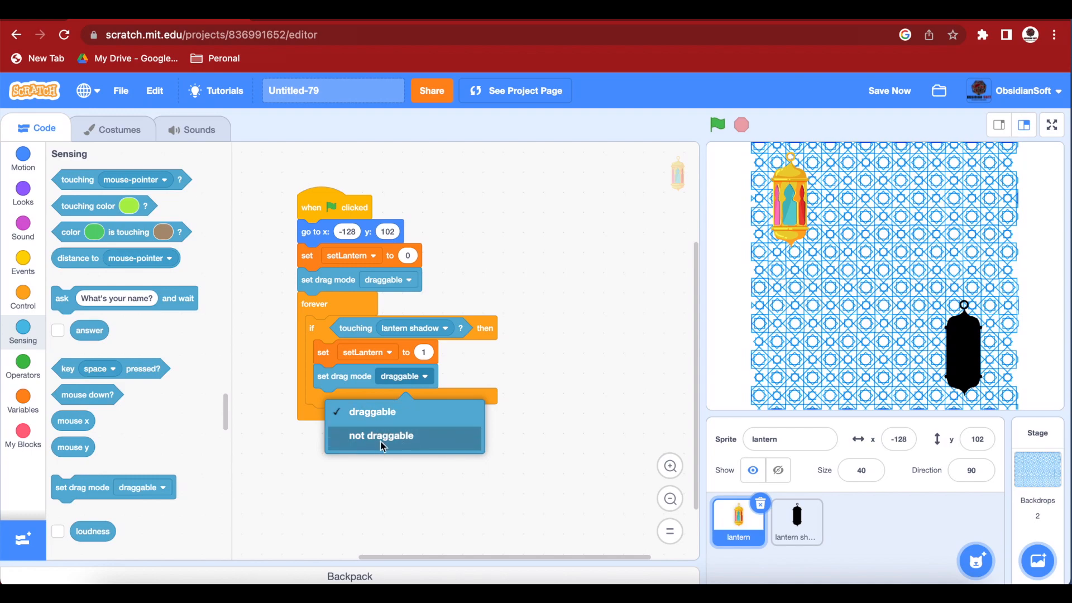
pyautogui.click(380, 435)
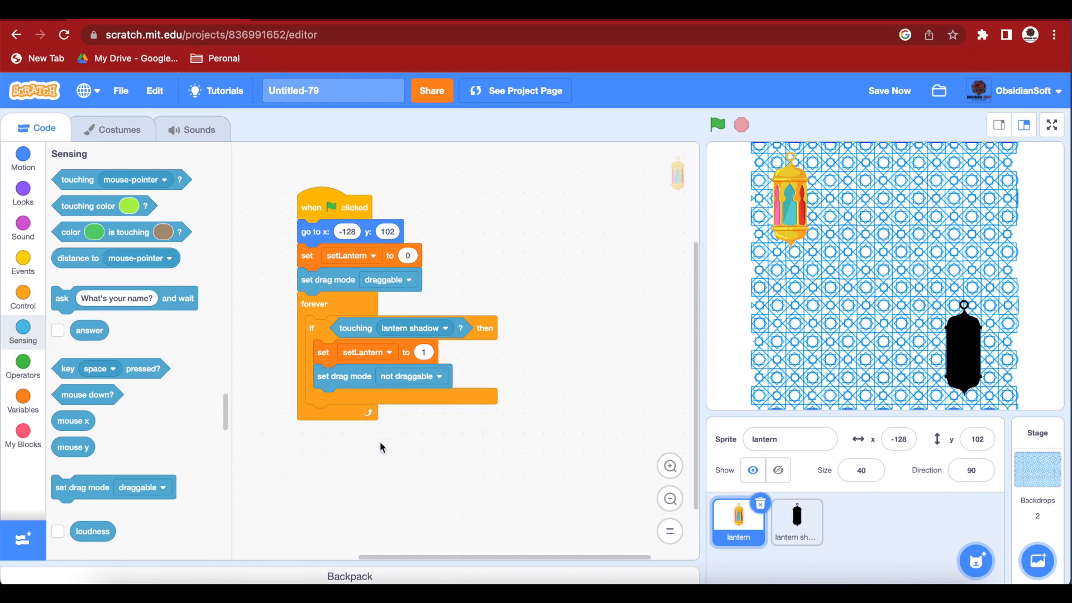
pyautogui.click(23, 297)
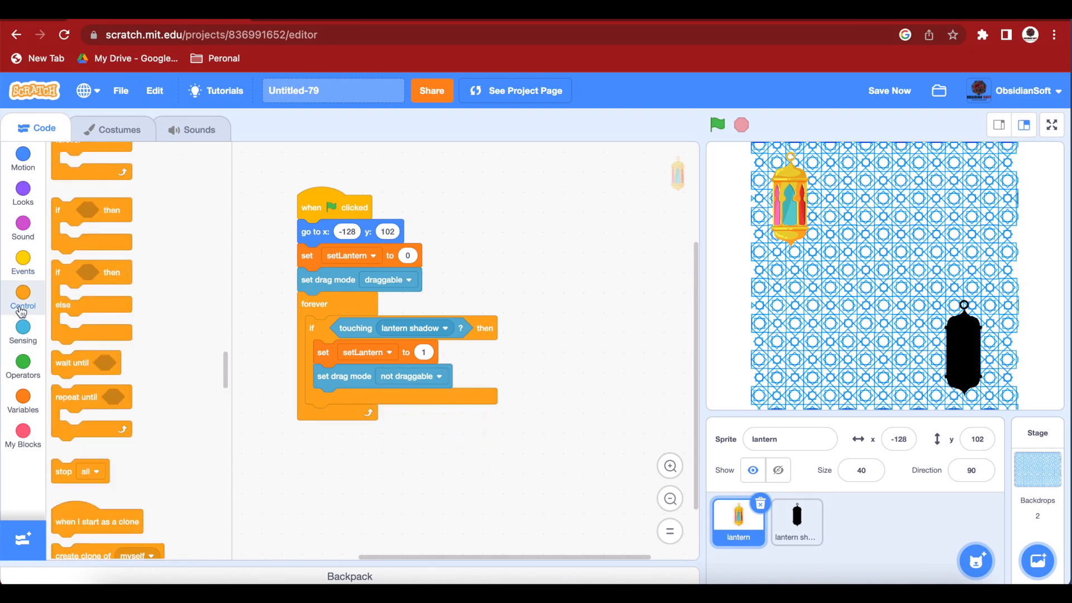
# Add a 0.6-second wait after the drag-mode change inside the lantern's if.
pyautogui.moveTo(93, 182); pyautogui.dragTo(413, 445)
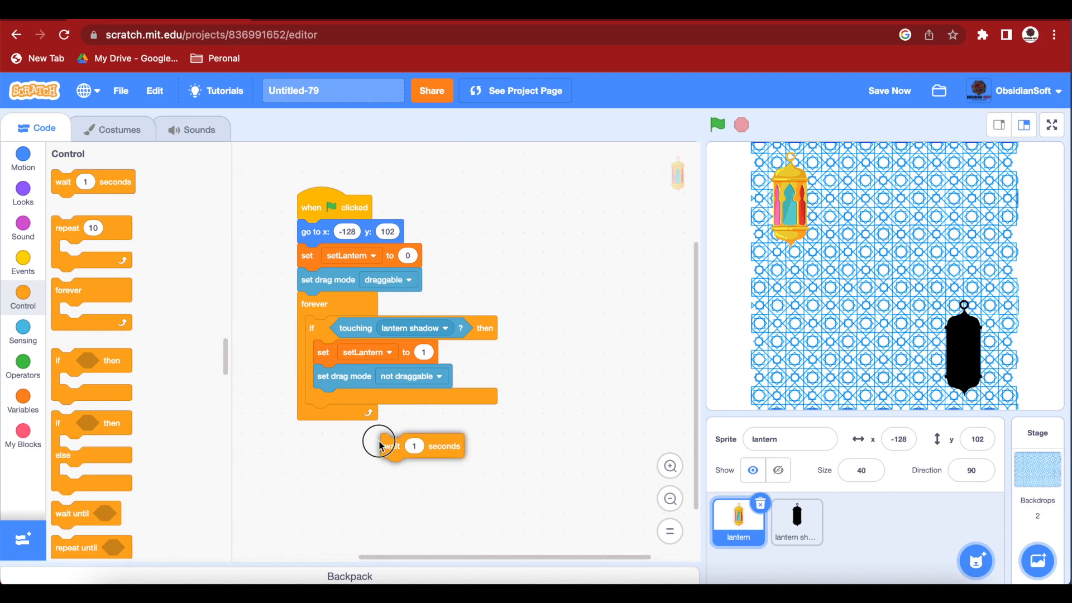
pyautogui.moveTo(390, 446); pyautogui.dragTo(345, 399)
pyautogui.write('0.6')
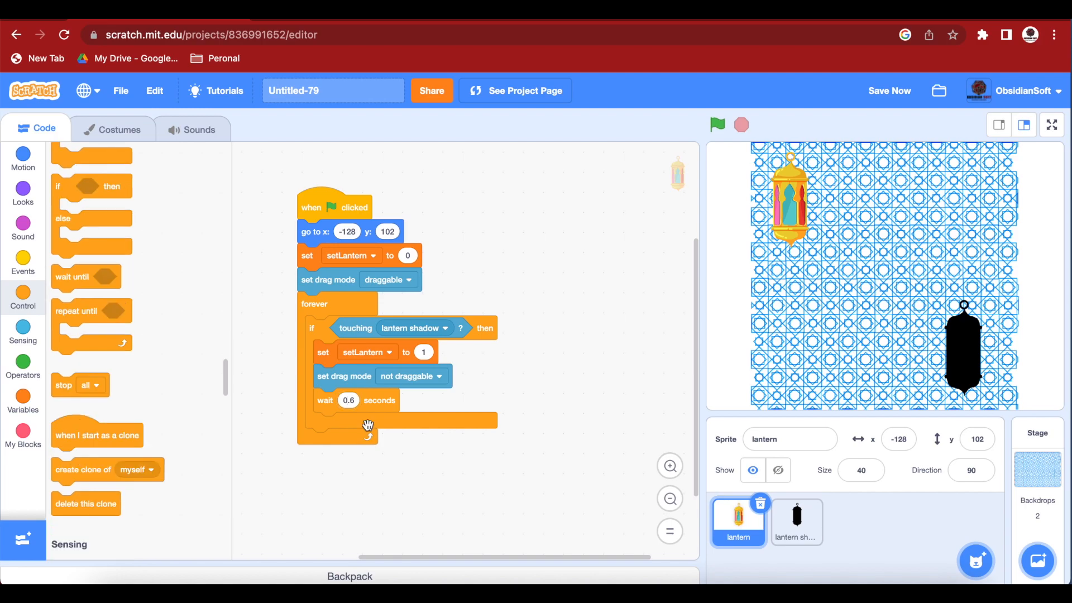
pyautogui.moveTo(388, 352)
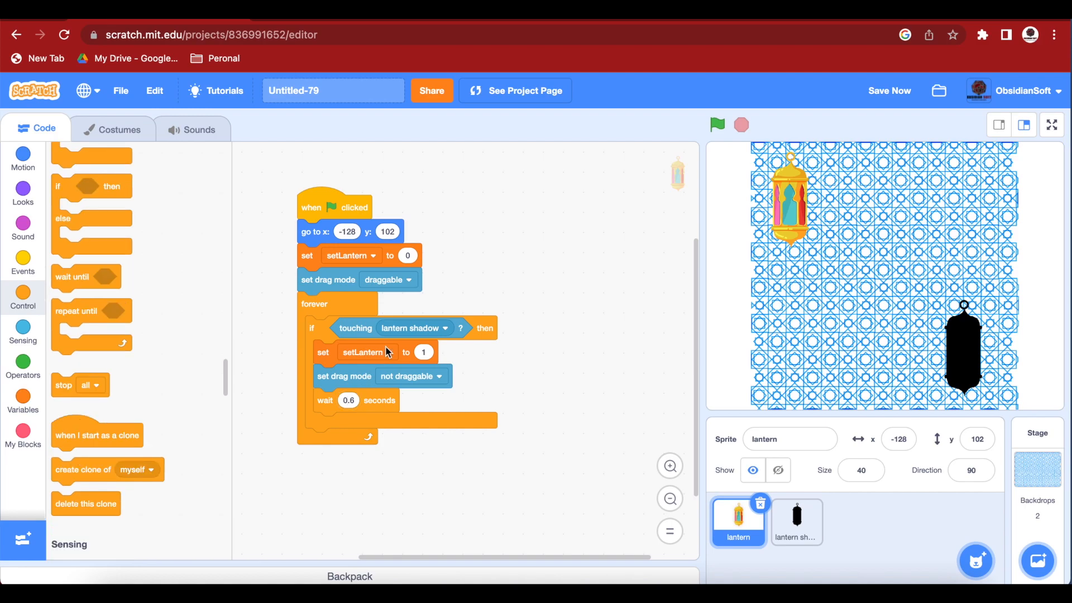
pyautogui.moveTo(342, 409)
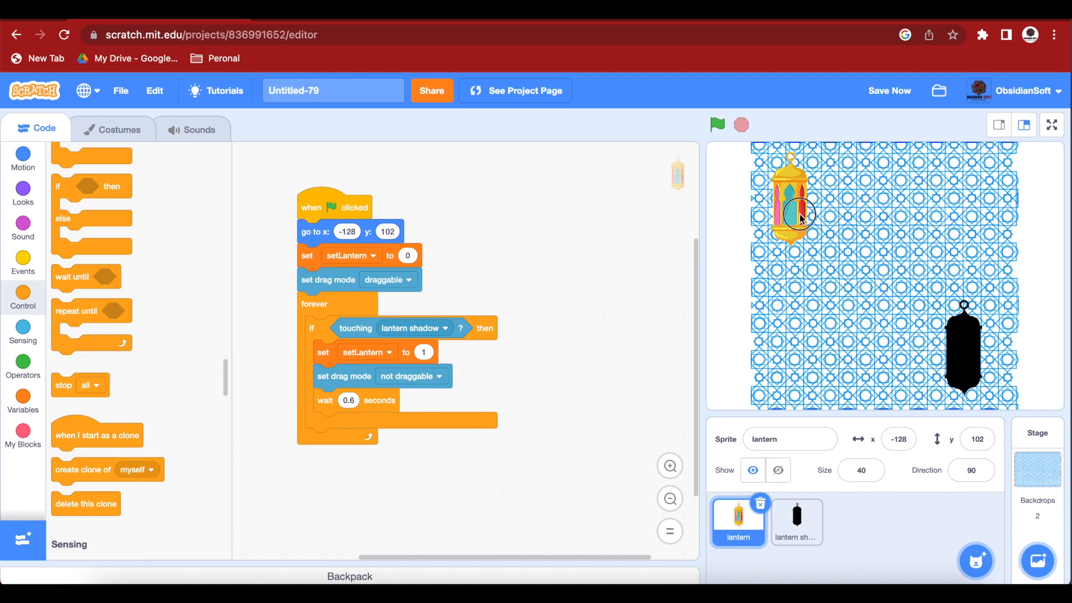
# Test-drag the lantern onto its shadow on the stage, then return it near its starting spot.
pyautogui.moveTo(793, 212); pyautogui.dragTo(969, 340)
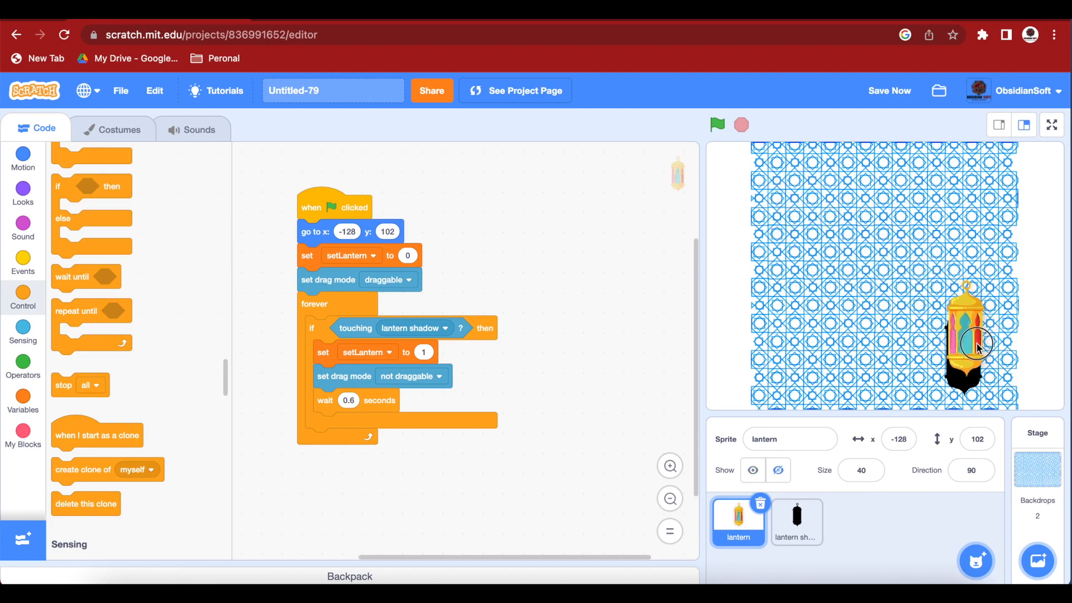
pyautogui.moveTo(976, 348); pyautogui.dragTo(964, 325)
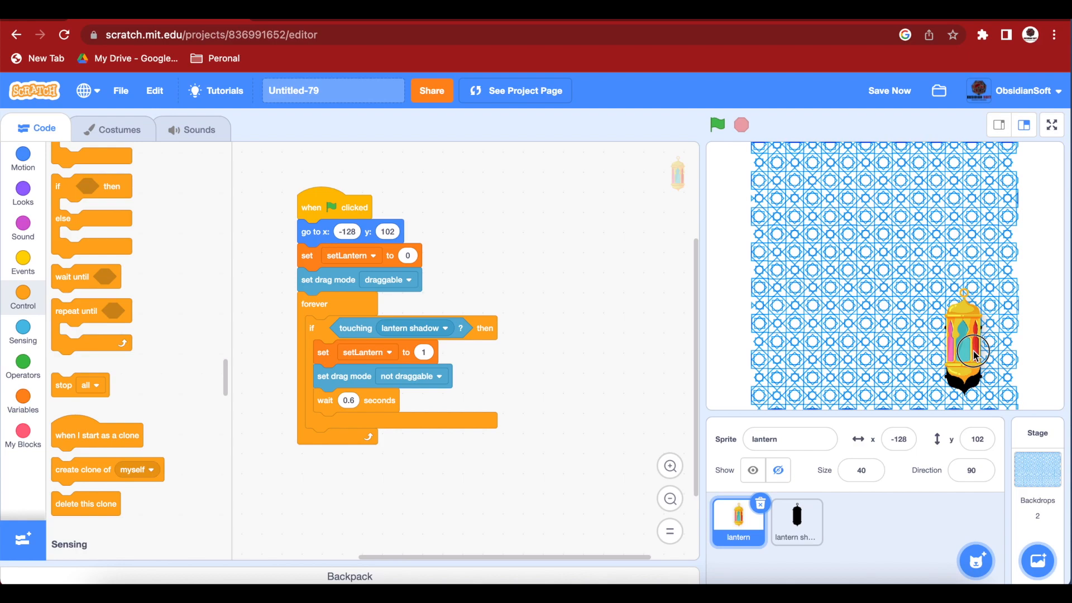
pyautogui.moveTo(967, 349); pyautogui.dragTo(831, 264)
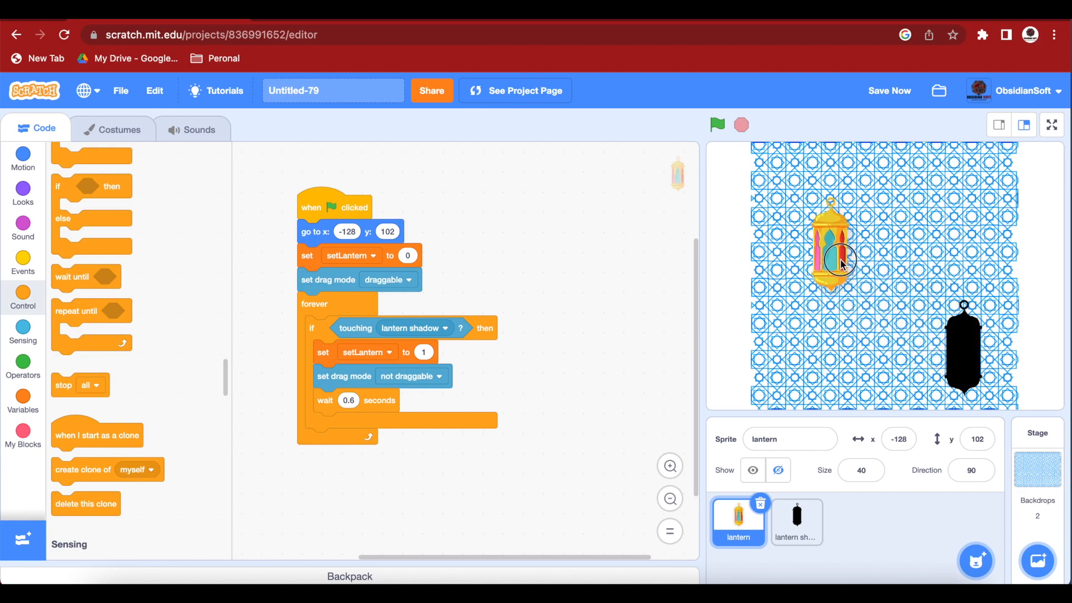
pyautogui.moveTo(831, 253); pyautogui.dragTo(793, 209)
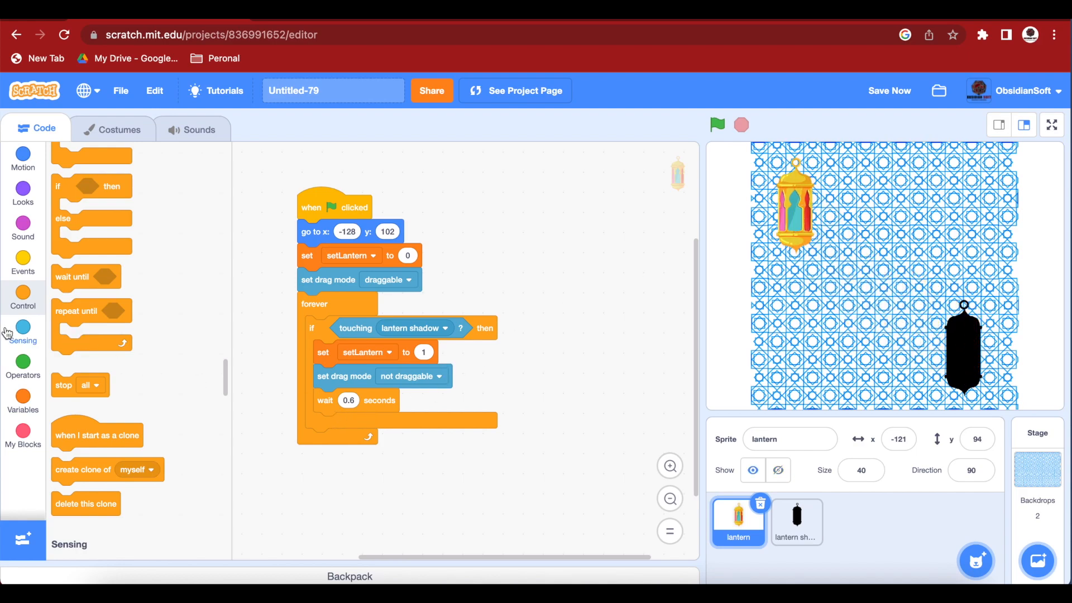
pyautogui.click(22, 157)
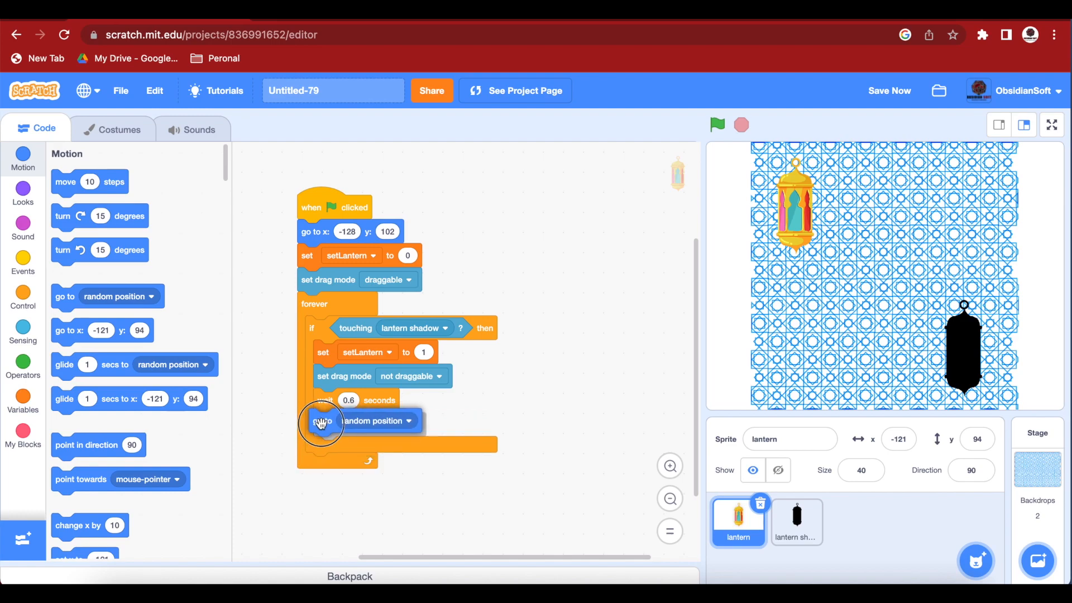
# Prepare a loose 'go to lantern shadow' block set aside from the main script.
pyautogui.click(407, 421)
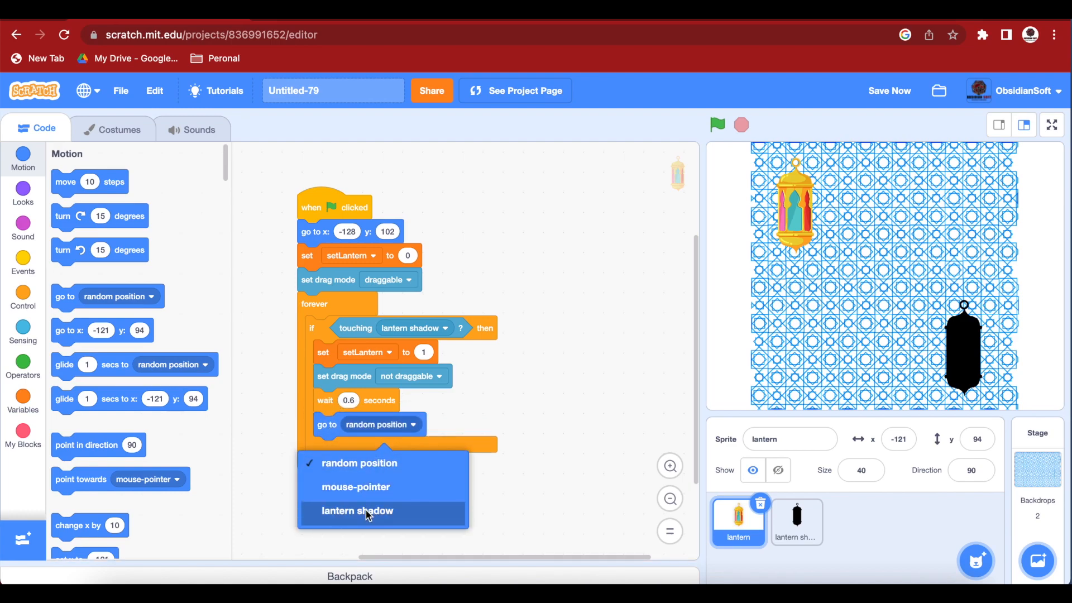
pyautogui.click(358, 511)
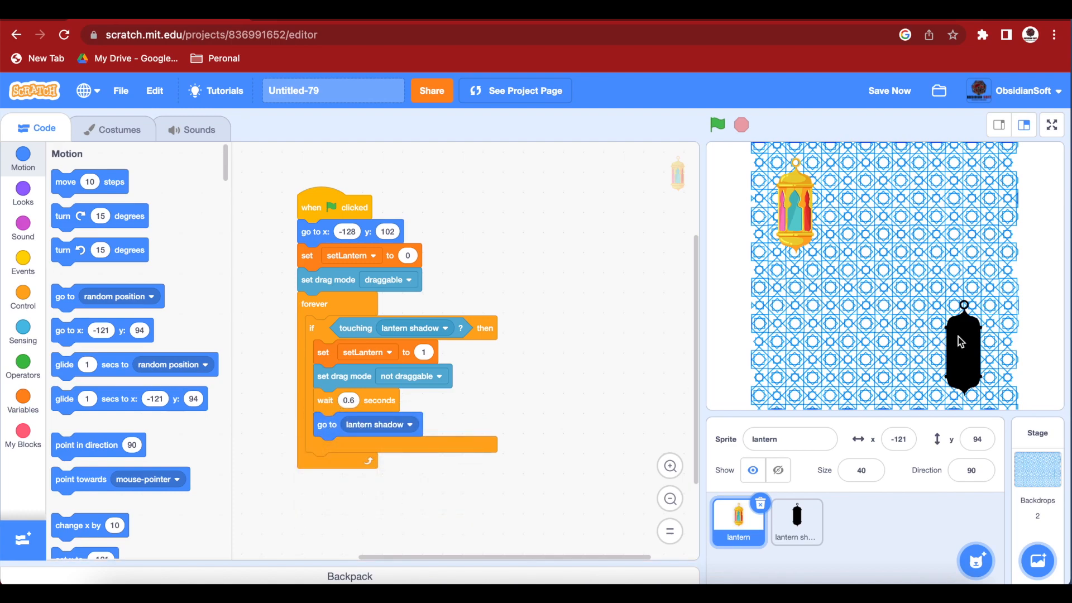
pyautogui.moveTo(938, 290)
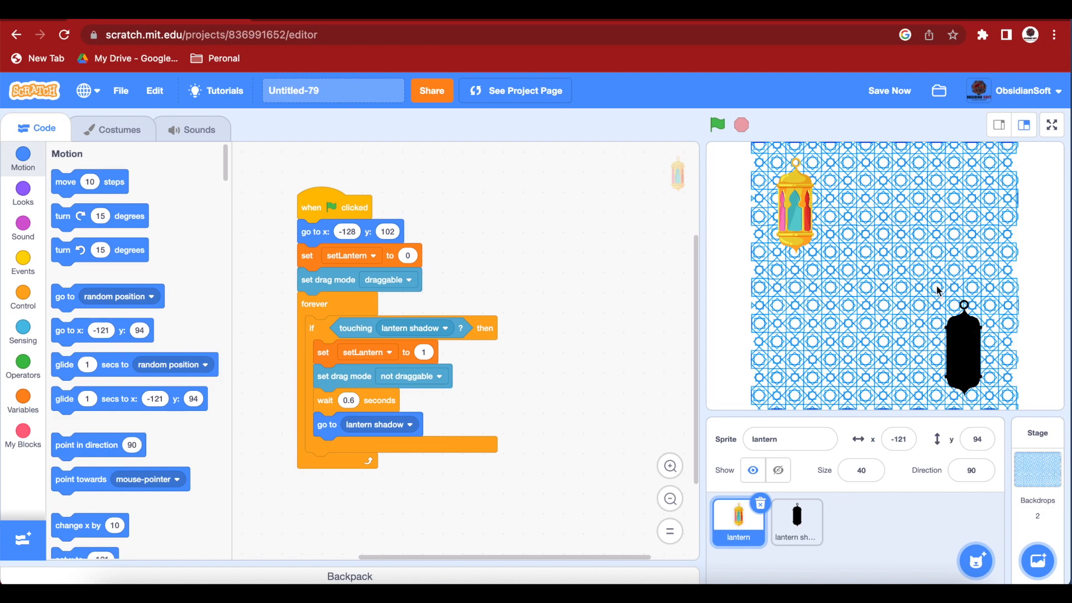
pyautogui.moveTo(946, 286)
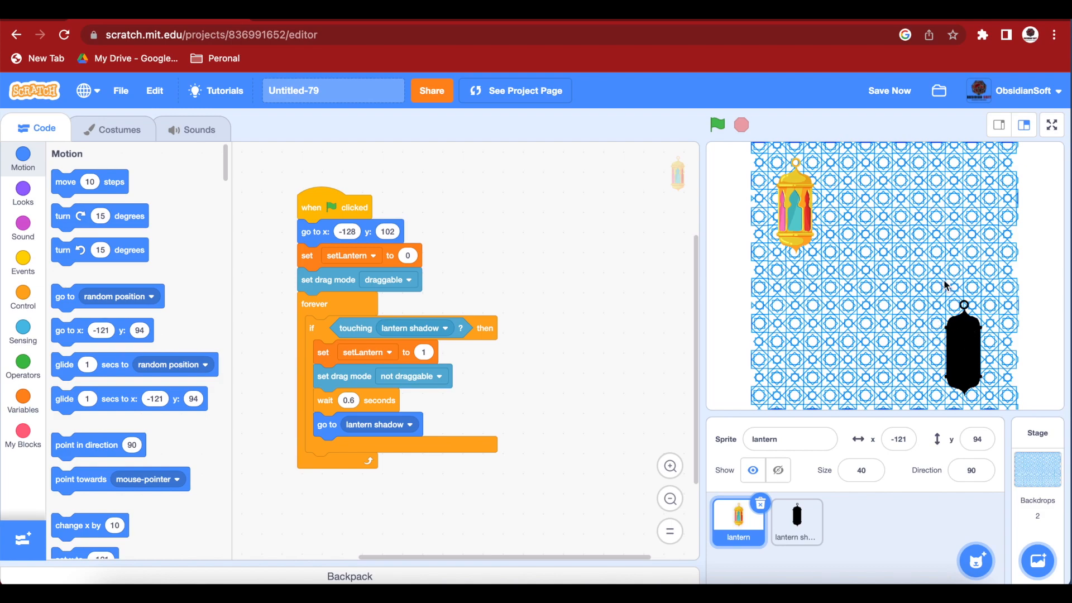
pyautogui.moveTo(331, 432)
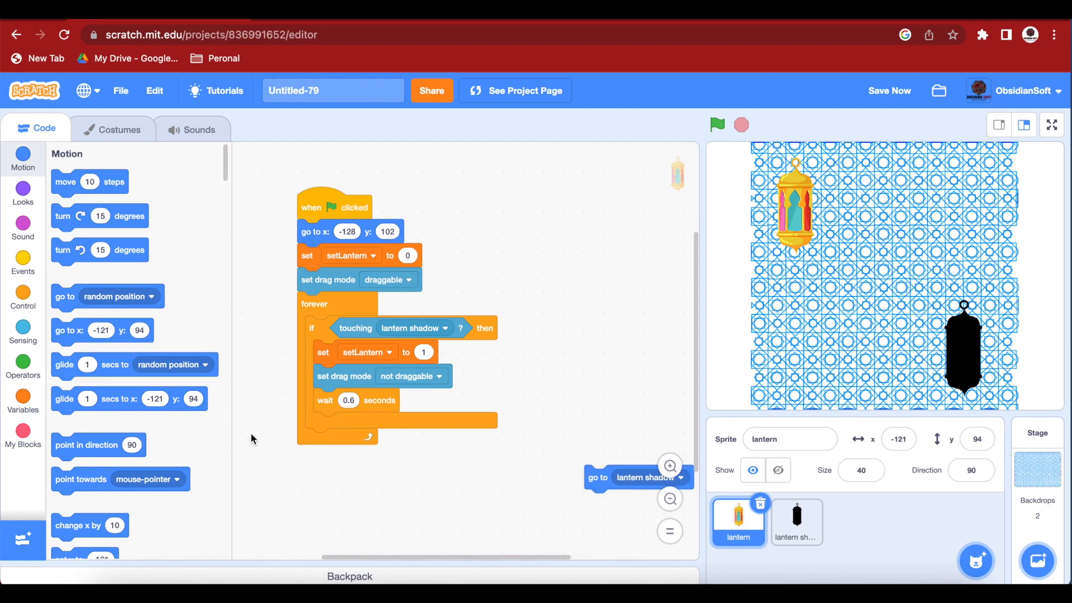
pyautogui.click(23, 297)
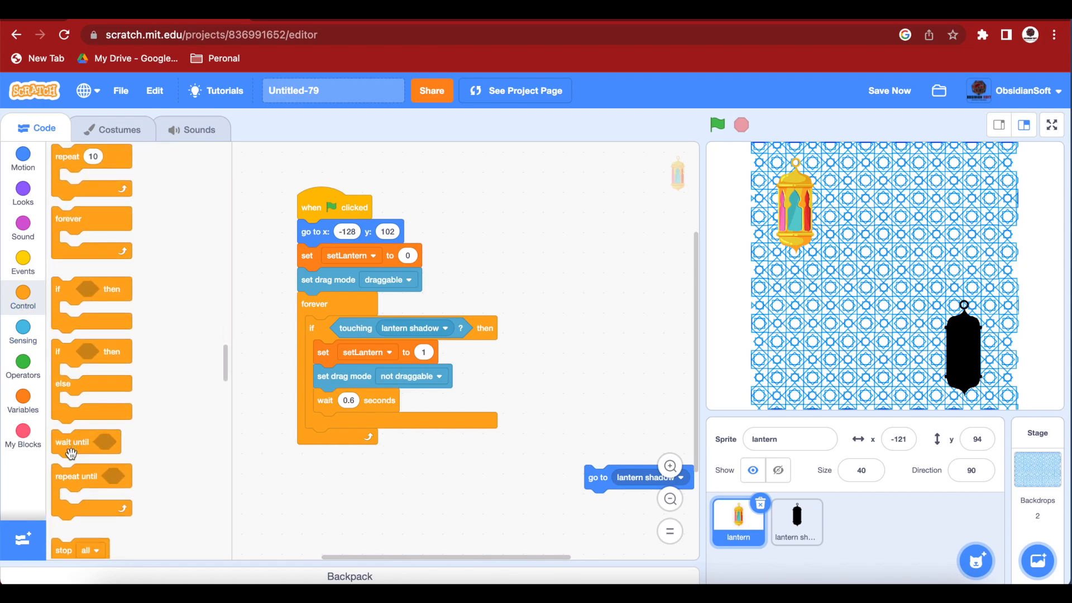
# Wait until not mouse down, then snap the lantern onto its shadow inside the if.
pyautogui.moveTo(86, 443); pyautogui.dragTo(335, 424)
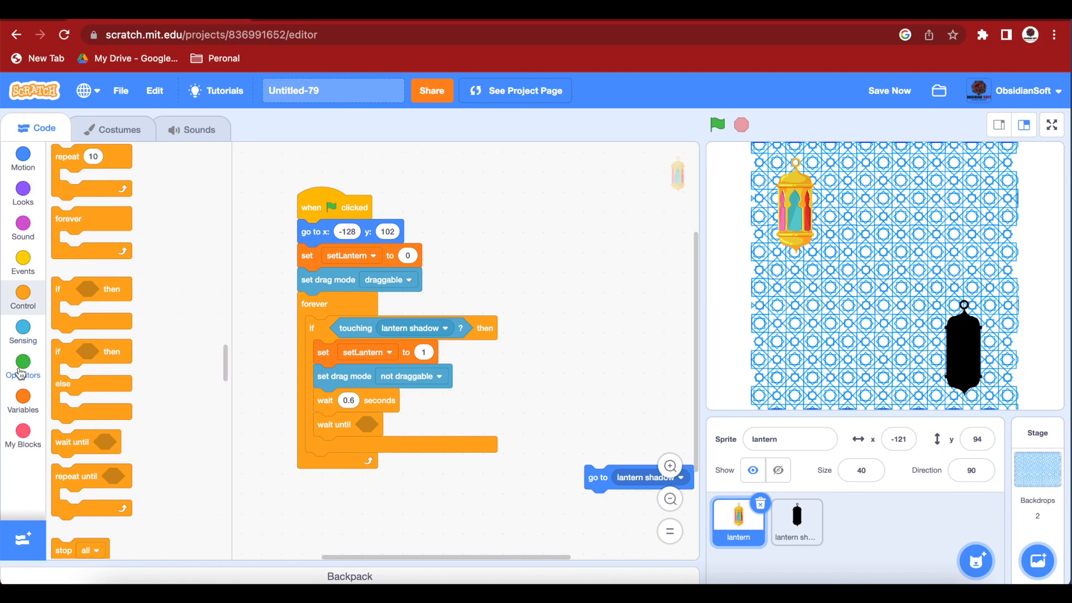
pyautogui.click(22, 367)
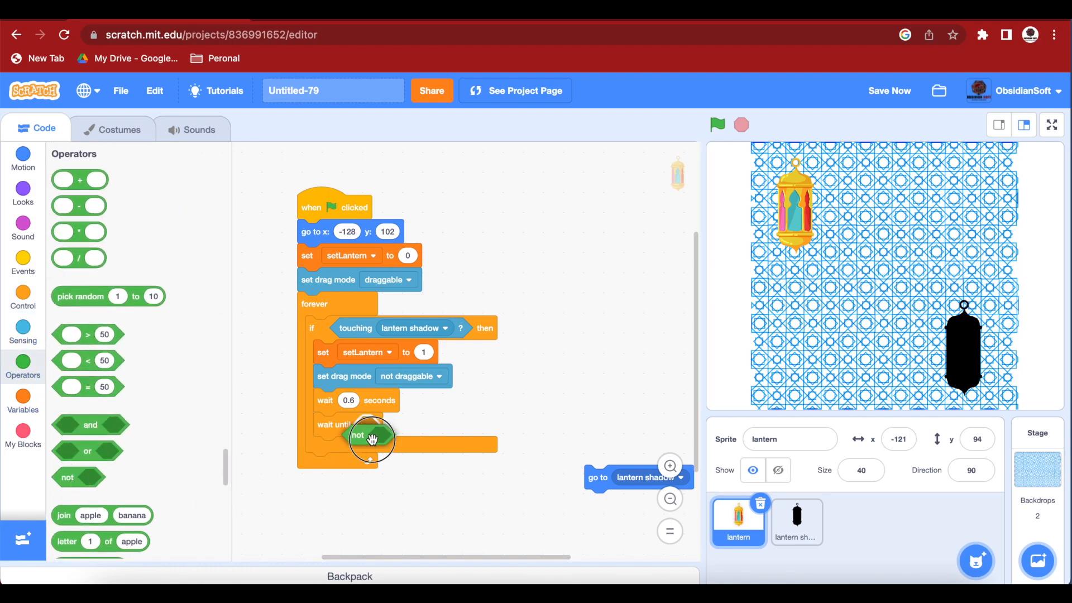
pyautogui.click(23, 331)
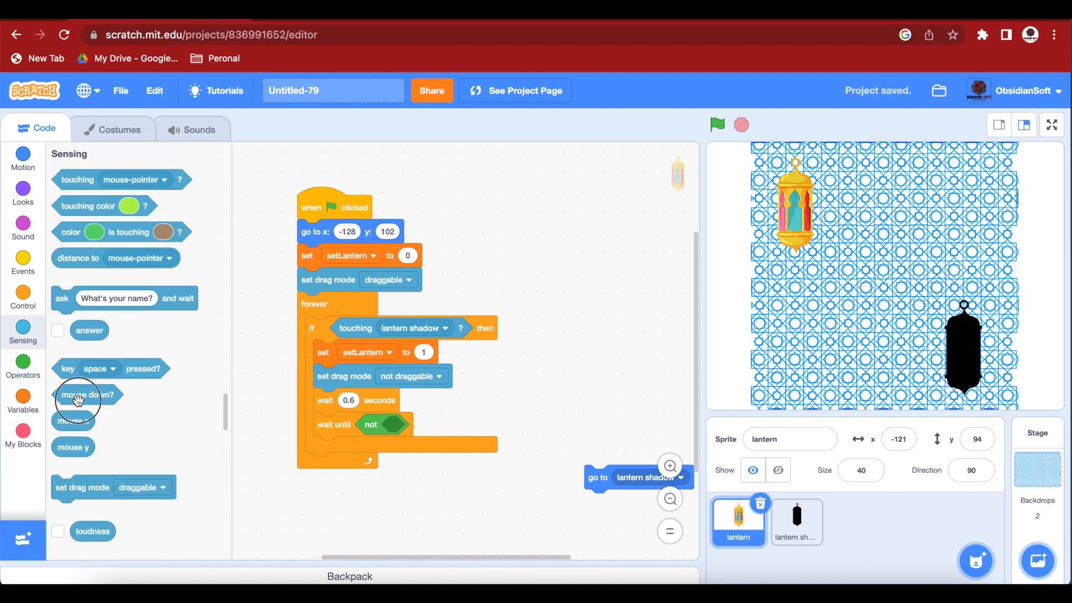
pyautogui.moveTo(87, 395); pyautogui.dragTo(413, 426)
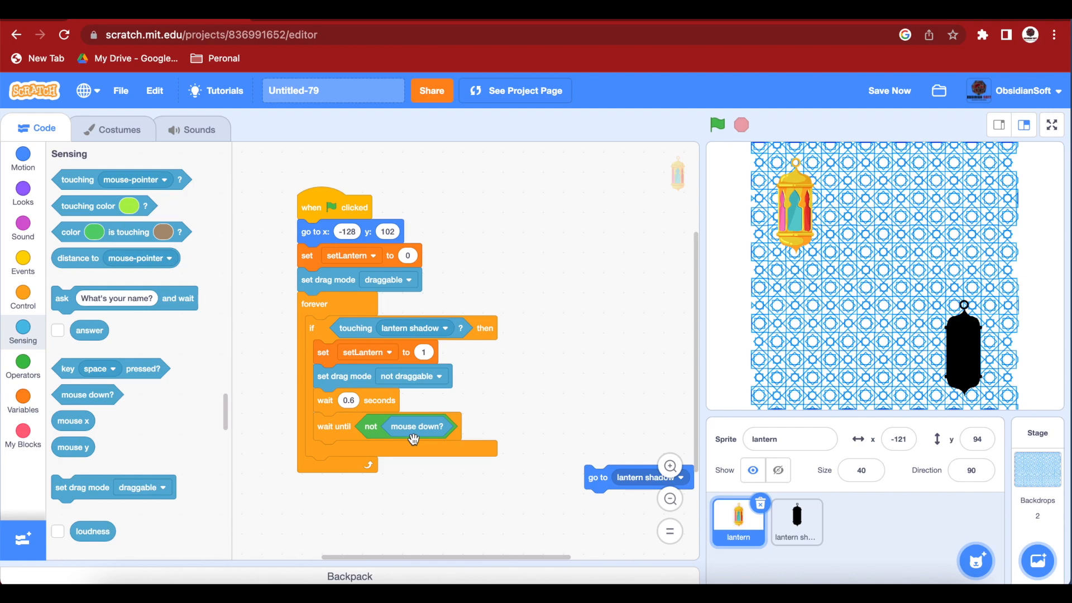
pyautogui.moveTo(635, 477); pyautogui.dragTo(342, 457)
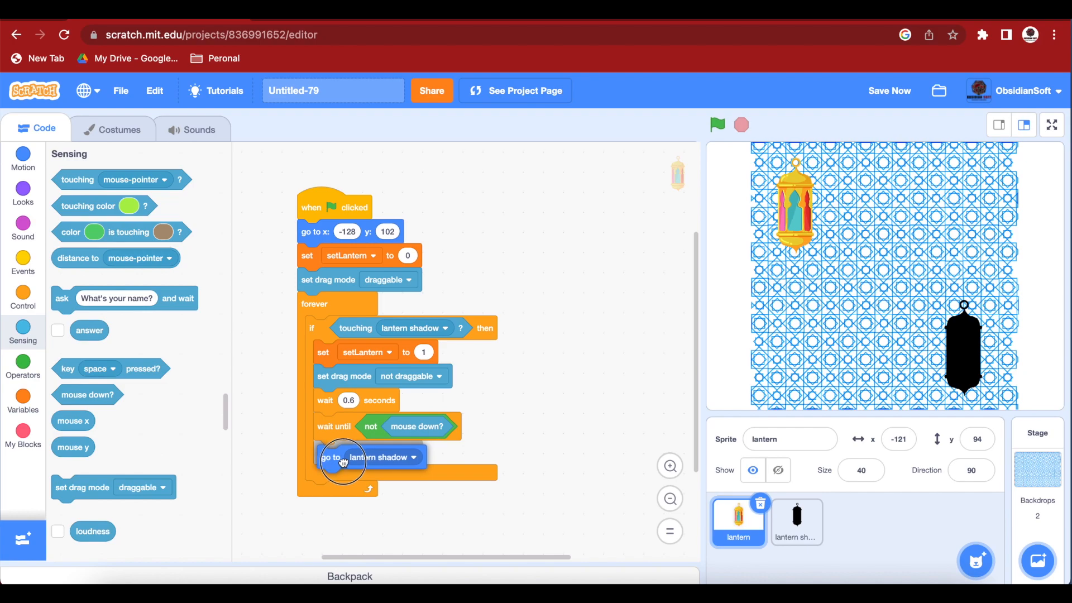
# Play Magic Spell until done and end with 'stop this script' after the snap.
pyautogui.click(22, 228)
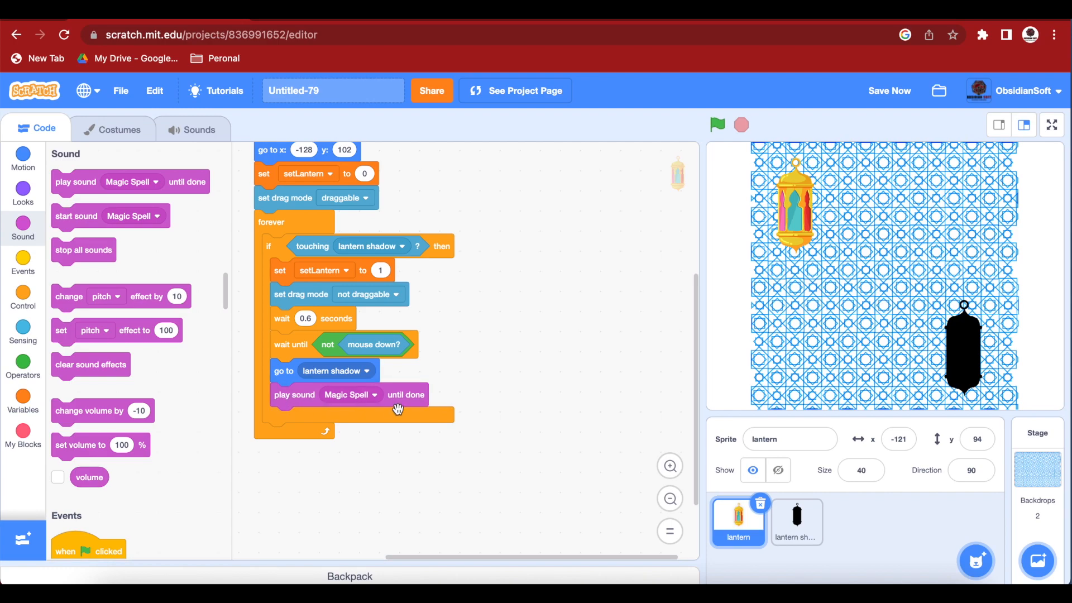
pyautogui.moveTo(22, 328)
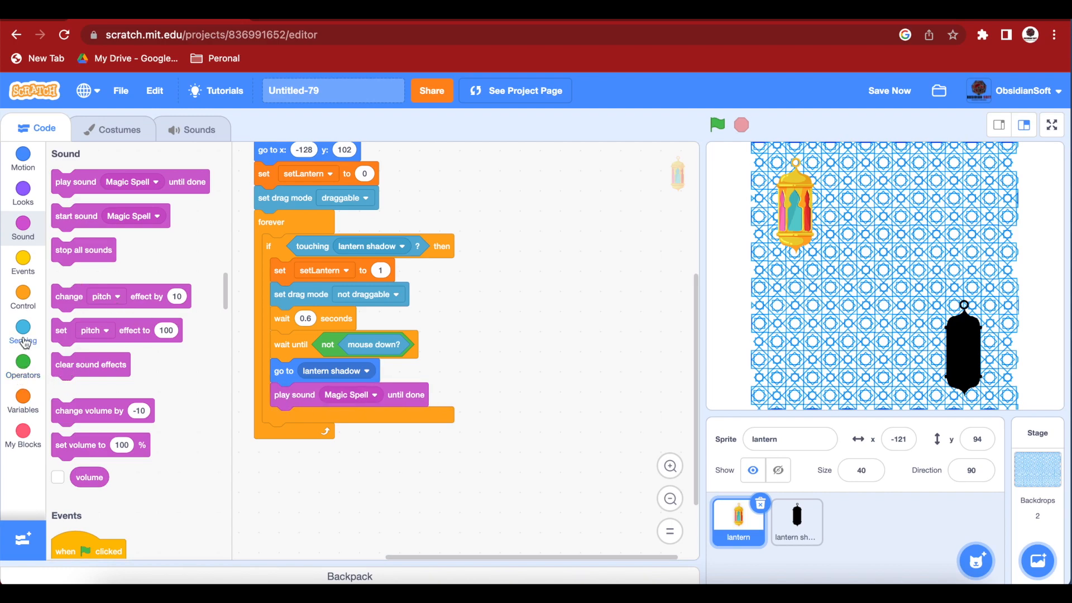
pyautogui.click(22, 297)
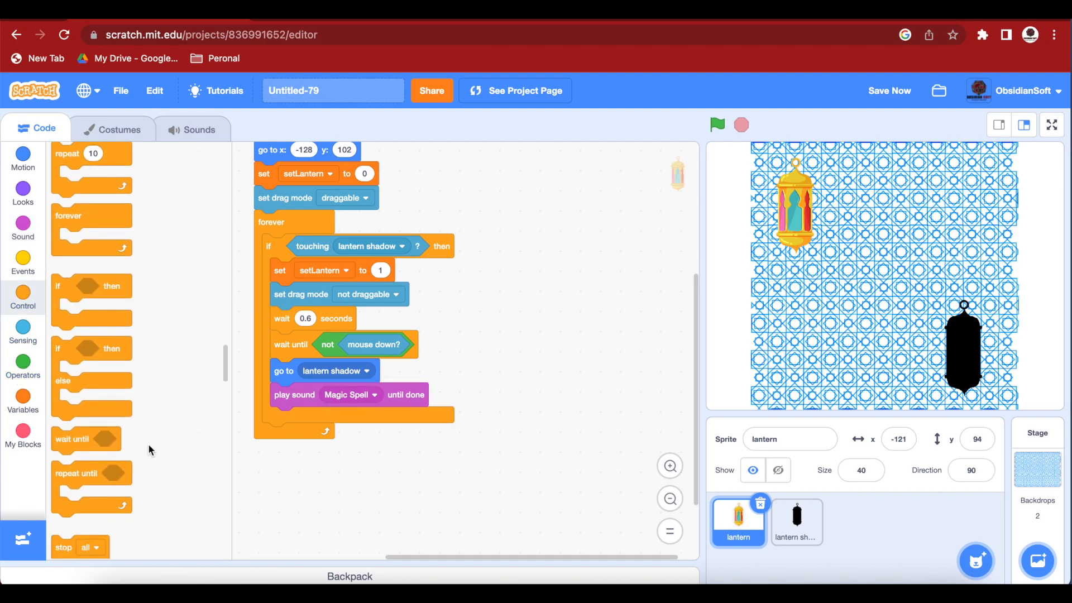
pyautogui.scroll(-3)
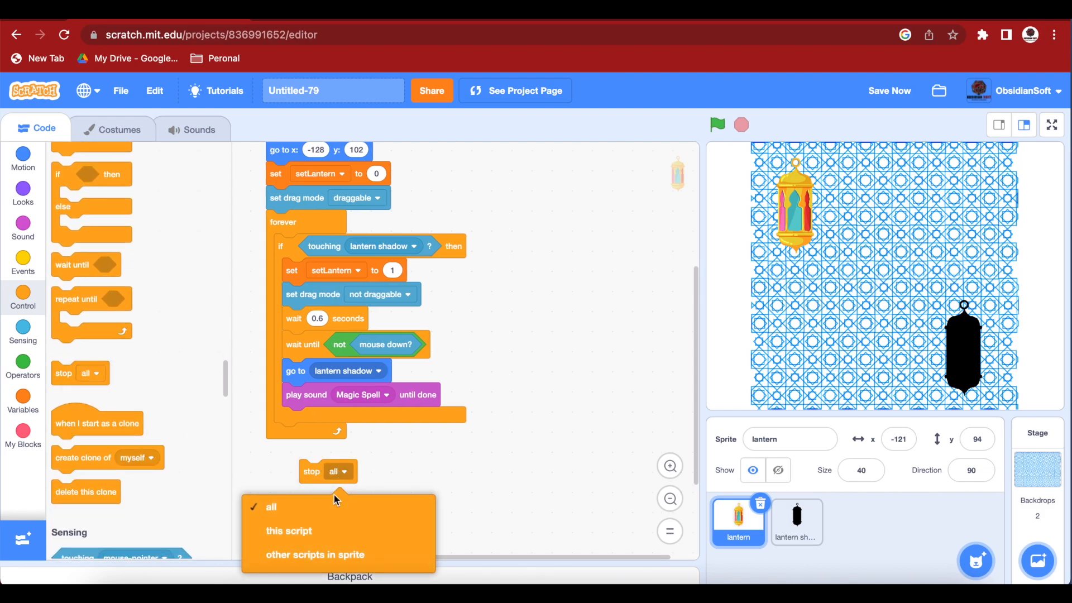
pyautogui.click(288, 531)
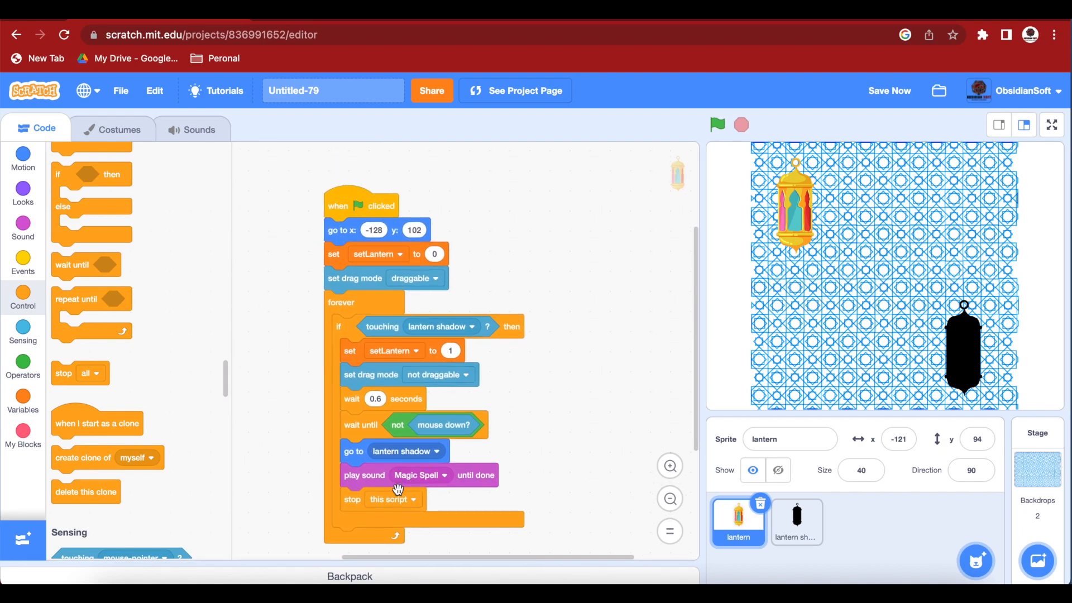
pyautogui.moveTo(428, 263)
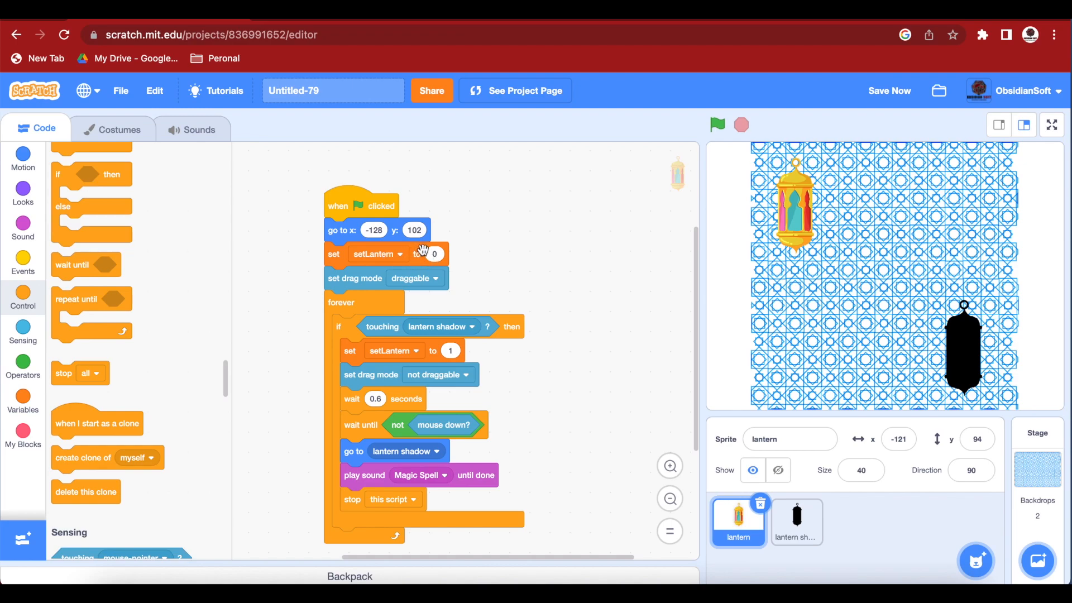
pyautogui.moveTo(723, 213)
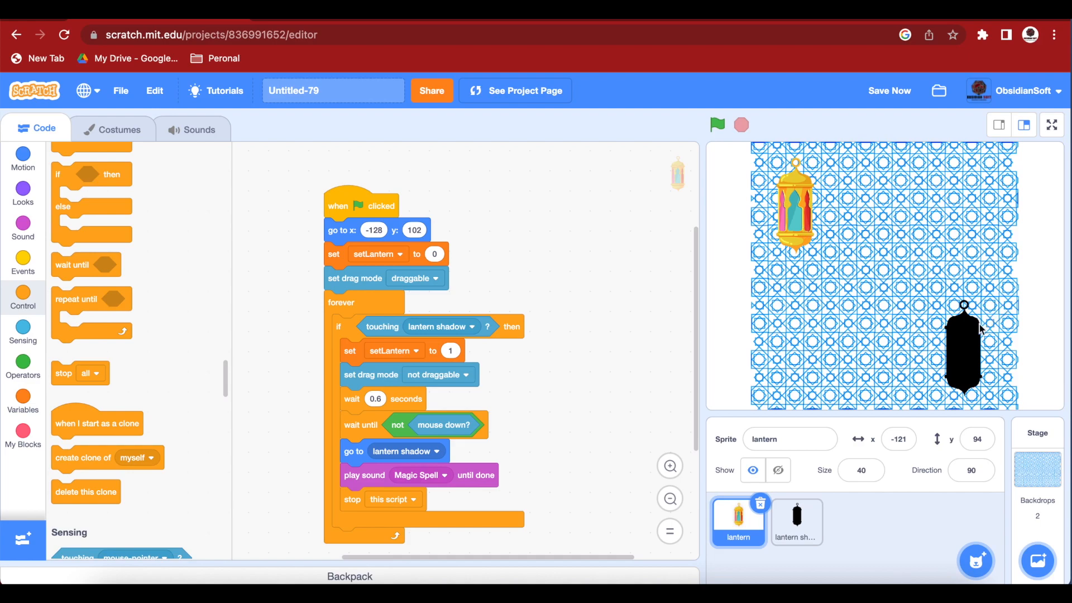
pyautogui.moveTo(963, 357)
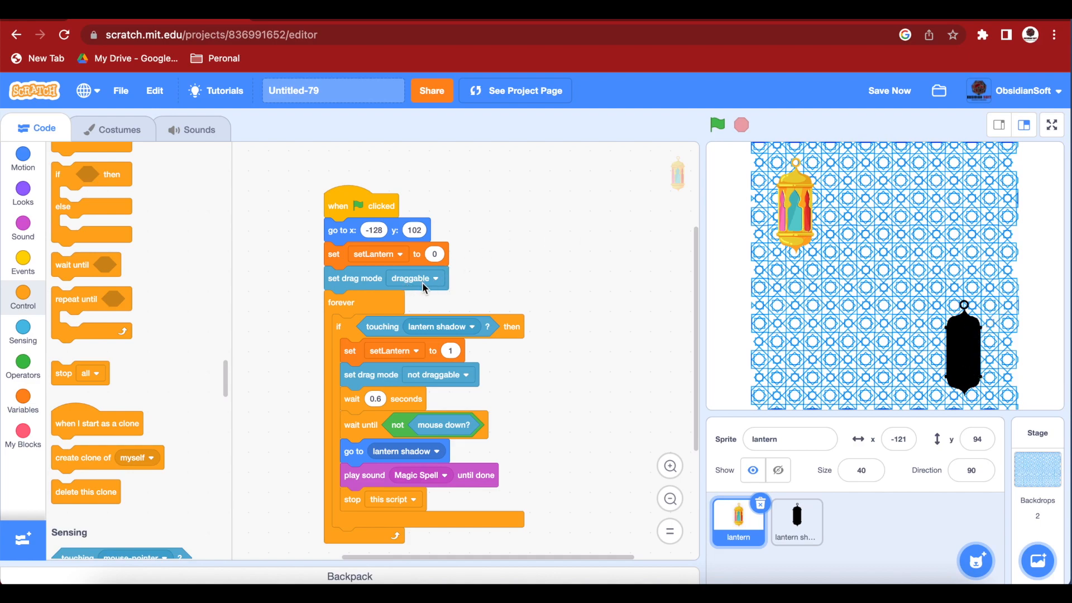
pyautogui.moveTo(410, 349)
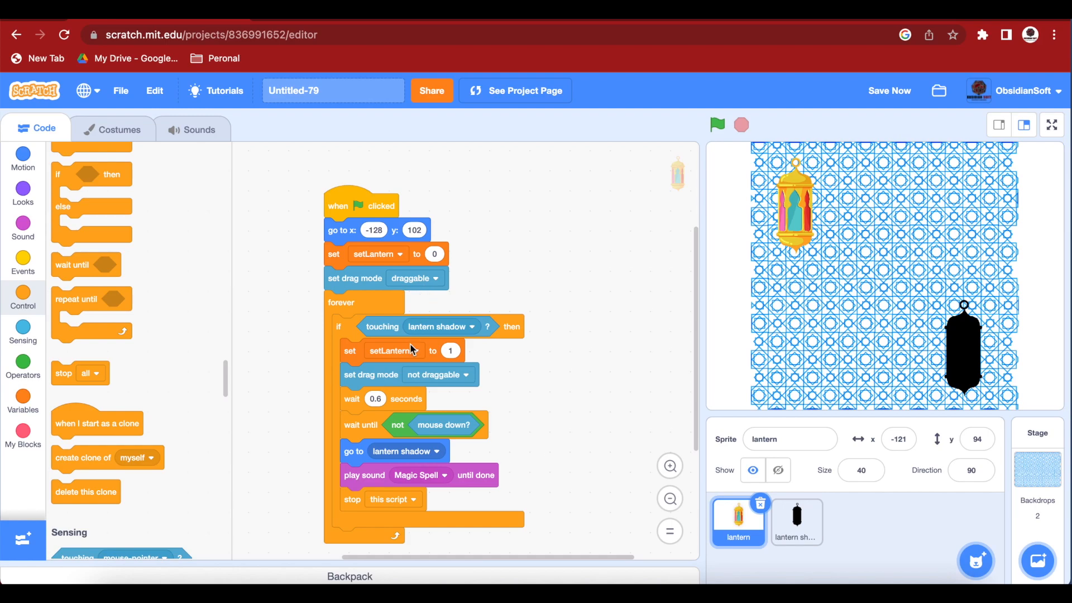
pyautogui.scroll(-3)
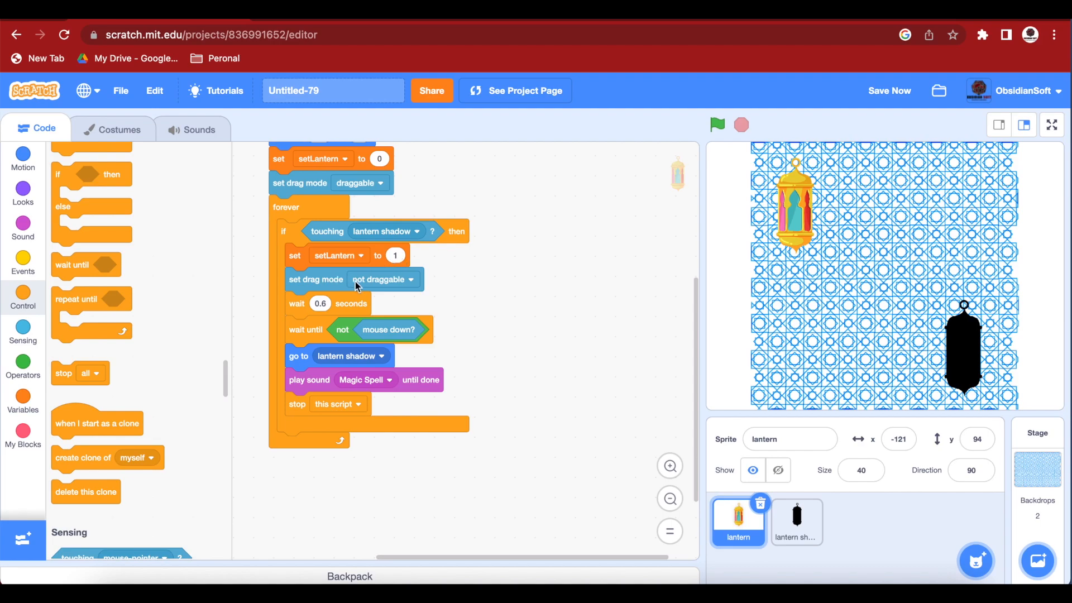
pyautogui.moveTo(348, 306)
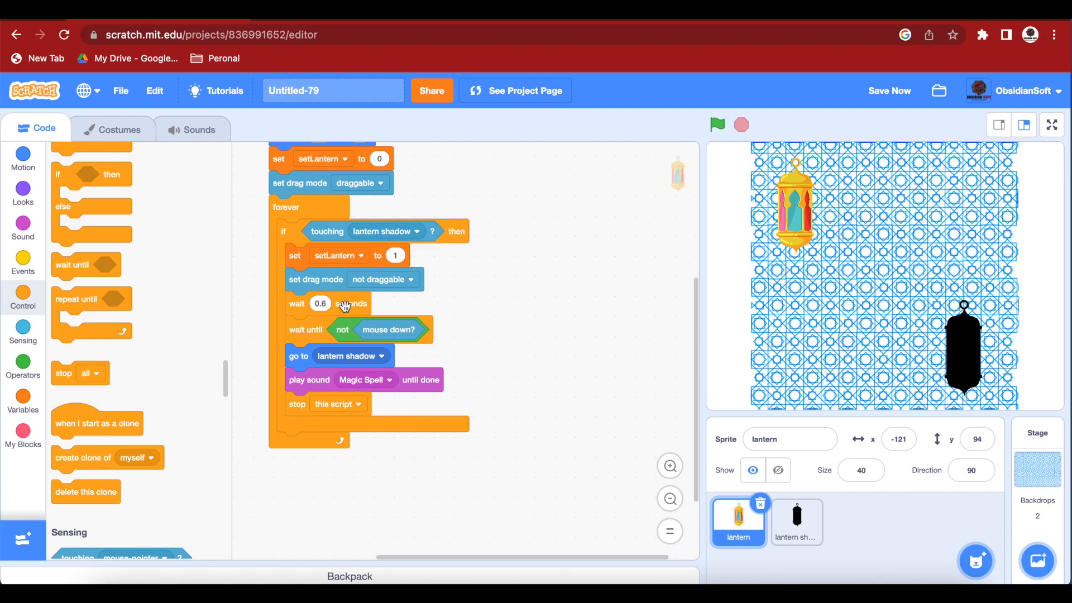
pyautogui.moveTo(350, 333)
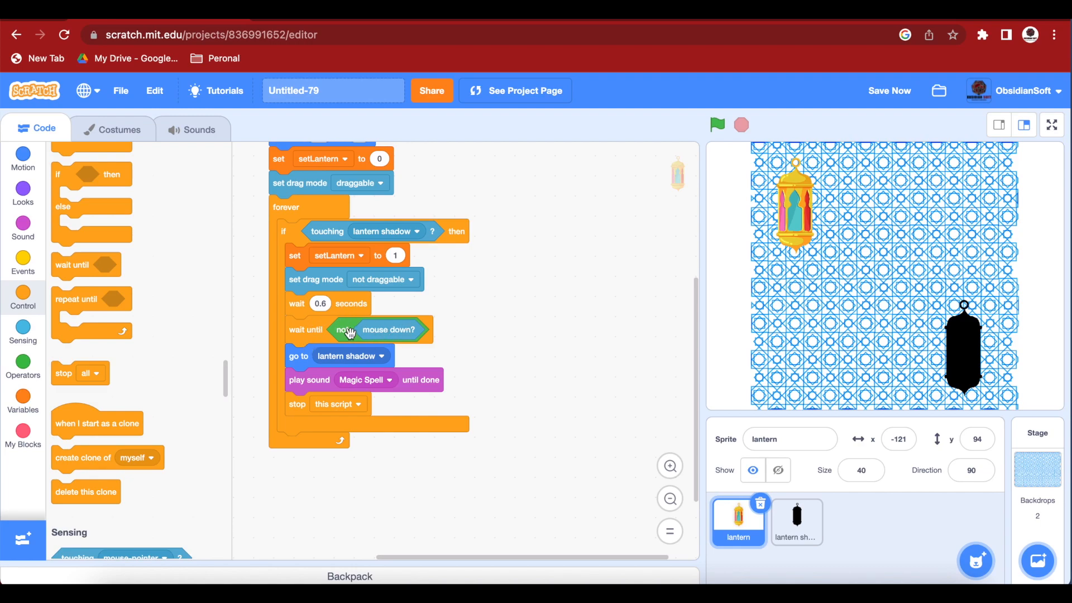
pyautogui.moveTo(368, 335)
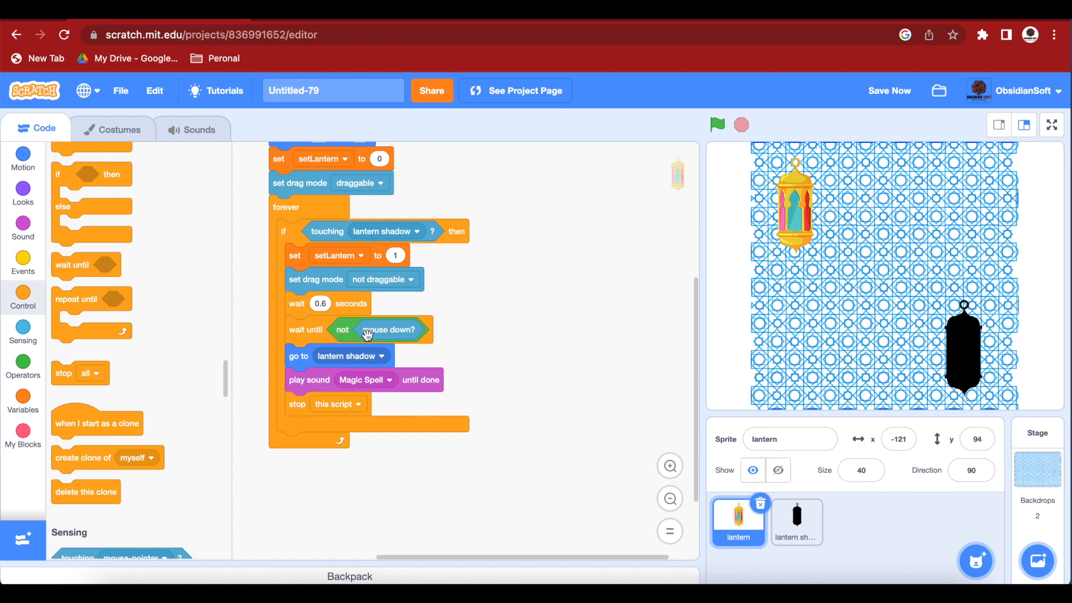
pyautogui.moveTo(421, 331)
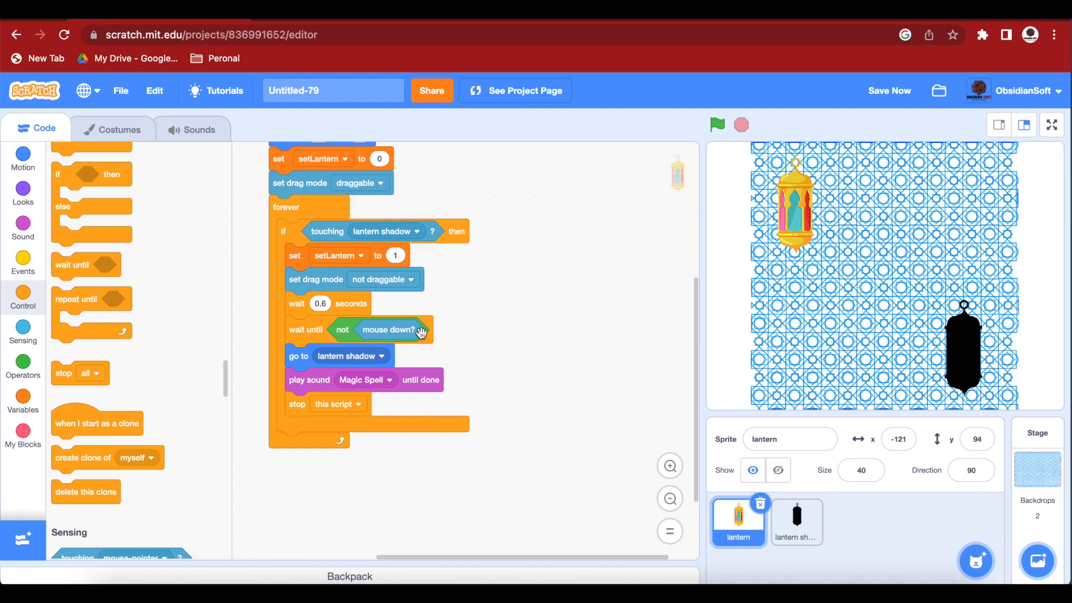
pyautogui.moveTo(458, 306)
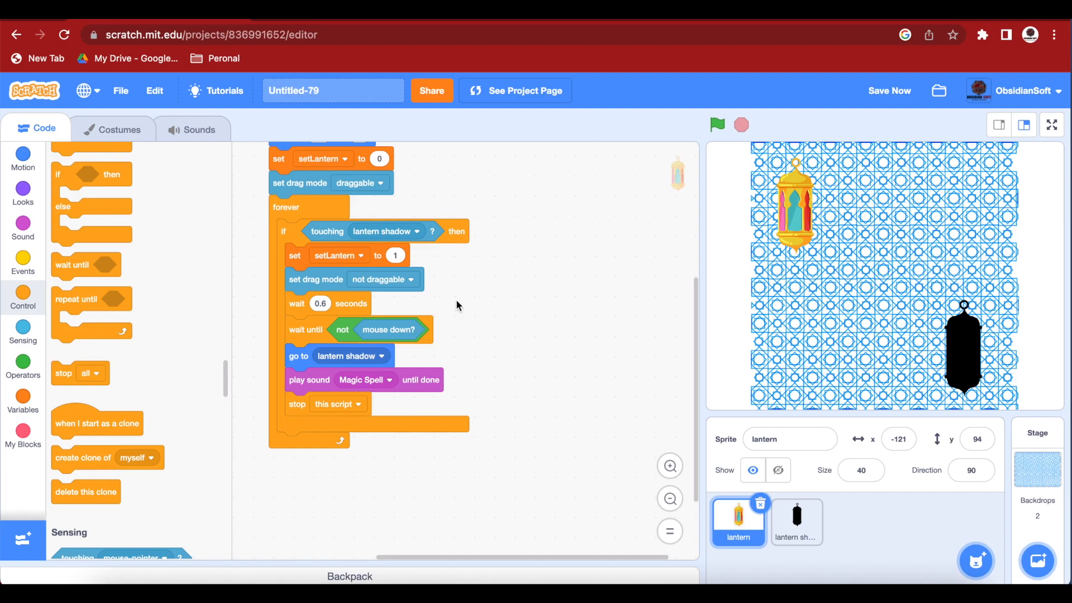
pyautogui.moveTo(354, 363)
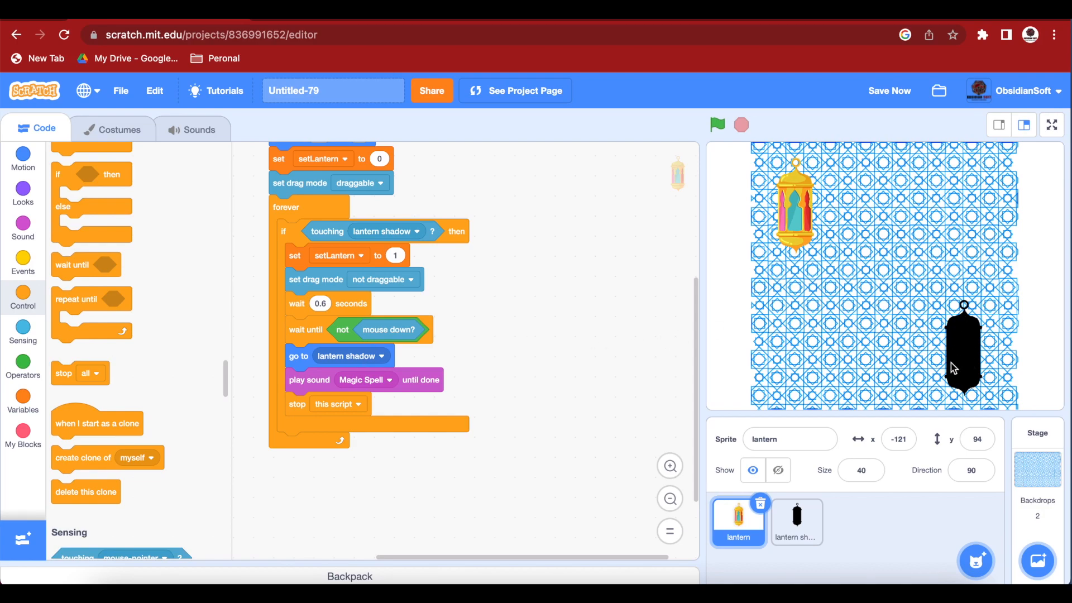
pyautogui.moveTo(834, 197)
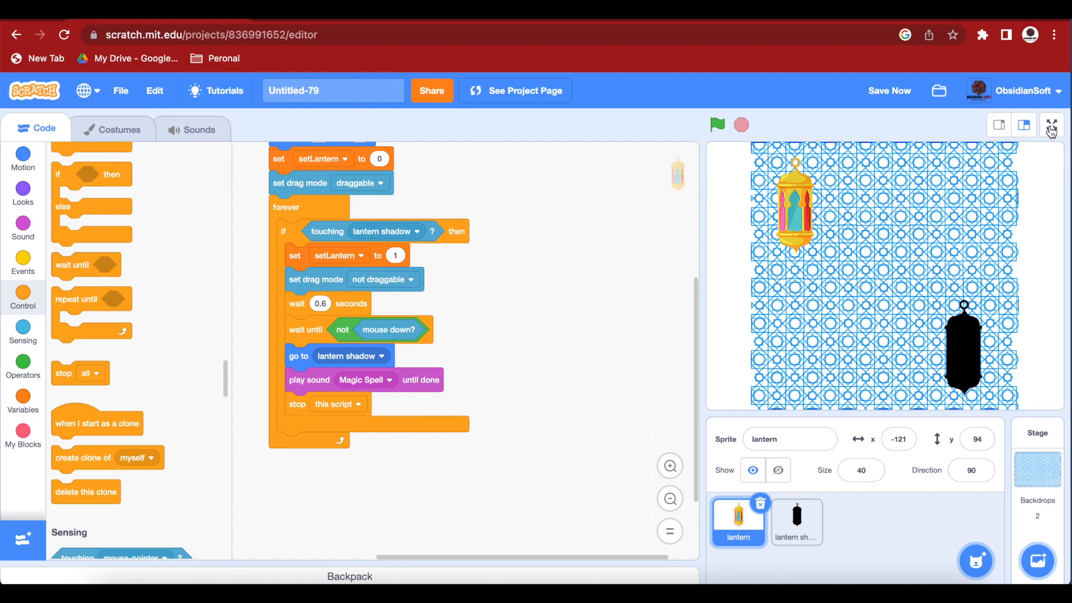
# Play-test the lantern snapping to its shadow in full screen, then save the project.
pyautogui.click(1053, 125)
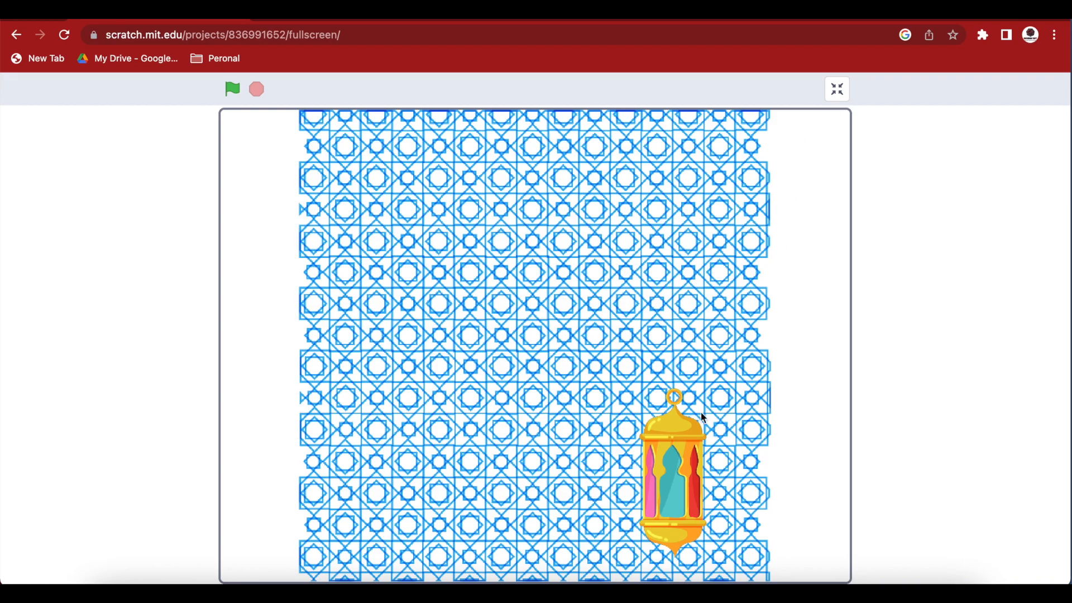
pyautogui.click(837, 90)
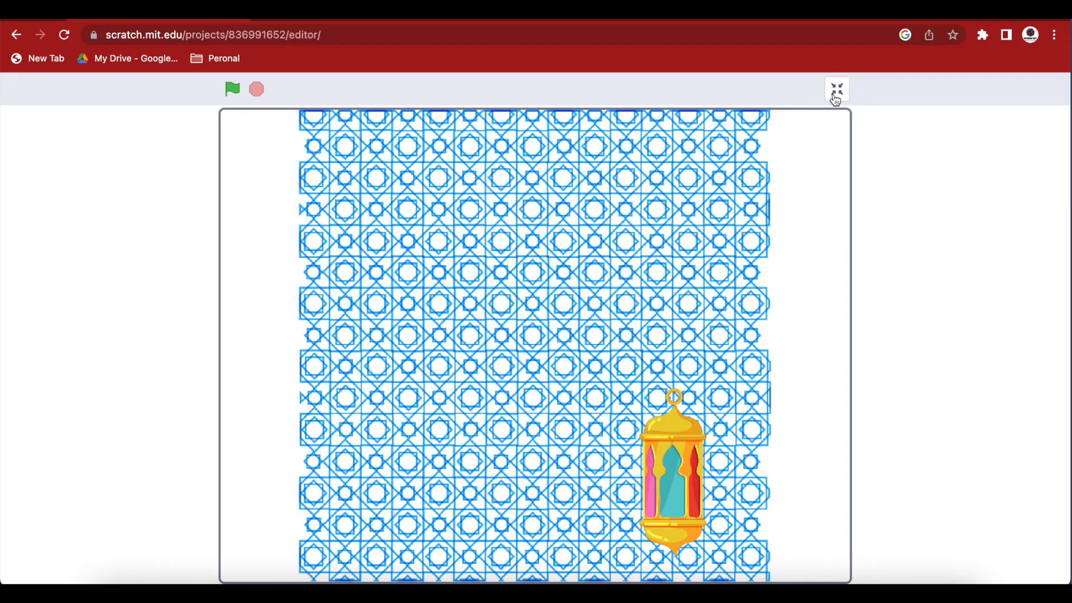
pyautogui.click(837, 89)
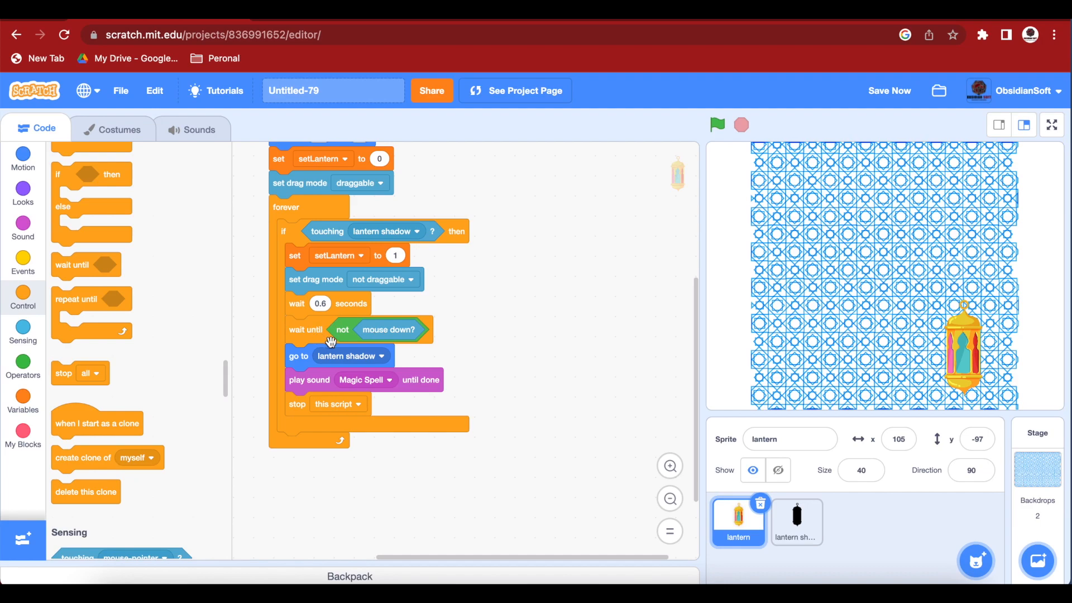
pyautogui.moveTo(387, 335)
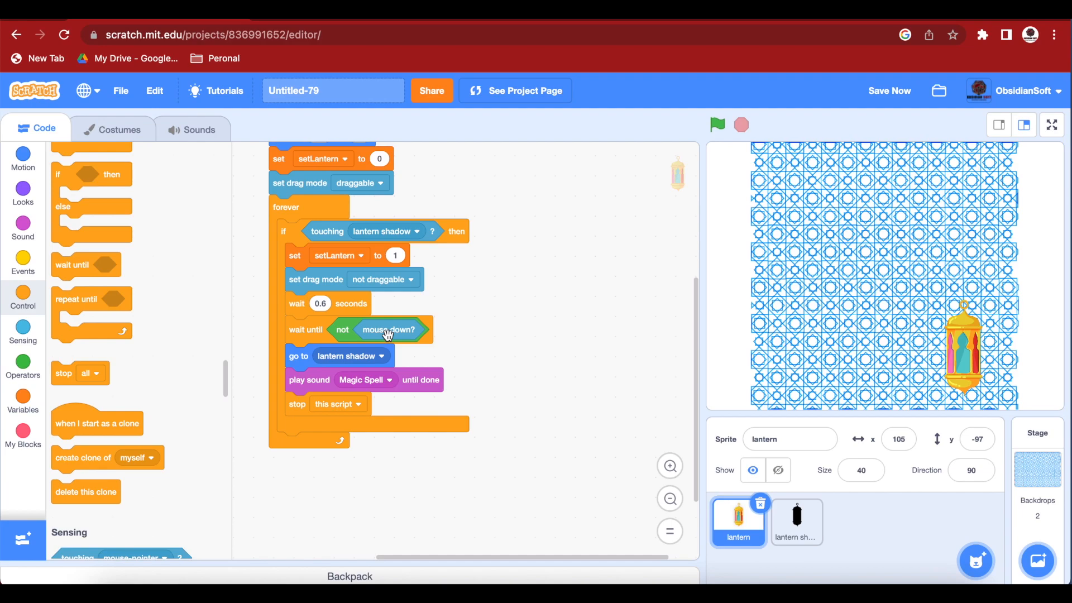
pyautogui.click(889, 91)
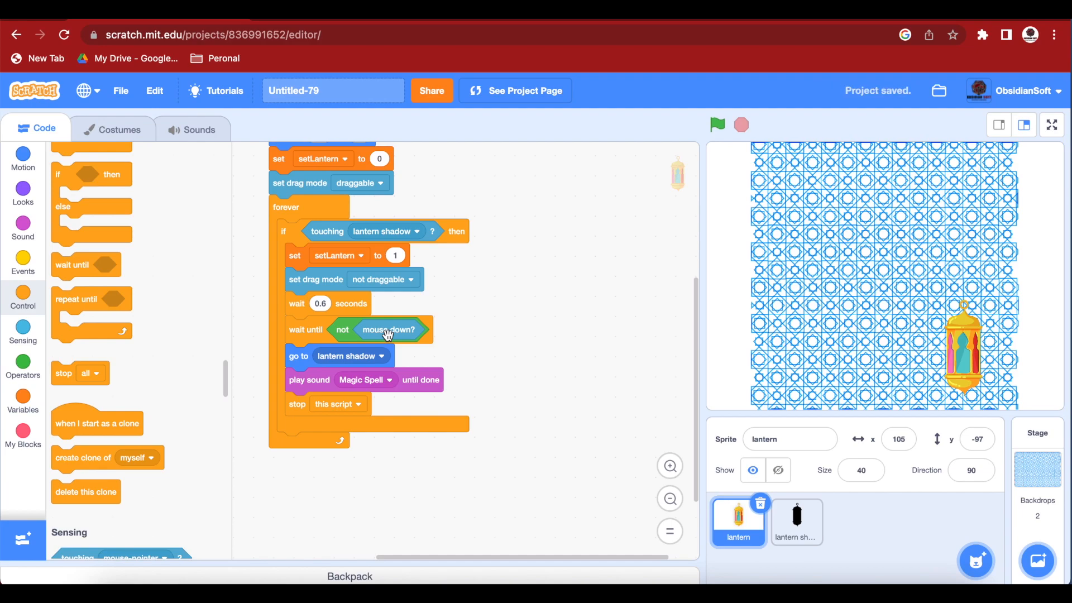
pyautogui.moveTo(322, 402)
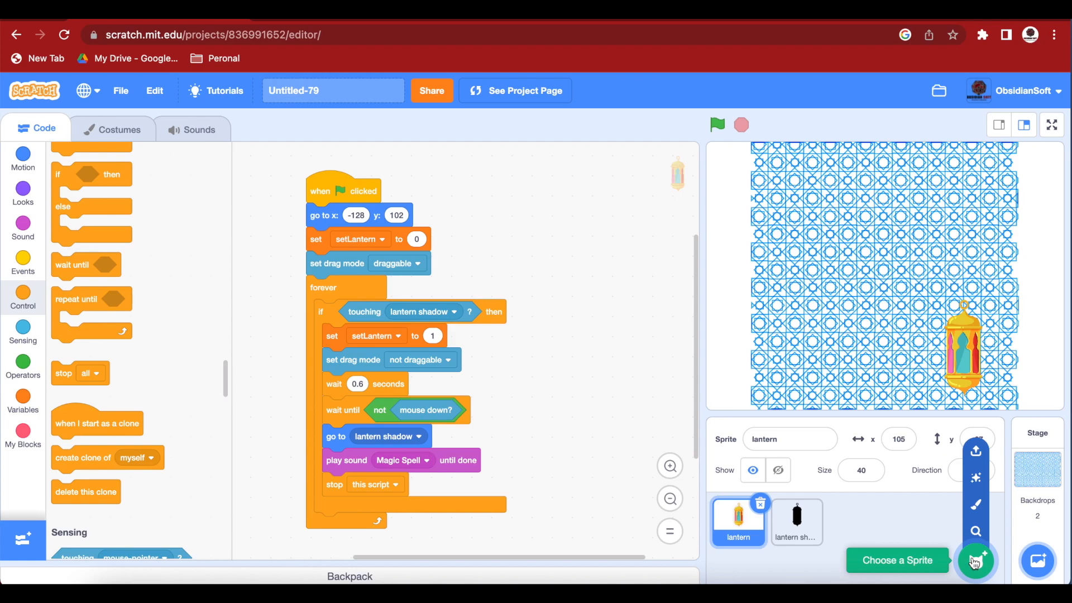
# Add the Star sprite from the library and place it near the middle of the stage.
pyautogui.click(977, 561)
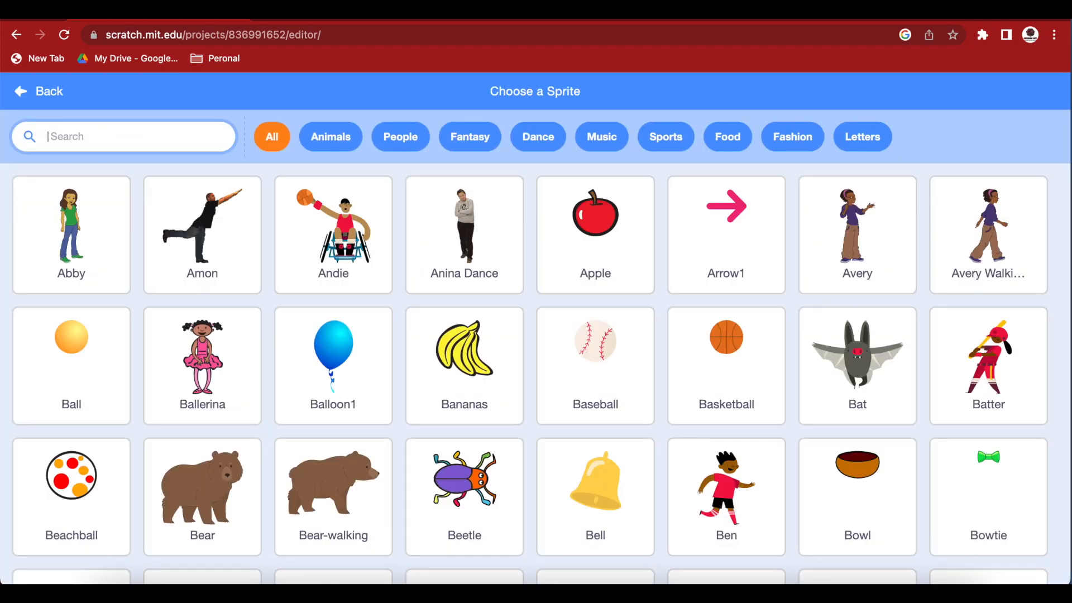
pyautogui.write('star')
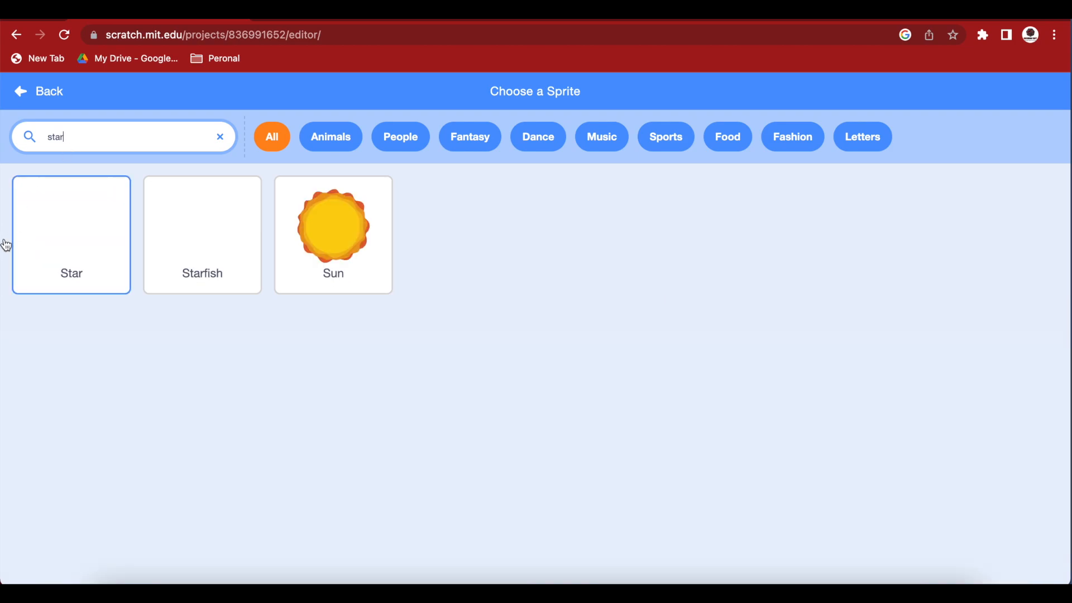
pyautogui.click(72, 226)
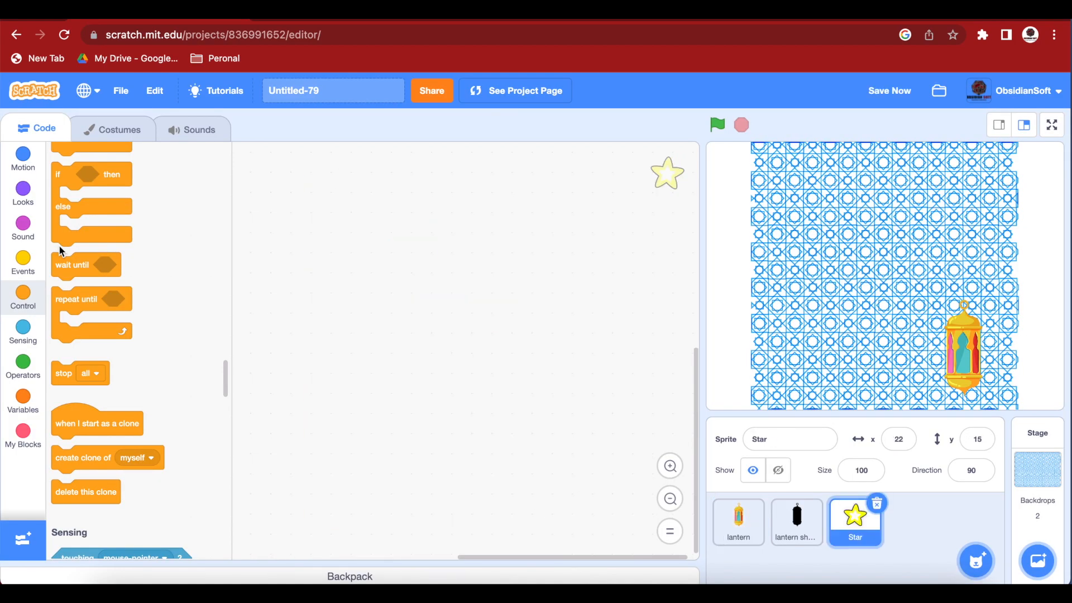
pyautogui.moveTo(667, 173); pyautogui.dragTo(902, 266)
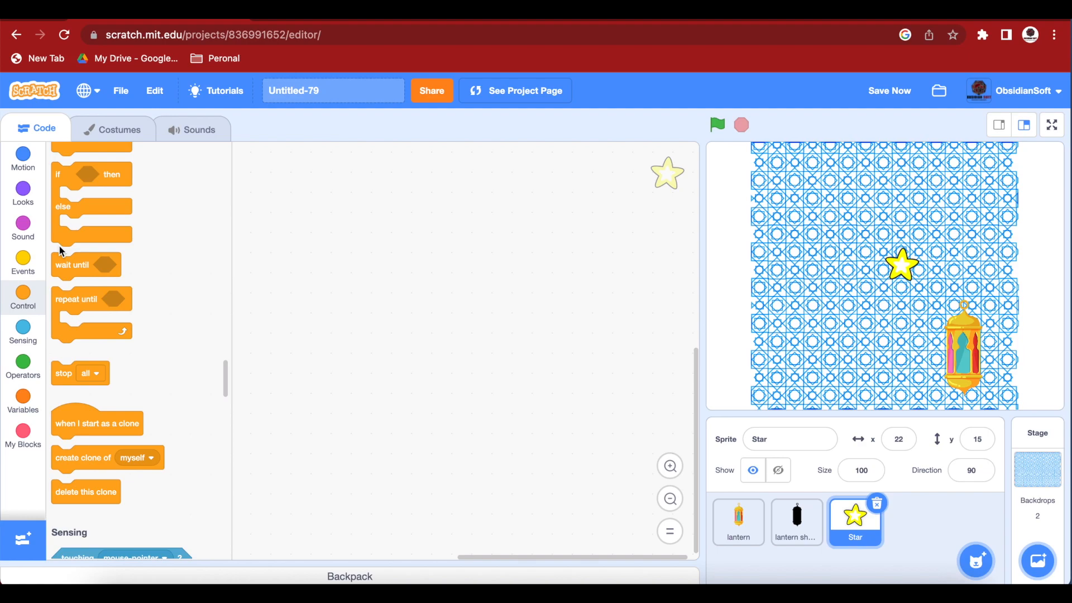
# Set the Star sprite's size to 130, then to 150.
pyautogui.click(860, 471)
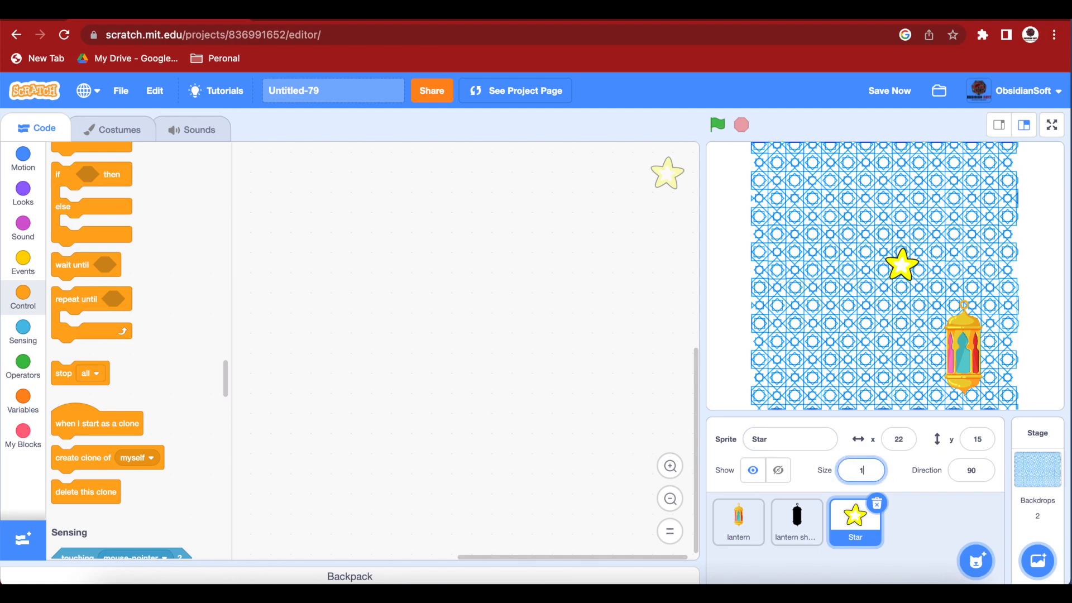
pyautogui.write('130')
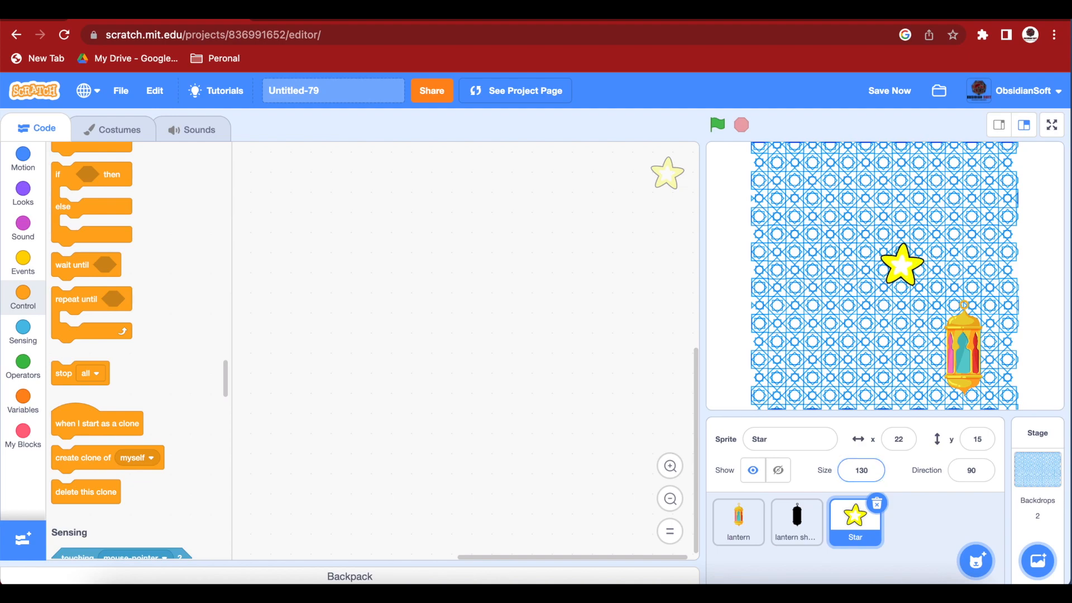
pyautogui.click(861, 470)
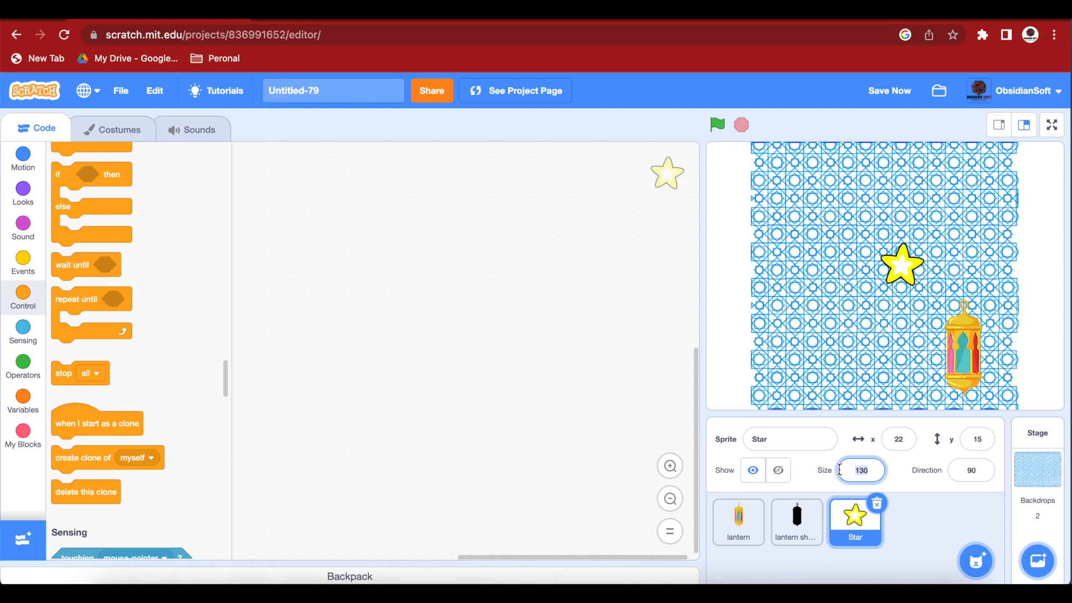
pyautogui.write('150')
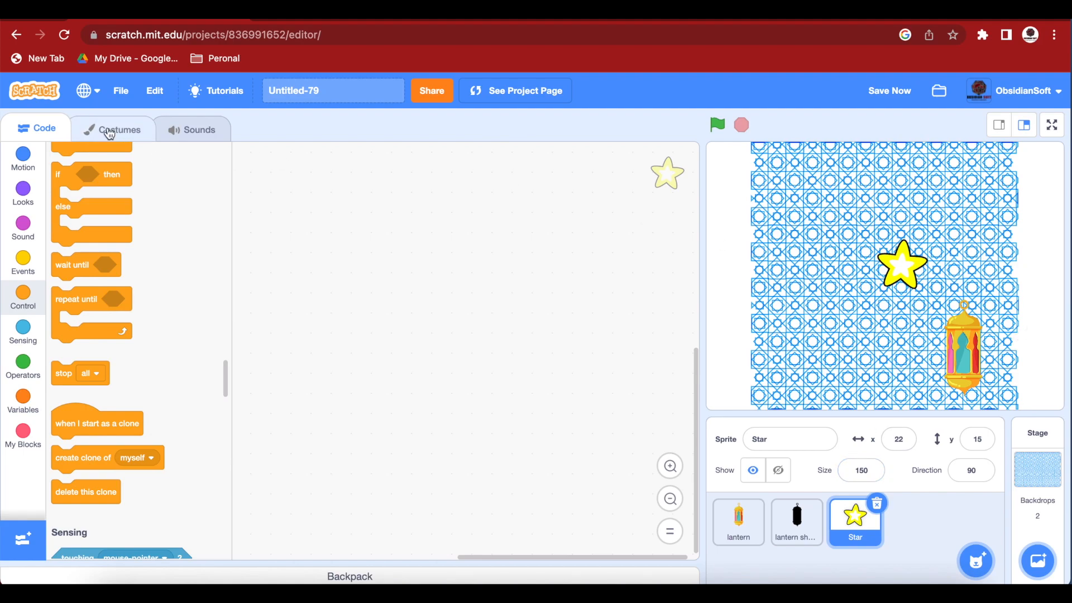
# Fill the star's costume solid black and rename the sprite 'Star shadow'.
pyautogui.click(119, 130)
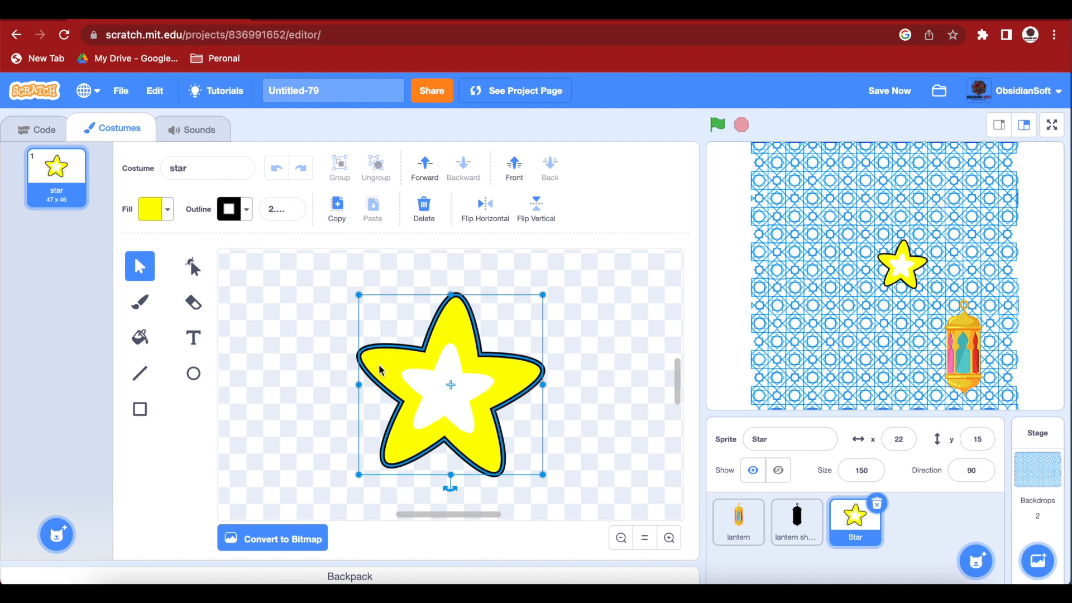
pyautogui.moveTo(183, 221)
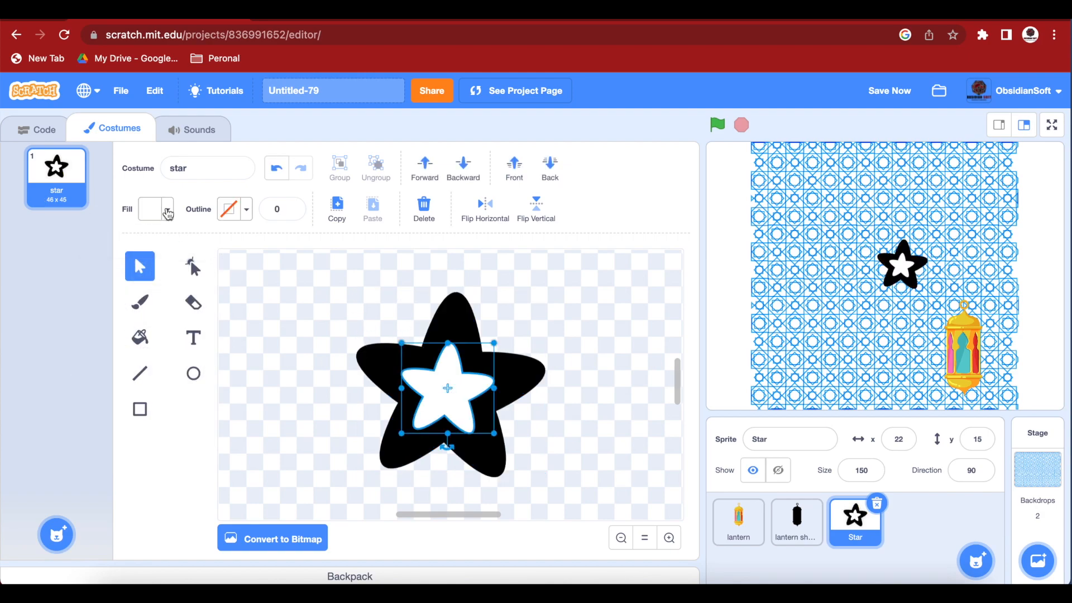
pyautogui.click(157, 209)
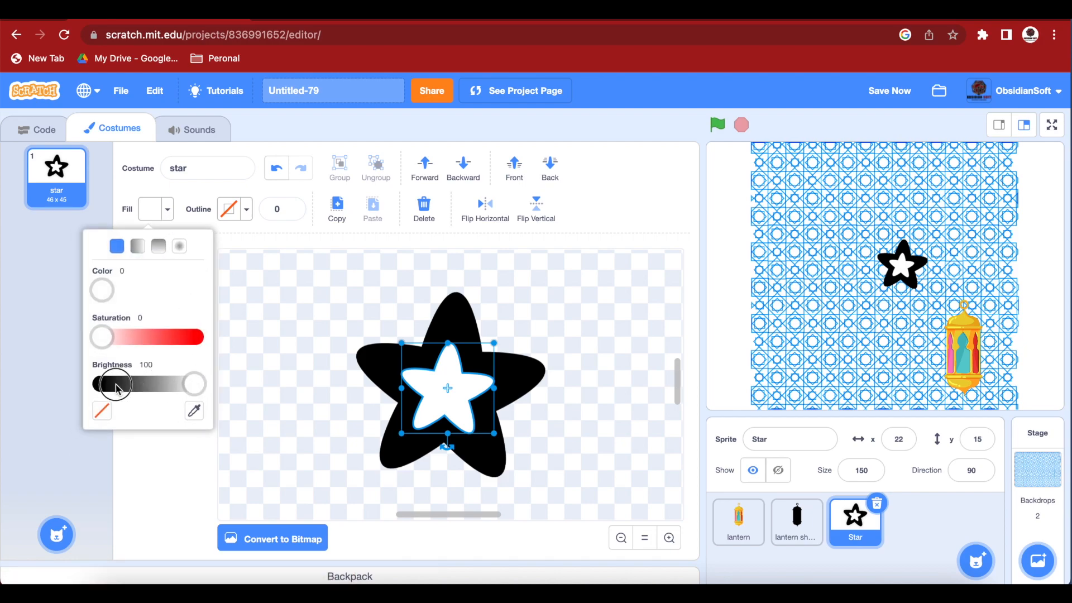
pyautogui.moveTo(120, 384); pyautogui.dragTo(100, 385)
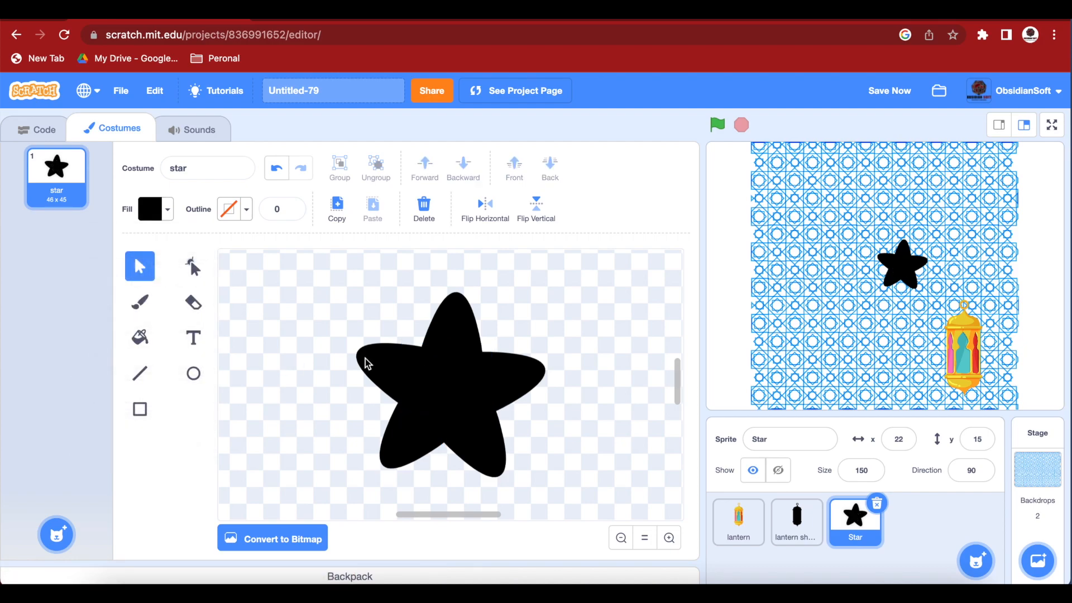
pyautogui.click(787, 439)
pyautogui.write(' shadow')
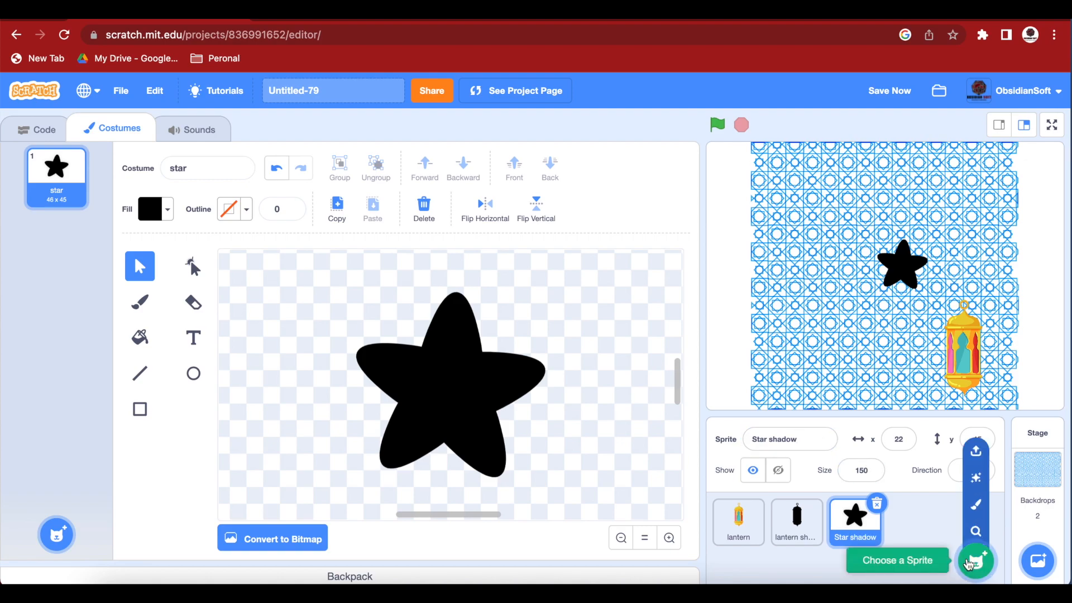
# Add a second Star sprite from the library.
pyautogui.click(975, 560)
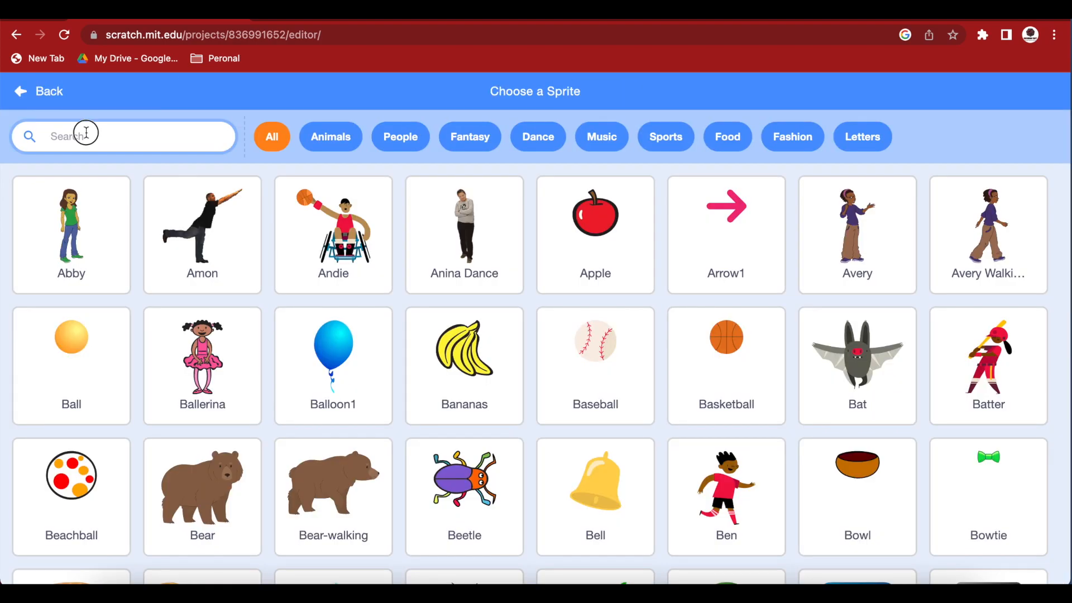
pyautogui.write('sta')
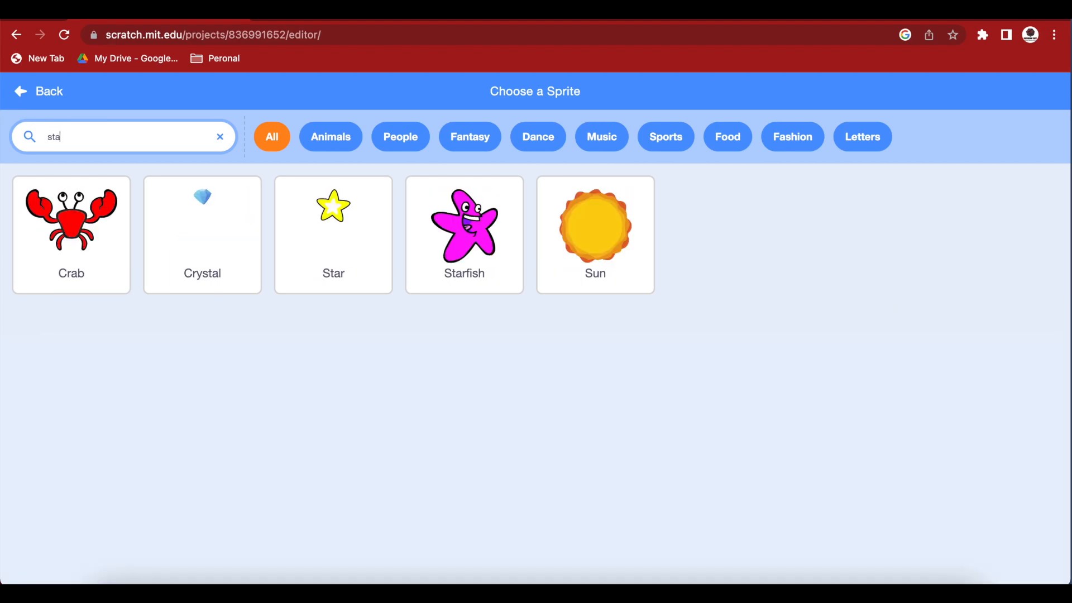
pyautogui.click(333, 226)
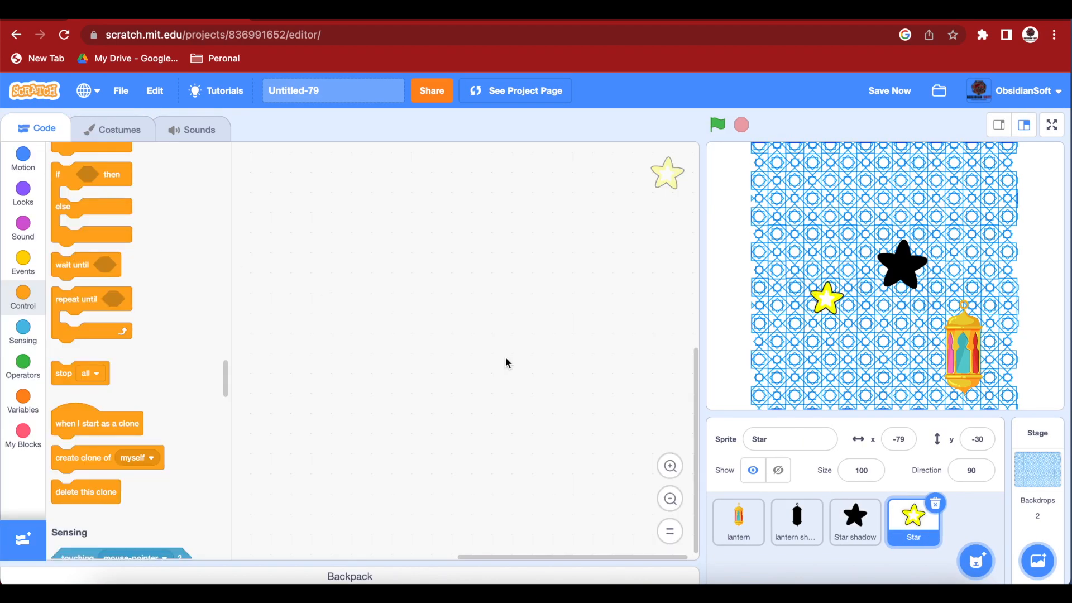
pyautogui.moveTo(905, 284)
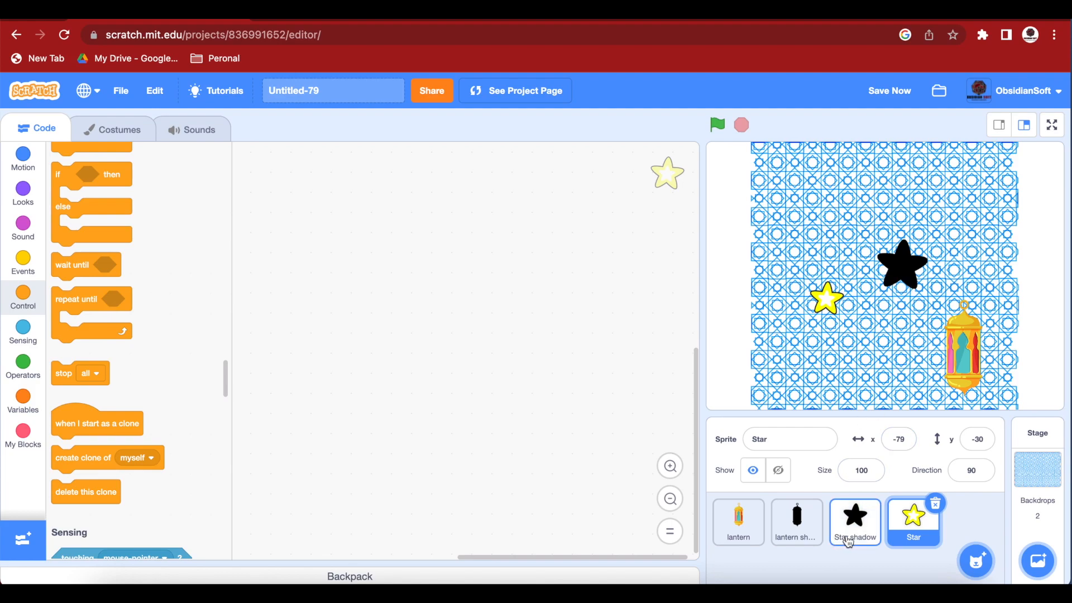
pyautogui.click(855, 521)
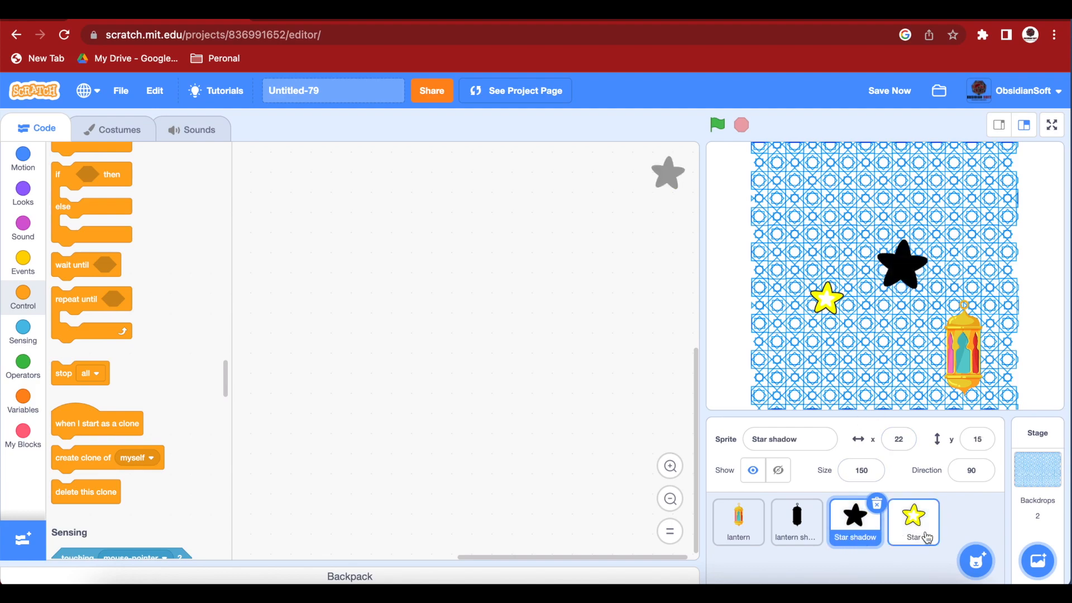
# Set the new Star's size to 150 and open its costume for editing.
pyautogui.click(912, 522)
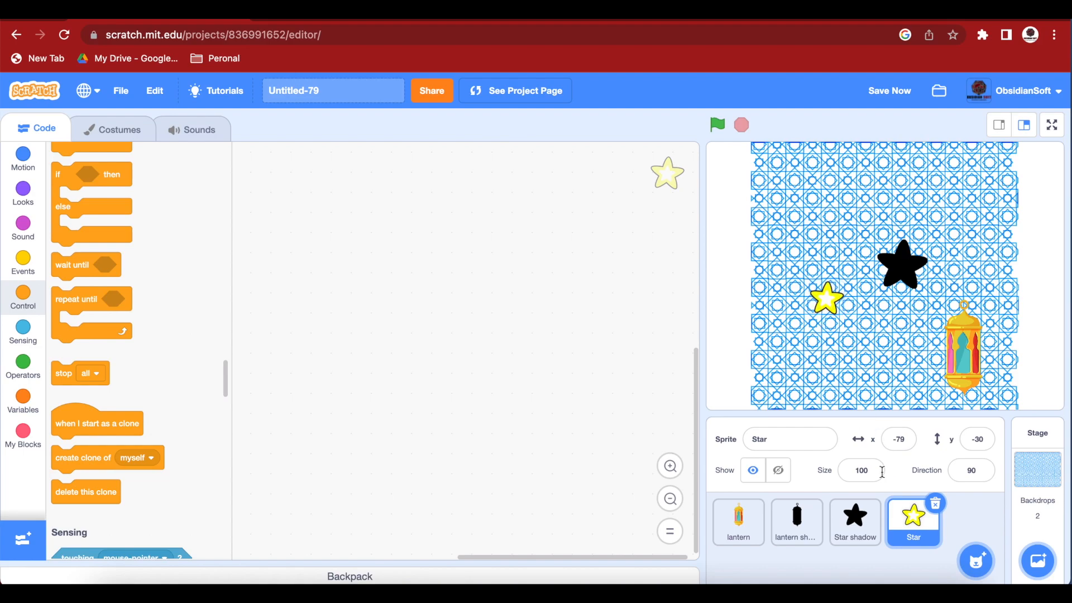
pyautogui.write('15')
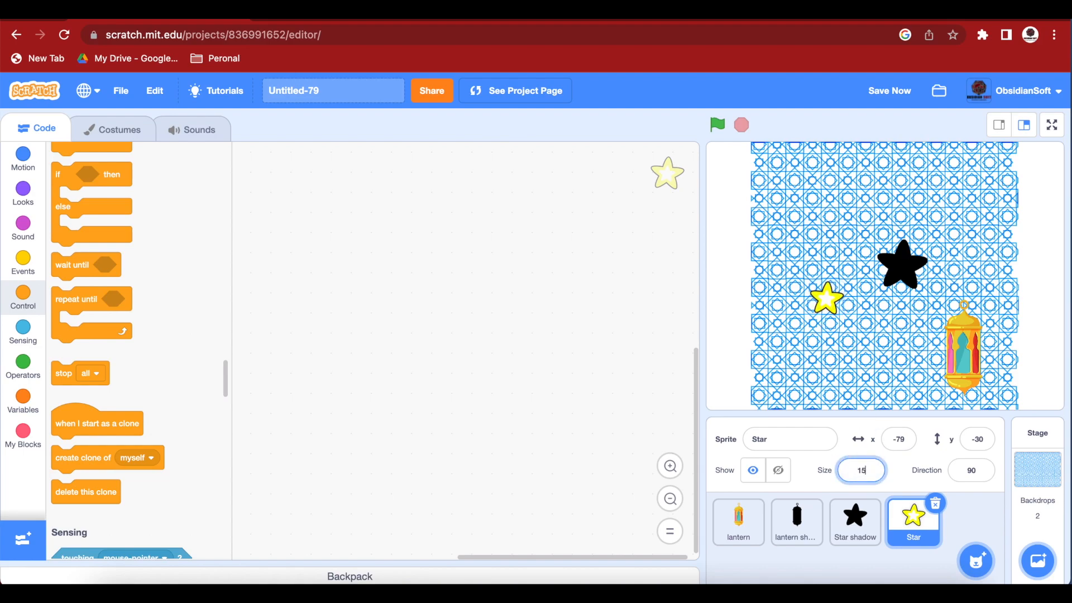
pyautogui.write('150')
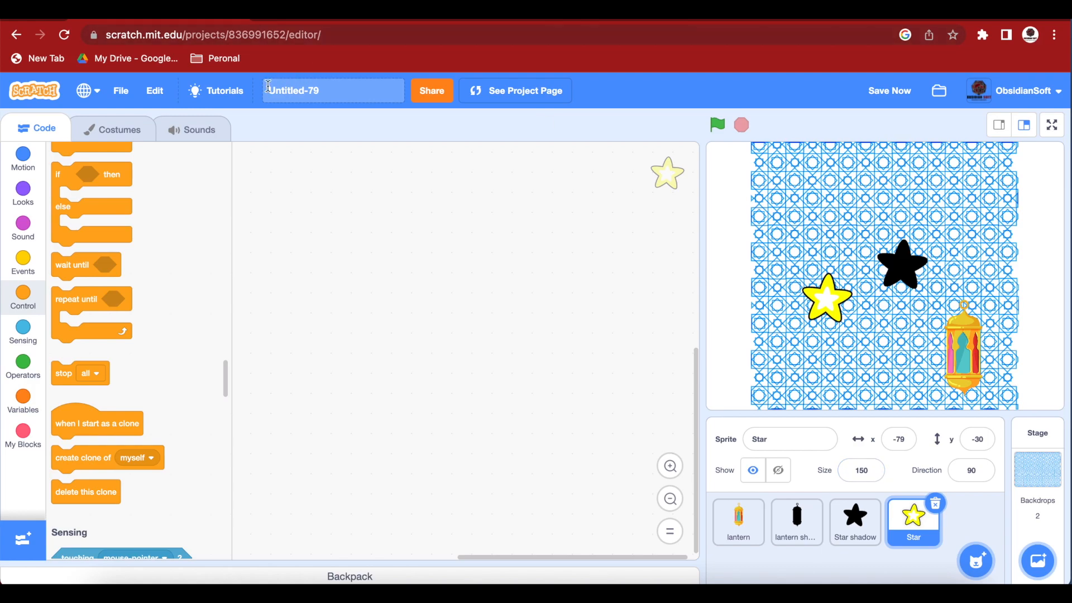
pyautogui.click(112, 130)
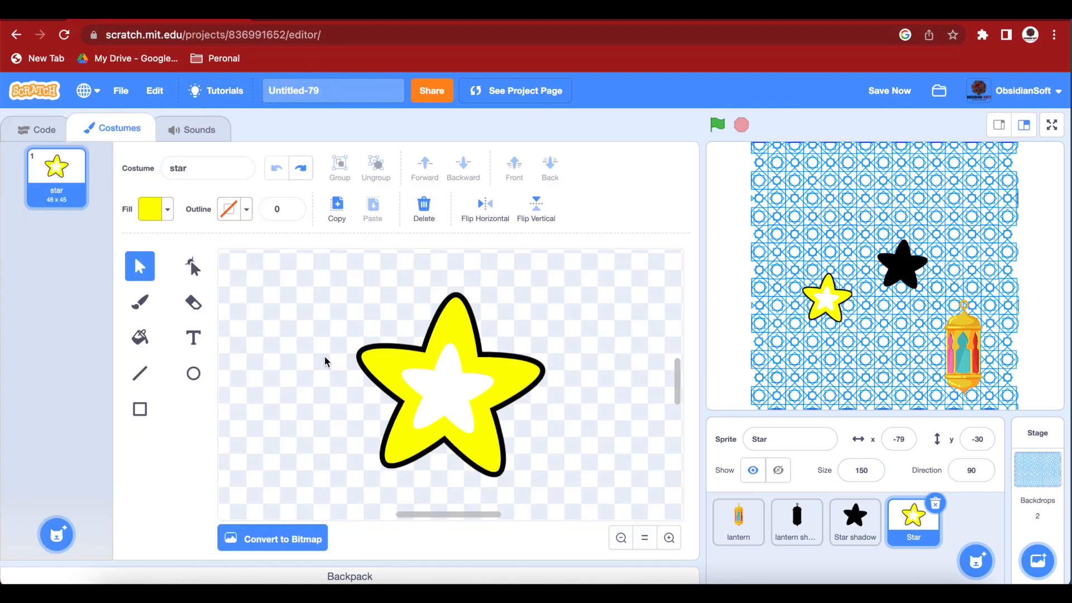
# Fill the star's white inner shape with its own yellow using the eyedropper.
pyautogui.click(448, 390)
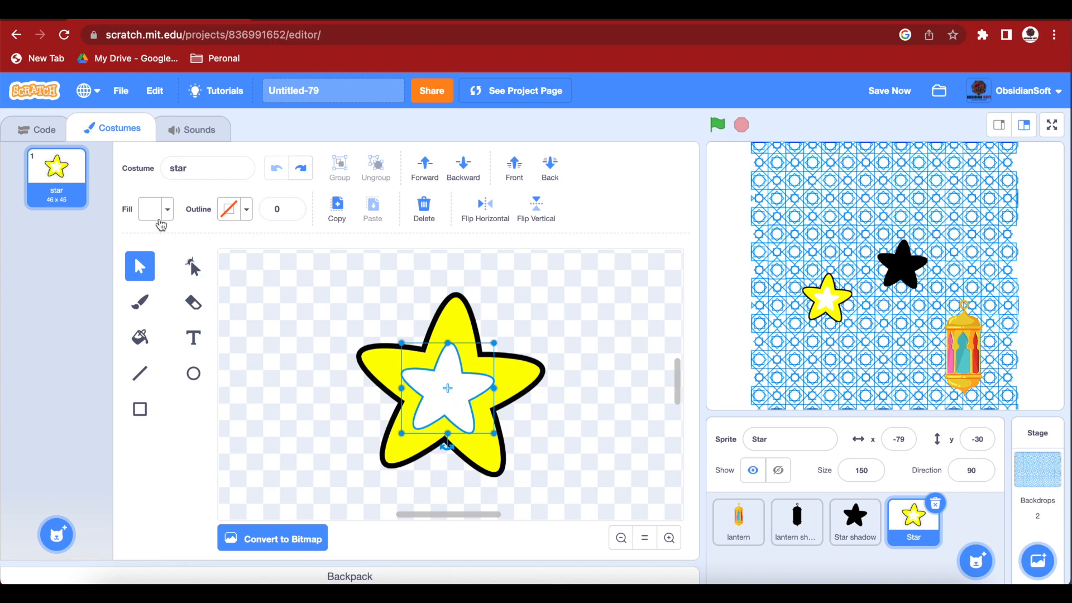
pyautogui.click(151, 209)
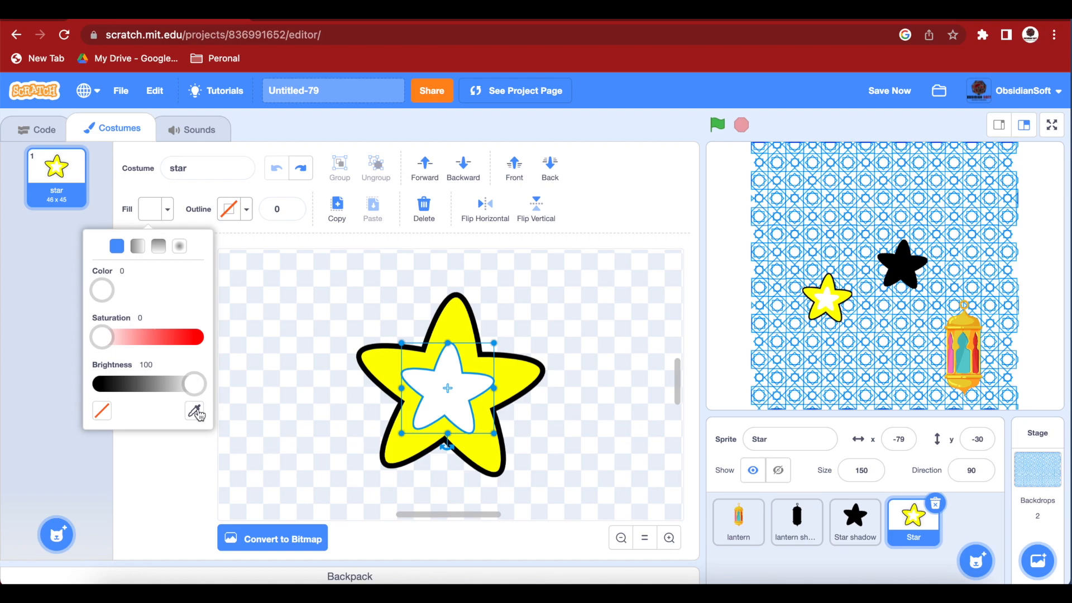
pyautogui.click(194, 411)
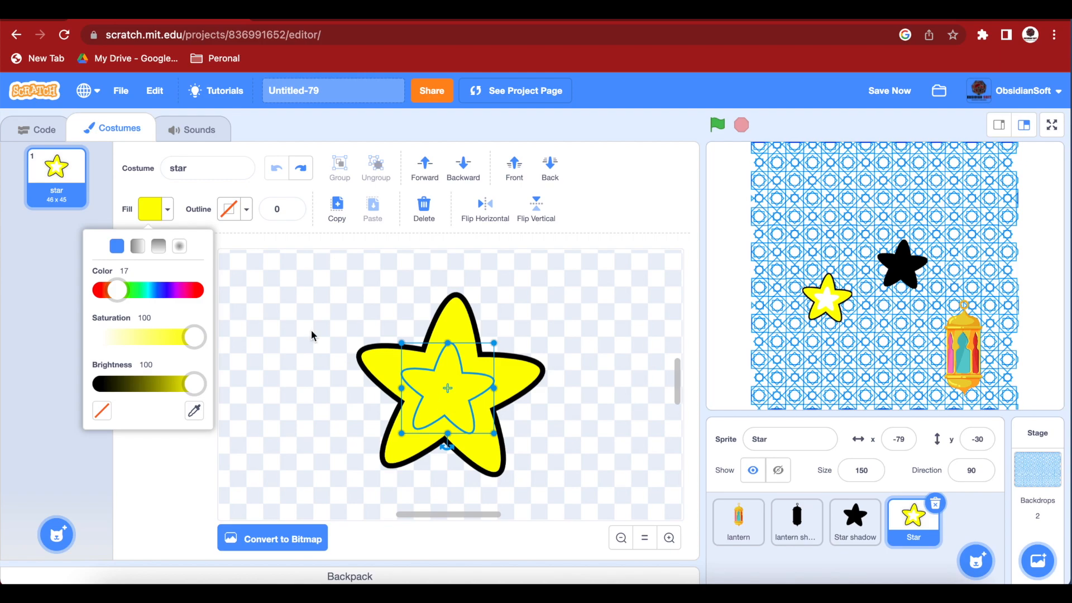
pyautogui.click(312, 335)
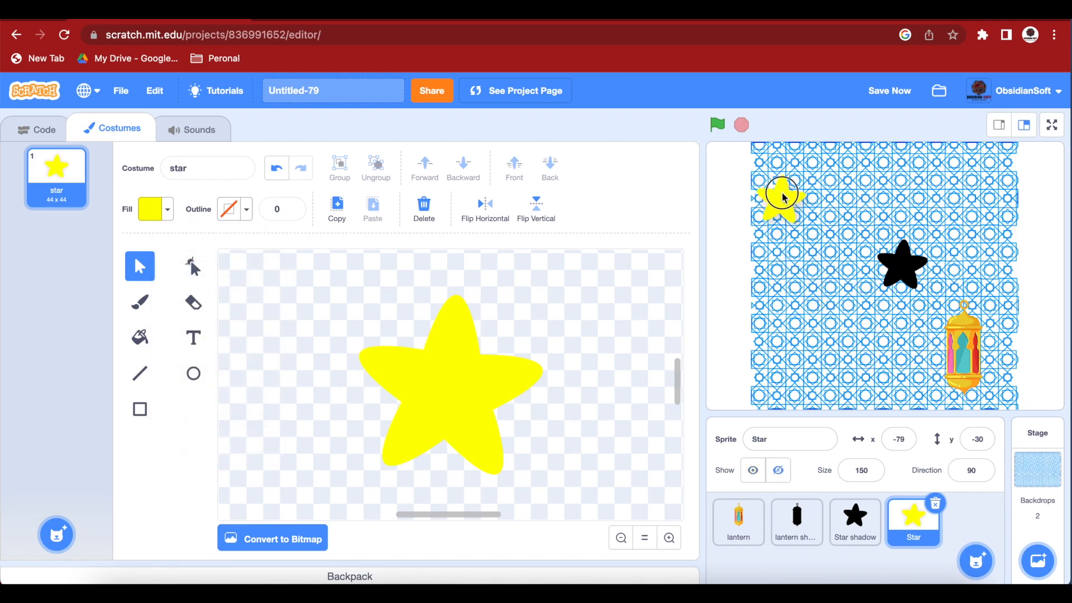
# Move the star shadow beside the lantern shadow and select the Star sprite's code.
pyautogui.click(737, 522)
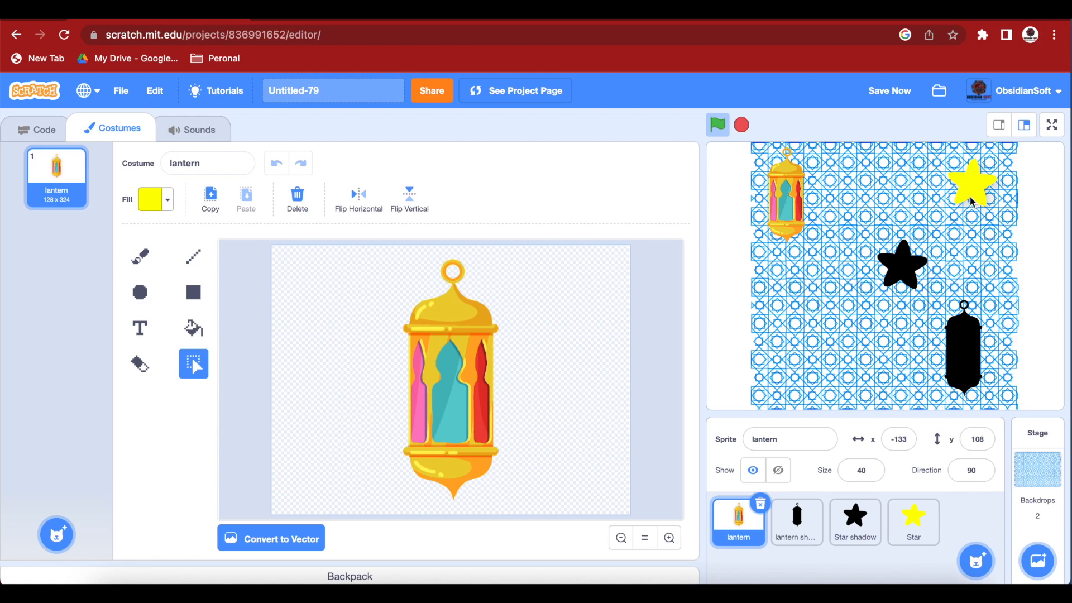
pyautogui.click(913, 522)
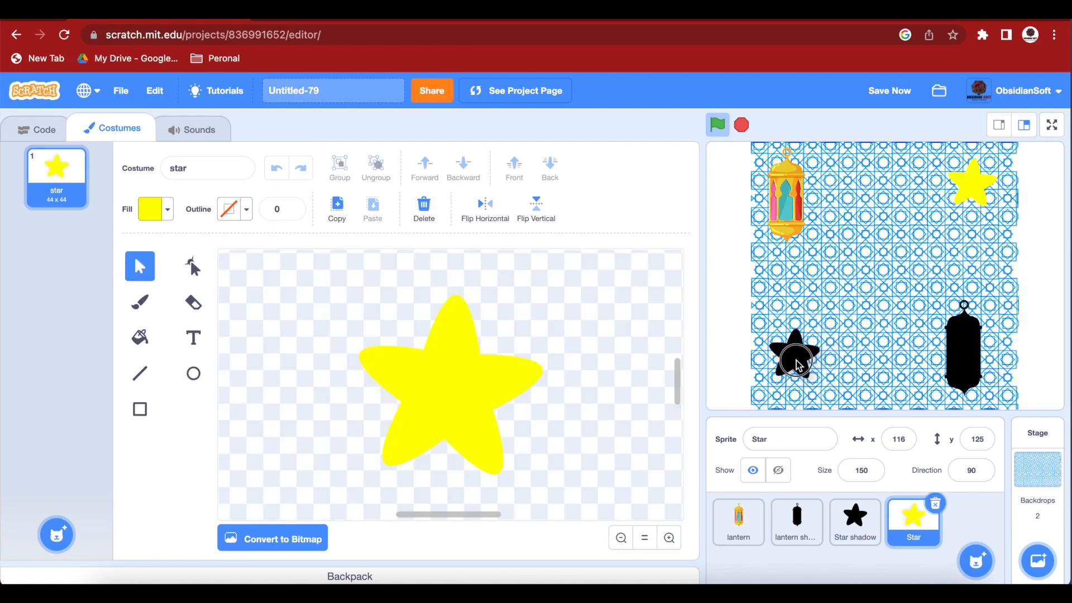
pyautogui.moveTo(793, 362); pyautogui.dragTo(879, 366)
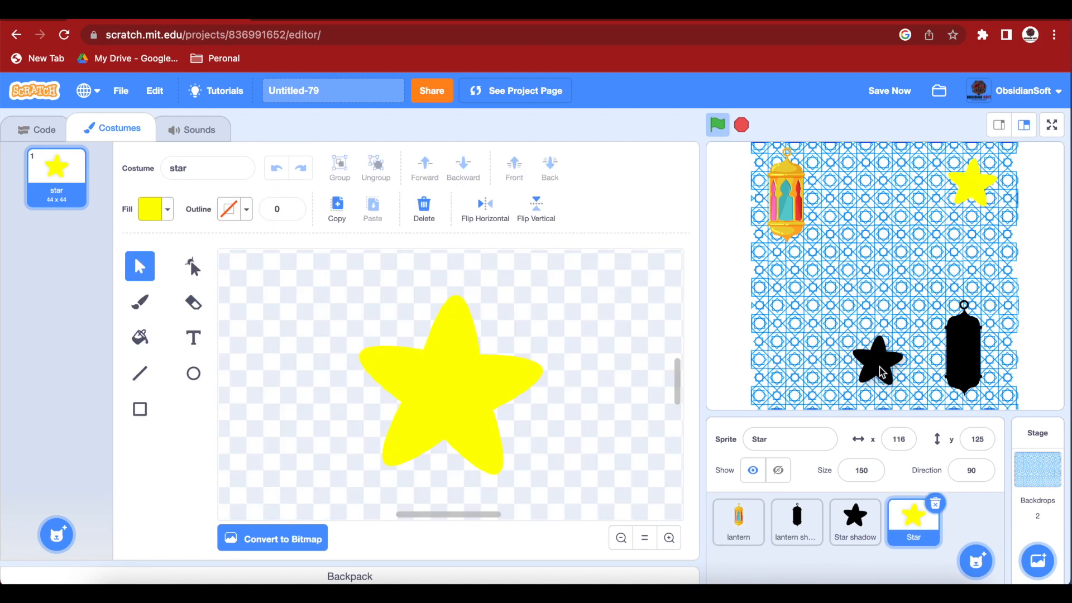
pyautogui.click(855, 522)
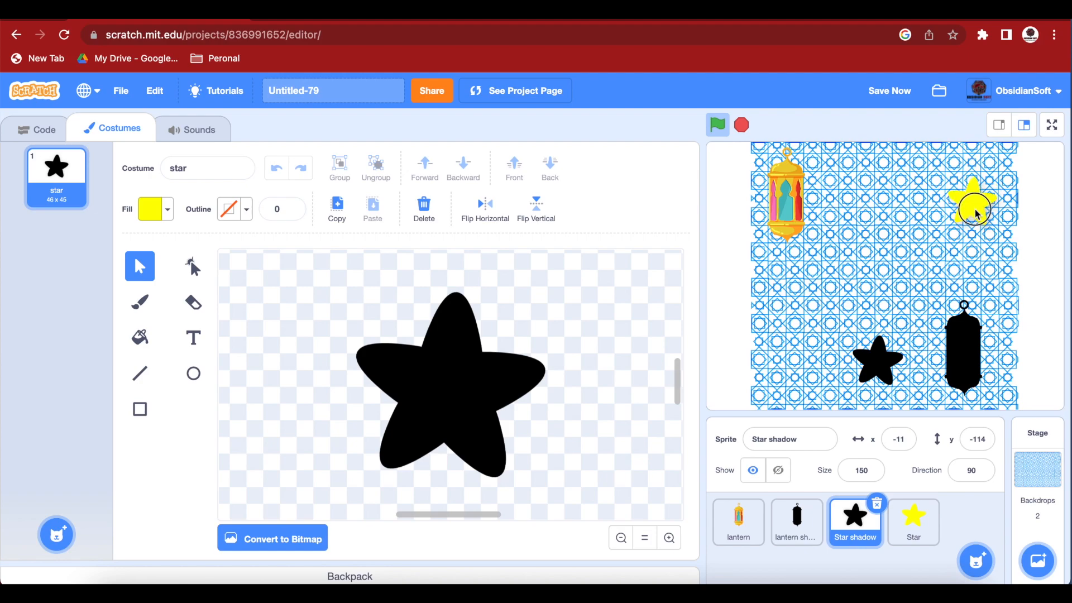
pyautogui.click(912, 522)
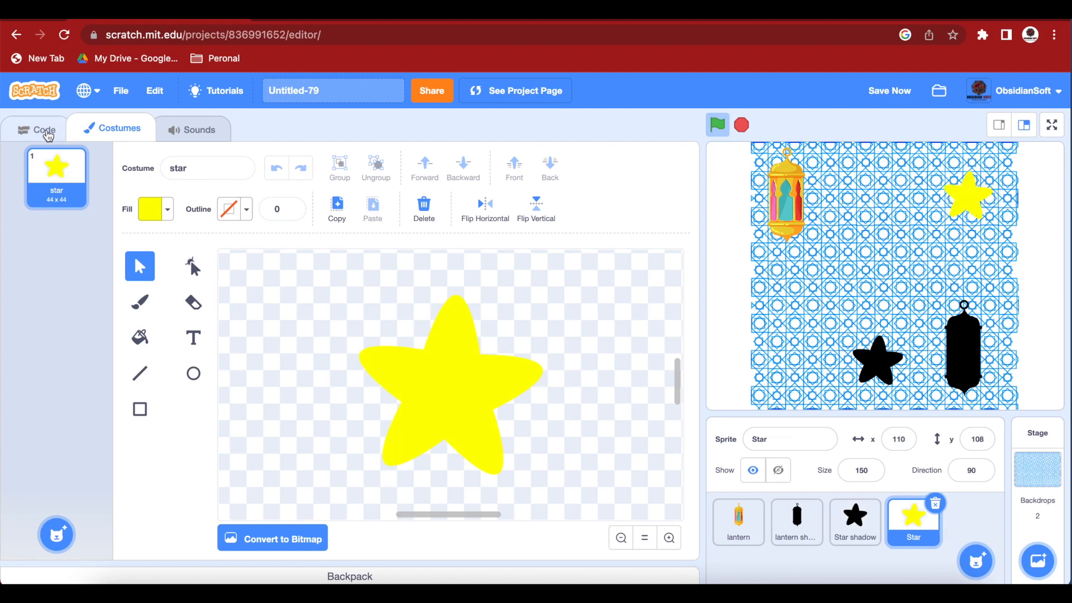
pyautogui.click(43, 130)
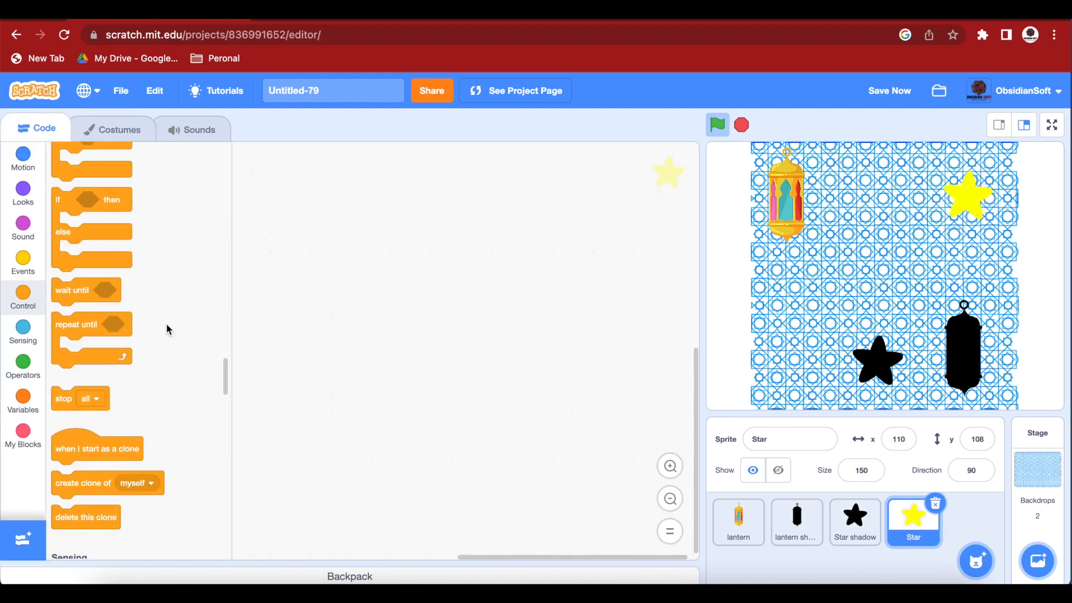
# Give the Star a green-flag script that goes to its current starting position.
pyautogui.click(22, 160)
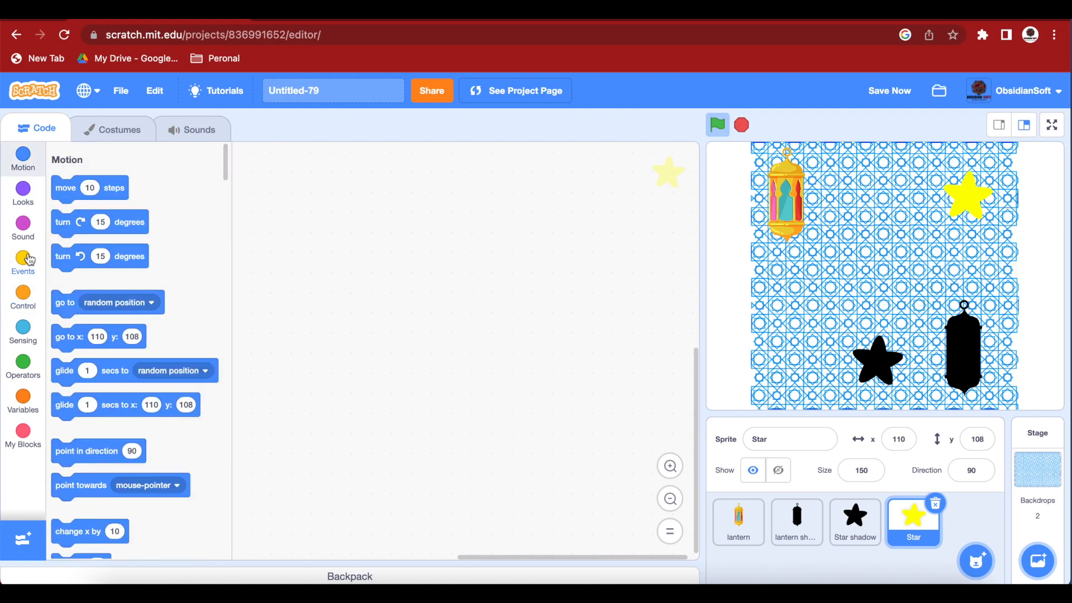
pyautogui.click(23, 264)
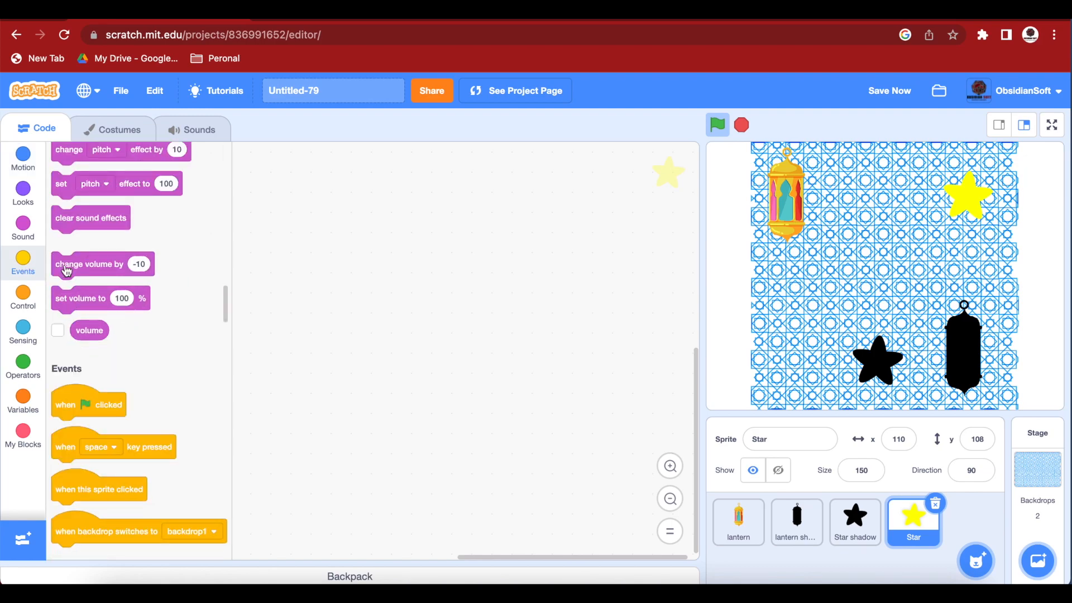
pyautogui.scroll(-3)
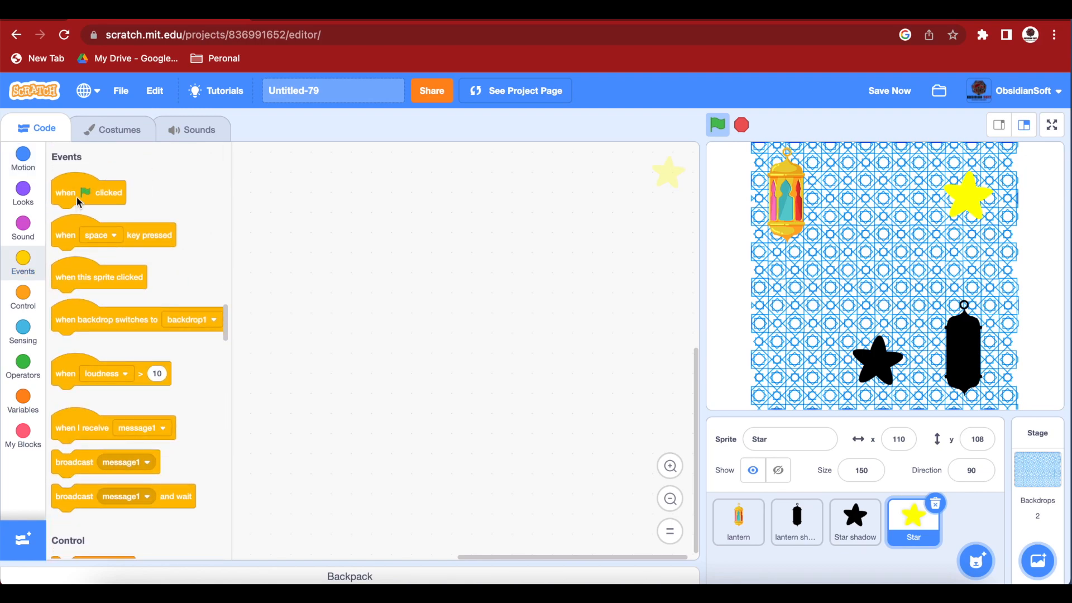
pyautogui.moveTo(88, 192); pyautogui.dragTo(349, 218)
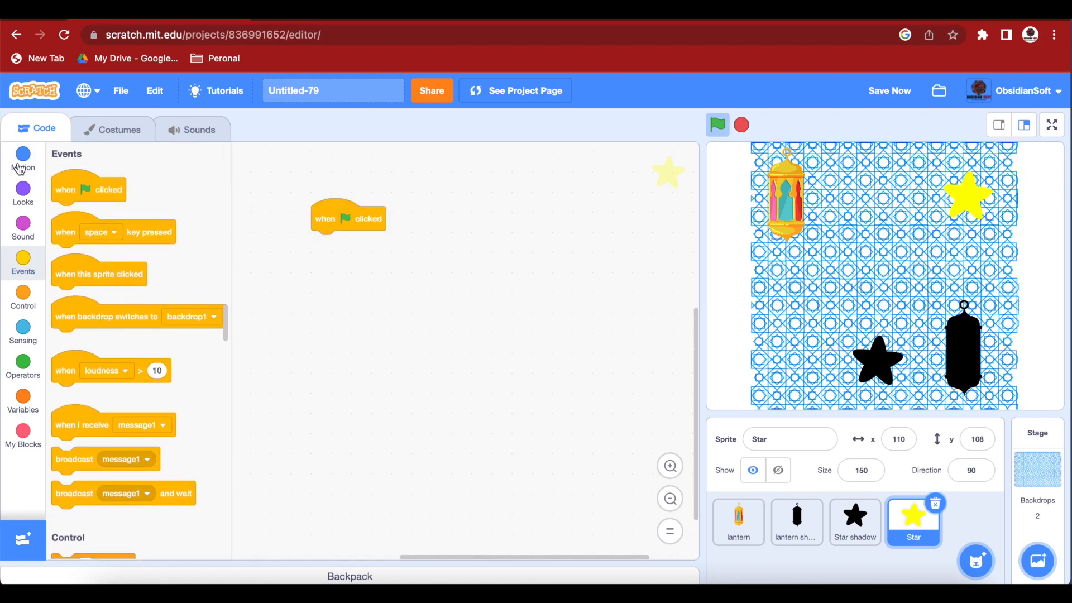
pyautogui.click(22, 159)
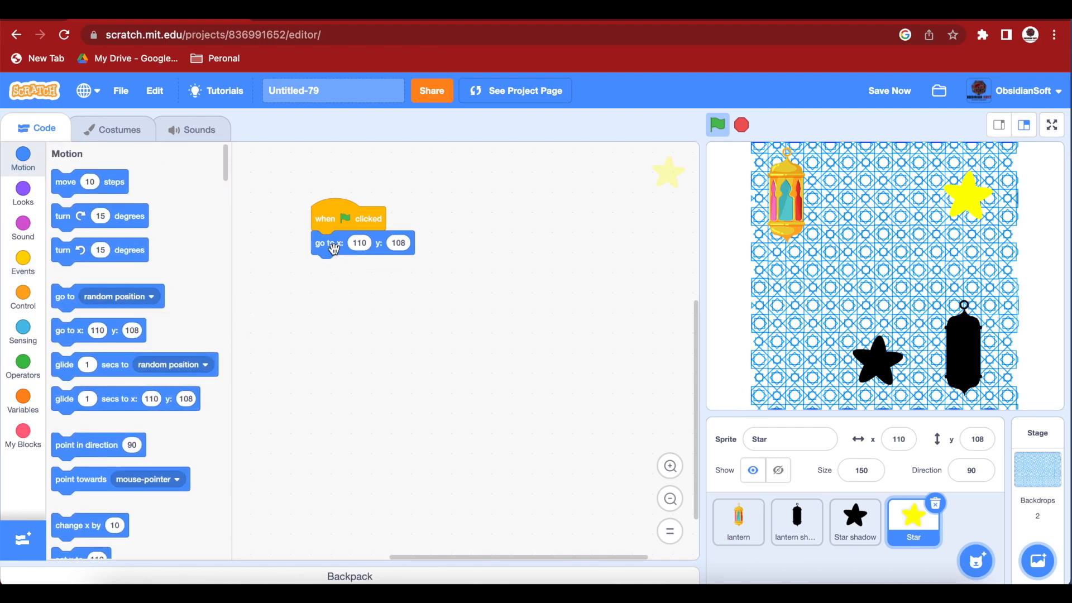
# Give the Star shadow a green-flag script that goes to x -11, y -114.
pyautogui.click(854, 521)
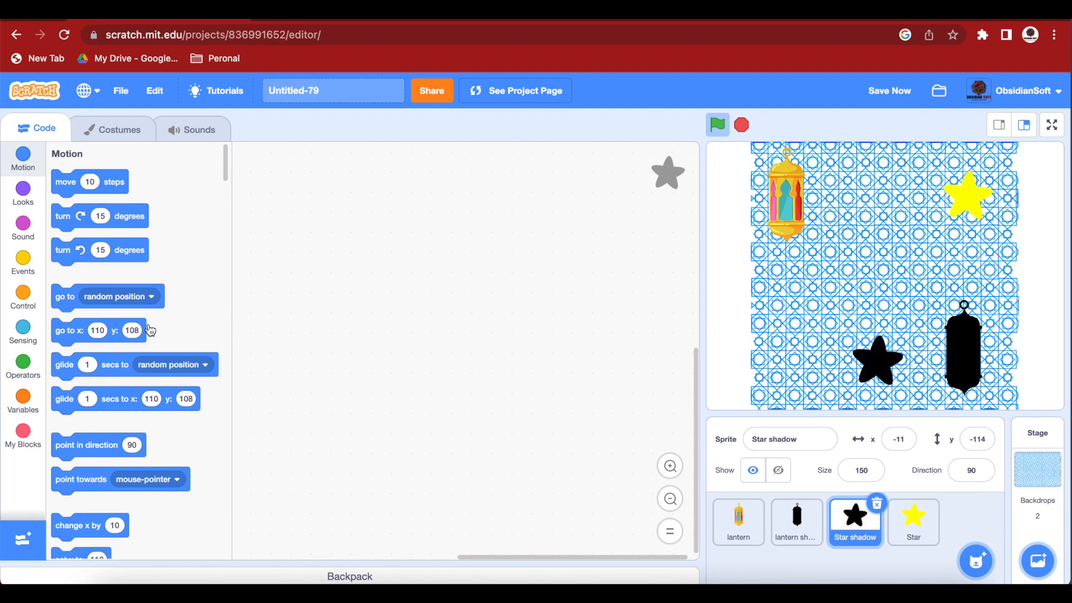
pyautogui.click(23, 261)
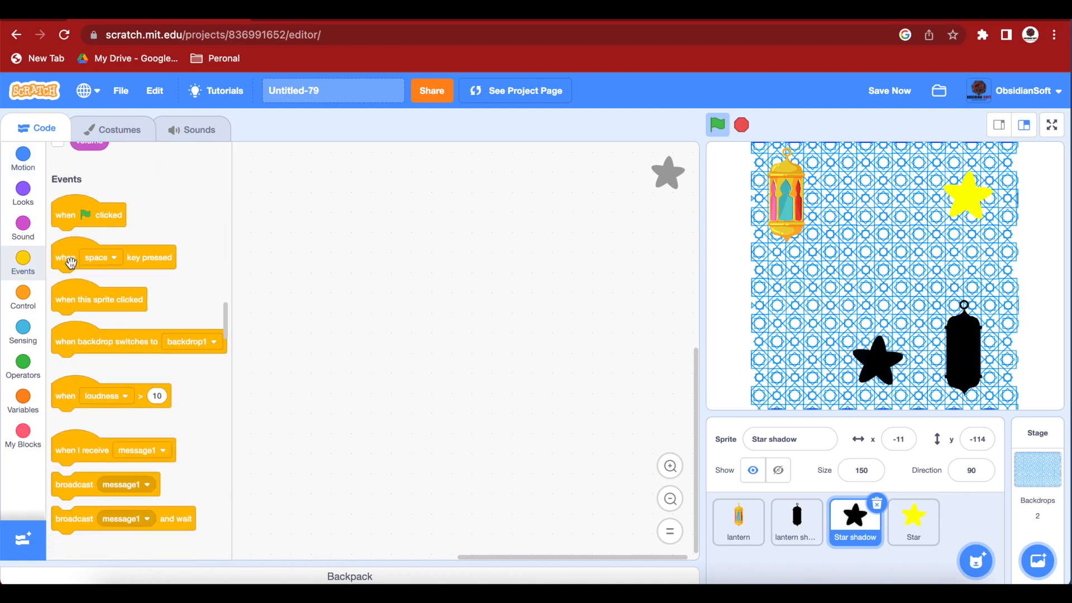
pyautogui.moveTo(87, 214); pyautogui.dragTo(310, 208)
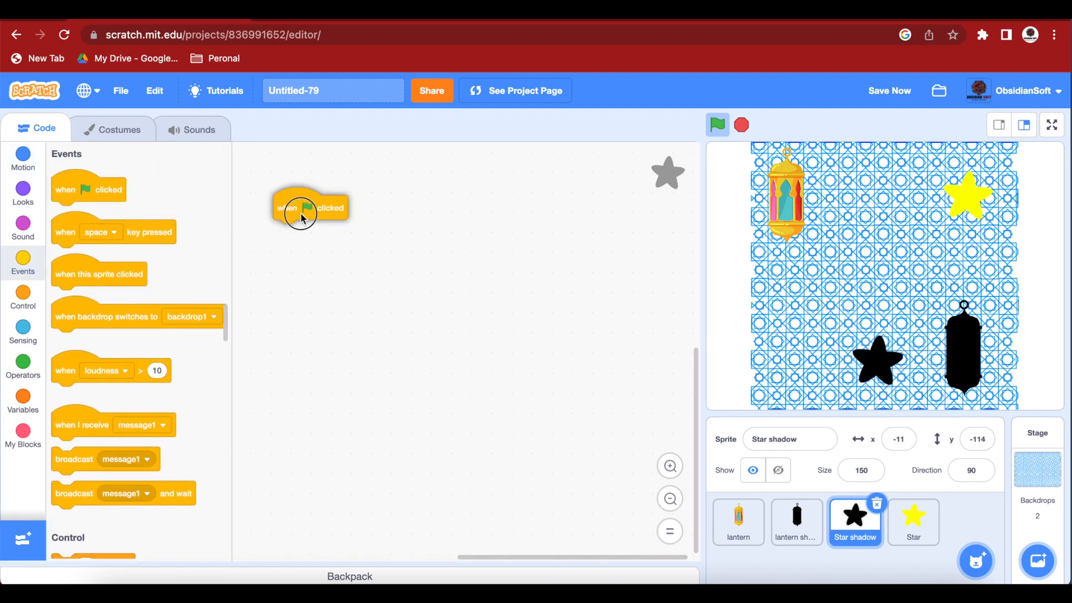
pyautogui.click(23, 158)
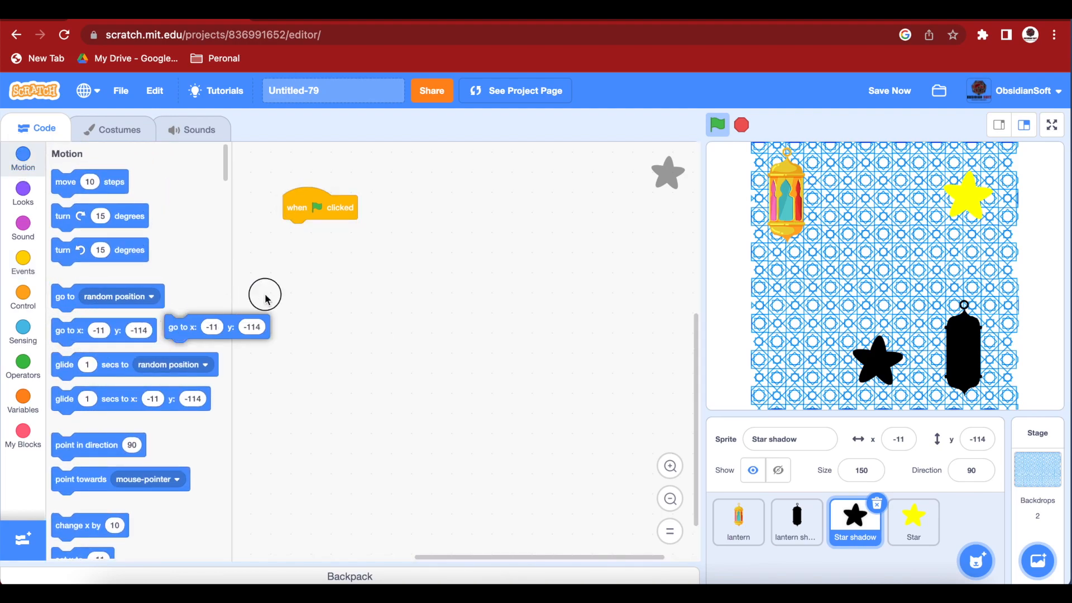
pyautogui.moveTo(216, 326); pyautogui.dragTo(335, 231)
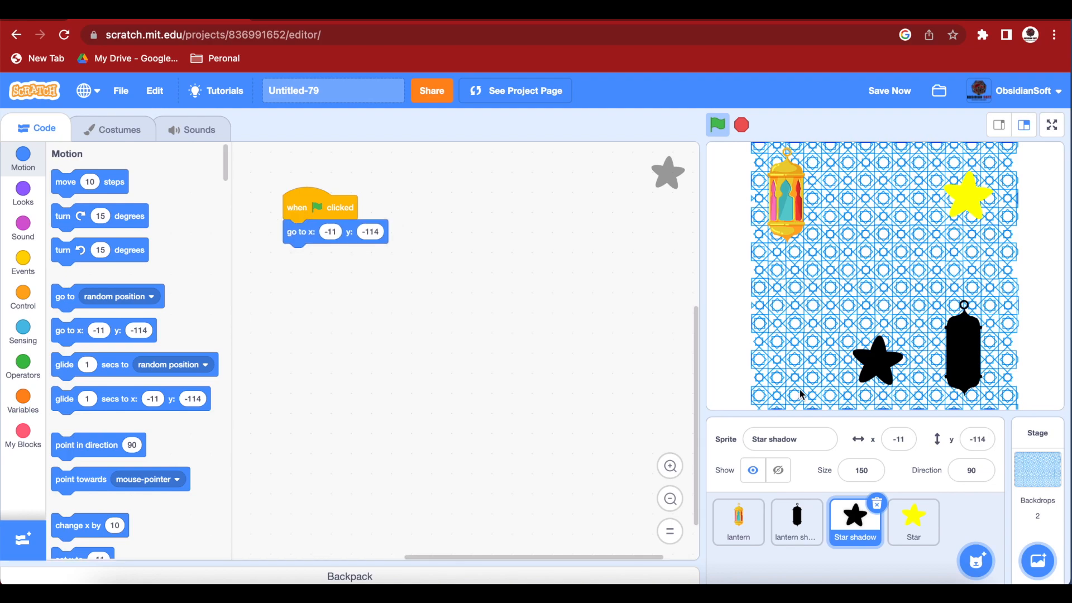
pyautogui.moveTo(648, 458)
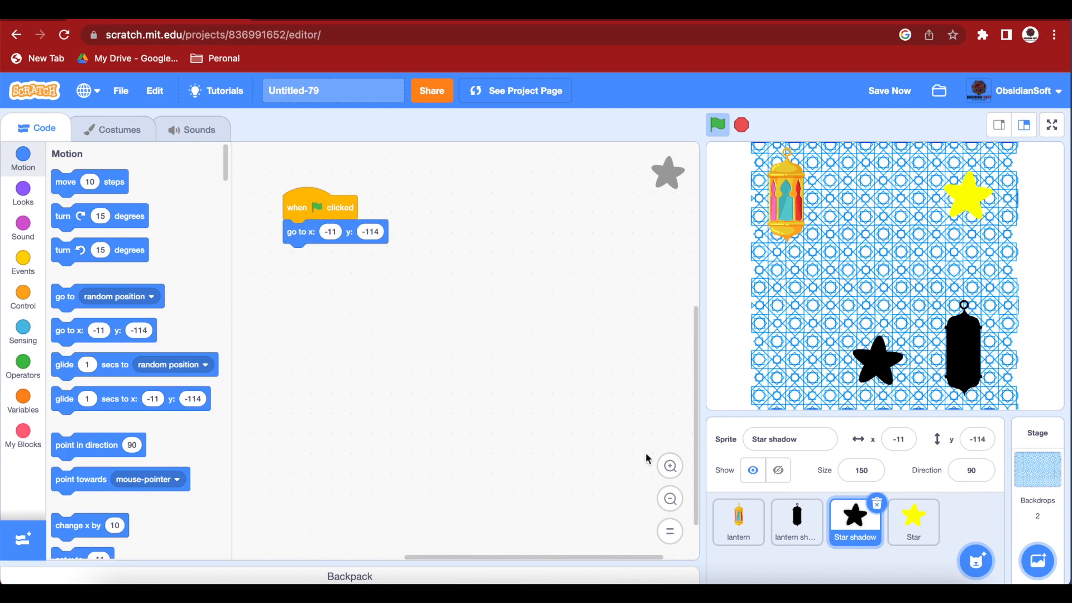
pyautogui.click(739, 522)
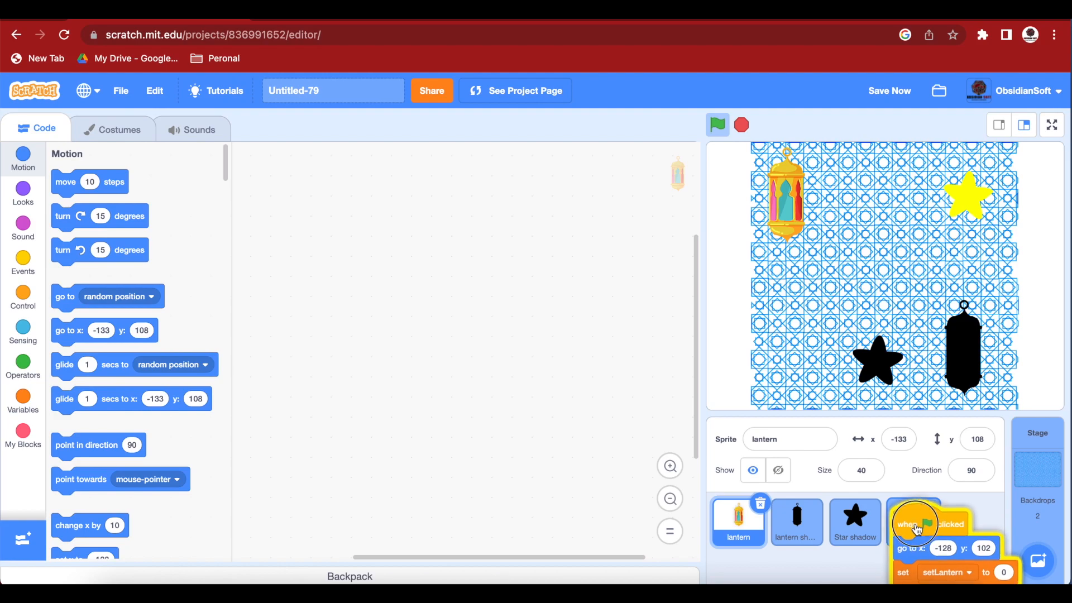
# Copy the lantern's drag-and-snap script onto the Star sprite.
pyautogui.click(914, 521)
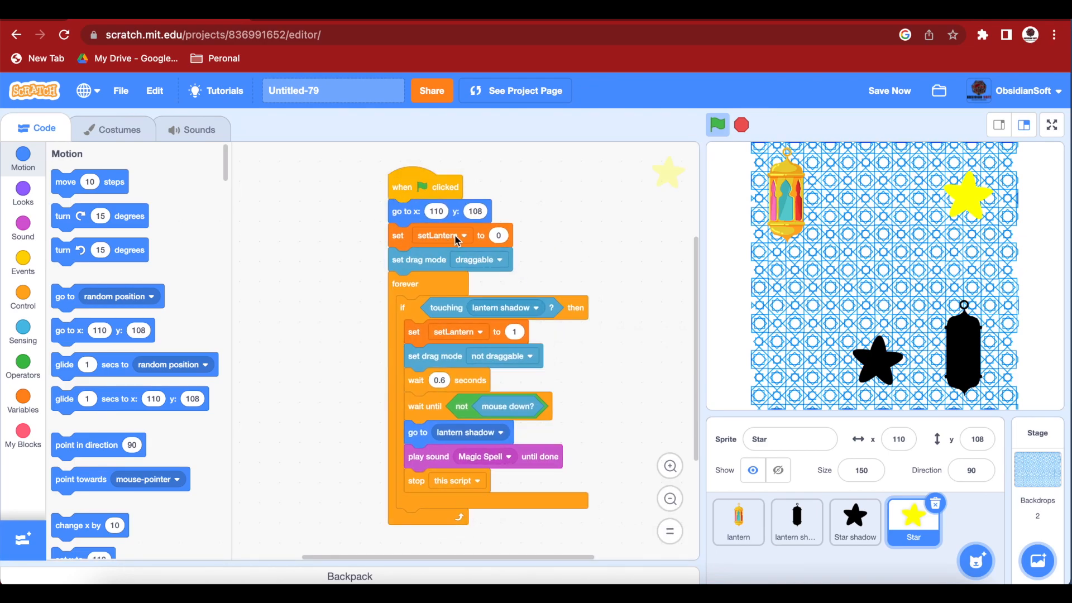
# Create a new variable named setStar.
pyautogui.click(22, 399)
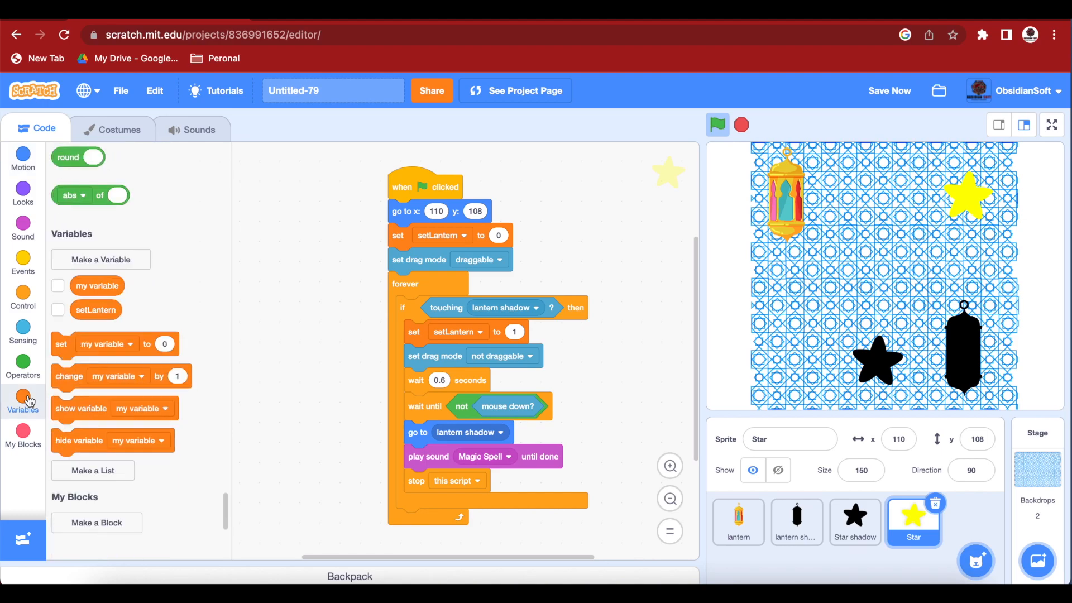
pyautogui.click(101, 259)
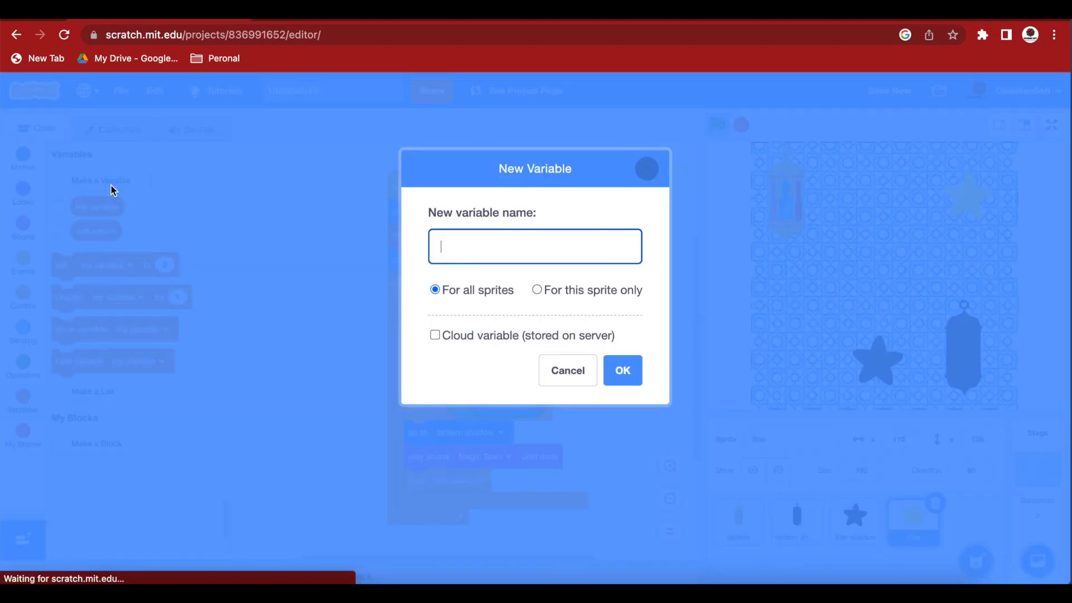
pyautogui.write('set')
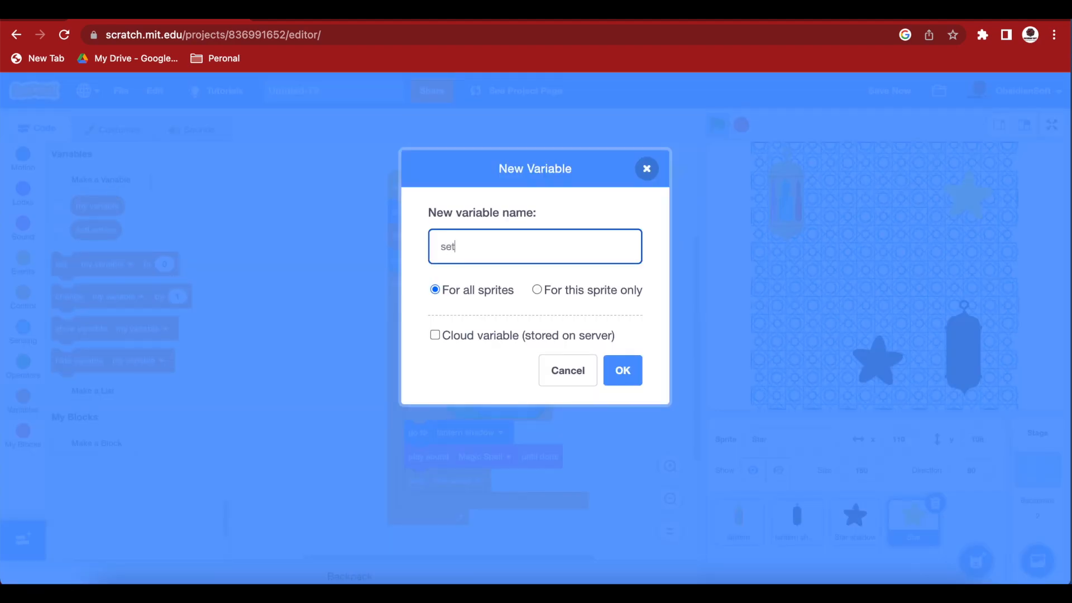
pyautogui.write('Star')
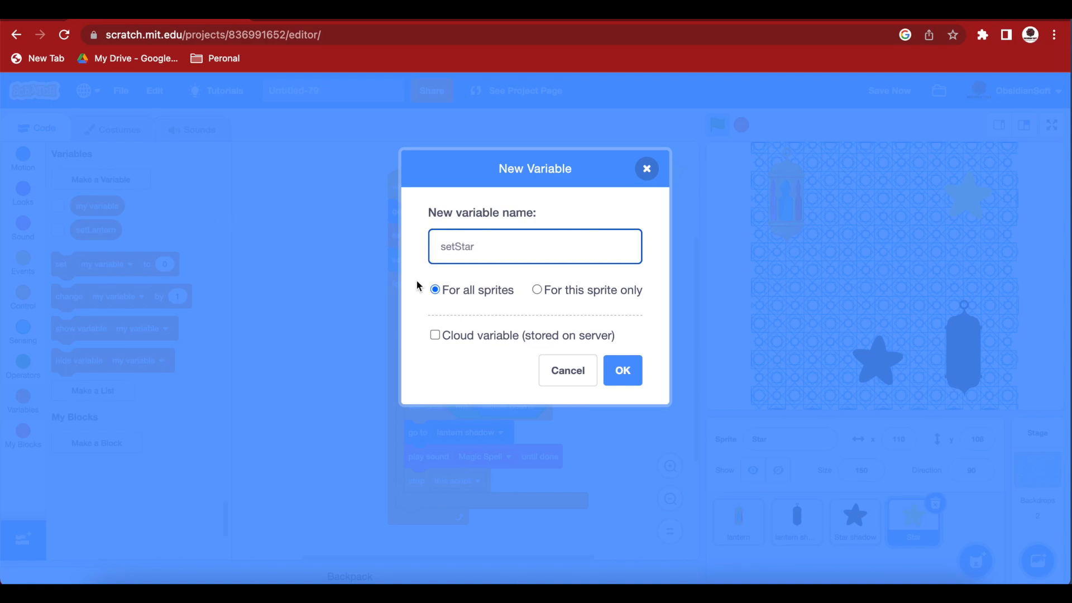
pyautogui.click(621, 370)
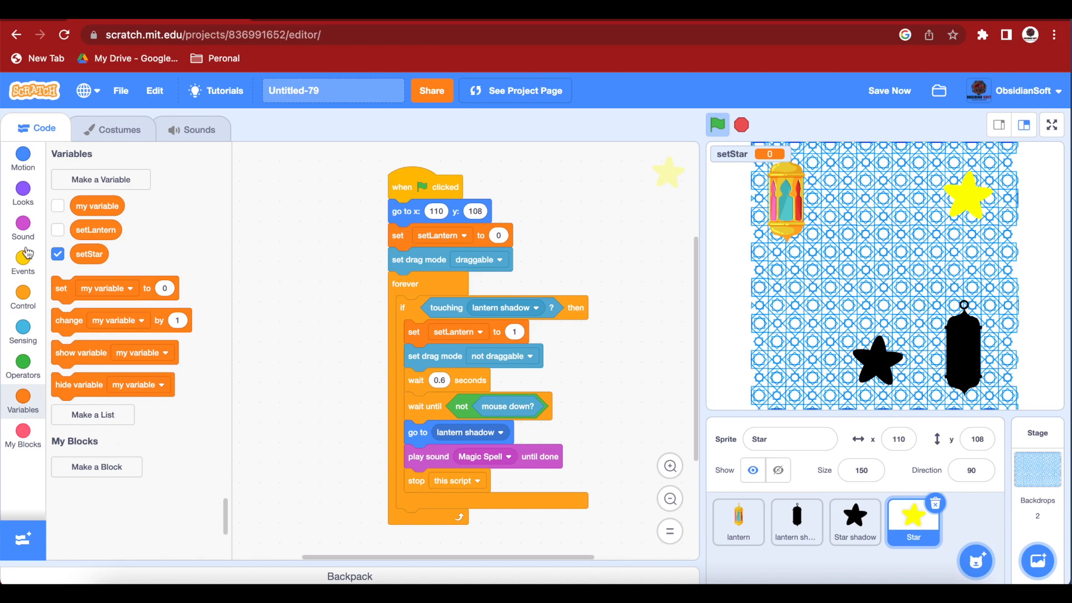
# Make the Star script set setStar and touch and snap to Star shadow instead of the lantern shadow.
pyautogui.click(464, 236)
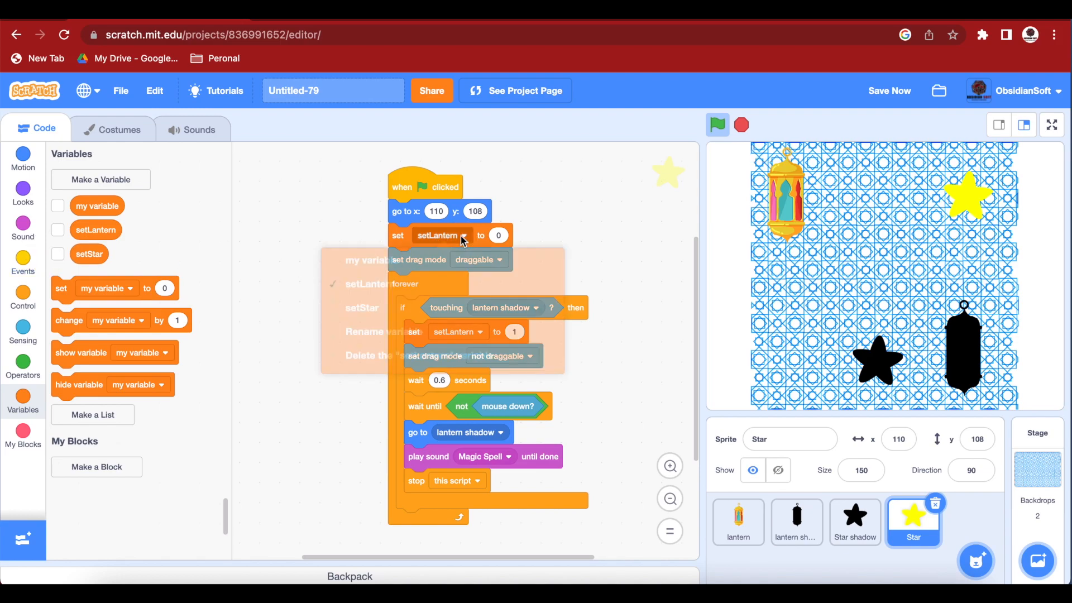
pyautogui.click(362, 308)
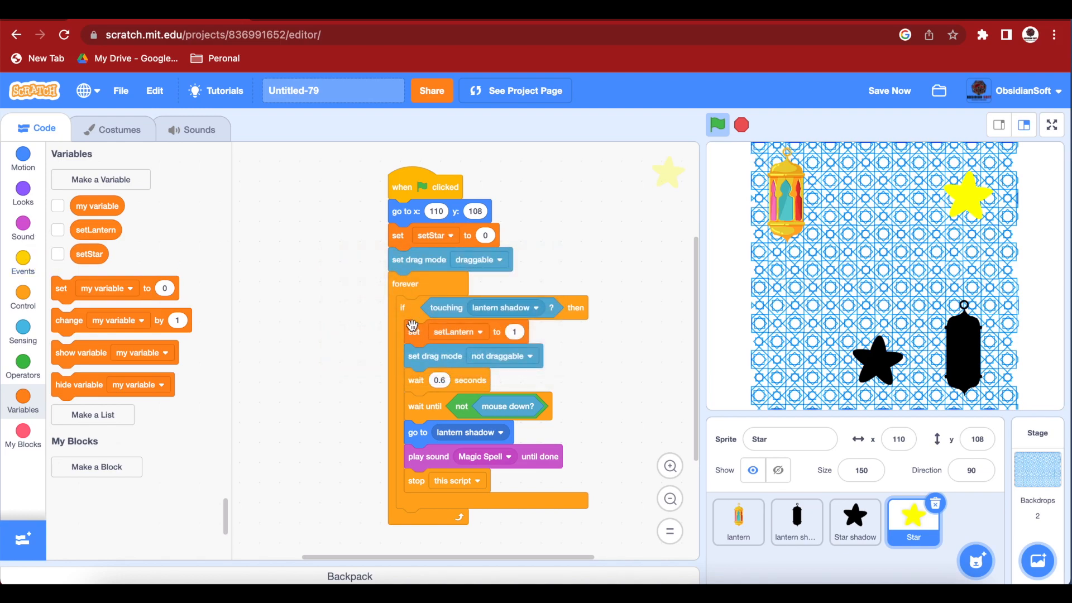
pyautogui.click(456, 332)
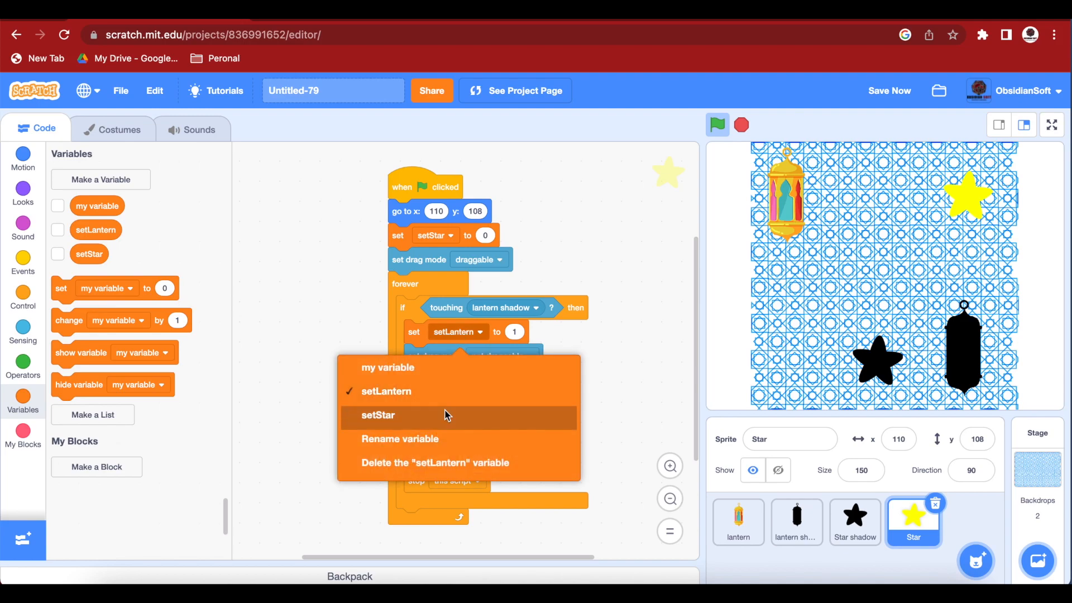
pyautogui.click(376, 415)
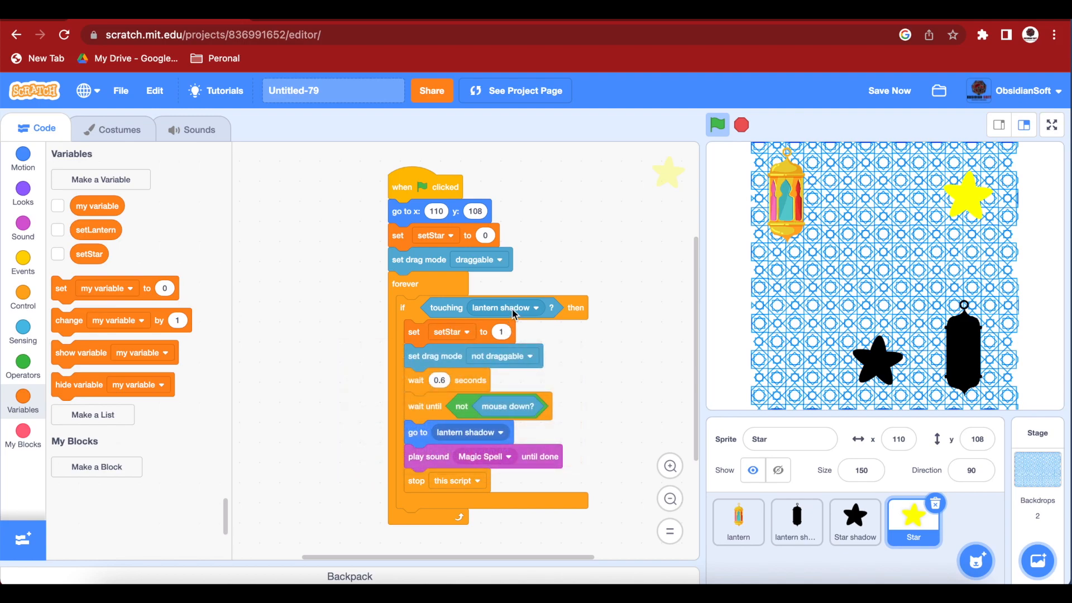
pyautogui.click(535, 308)
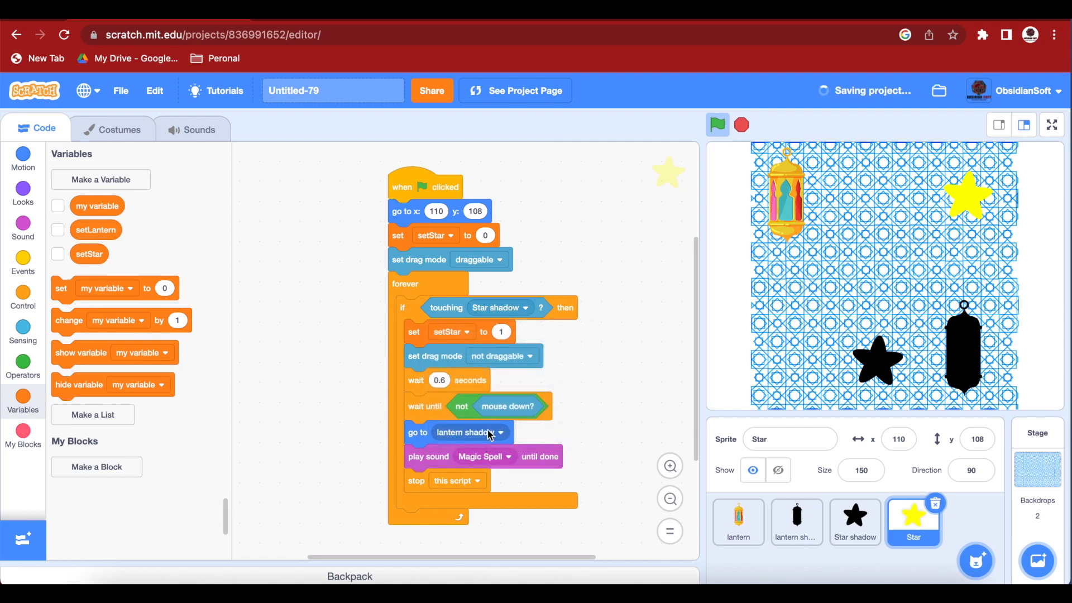
pyautogui.click(469, 432)
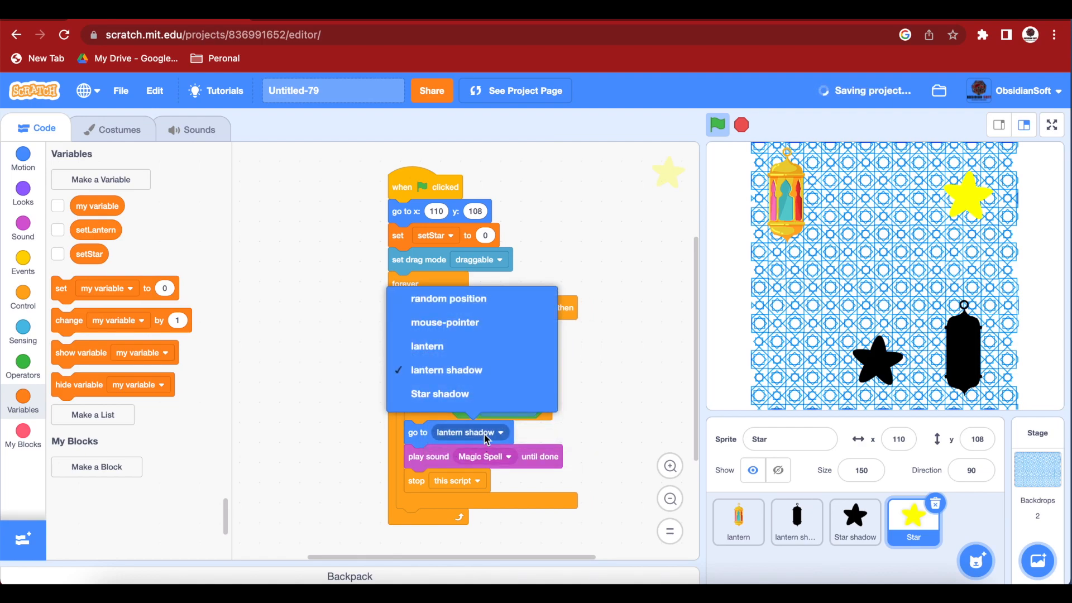
pyautogui.click(440, 393)
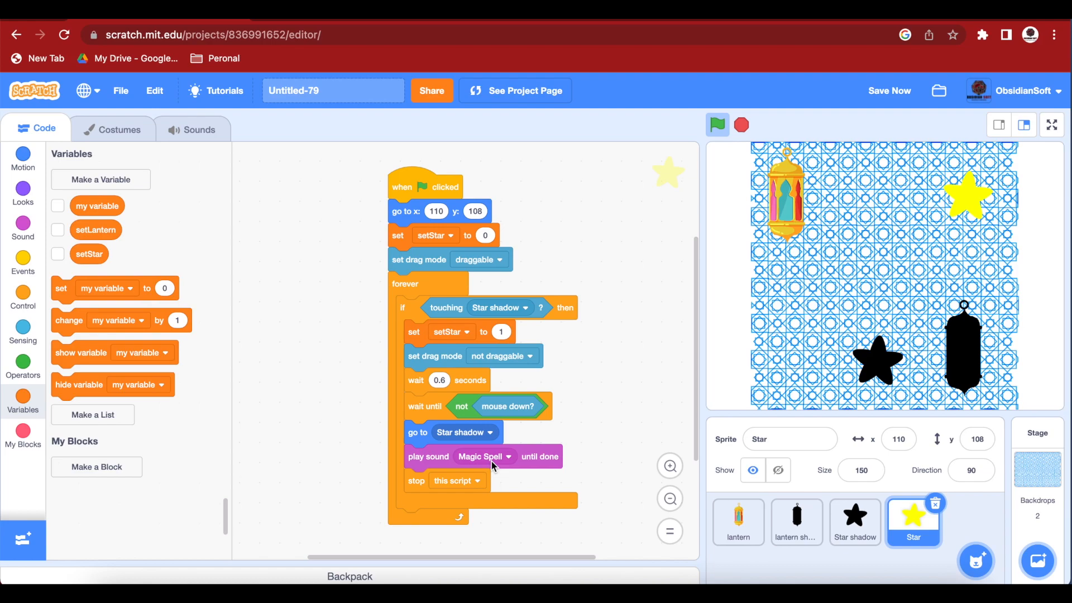
pyautogui.click(197, 130)
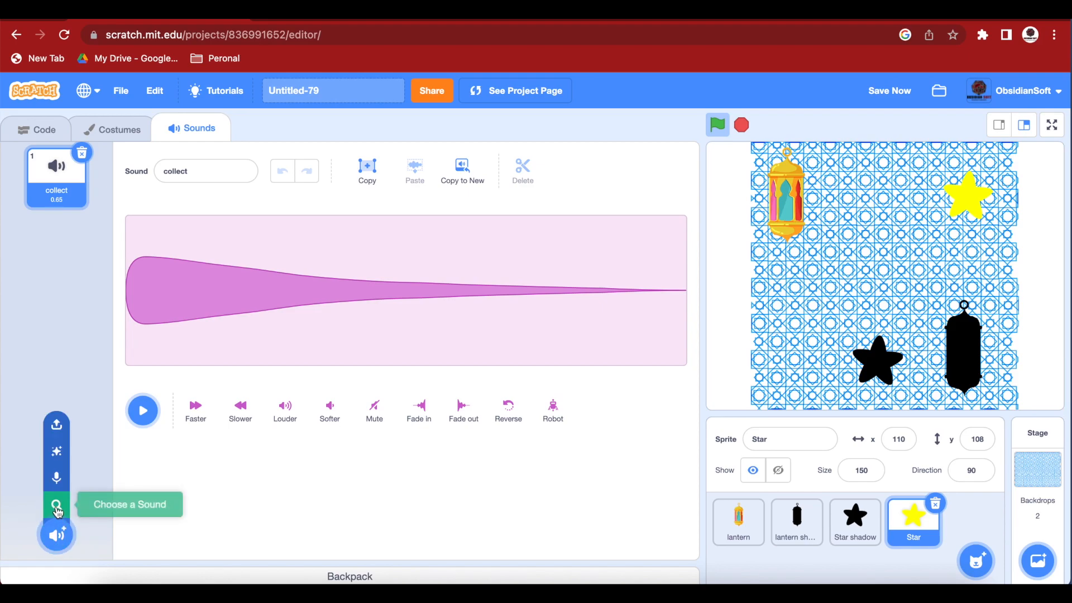
# Add the Magic Spell sound from the library to the Star sprite and return to its code.
pyautogui.click(56, 506)
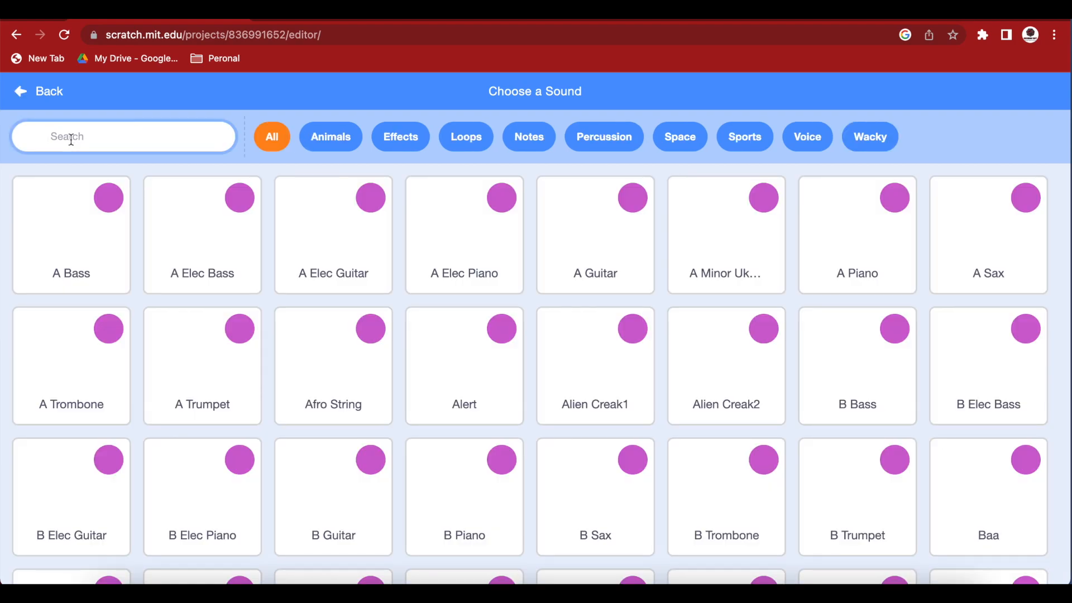
pyautogui.write('mm')
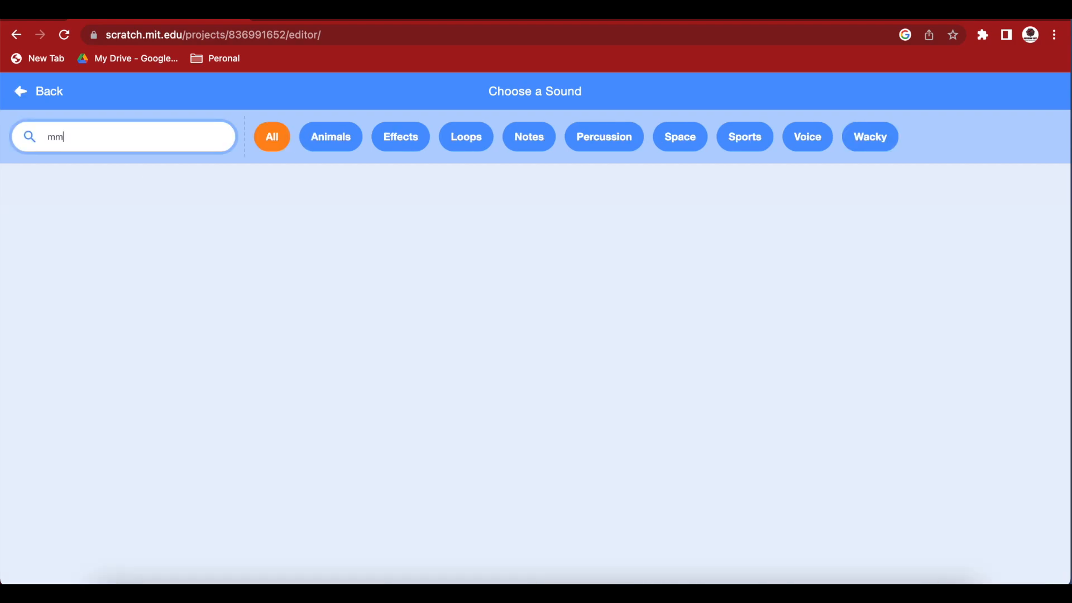
pyautogui.write('ag')
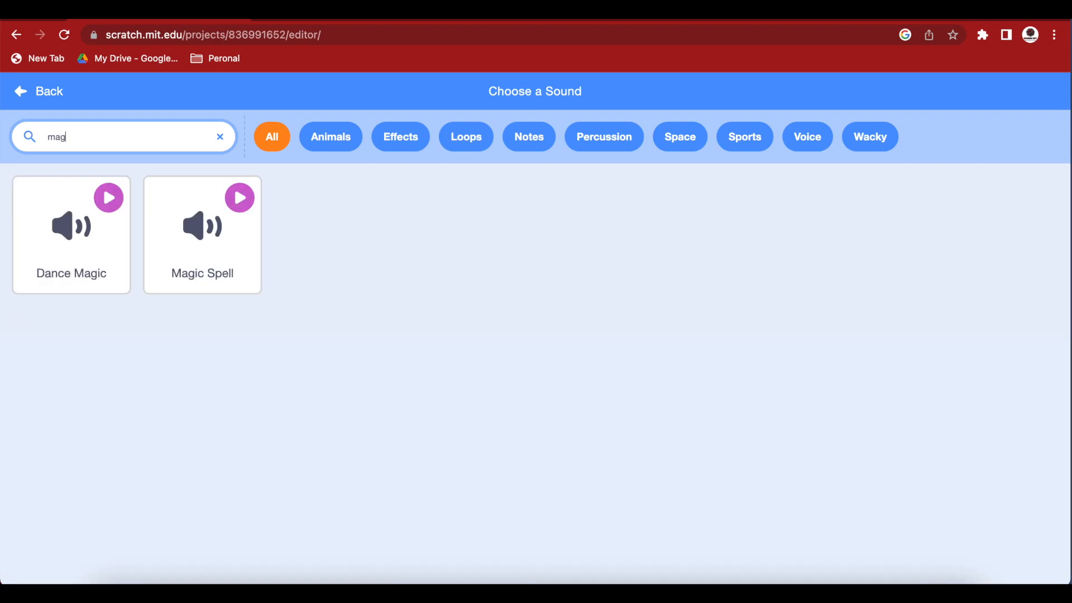
pyautogui.click(202, 225)
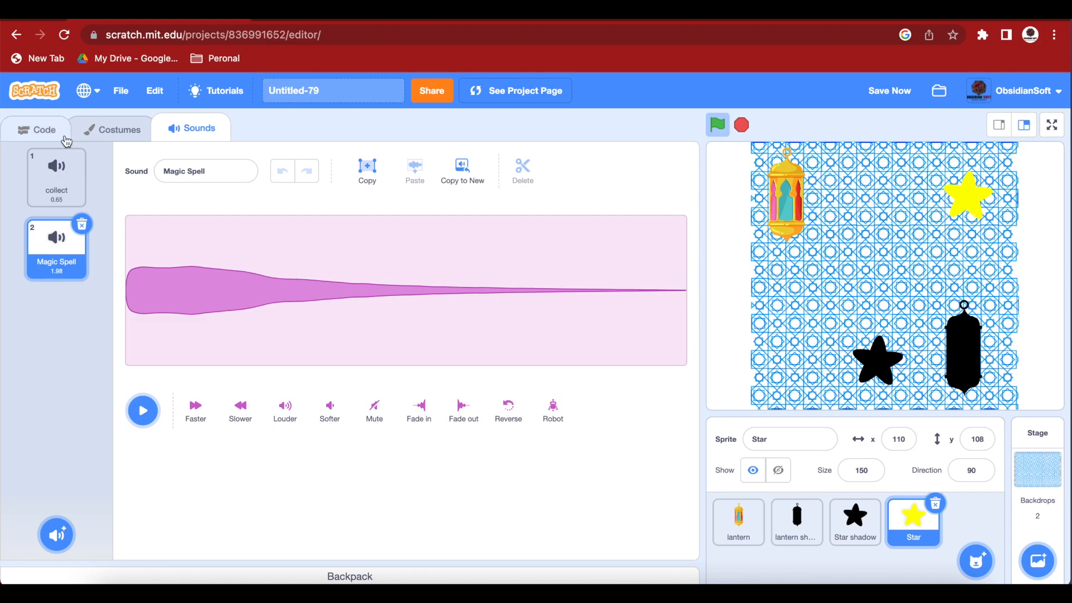
pyautogui.click(44, 130)
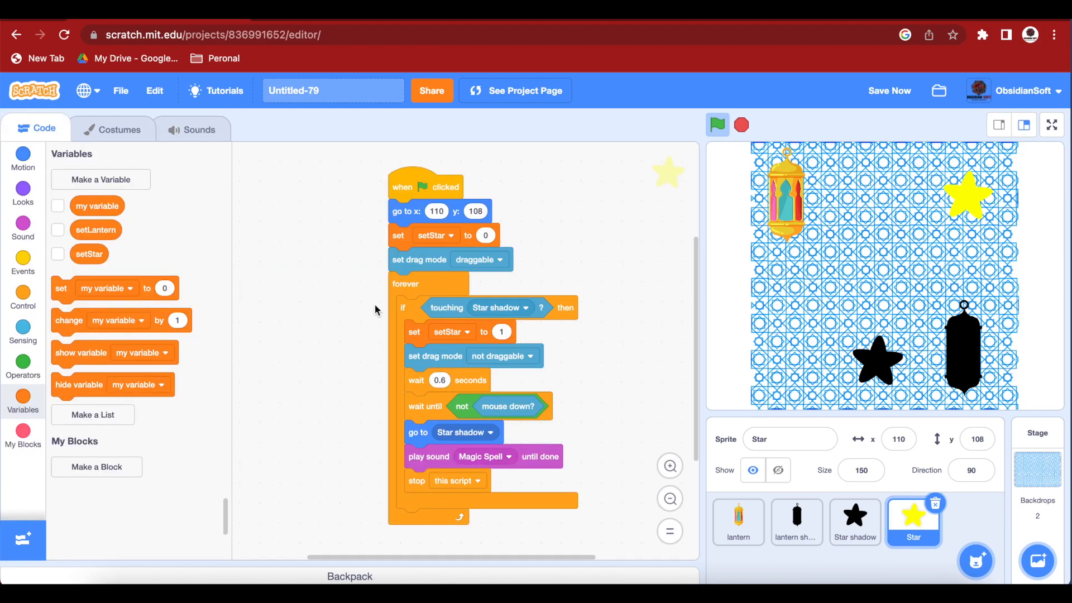
pyautogui.moveTo(426, 186); pyautogui.dragTo(342, 179)
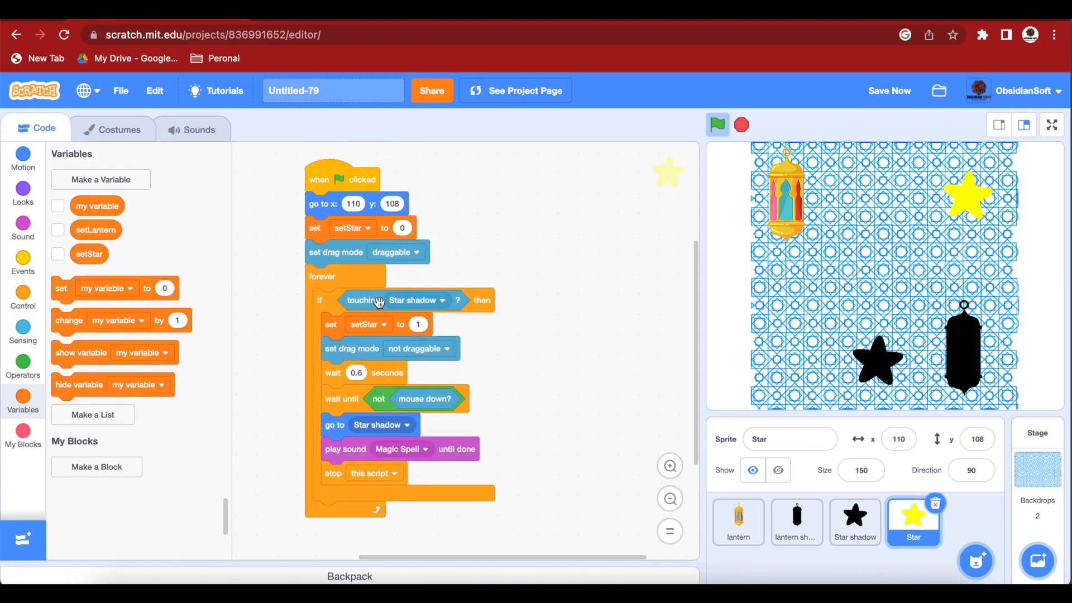
pyautogui.moveTo(381, 237)
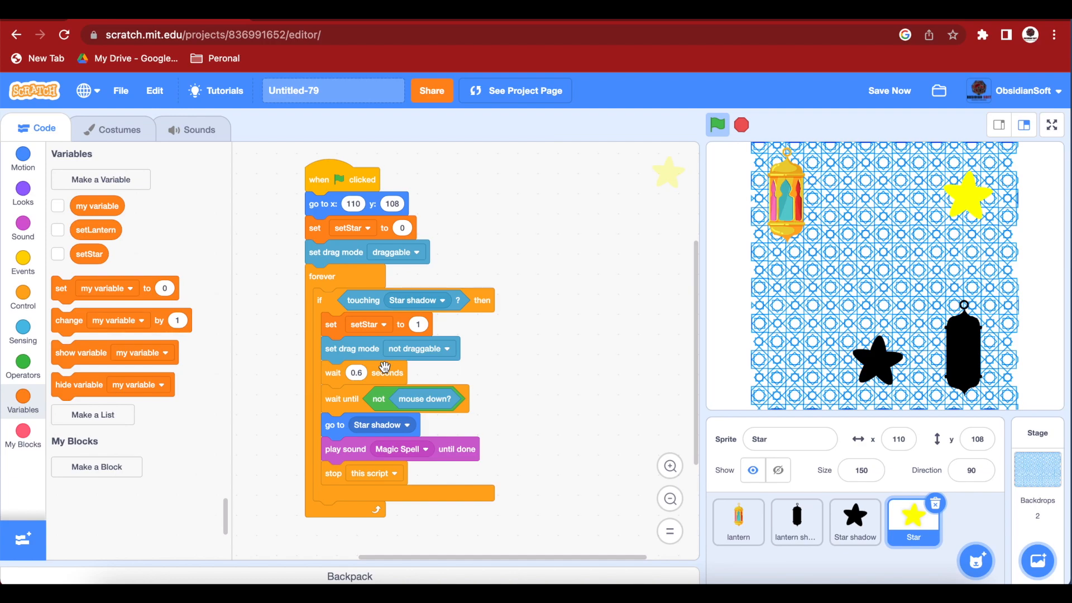
pyautogui.moveTo(391, 429)
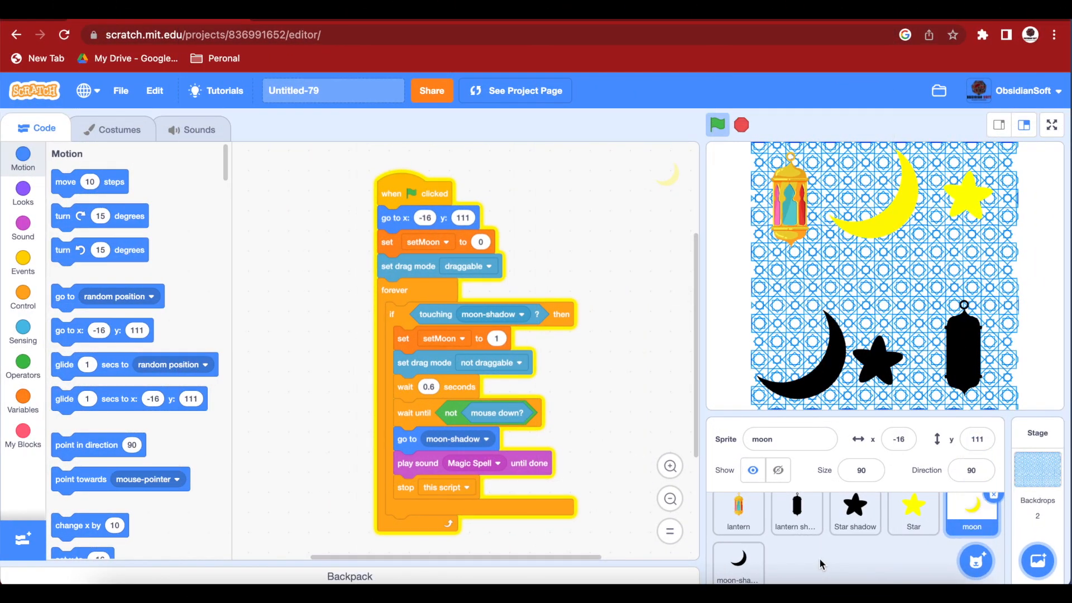
pyautogui.moveTo(985, 494)
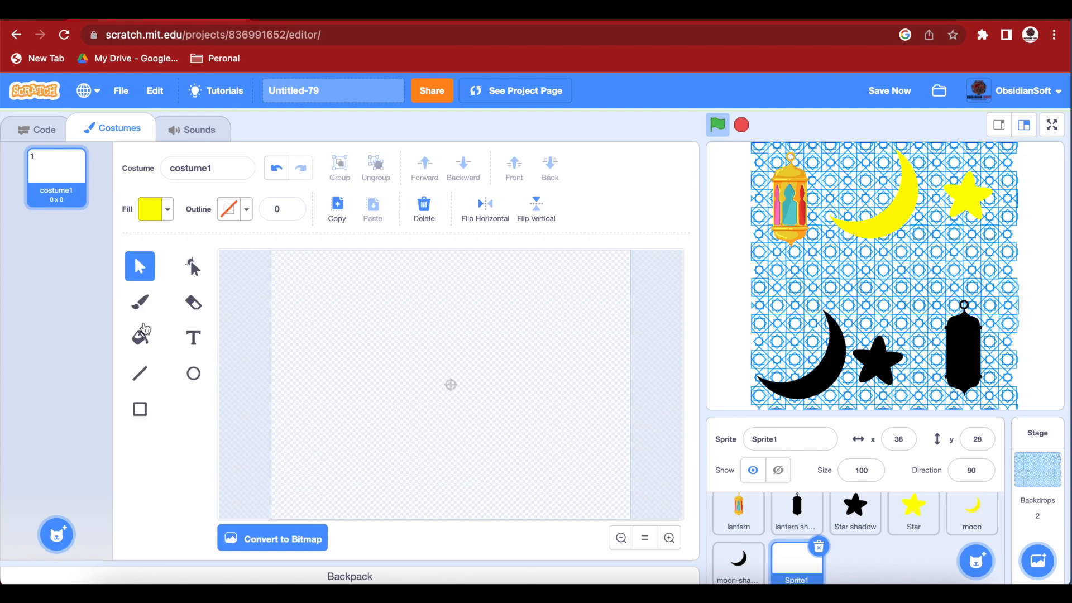
pyautogui.moveTo(140, 302)
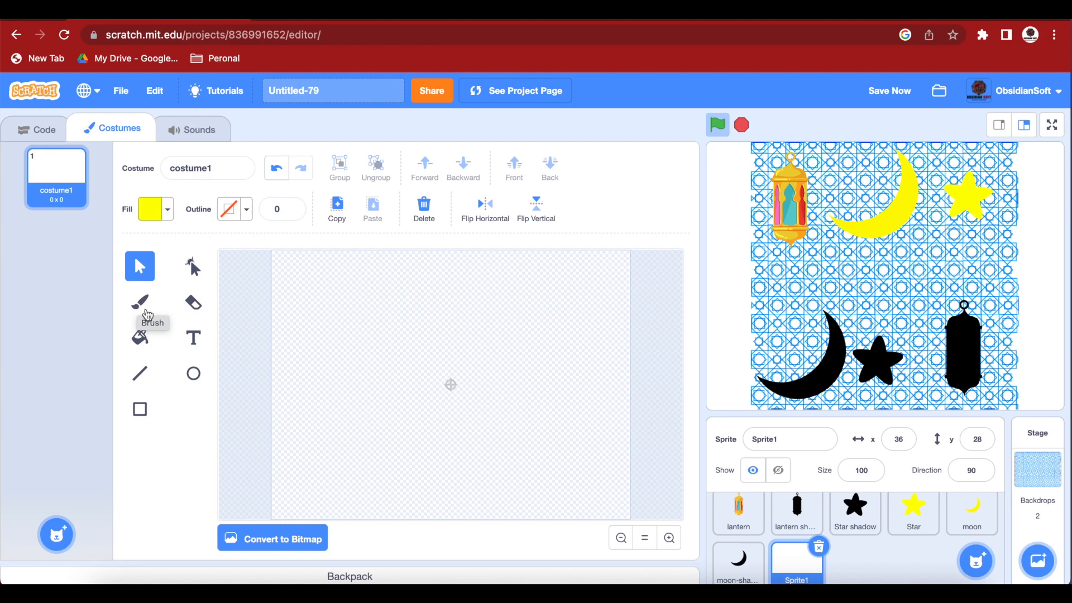
pyautogui.moveTo(431, 400)
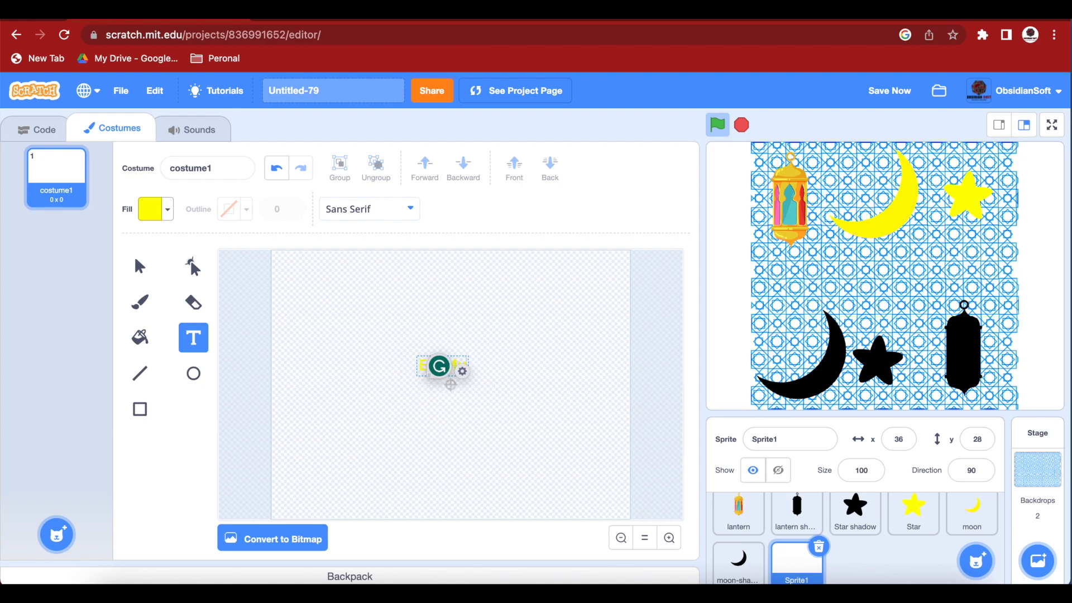
# Write 'Eid Mubarak' in Curly font and enlarge it on the canvas.
pyautogui.write('Eid Mubarak!')
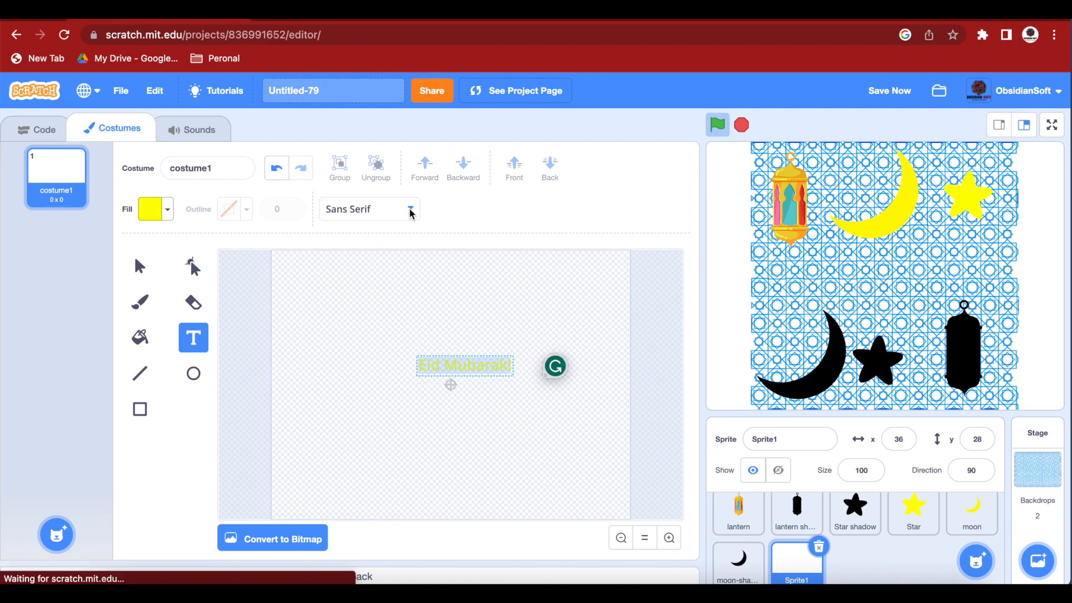
pyautogui.click(367, 209)
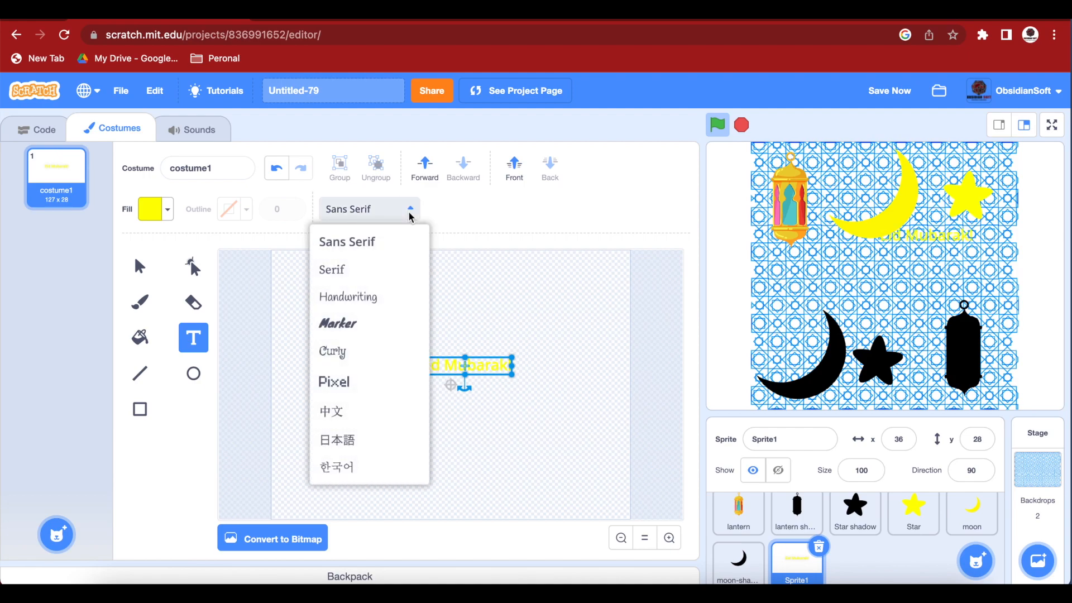
pyautogui.click(333, 352)
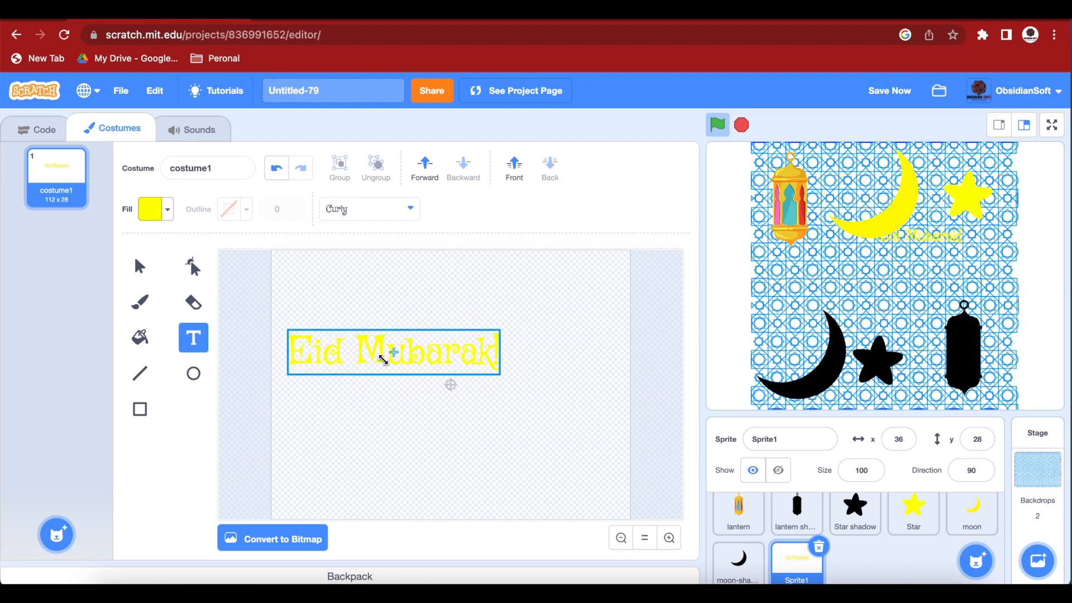
pyautogui.moveTo(393, 352); pyautogui.dragTo(472, 380)
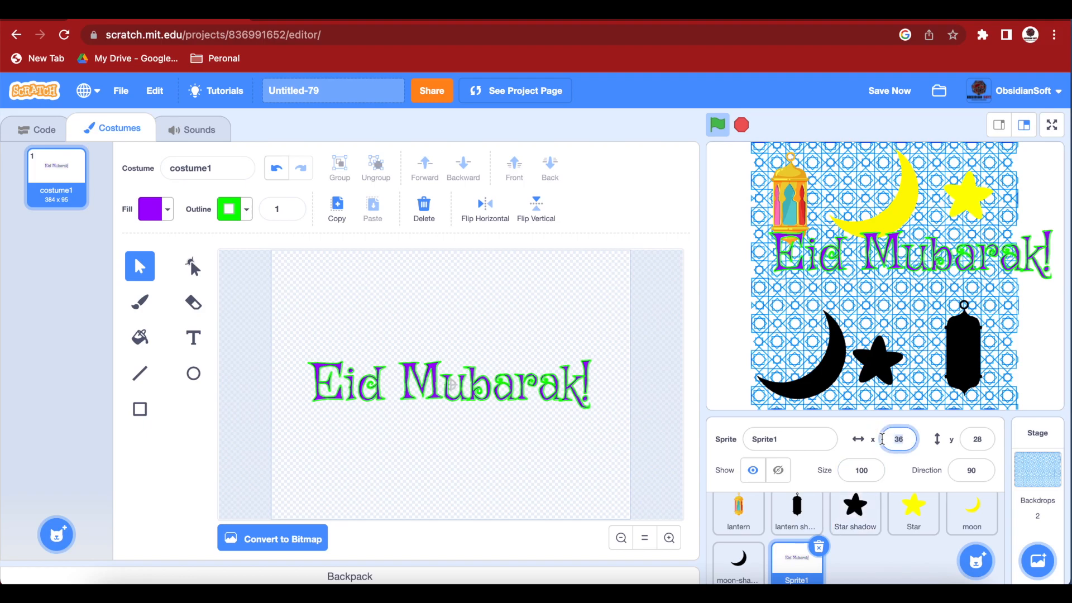
# Centre the message sprite at x 0, y 0 and go to its scripts.
pyautogui.write('0')
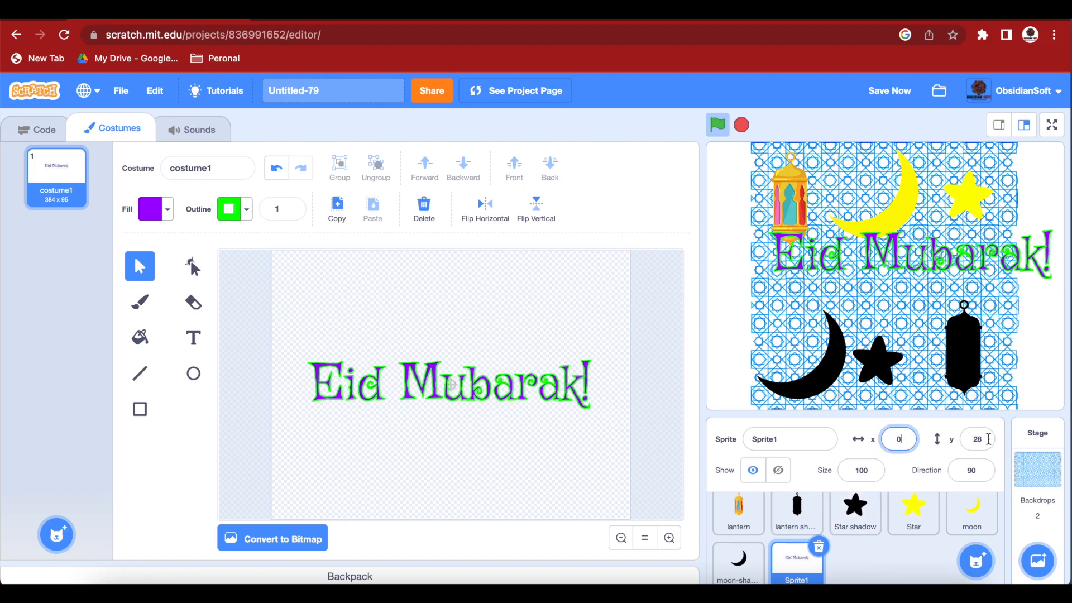
pyautogui.write('00')
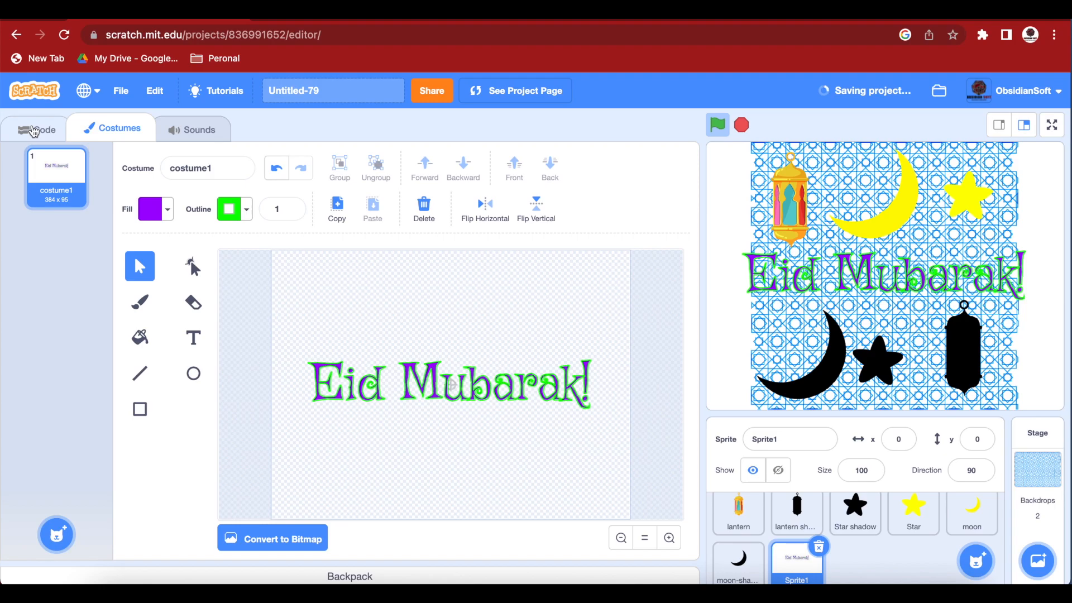
pyautogui.click(35, 130)
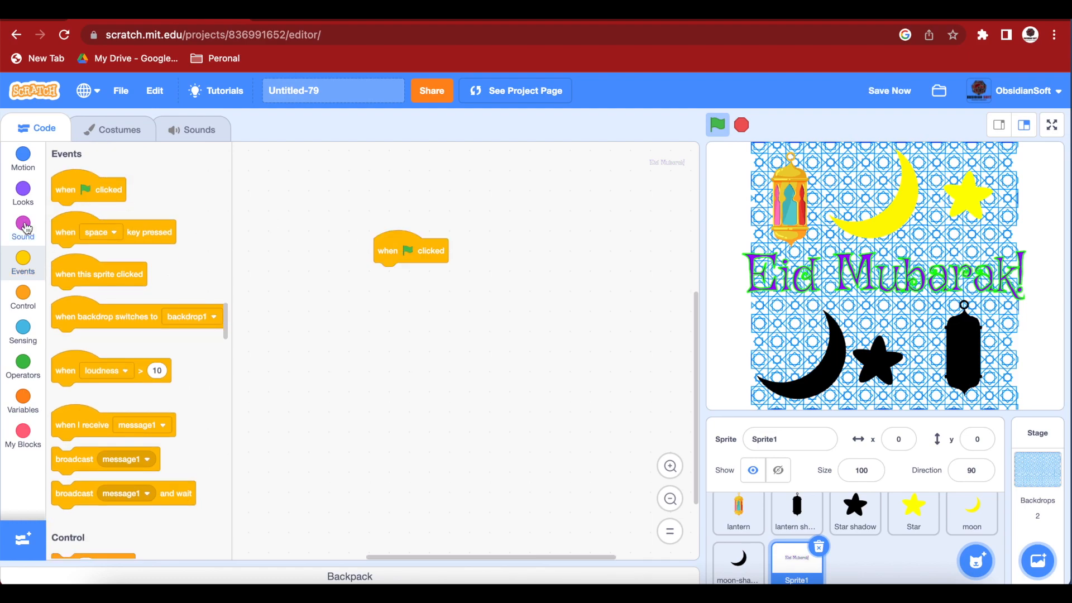
# Hide the message on green flag and leave a show block loose in the workspace.
pyautogui.click(22, 193)
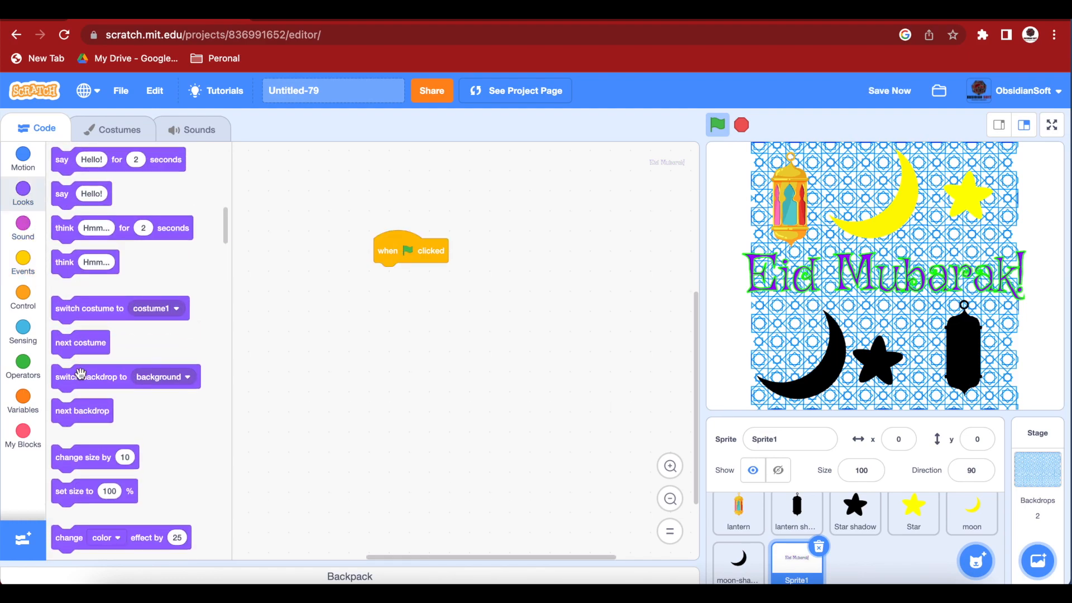
pyautogui.scroll(-3)
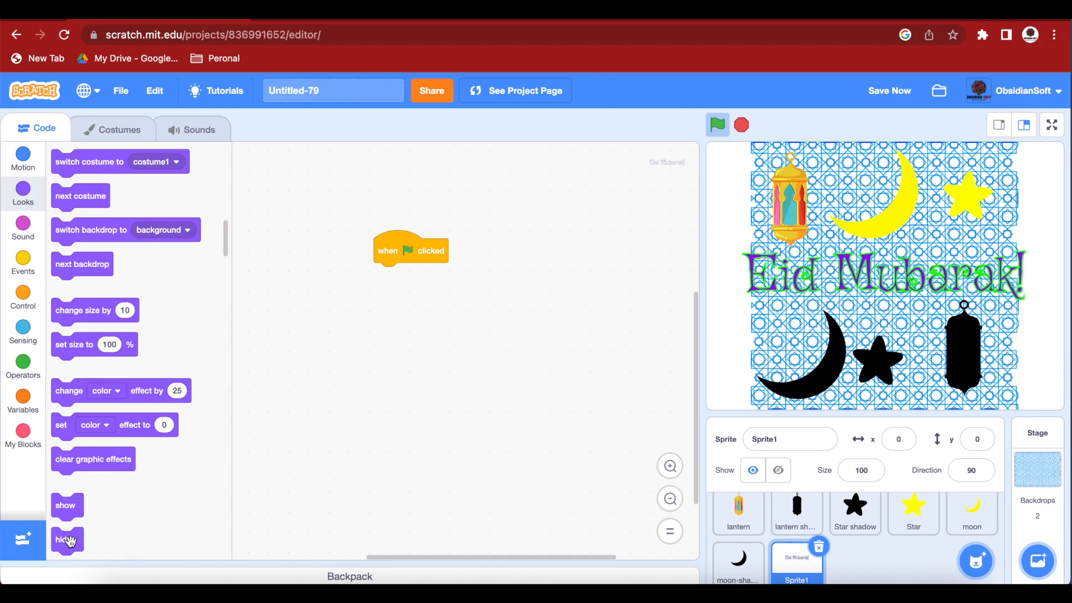
pyautogui.moveTo(66, 539); pyautogui.dragTo(389, 275)
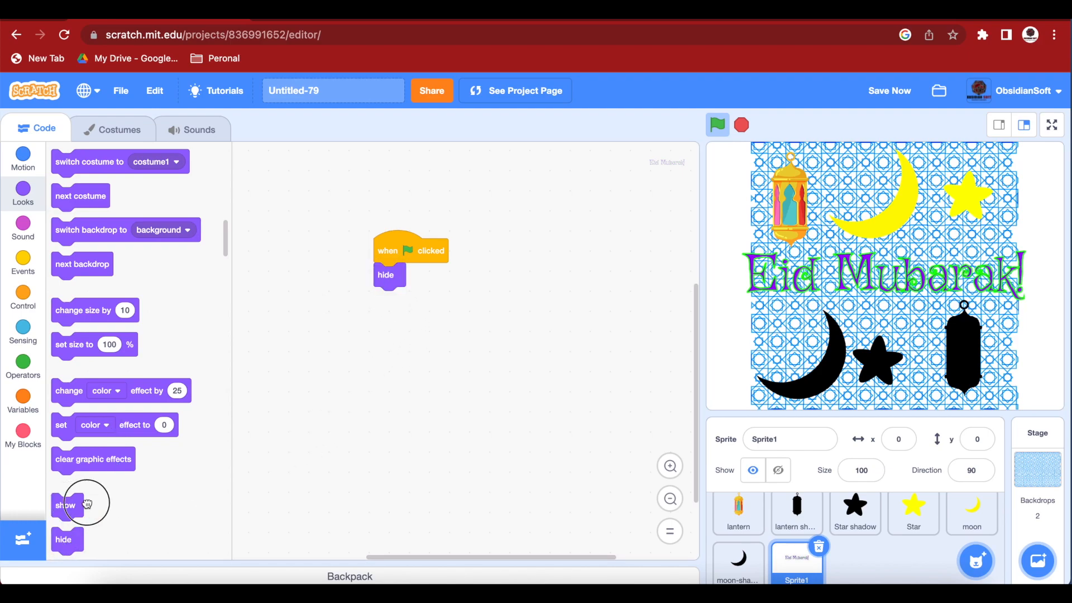
pyautogui.moveTo(66, 505); pyautogui.dragTo(566, 329)
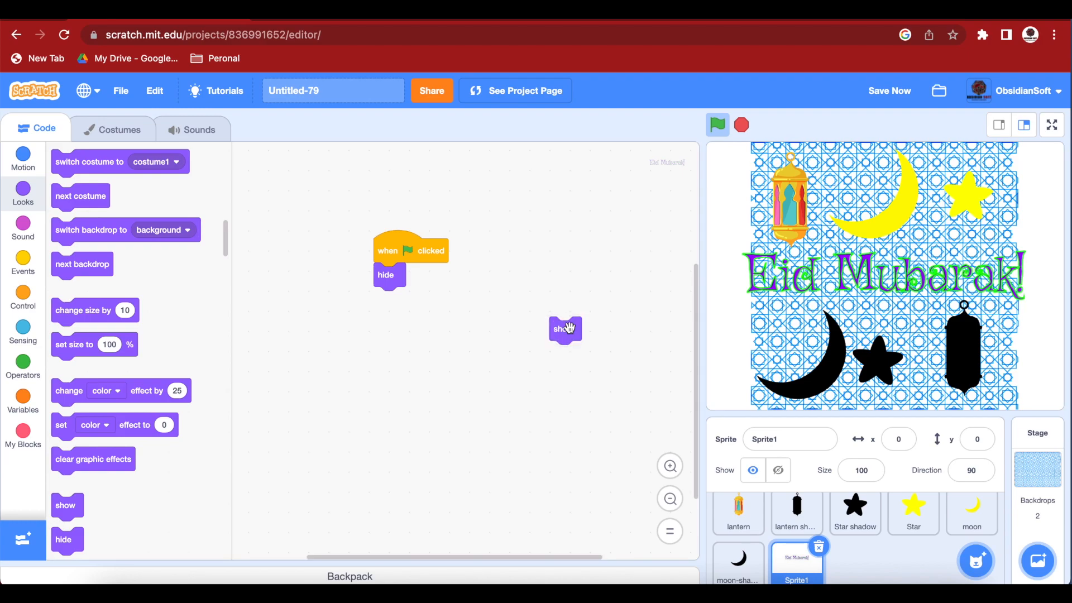
pyautogui.moveTo(82, 308)
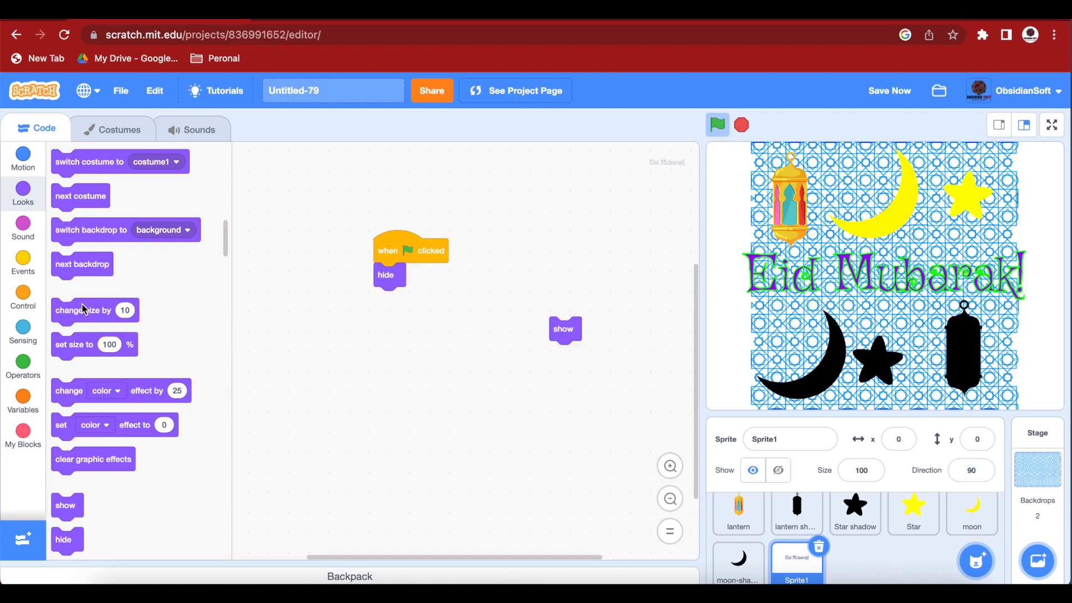
# Add a forever loop after hide with an empty if-then inside it.
pyautogui.click(22, 300)
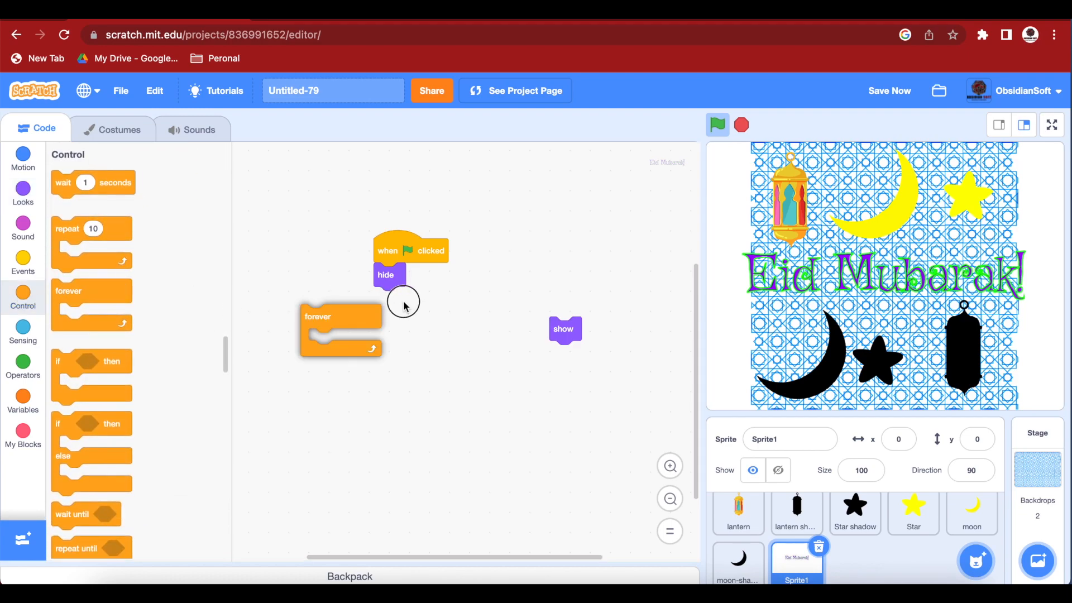
pyautogui.moveTo(340, 316); pyautogui.dragTo(413, 299)
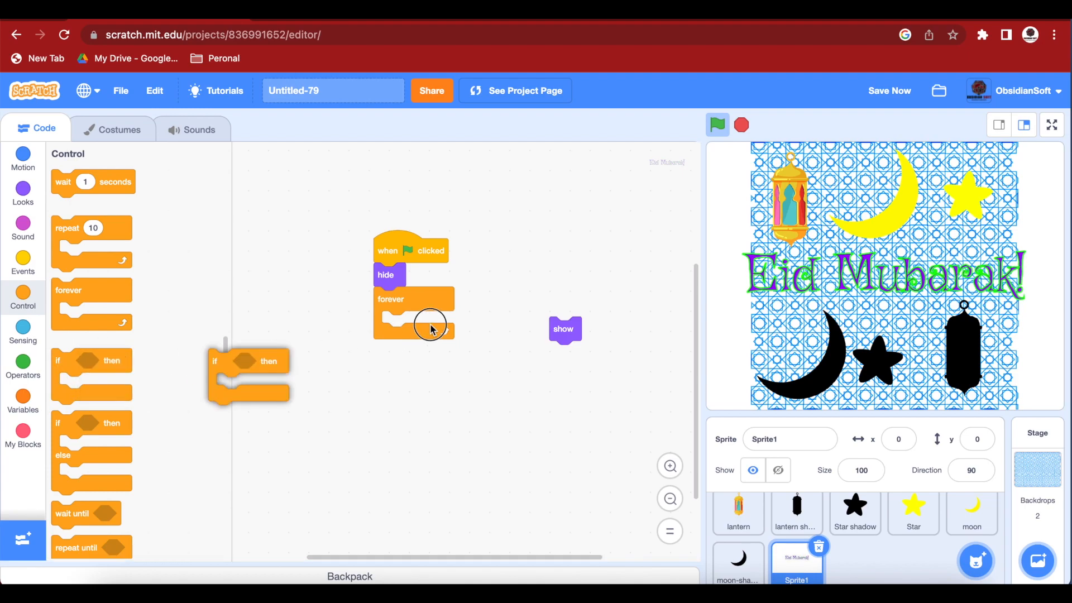
pyautogui.moveTo(245, 360); pyautogui.dragTo(403, 326)
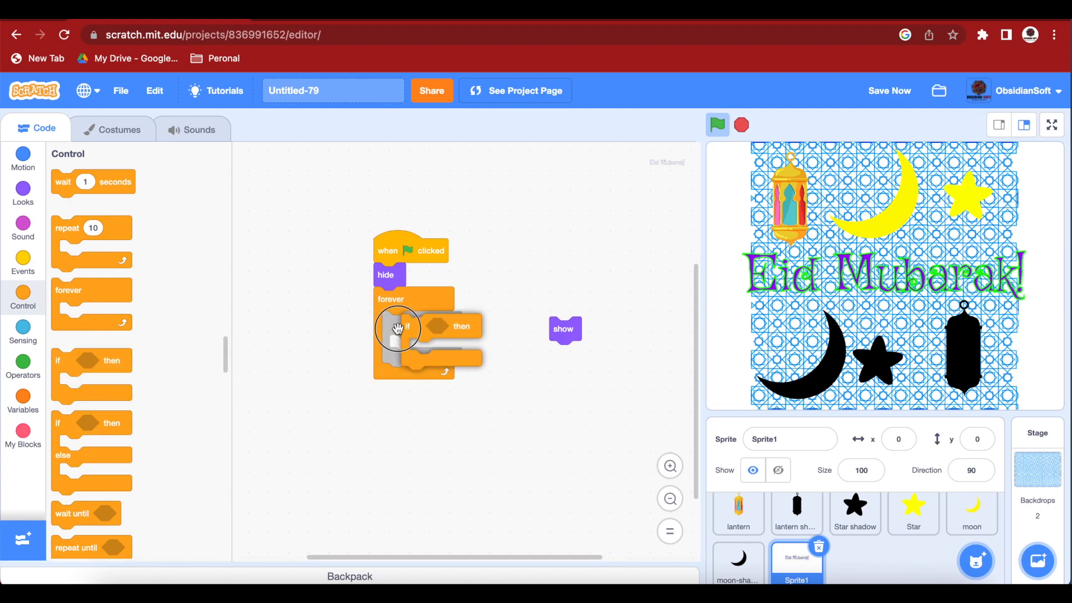
pyautogui.click(22, 333)
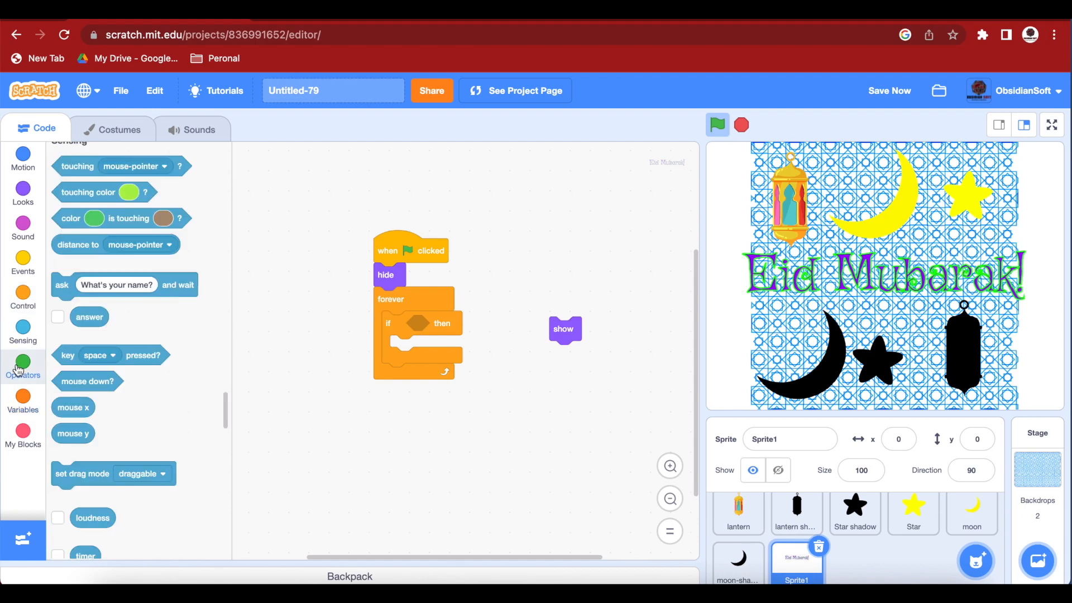
# Build an and condition with an equals-1 comparison in its first slot.
pyautogui.click(22, 366)
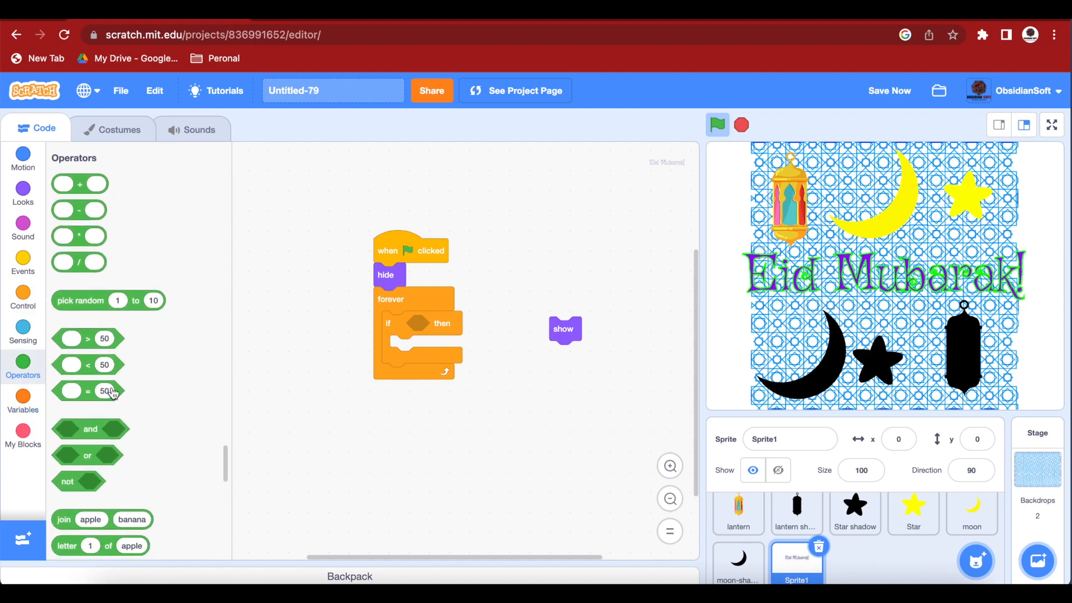
pyautogui.moveTo(89, 429); pyautogui.dragTo(354, 432)
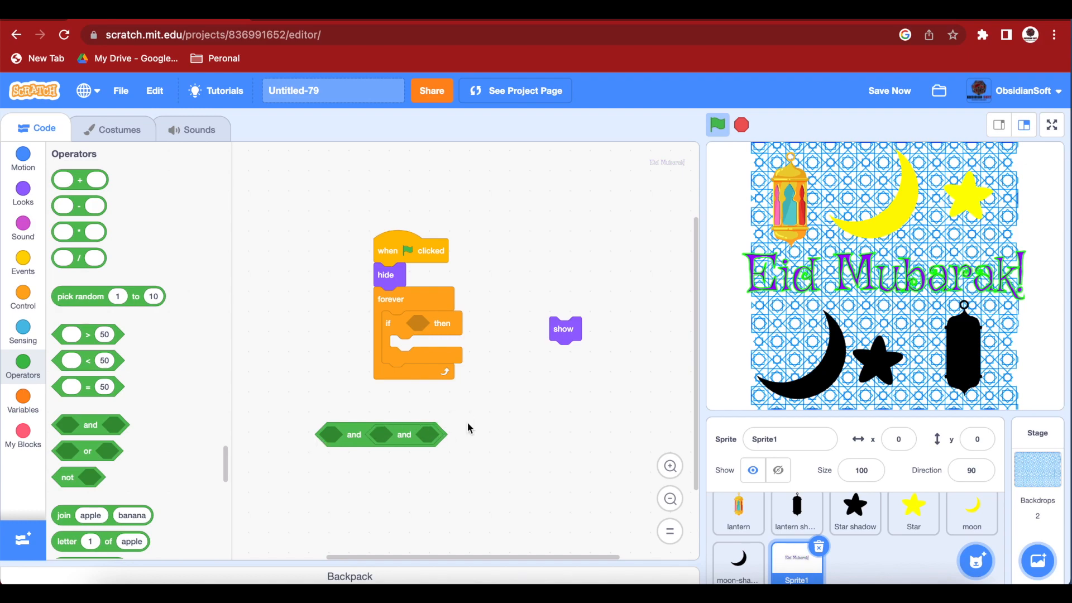
pyautogui.moveTo(404, 436)
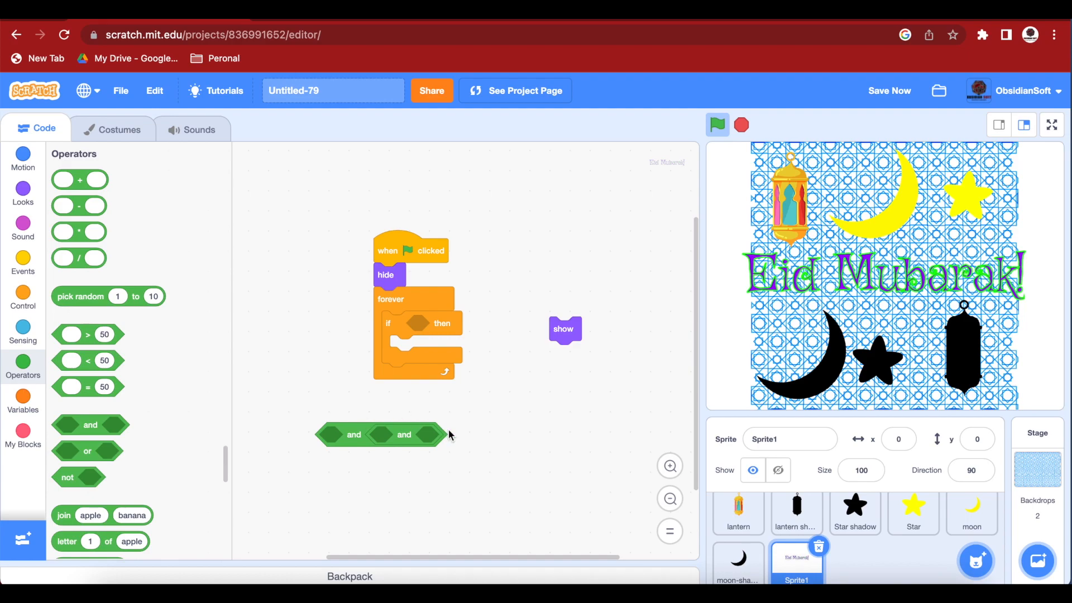
pyautogui.moveTo(121, 419)
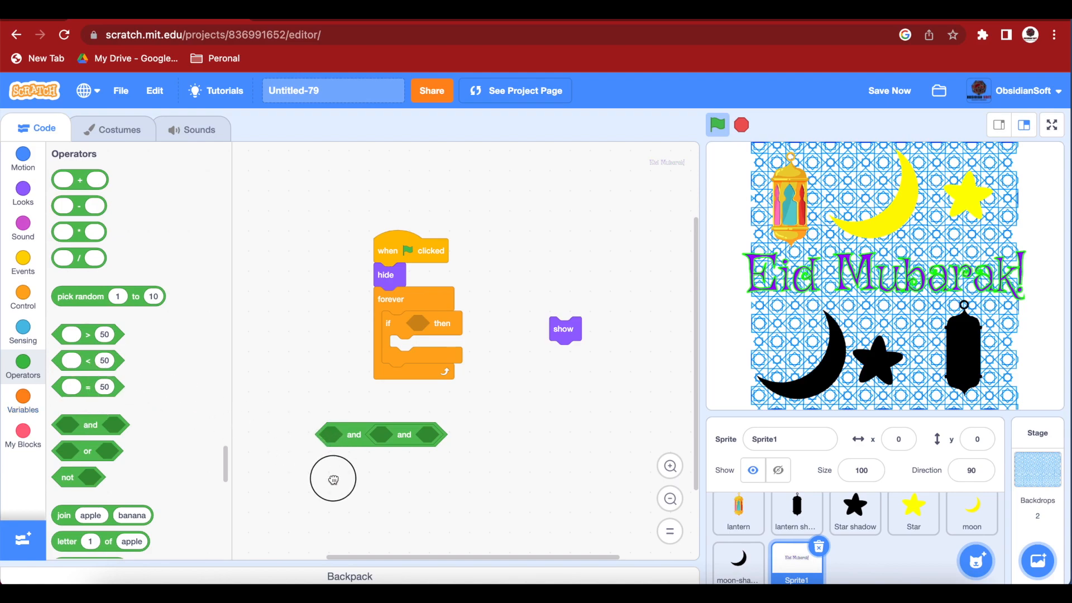
pyautogui.moveTo(87, 387); pyautogui.dragTo(325, 476)
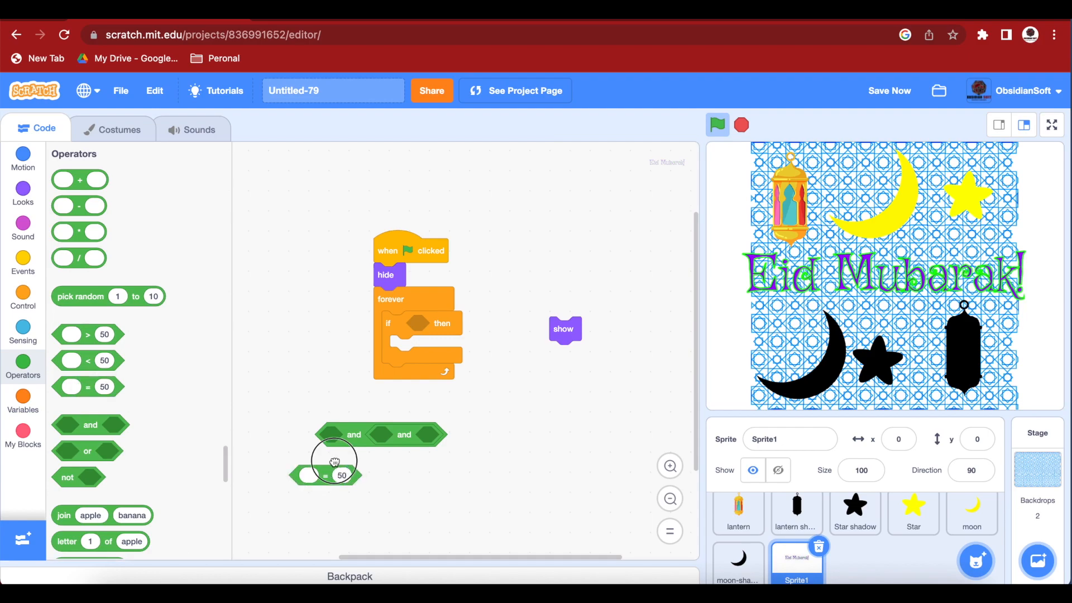
pyautogui.moveTo(331, 475); pyautogui.dragTo(340, 435)
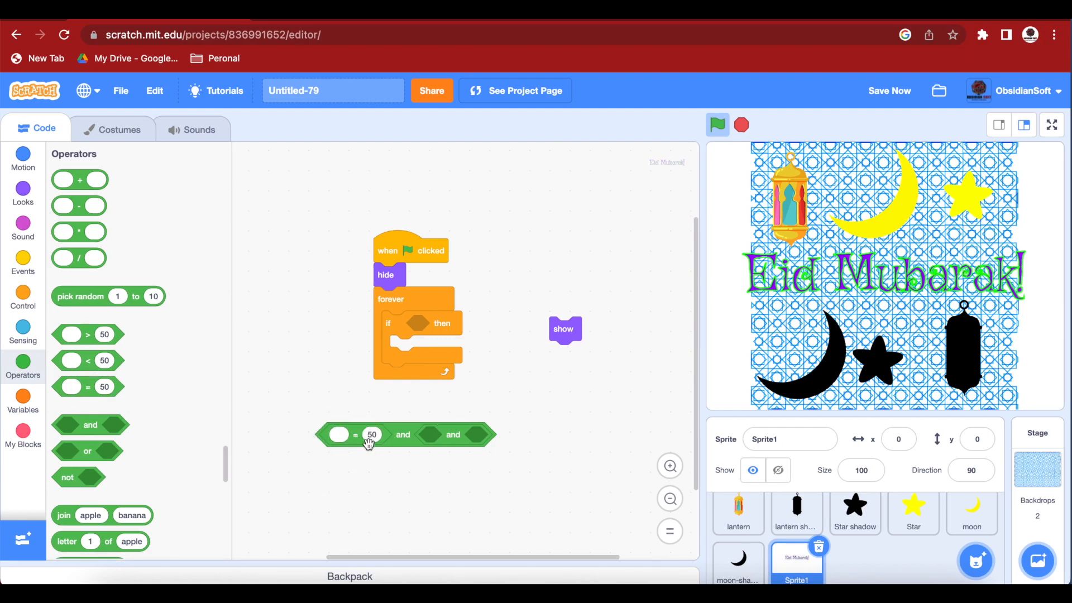
pyautogui.write('1')
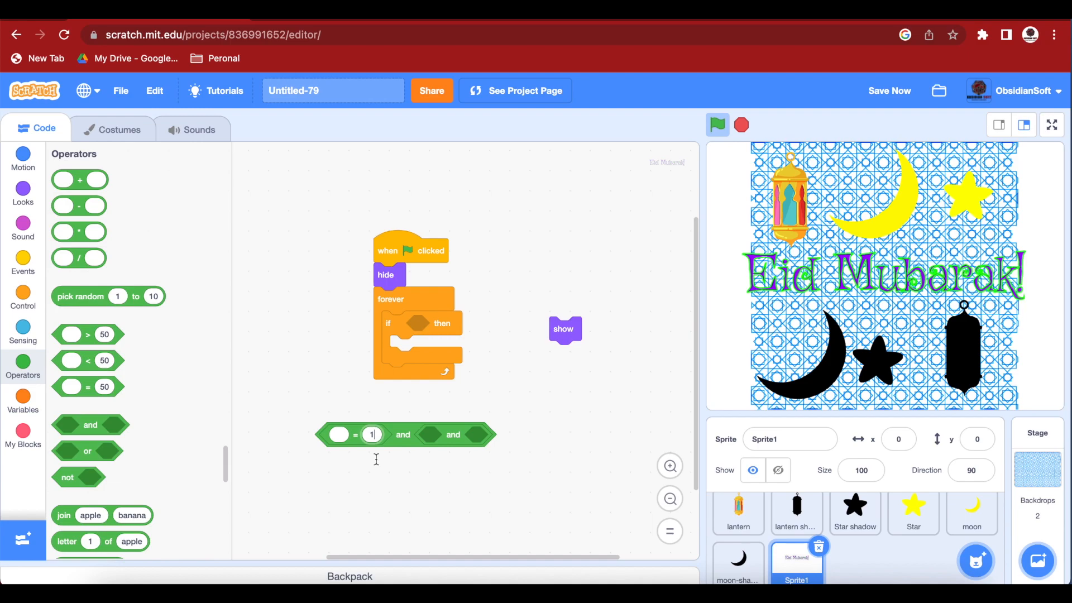
# Insert setStar into the comparison and duplicate it for setMoon and setLantern.
pyautogui.click(22, 402)
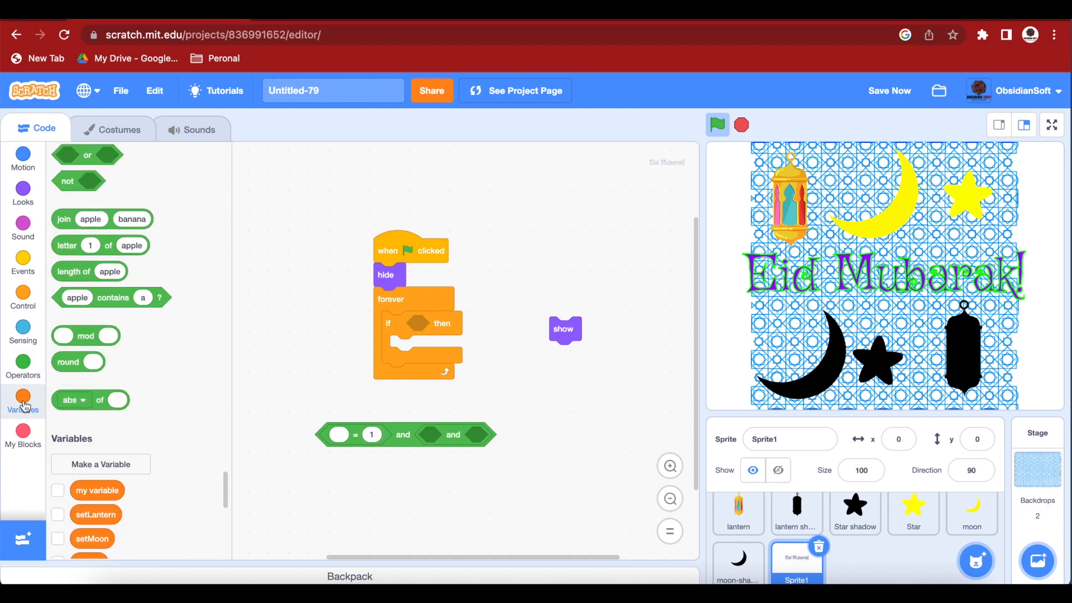
pyautogui.click(22, 401)
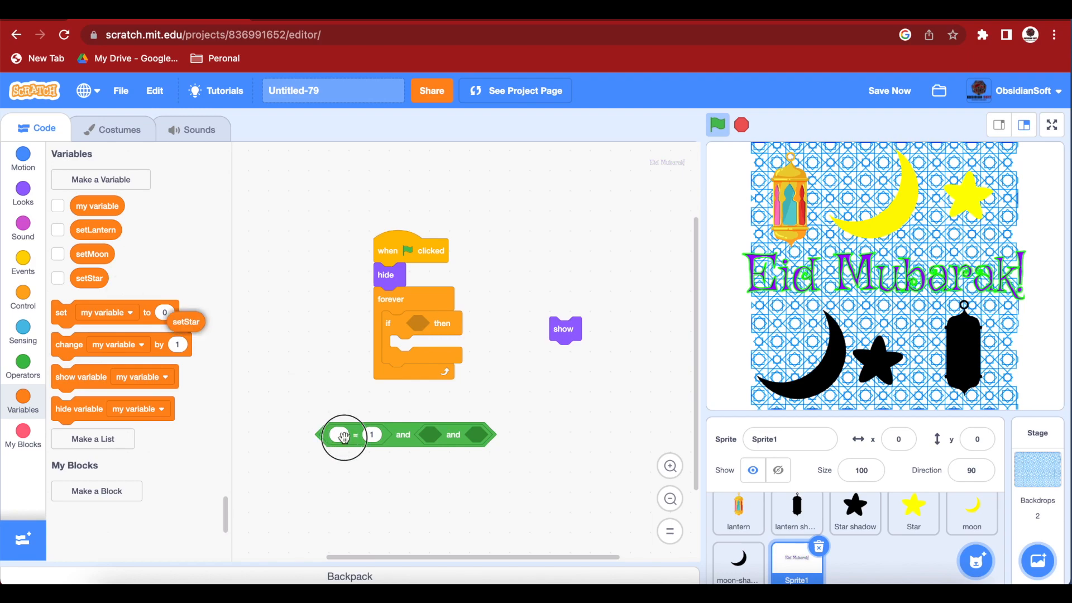
pyautogui.moveTo(187, 322); pyautogui.dragTo(344, 437)
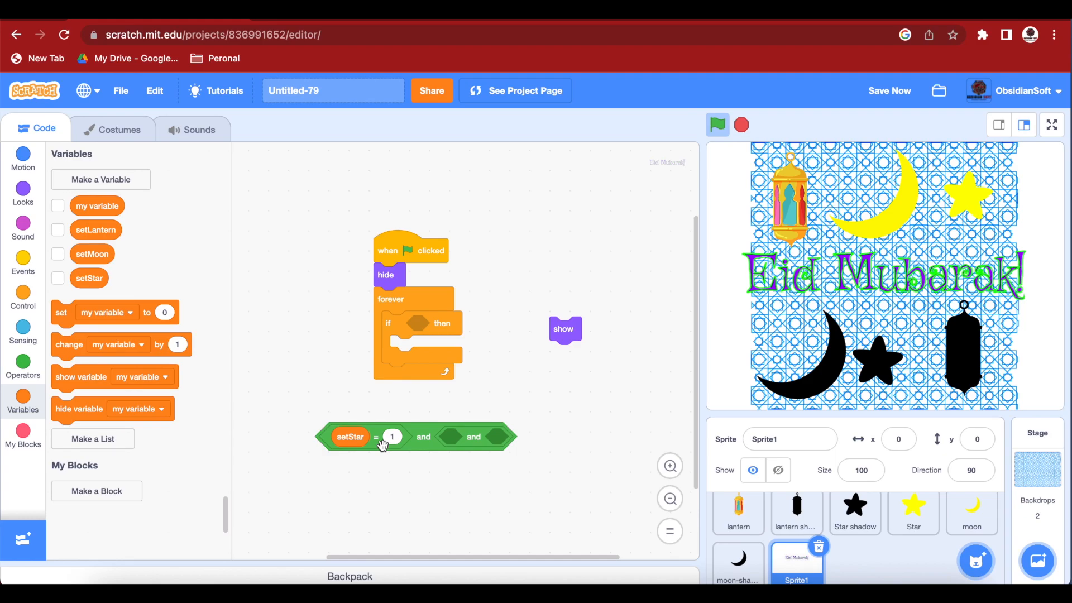
pyautogui.rightClick(383, 437)
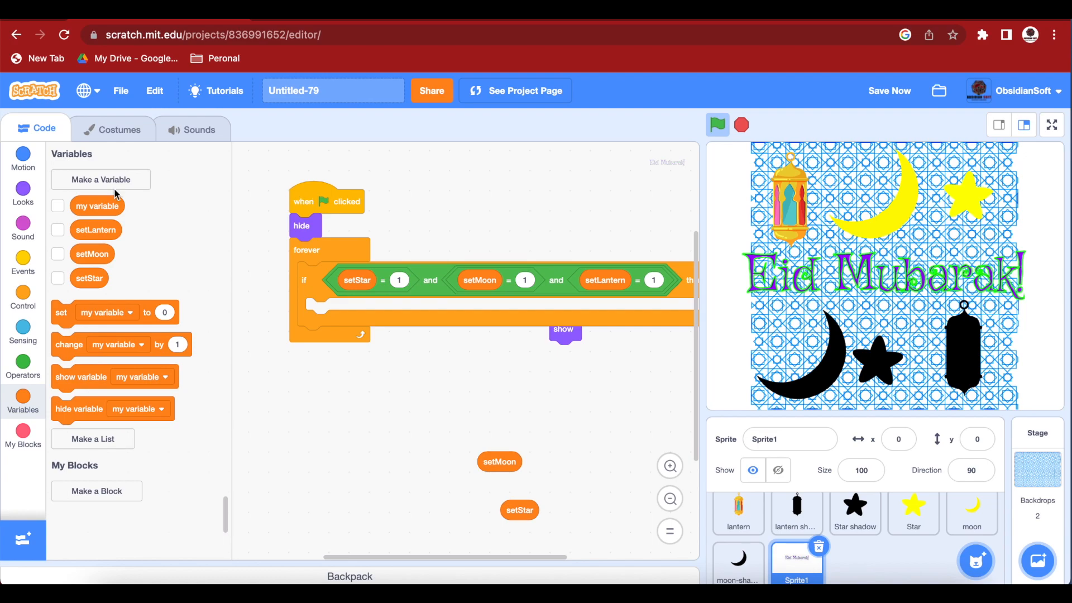
# Inside the if, wait 1 second and then show the Eid Mubarak sprite.
pyautogui.click(22, 263)
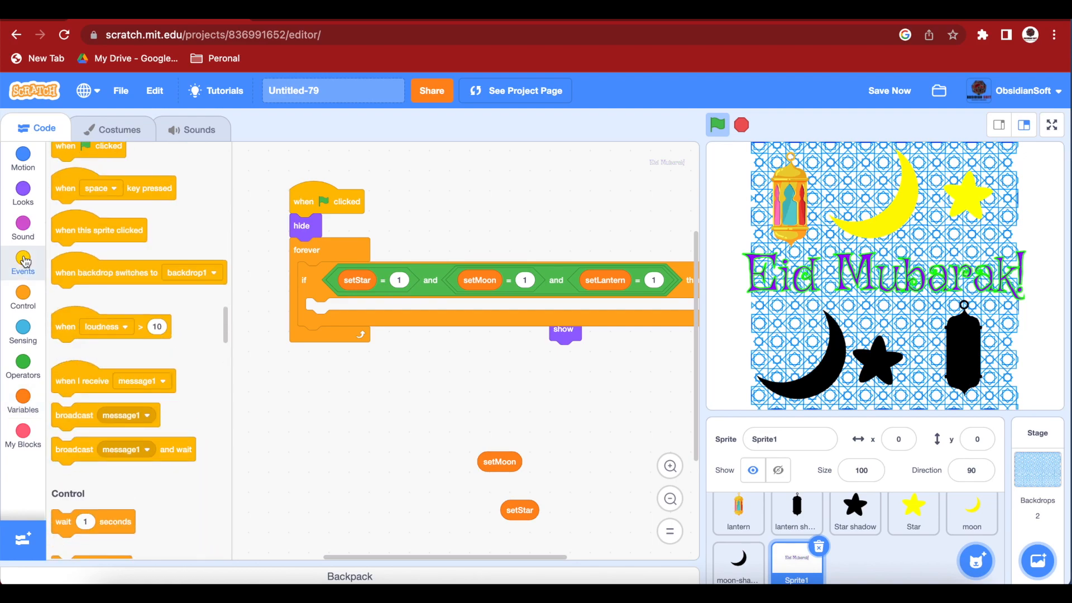
pyautogui.click(22, 298)
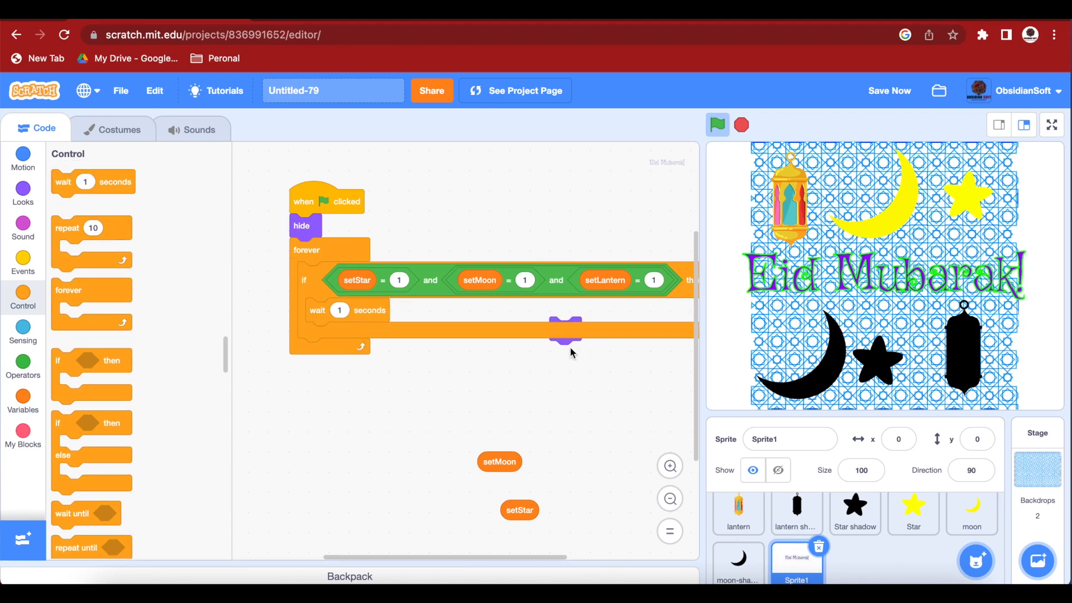
pyautogui.moveTo(564, 332); pyautogui.dragTo(570, 380)
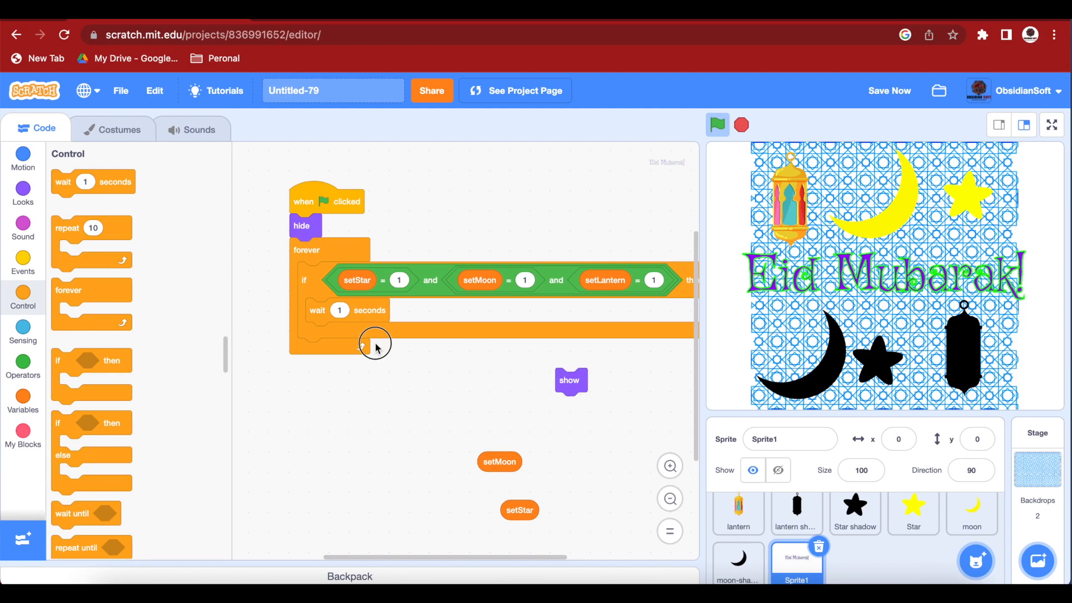
pyautogui.moveTo(571, 380); pyautogui.dragTo(321, 334)
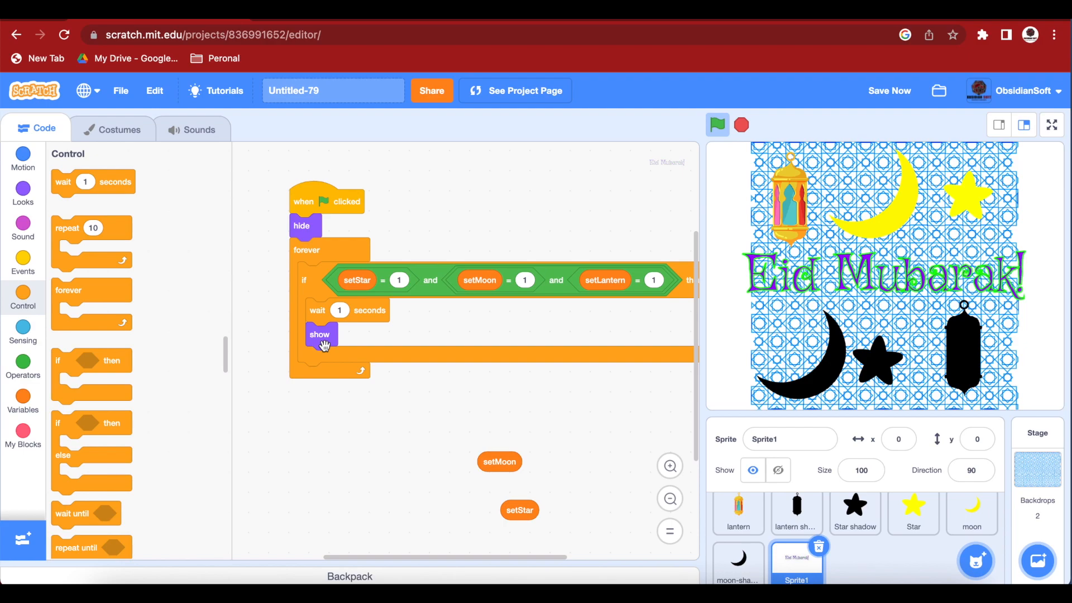
pyautogui.click(22, 228)
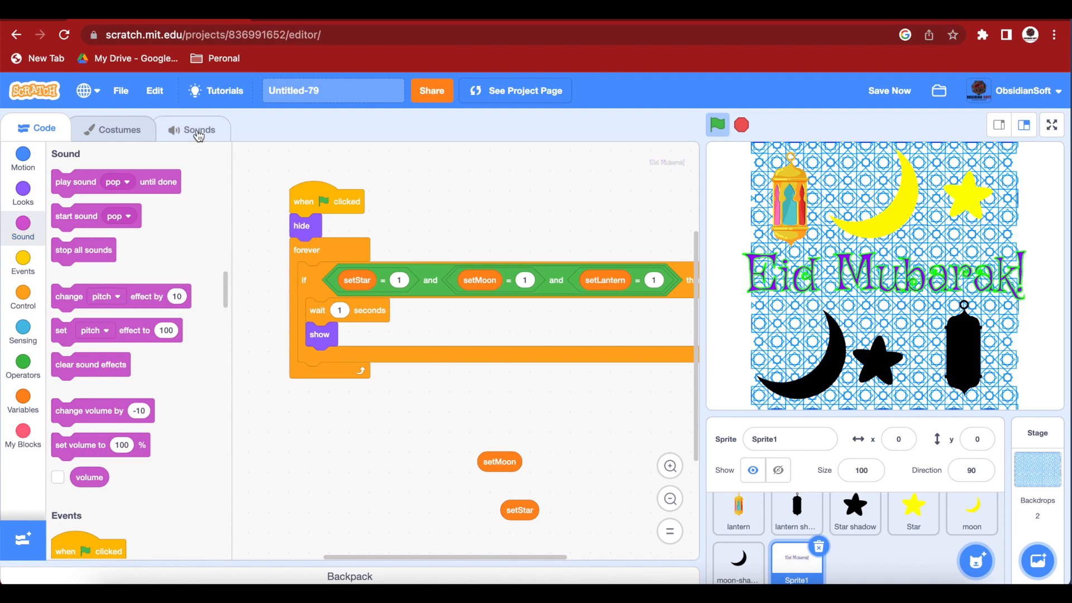
# Add the Dance Magic sound from the library to the message sprite and return to its code.
pyautogui.click(199, 130)
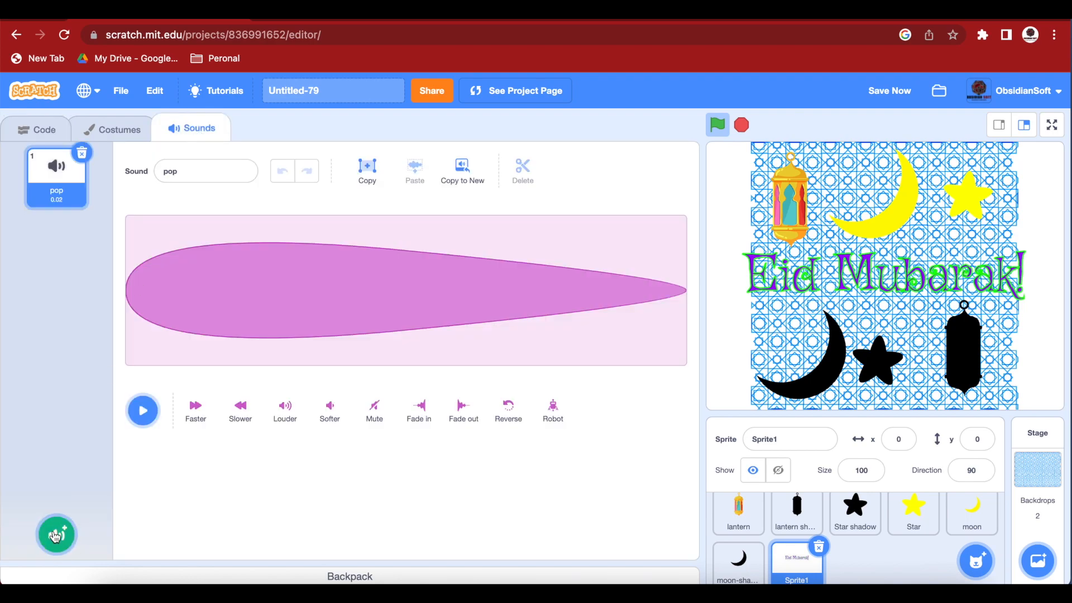
pyautogui.click(56, 535)
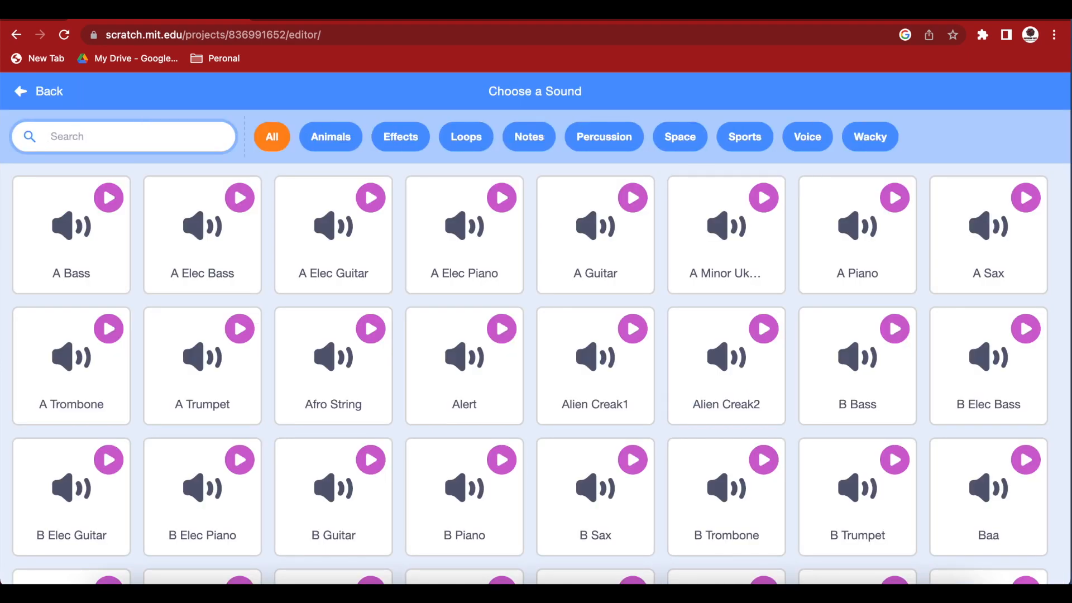
pyautogui.write('magi')
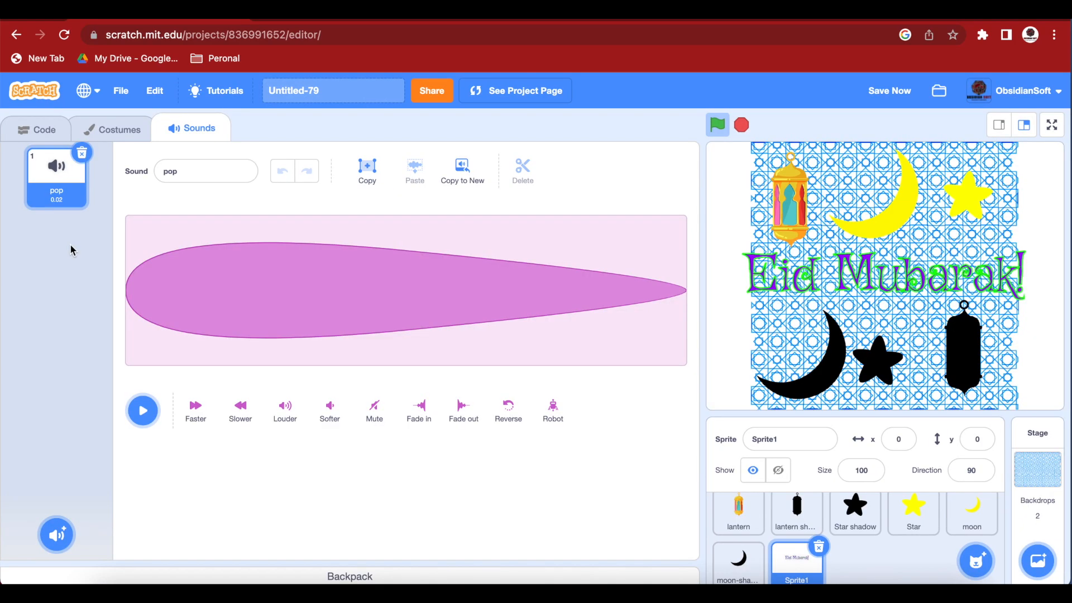
pyautogui.click(56, 248)
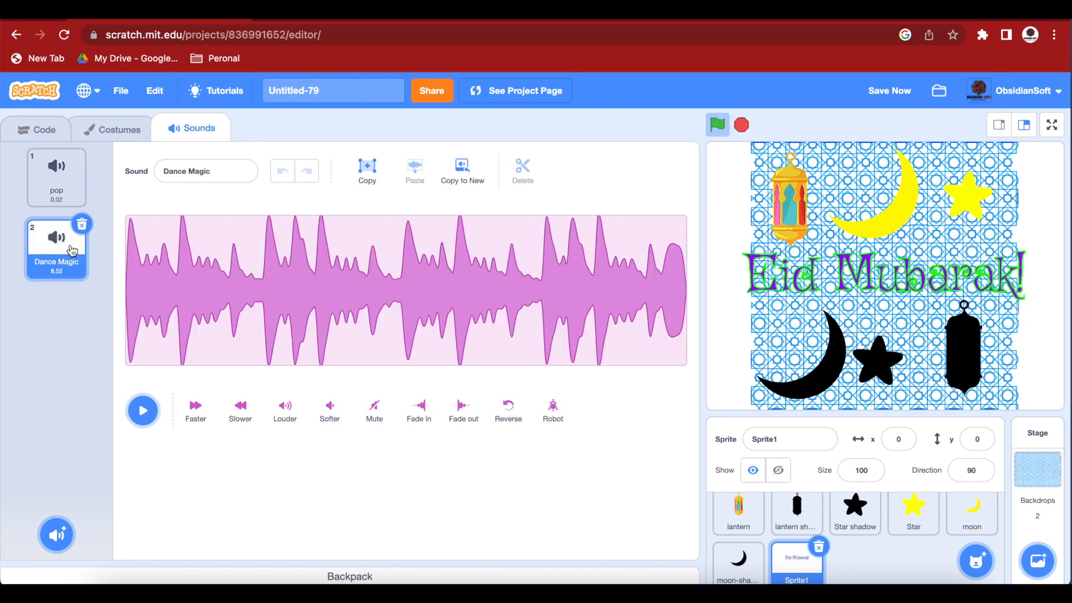
pyautogui.click(38, 129)
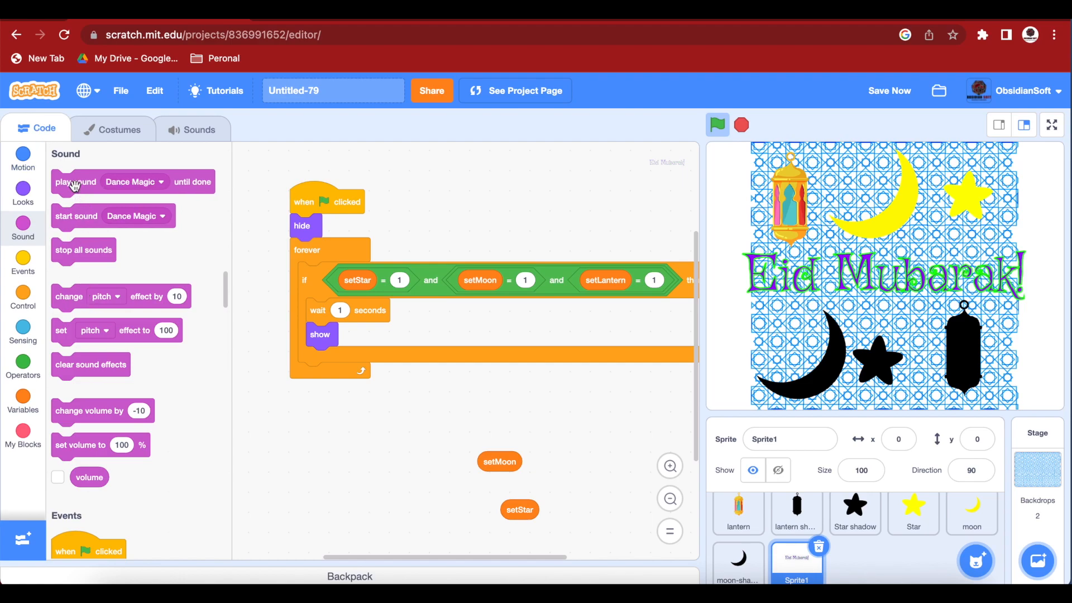
# Play Dance Magic until done right after the show block.
pyautogui.moveTo(75, 182); pyautogui.dragTo(328, 328)
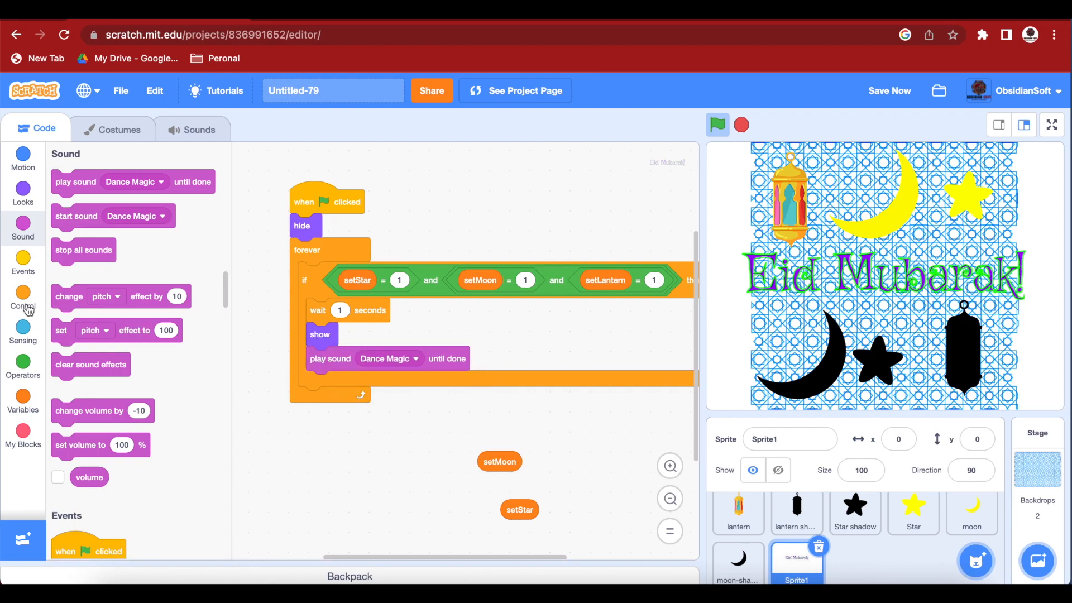
pyautogui.click(22, 301)
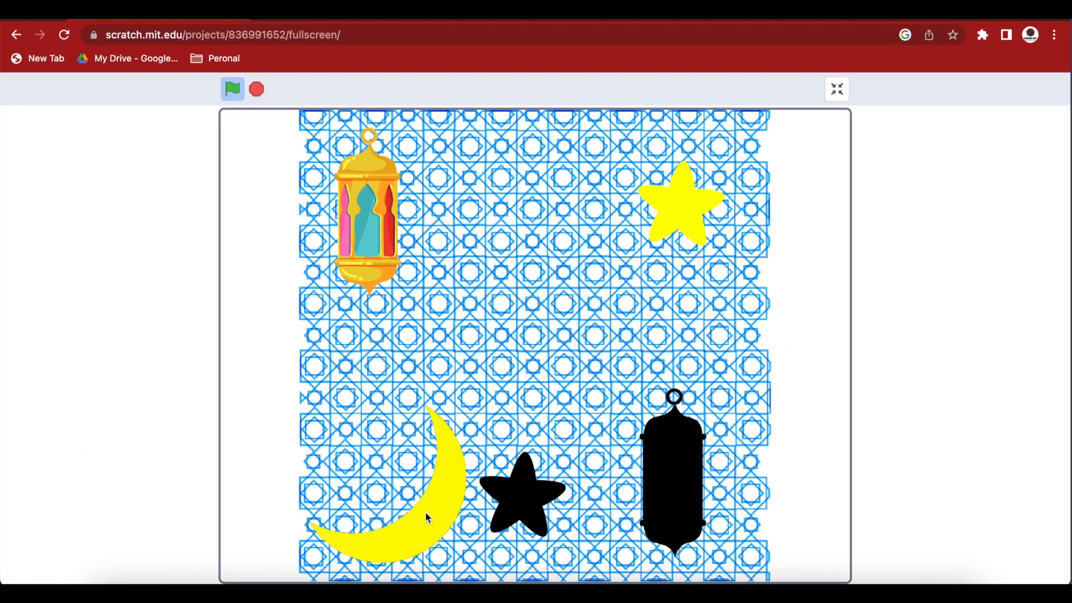
# Drag the lantern down onto its black shadow in full-screen play.
pyautogui.moveTo(367, 212); pyautogui.dragTo(667, 431)
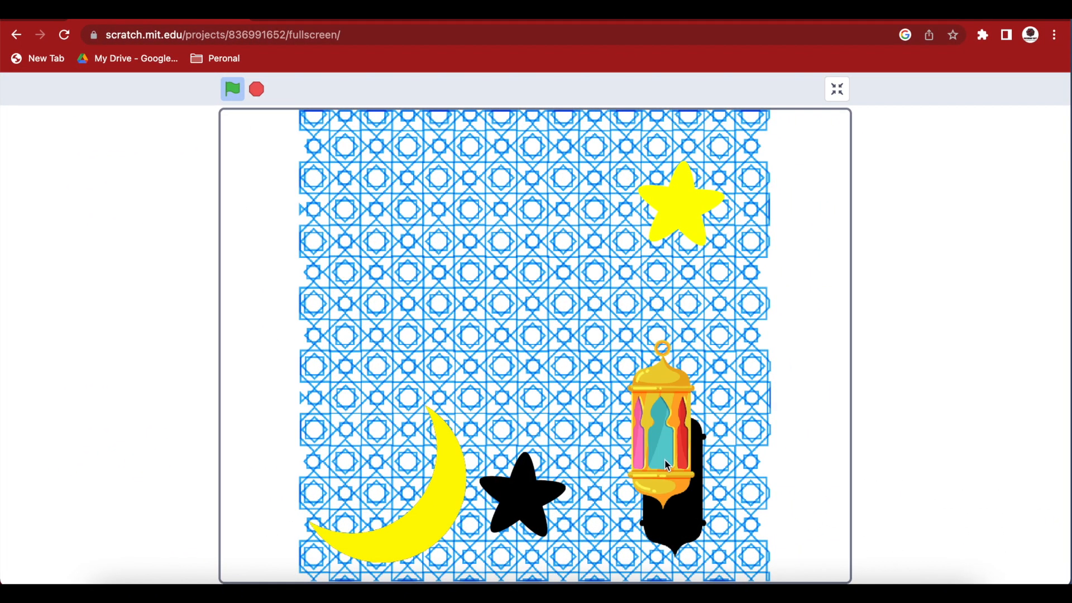